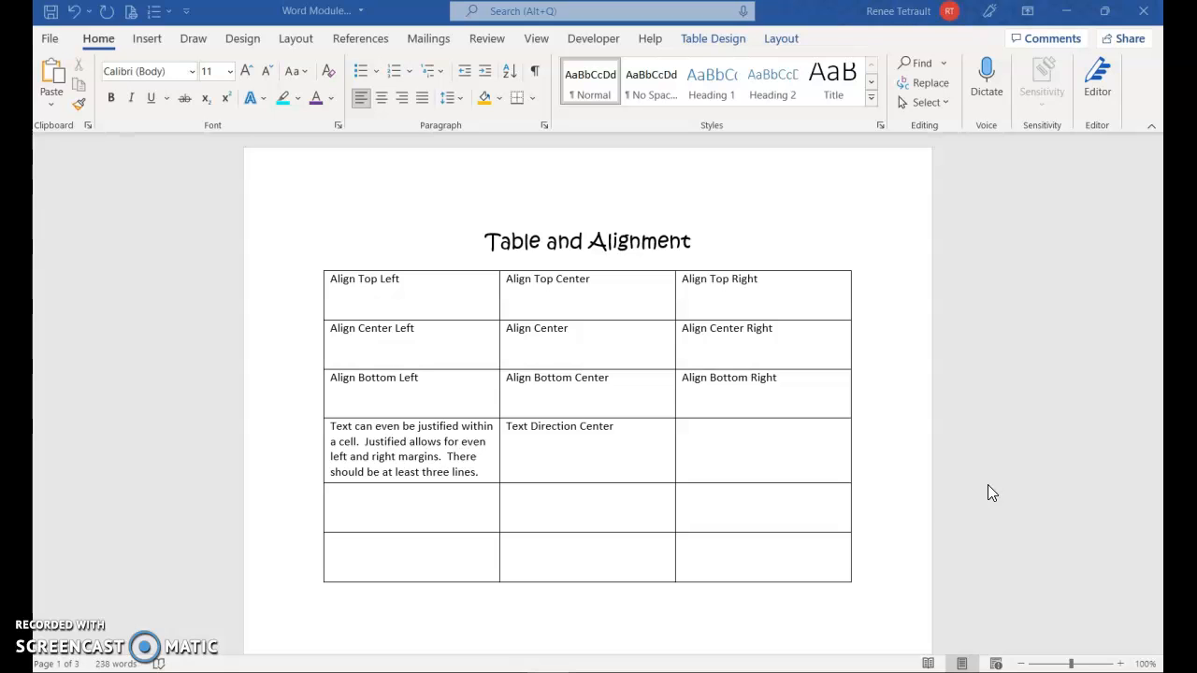
{"action": "mouse_move", "coordinate": [433, 494]}
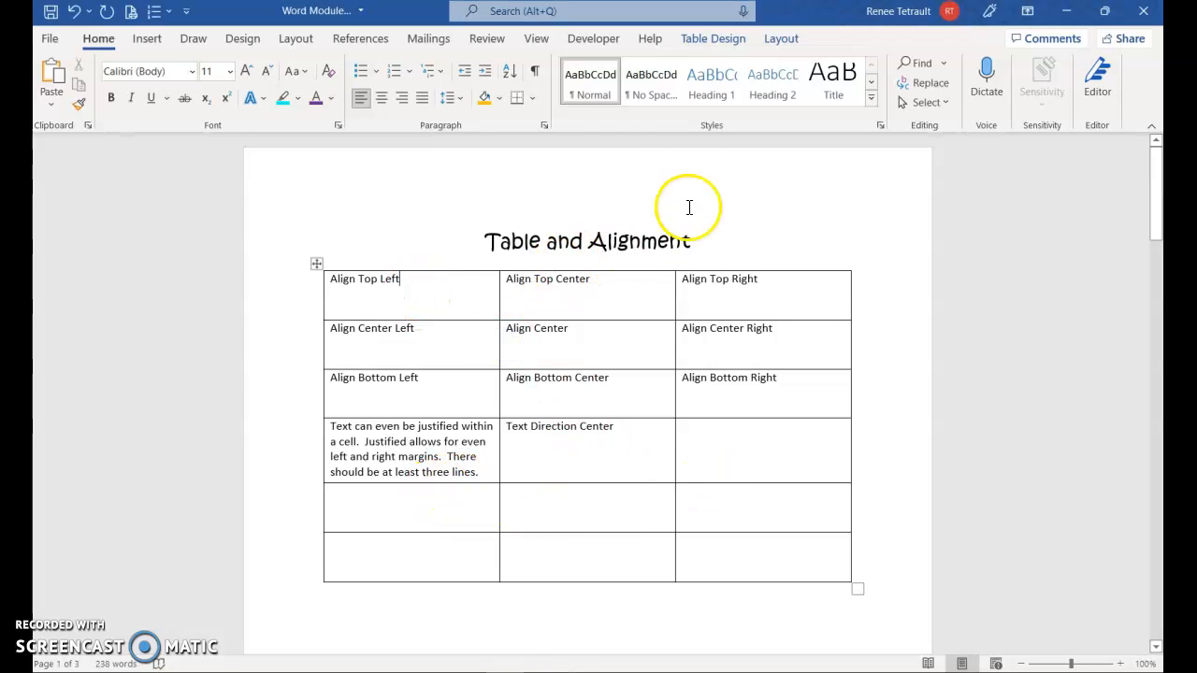
{"action": "mouse_move", "coordinate": [649, 251]}
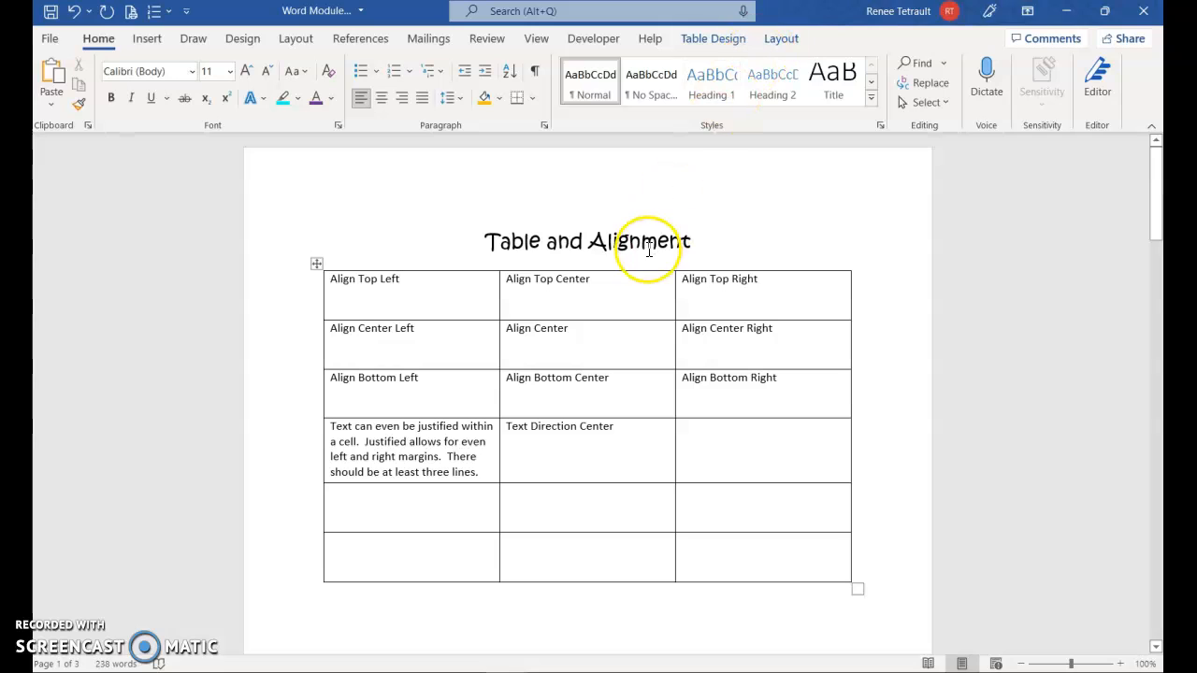
{"action": "mouse_move", "coordinate": [613, 236]}
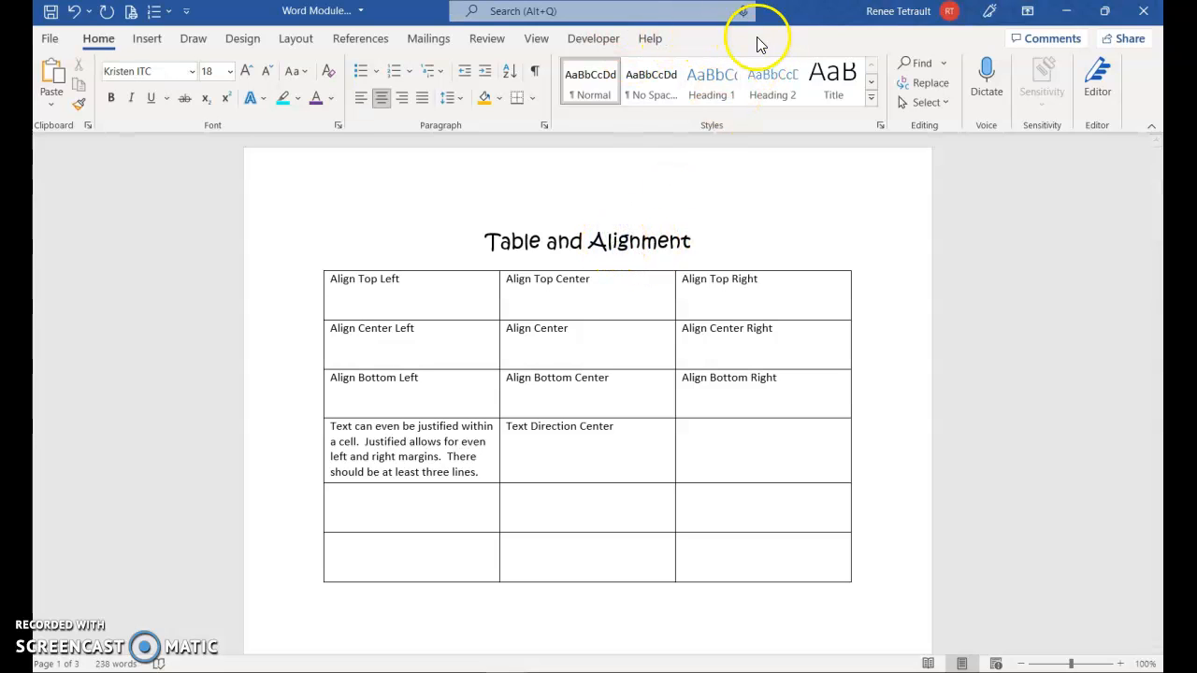
{"action": "mouse_move", "coordinate": [490, 296]}
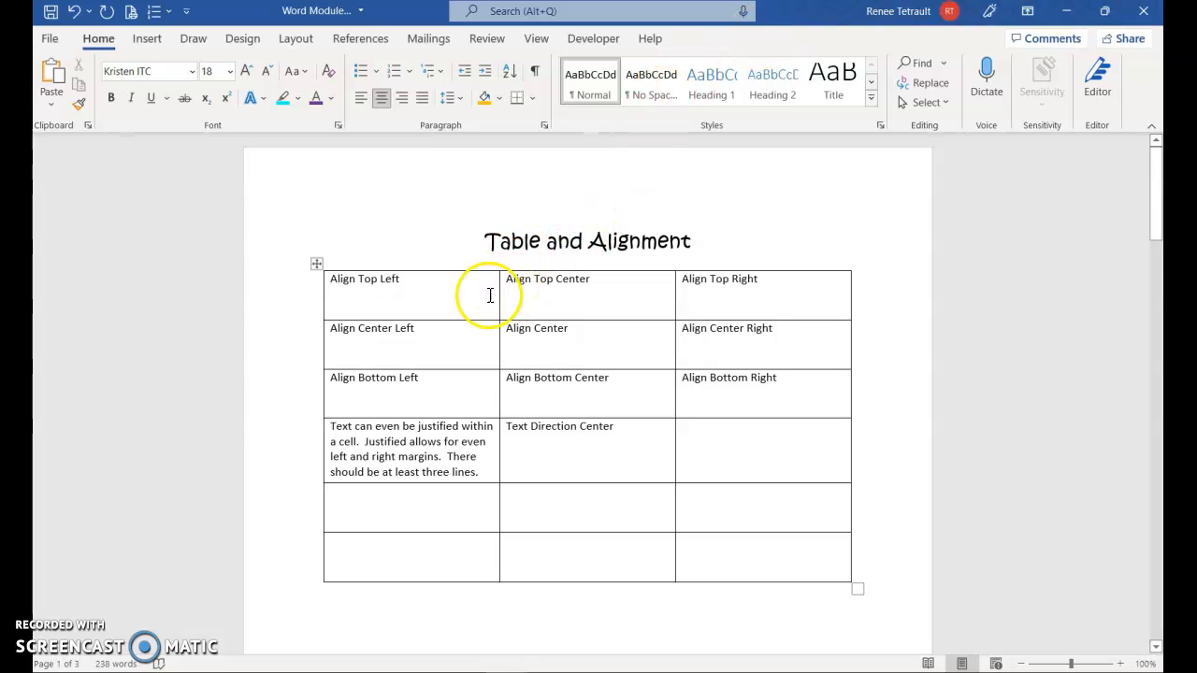
Align the first cell's text top left and the second cell's text top center
{"action": "left_click", "coordinate": [400, 278]}
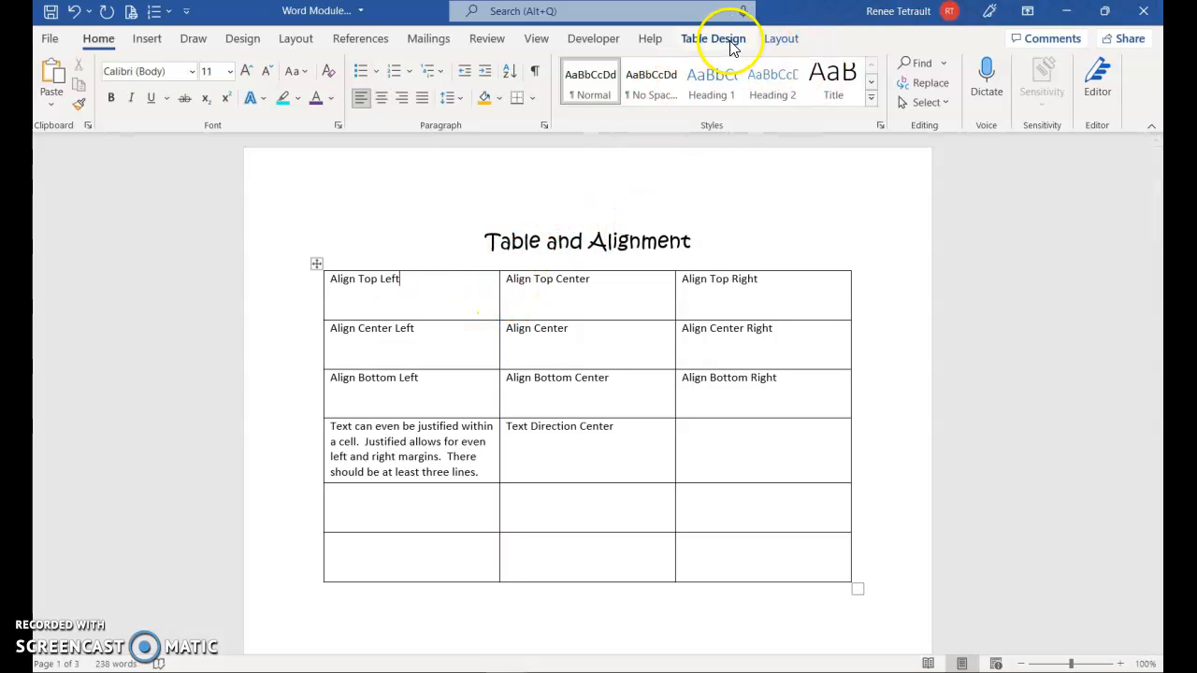
{"action": "mouse_move", "coordinate": [782, 38]}
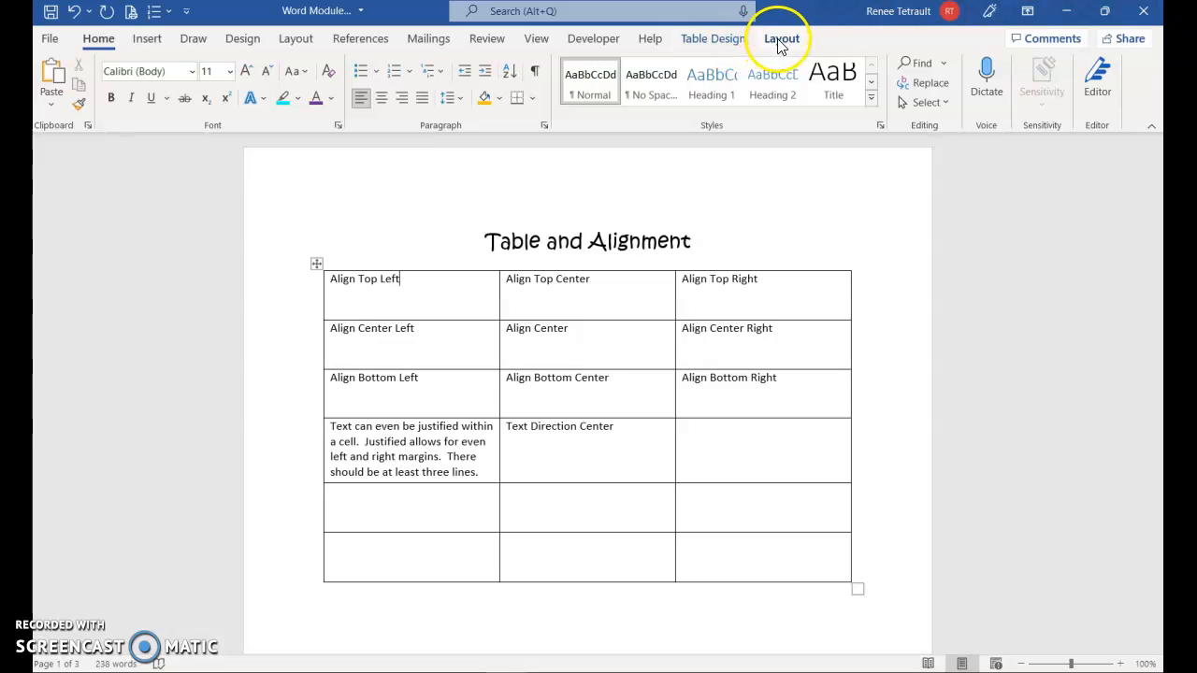
{"action": "mouse_move", "coordinate": [765, 45]}
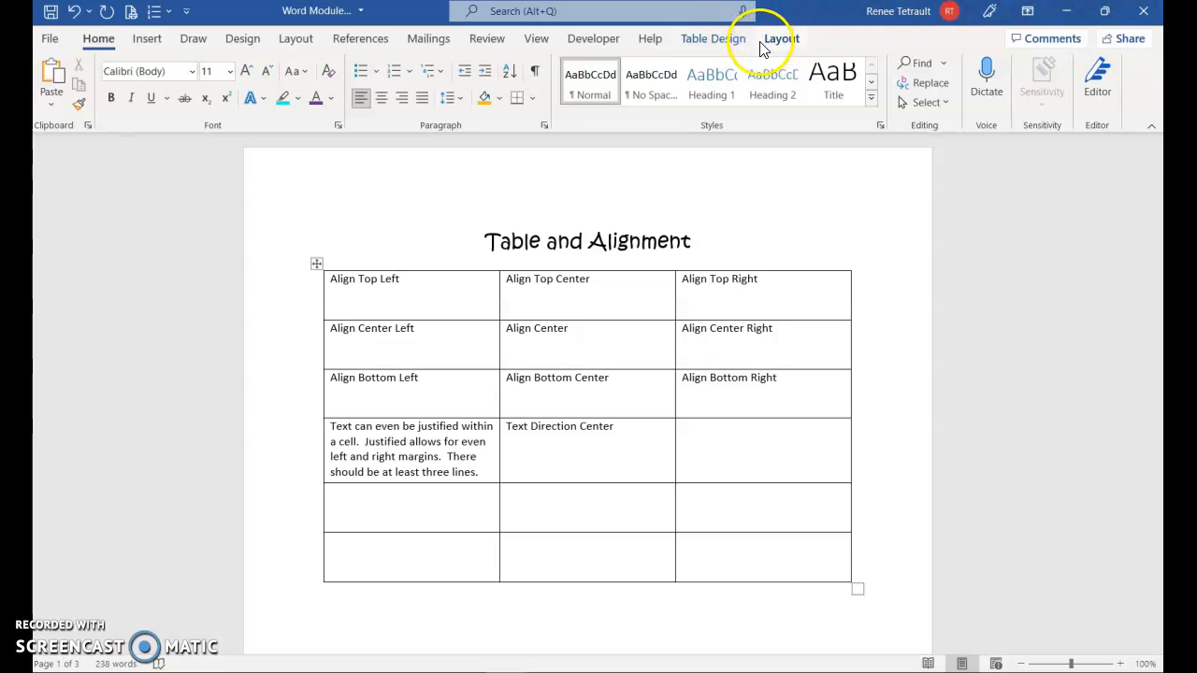
{"action": "left_click", "coordinate": [782, 37]}
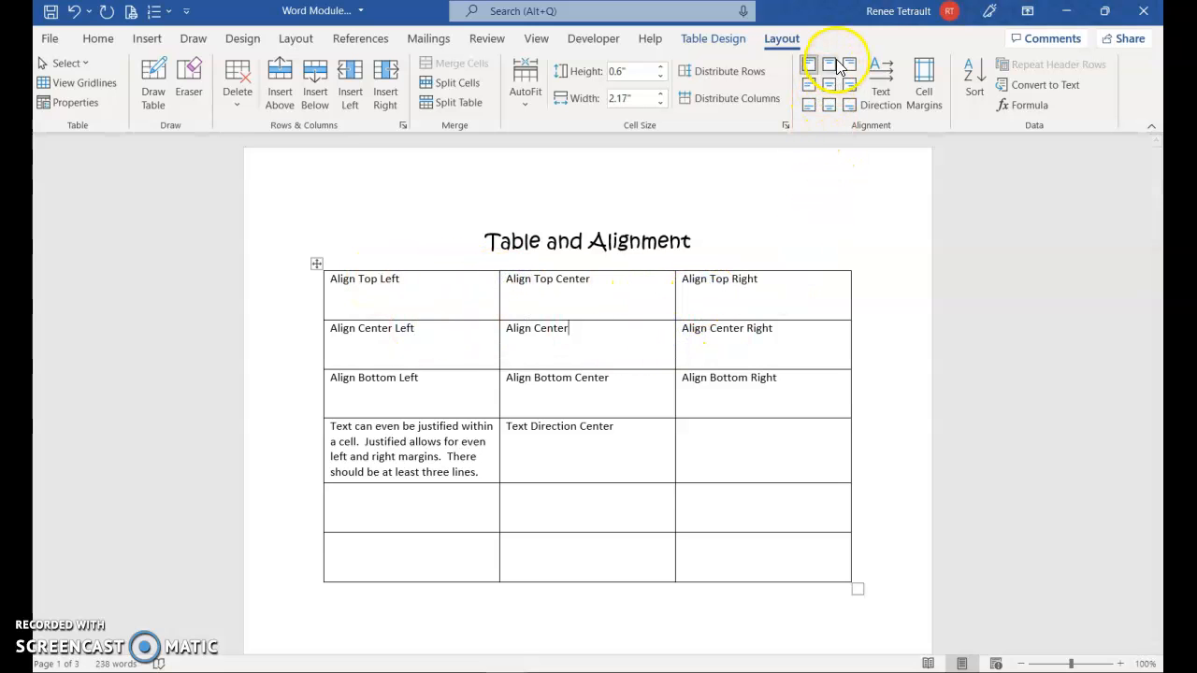
{"action": "mouse_move", "coordinate": [834, 64]}
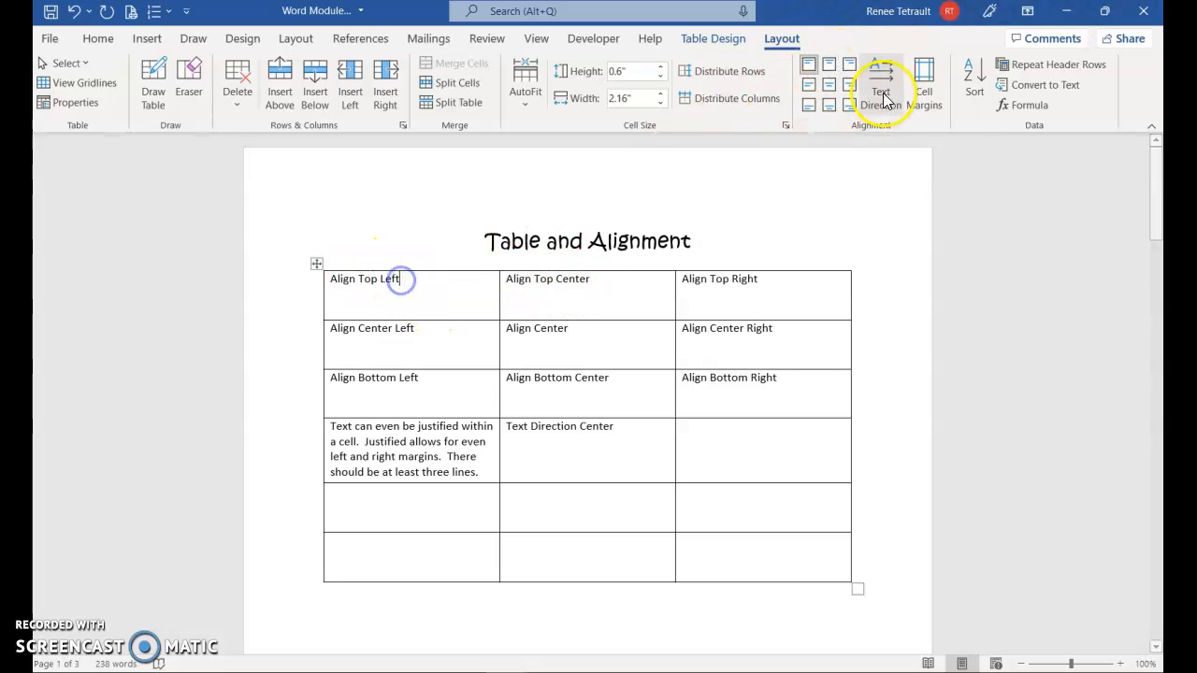
{"action": "mouse_move", "coordinate": [808, 65]}
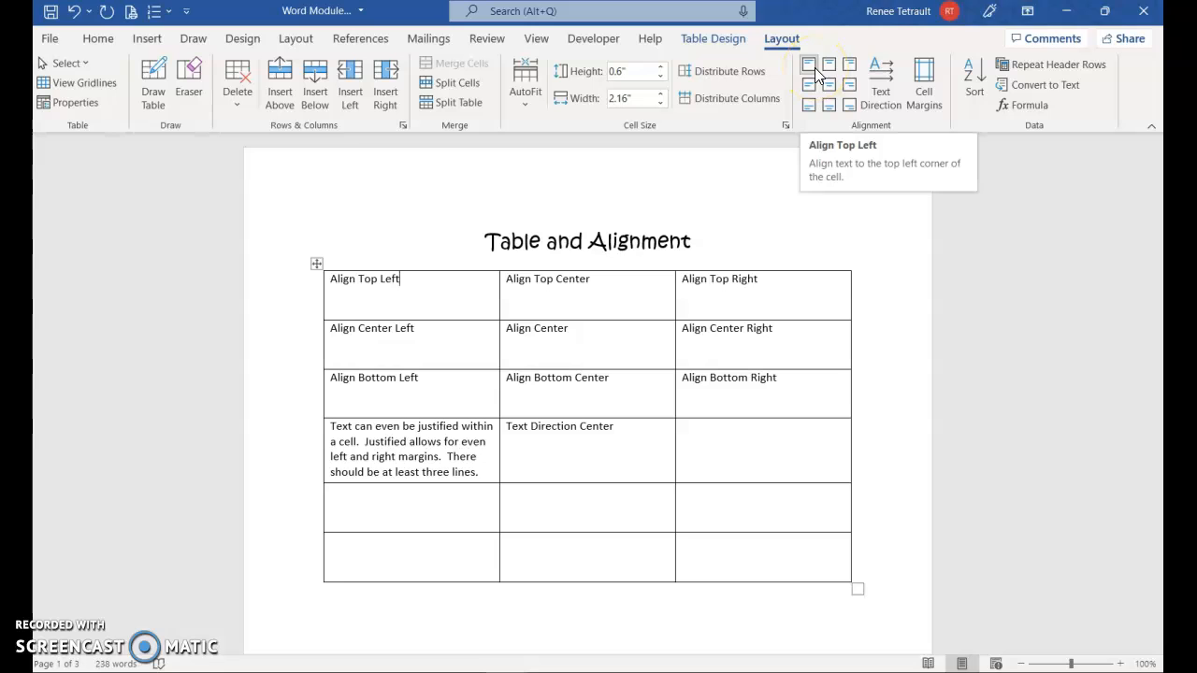
{"action": "left_click", "coordinate": [552, 284]}
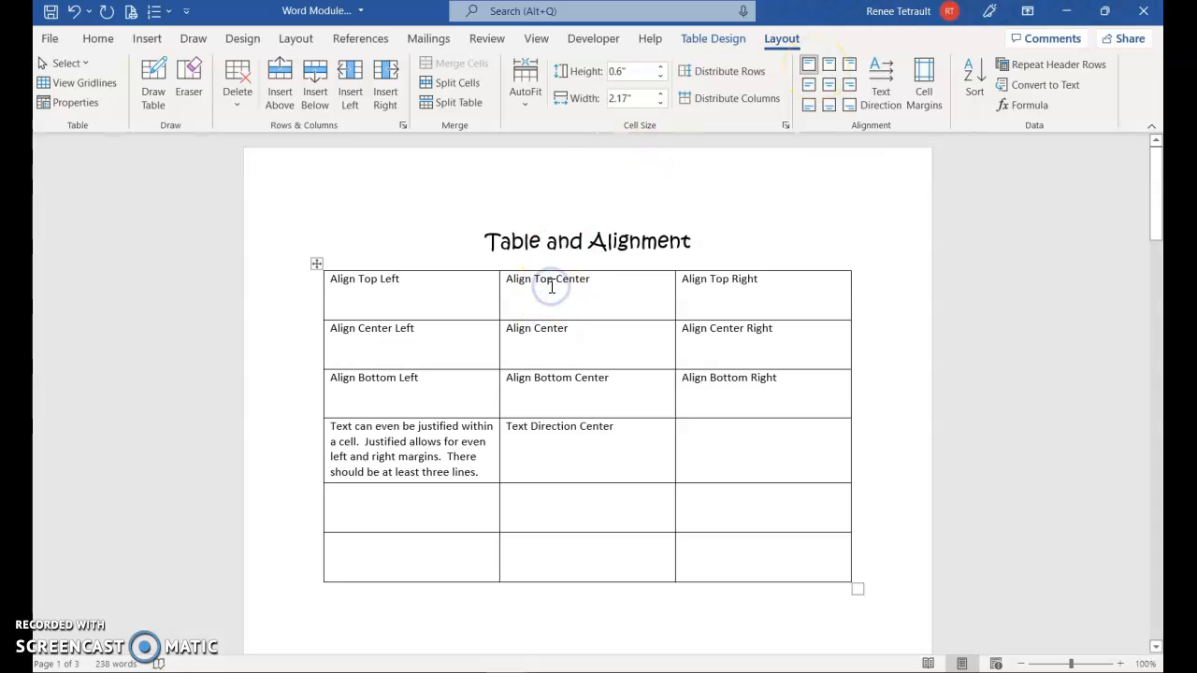
{"action": "mouse_move", "coordinate": [832, 73]}
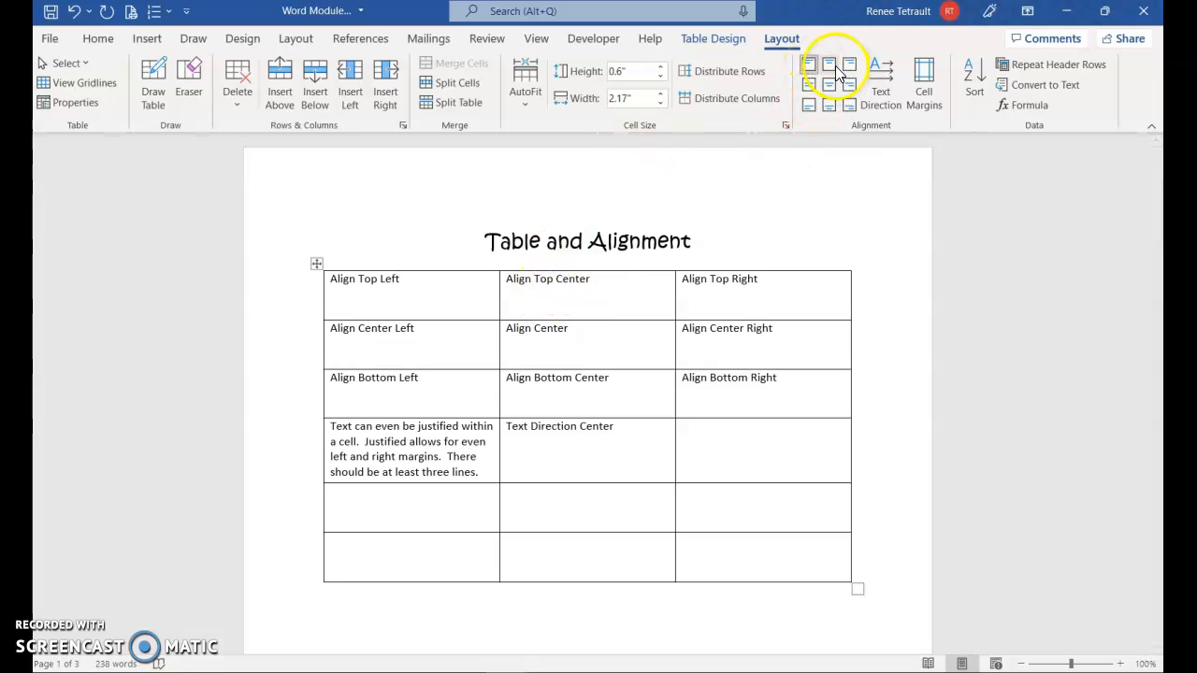
{"action": "mouse_move", "coordinate": [830, 71]}
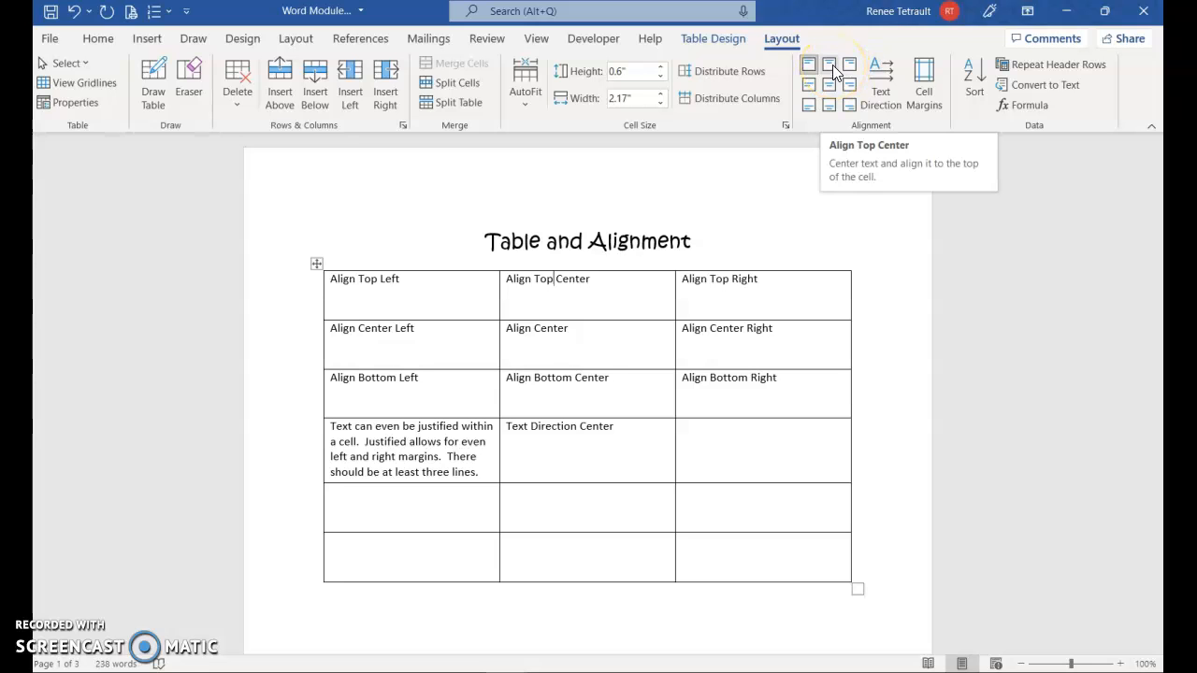
{"action": "left_click", "coordinate": [808, 64]}
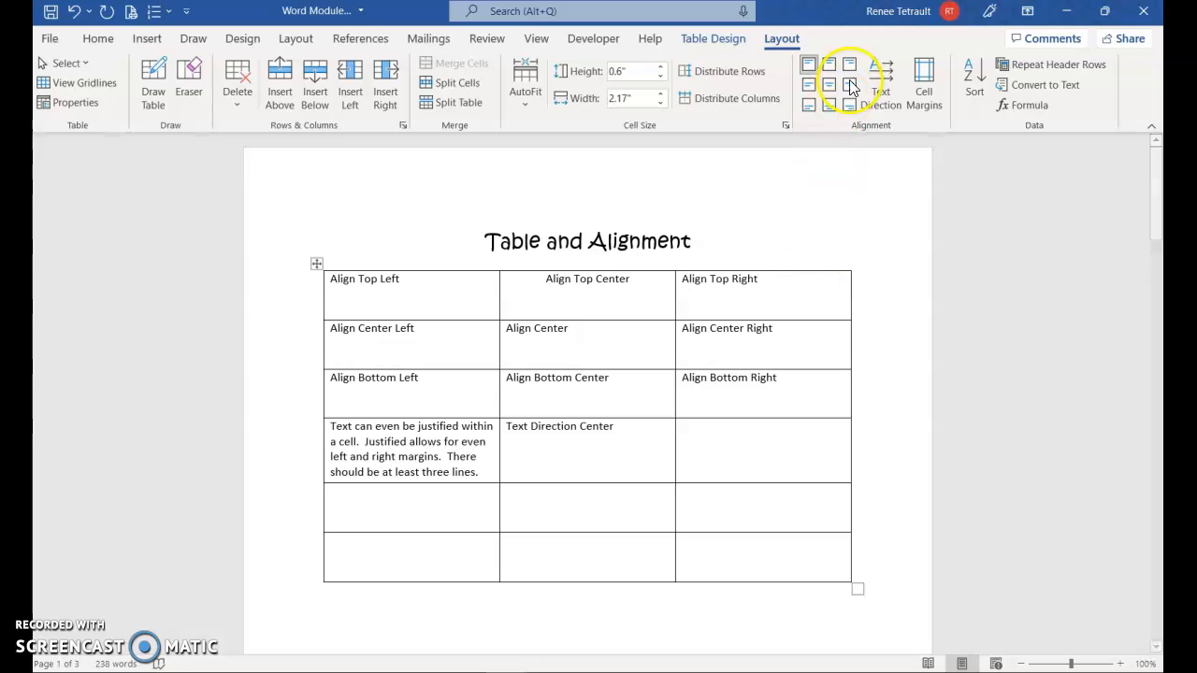
{"action": "mouse_move", "coordinate": [849, 64]}
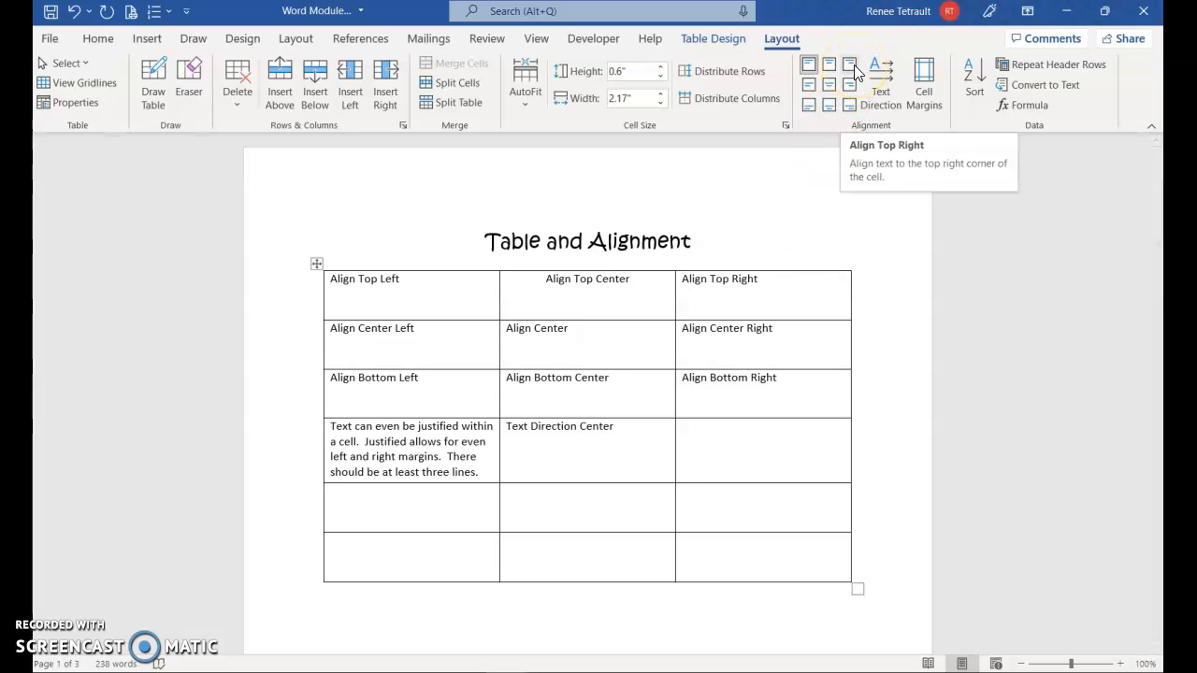
Align the Top Right, Center and Center Right labels to their named positions
{"action": "left_click", "coordinate": [849, 64]}
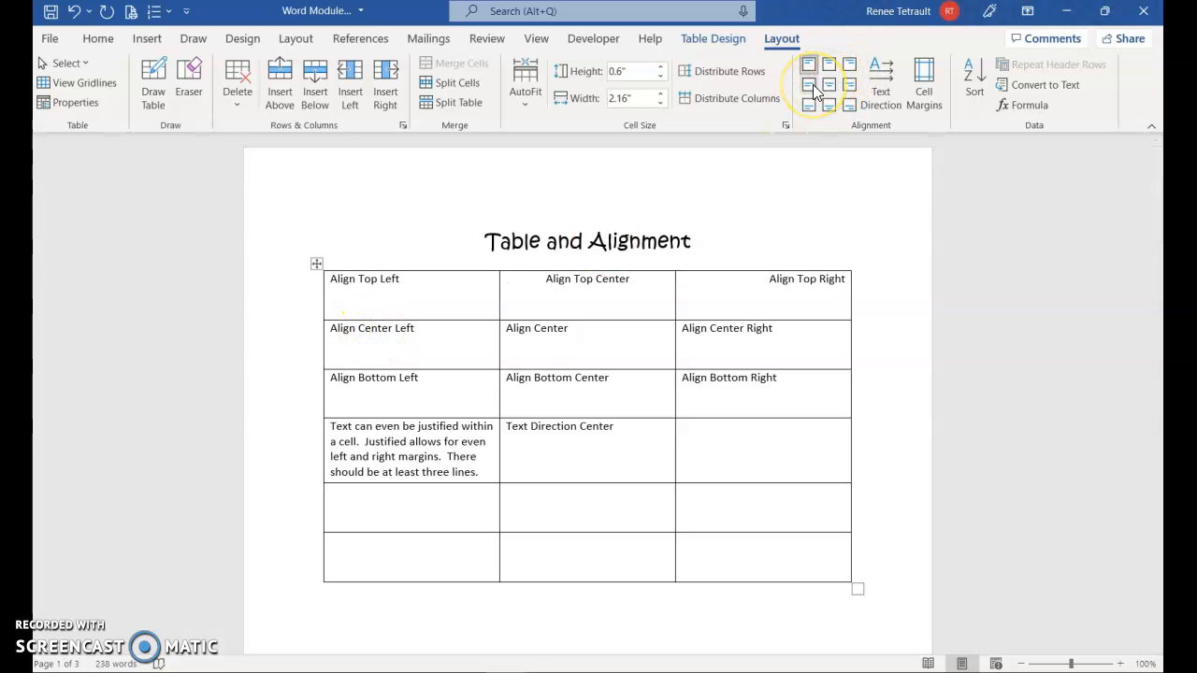
{"action": "mouse_move", "coordinate": [808, 83]}
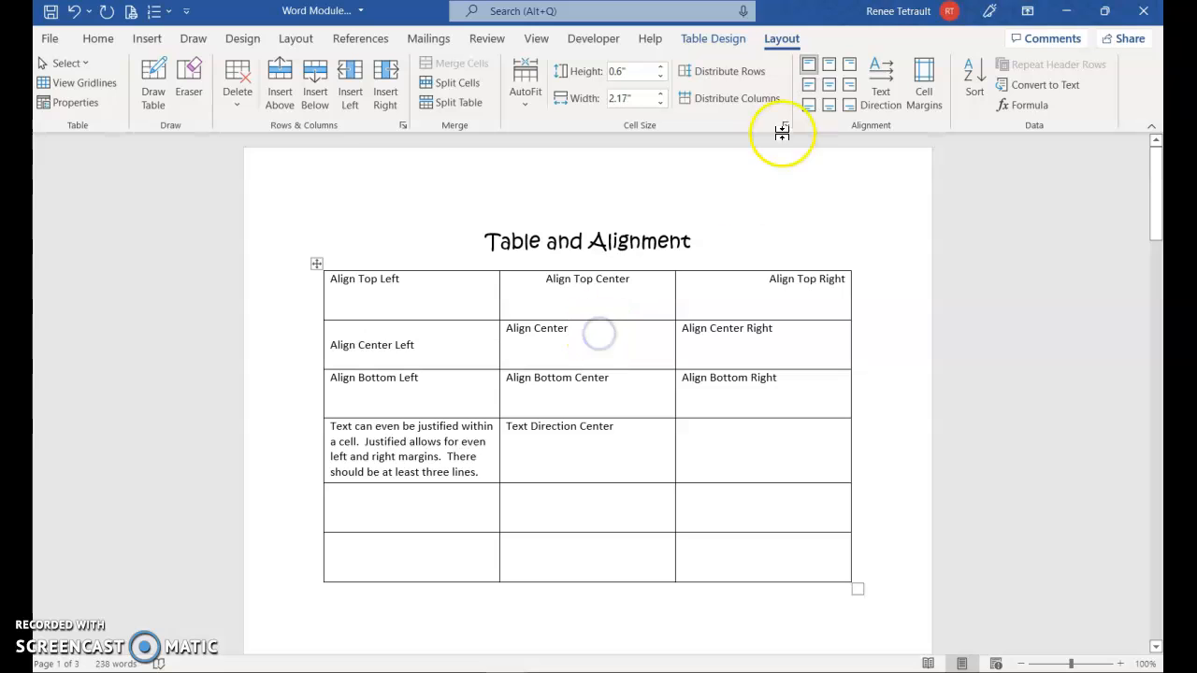
{"action": "left_click", "coordinate": [830, 84]}
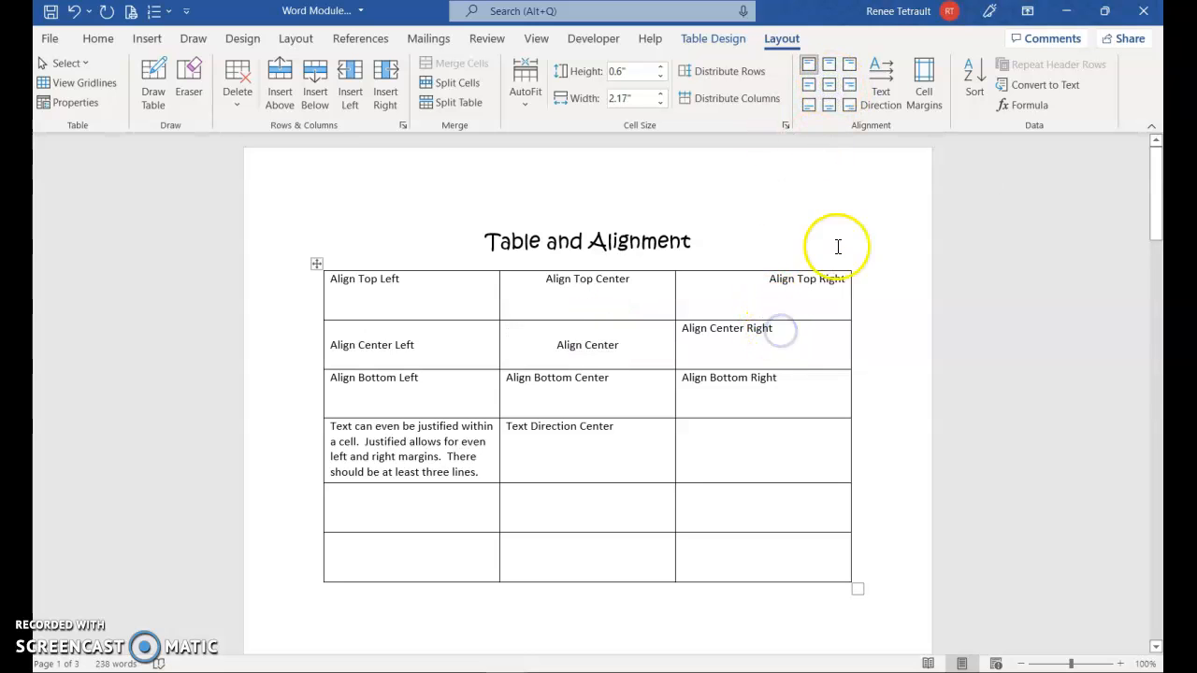
{"action": "mouse_move", "coordinate": [851, 89]}
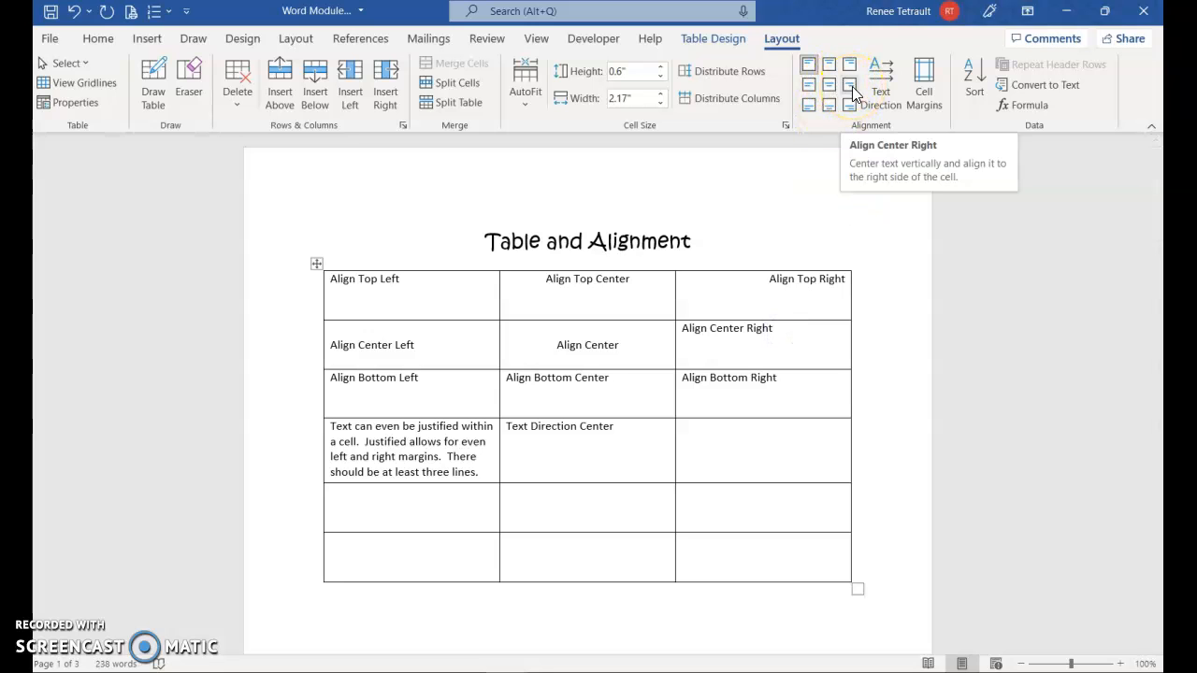
{"action": "left_click", "coordinate": [849, 85]}
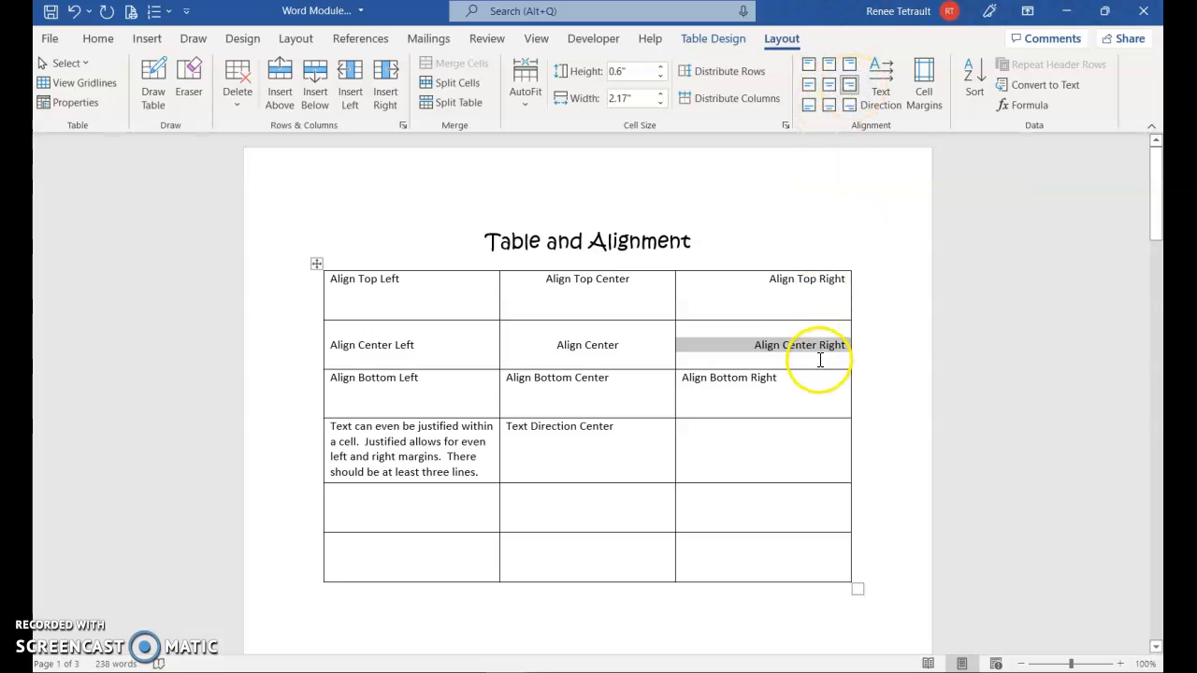
{"action": "mouse_move", "coordinate": [347, 391]}
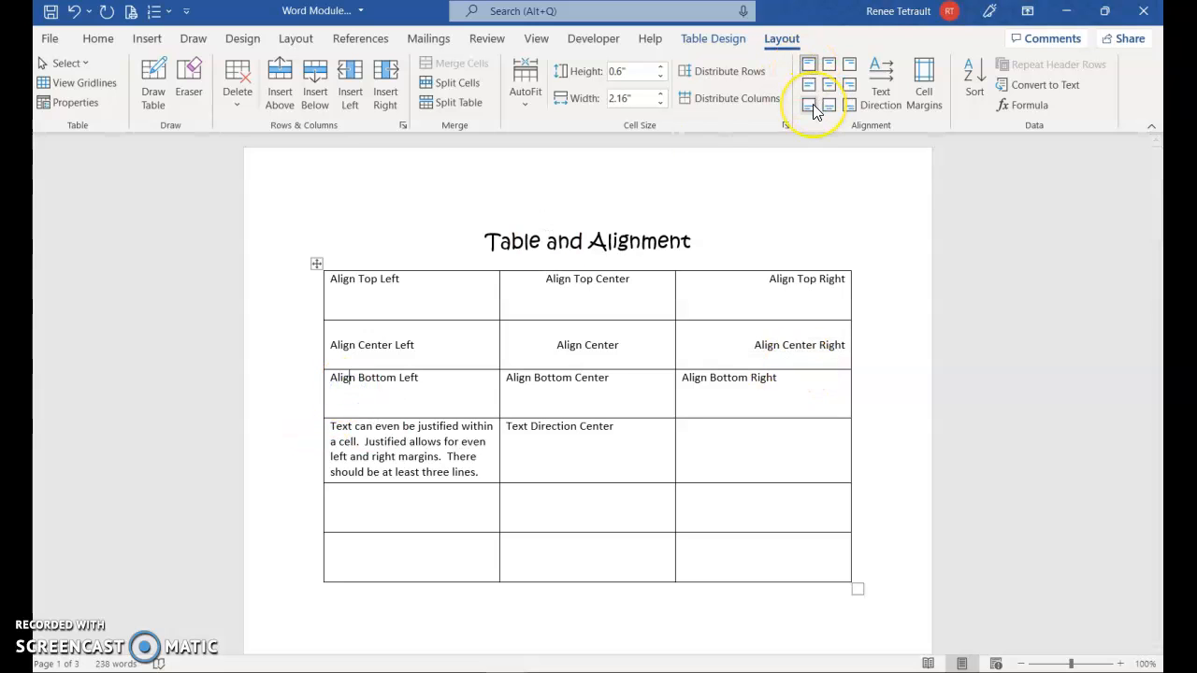
Align the Bottom Left and Bottom Center labels along the bottoms of their cells
{"action": "left_click", "coordinate": [807, 104]}
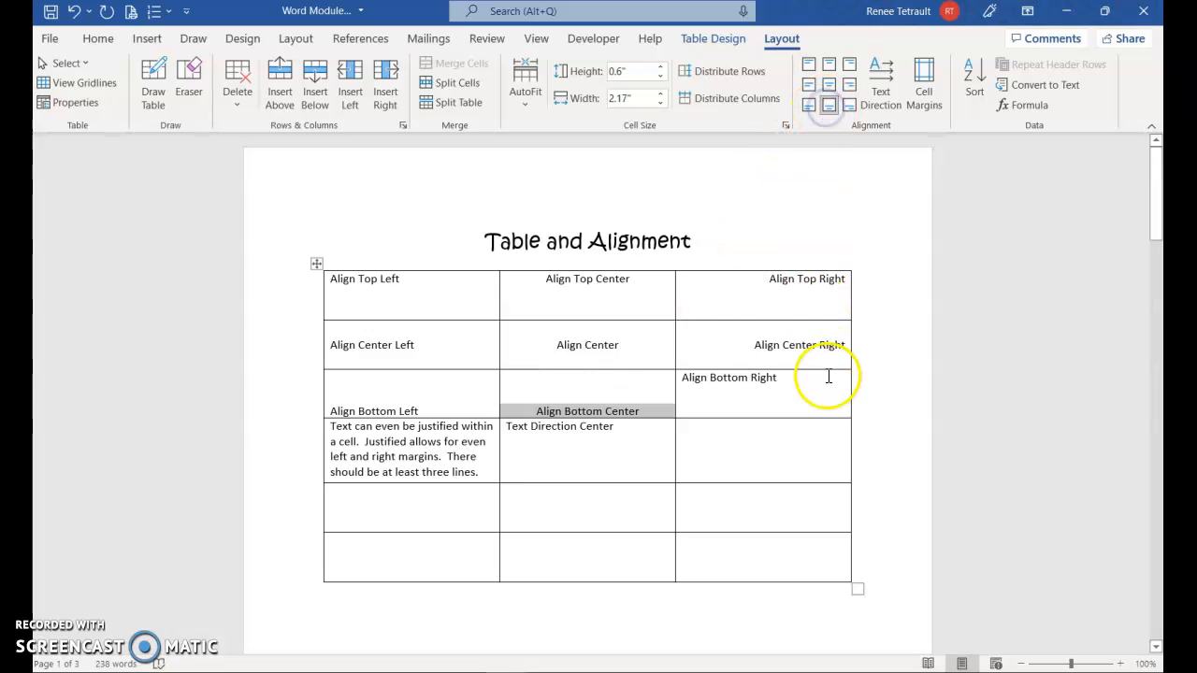
{"action": "left_click", "coordinate": [828, 105]}
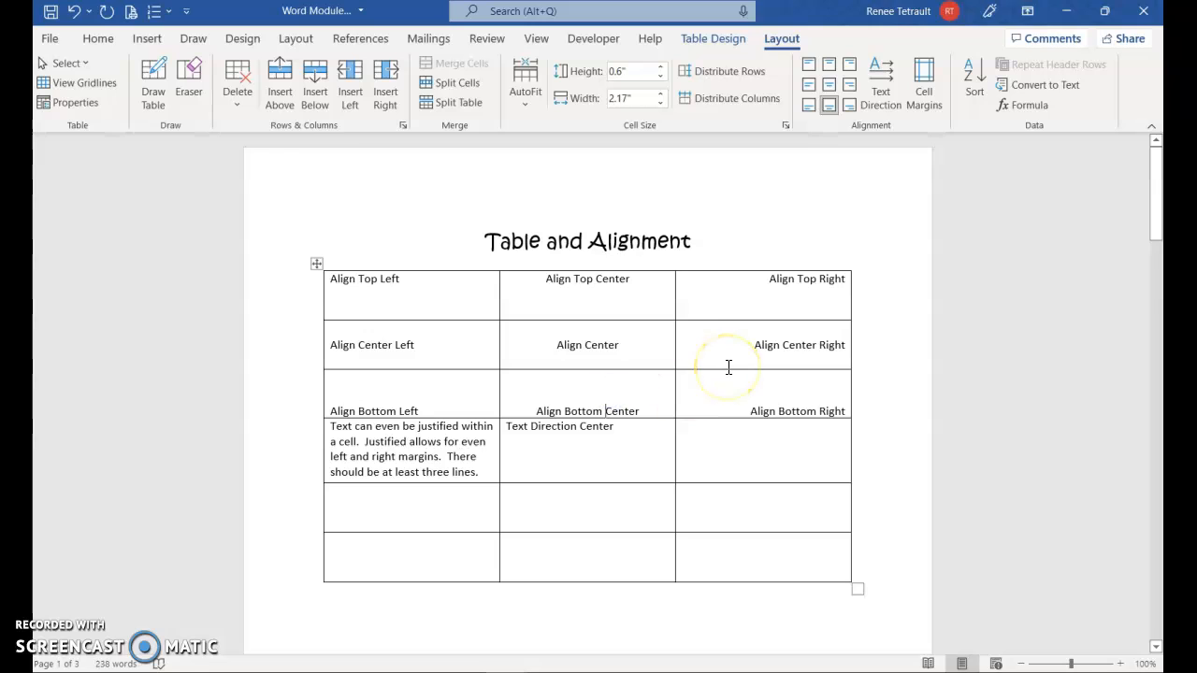
{"action": "mouse_move", "coordinate": [441, 362]}
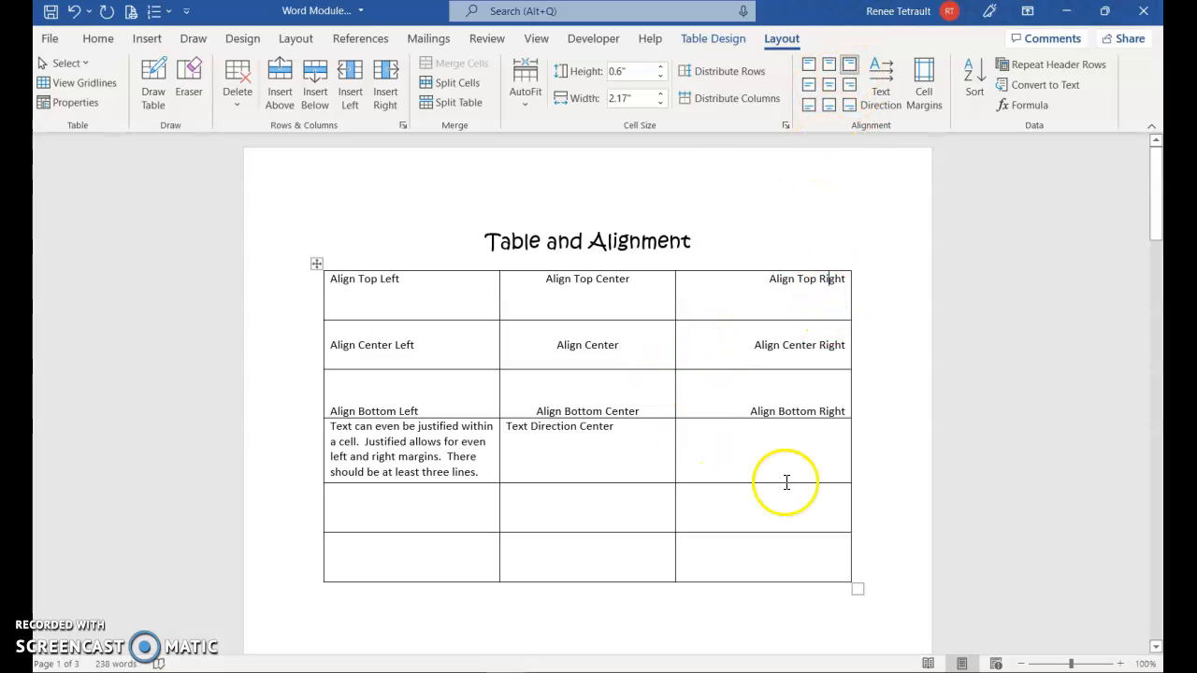
{"action": "mouse_move", "coordinate": [574, 265]}
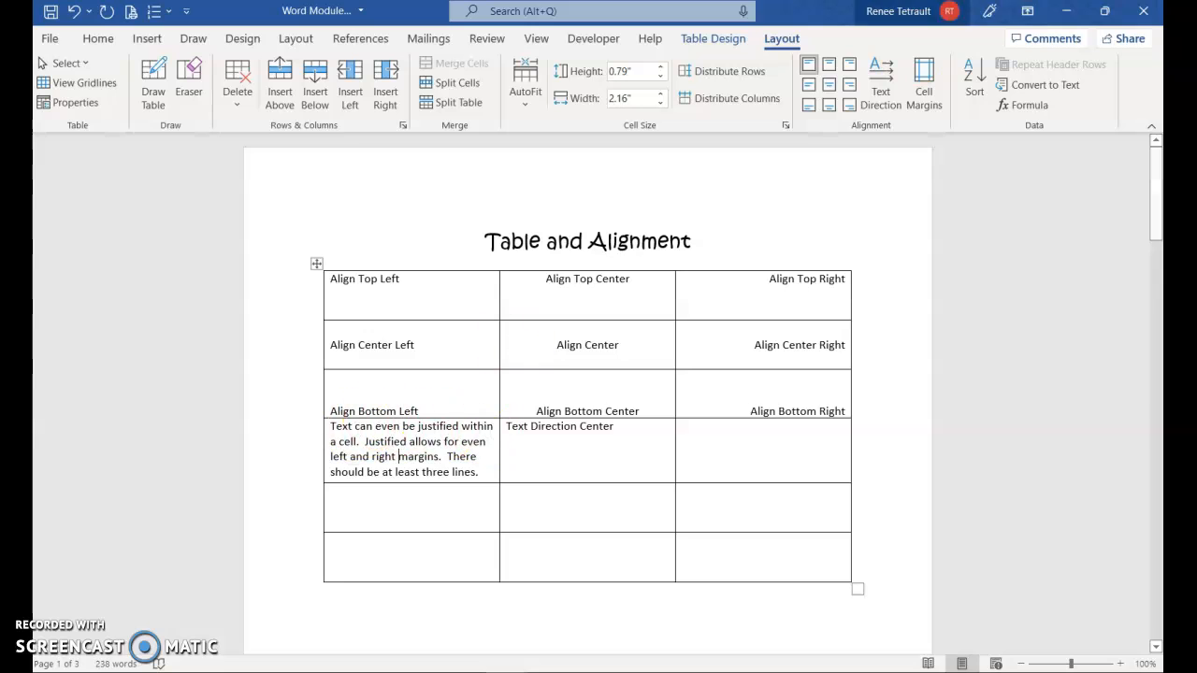
{"action": "mouse_move", "coordinate": [808, 65]}
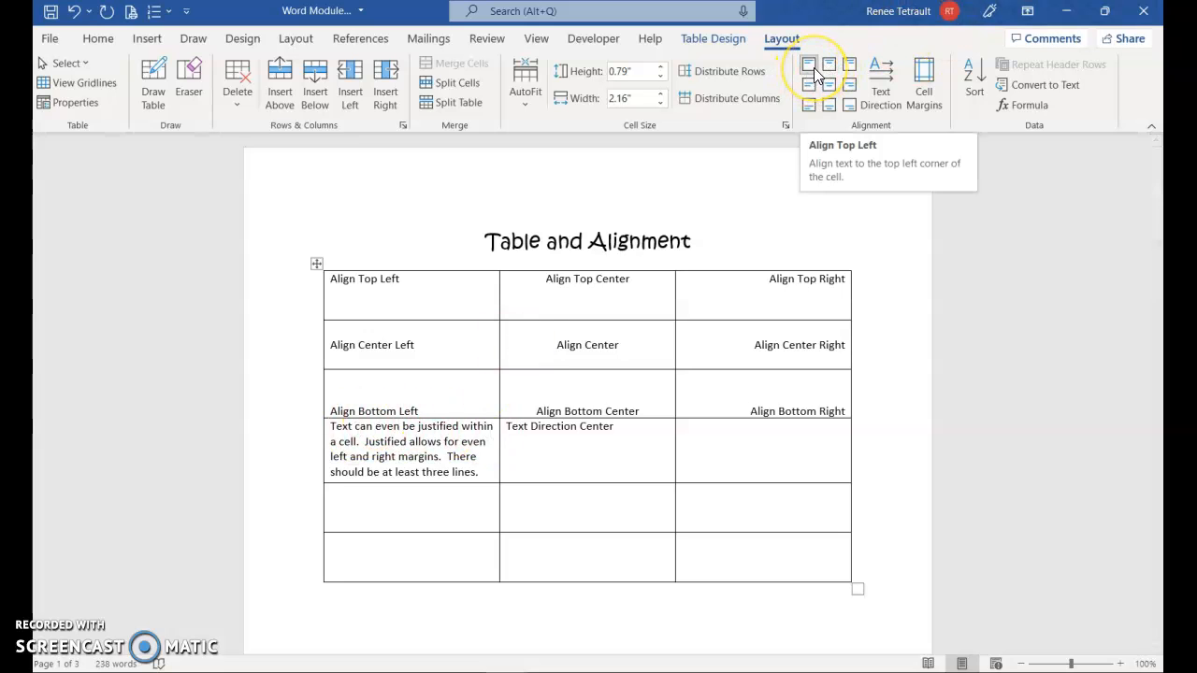
{"action": "mouse_move", "coordinate": [458, 441]}
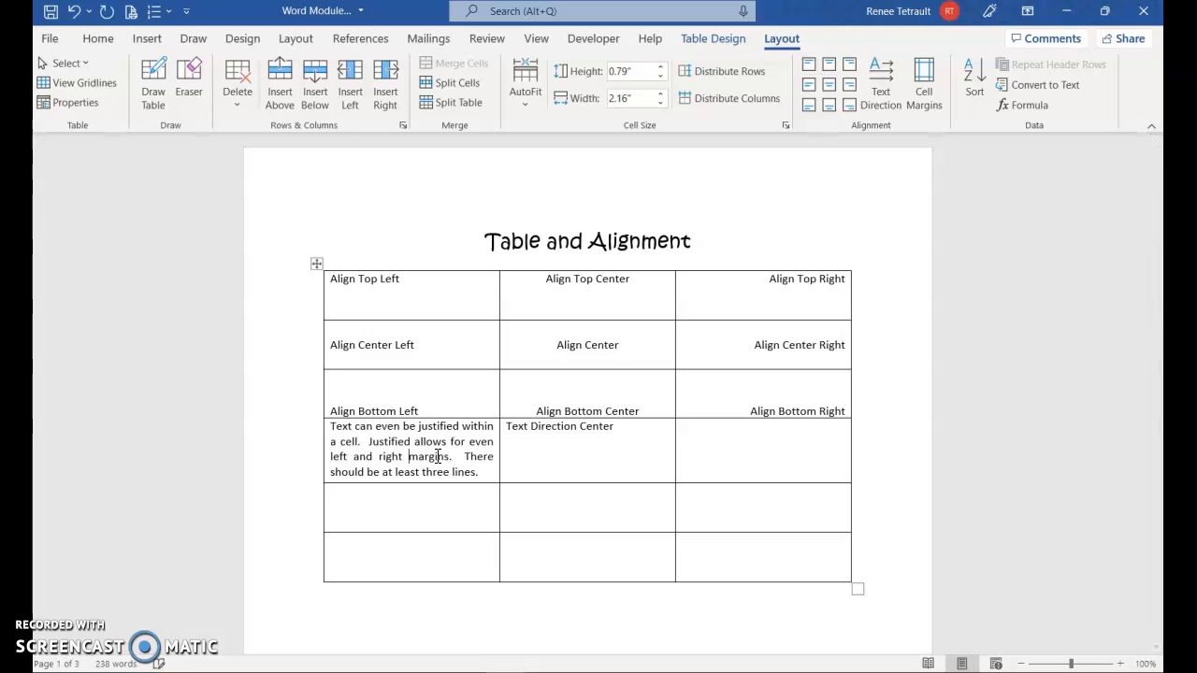
Move the insertion point into the Text Direction Center cell
{"action": "left_click", "coordinate": [572, 432]}
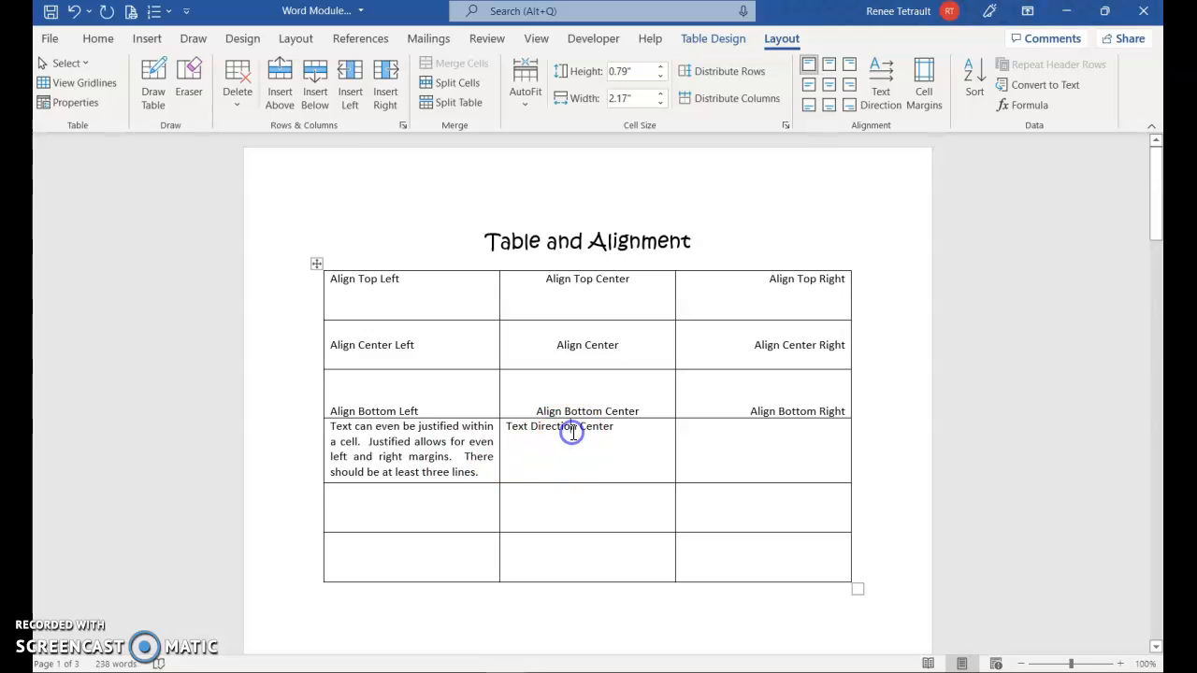
{"action": "mouse_move", "coordinate": [617, 221]}
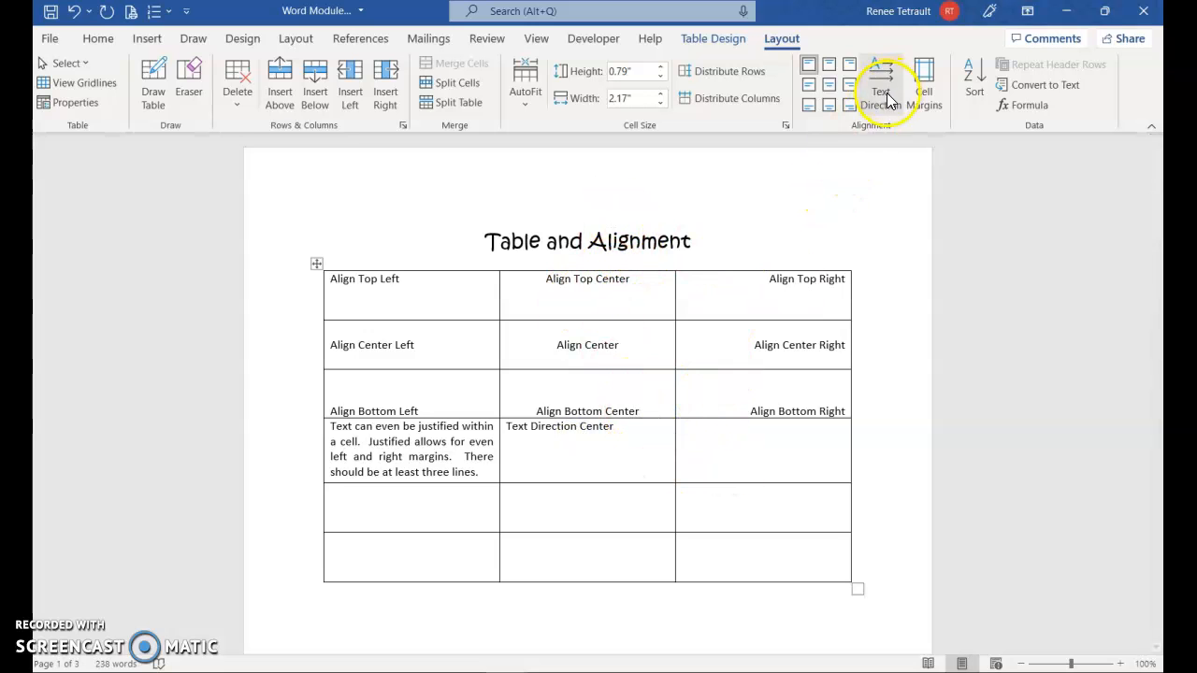
{"action": "mouse_move", "coordinate": [878, 84]}
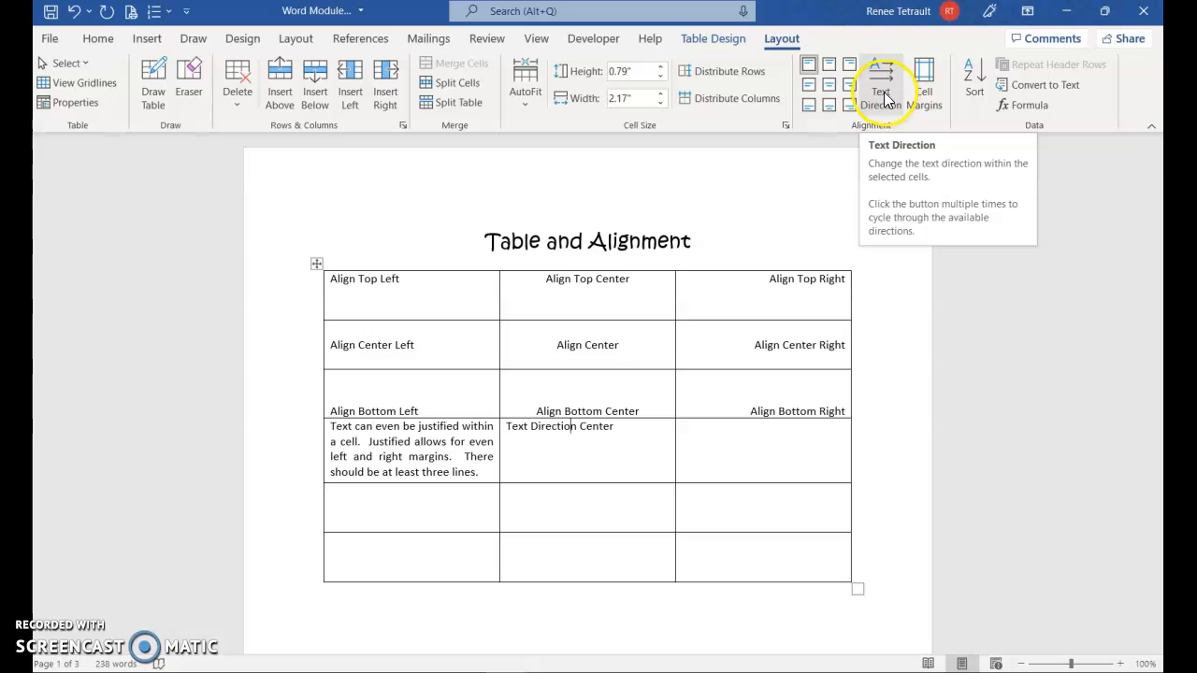
Rotate the Text Direction Center cell's text until it reads vertically bottom to top
{"action": "left_click", "coordinate": [879, 84]}
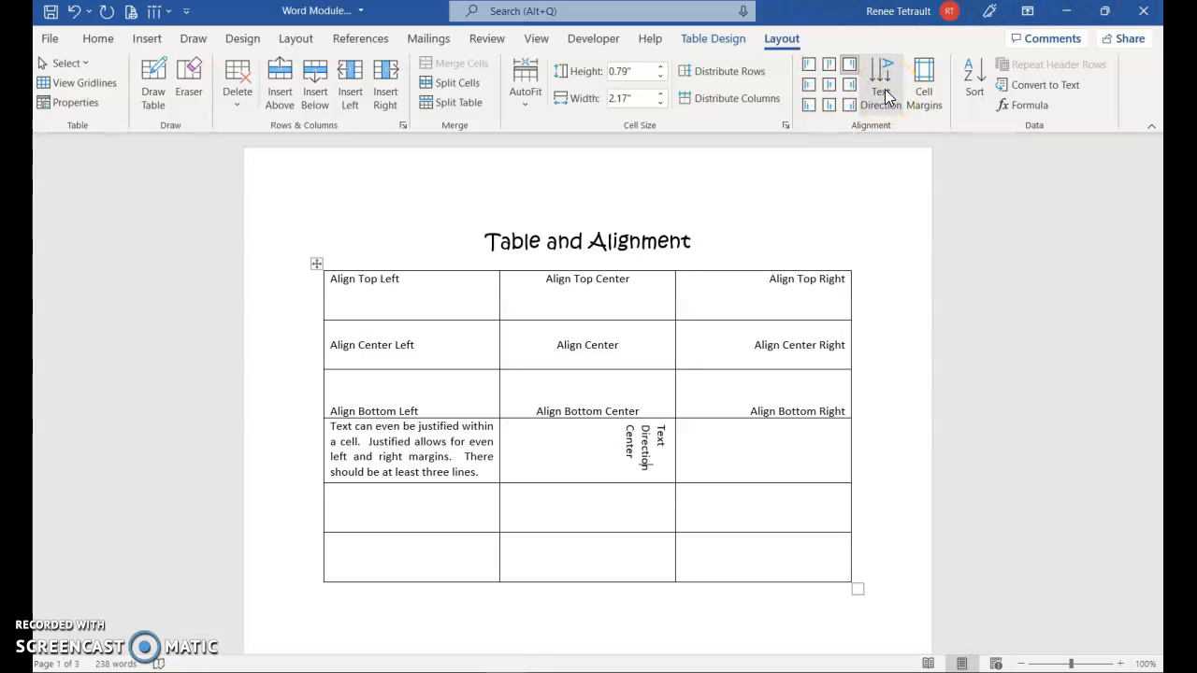
{"action": "left_click", "coordinate": [878, 78]}
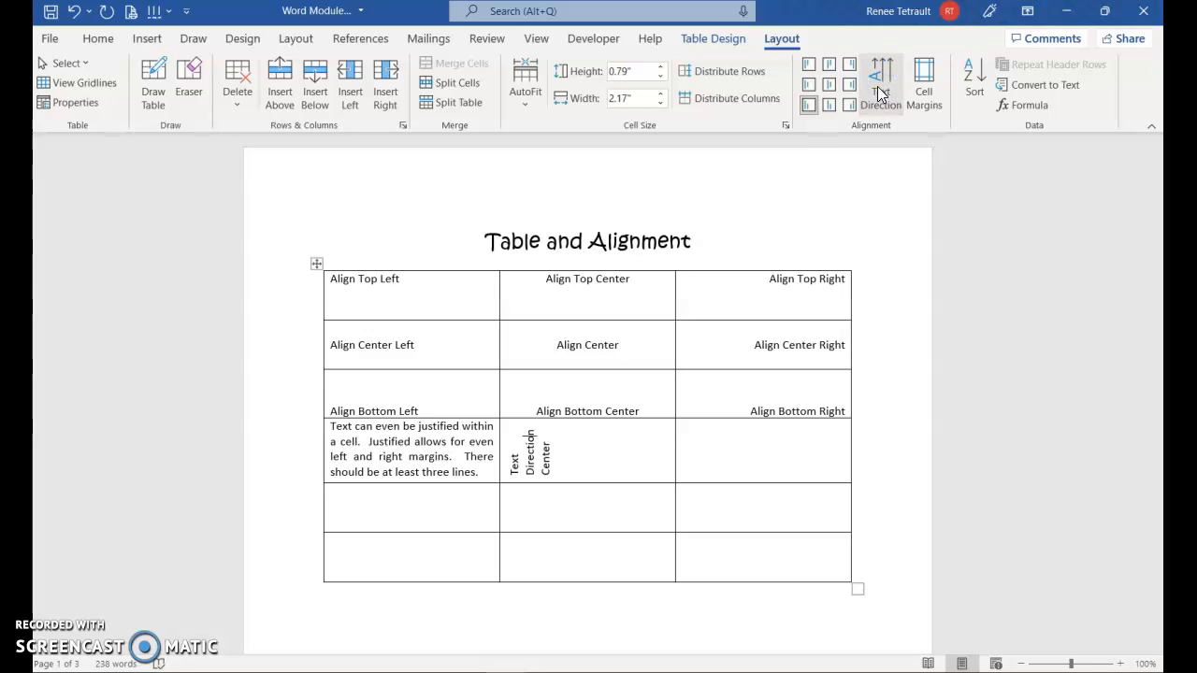
{"action": "left_click", "coordinate": [834, 84]}
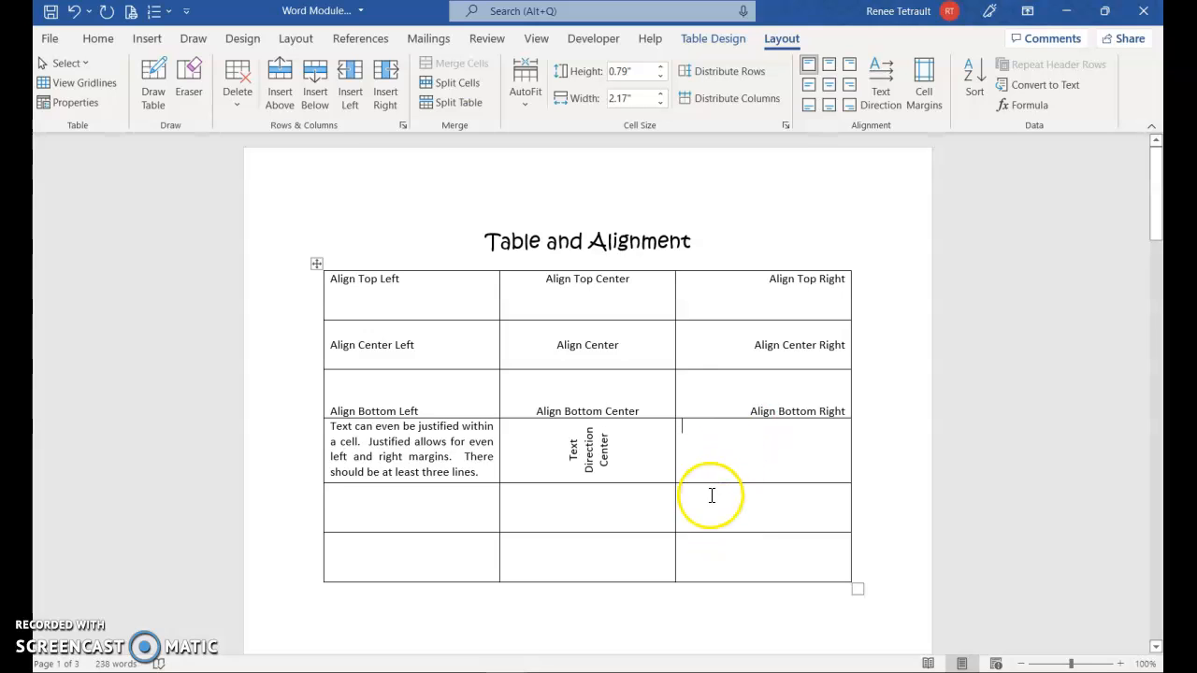
{"action": "mouse_move", "coordinate": [758, 447]}
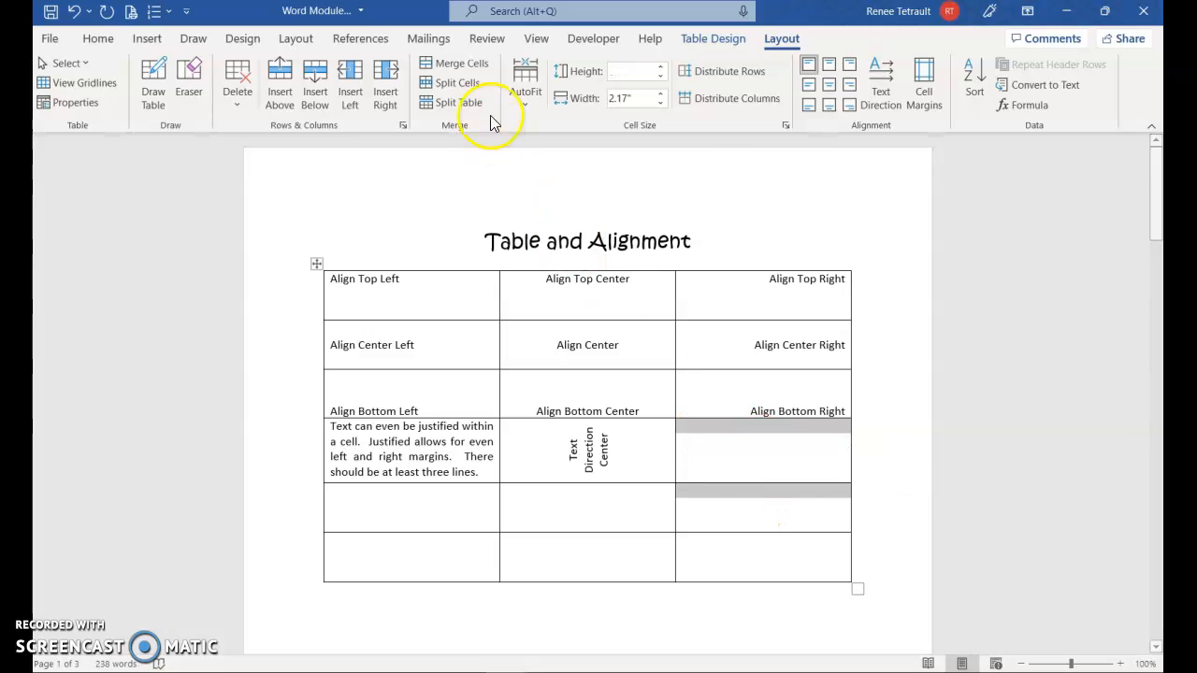
{"action": "mouse_move", "coordinate": [460, 63]}
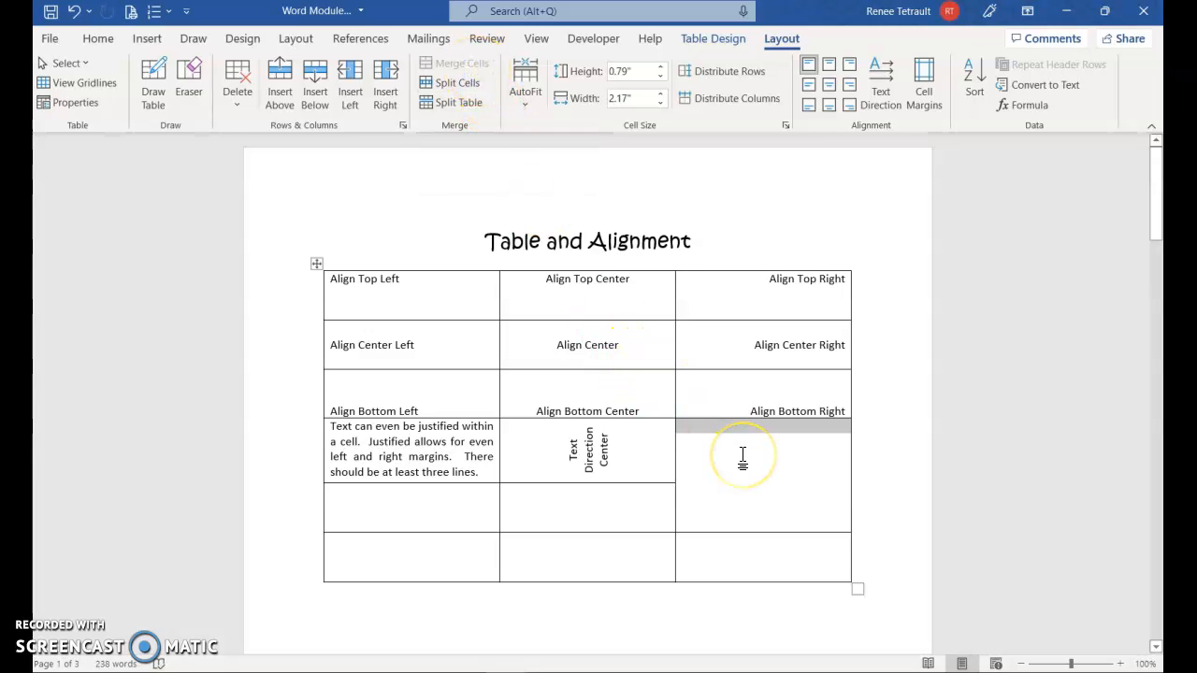
{"action": "mouse_move", "coordinate": [769, 501]}
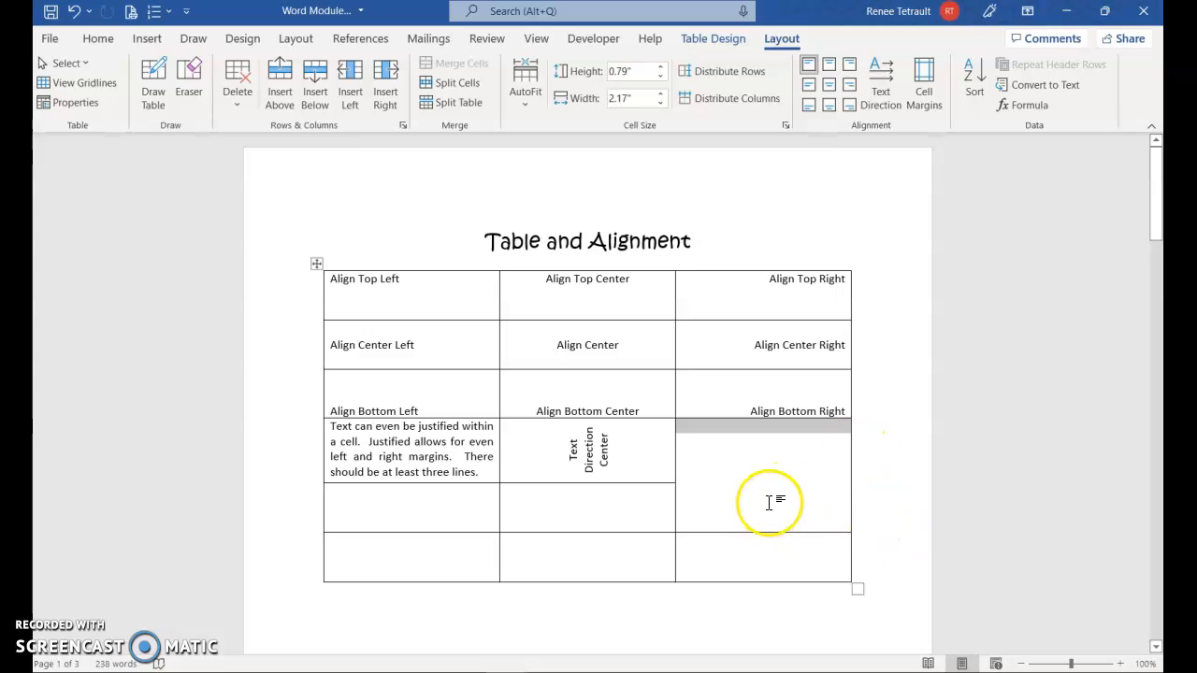
{"action": "mouse_move", "coordinate": [727, 41]}
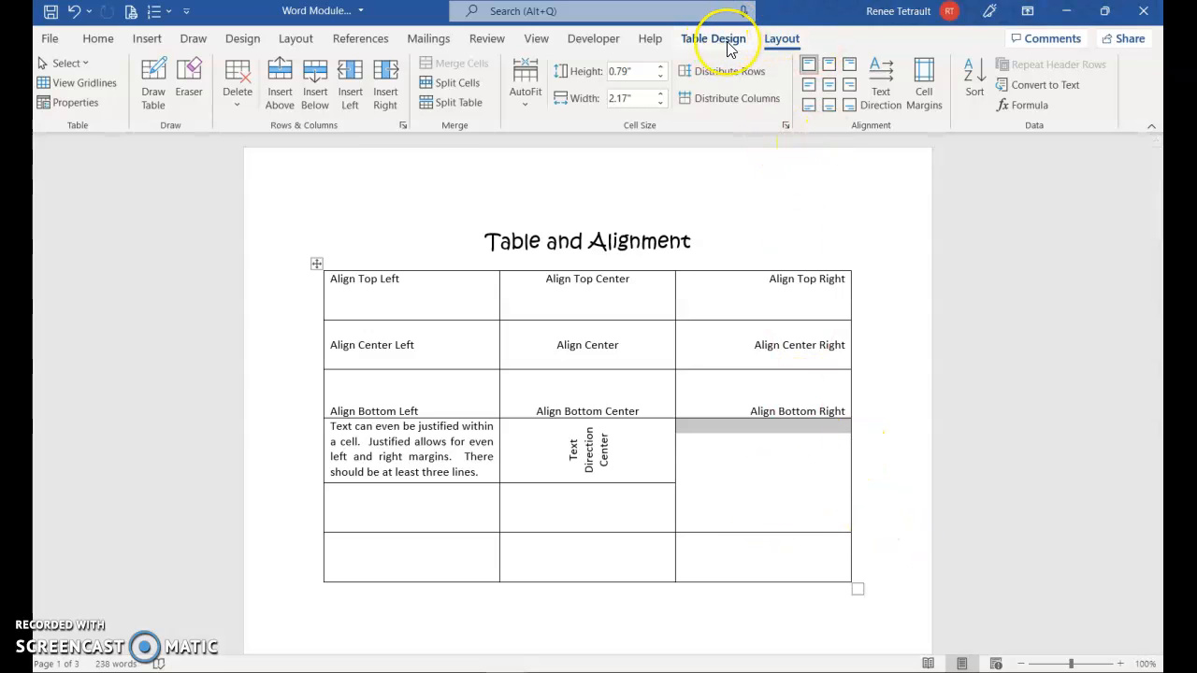
Add Diagonal Down and Diagonal Up borders to the merged right cell, forming an X
{"action": "left_click", "coordinate": [714, 37]}
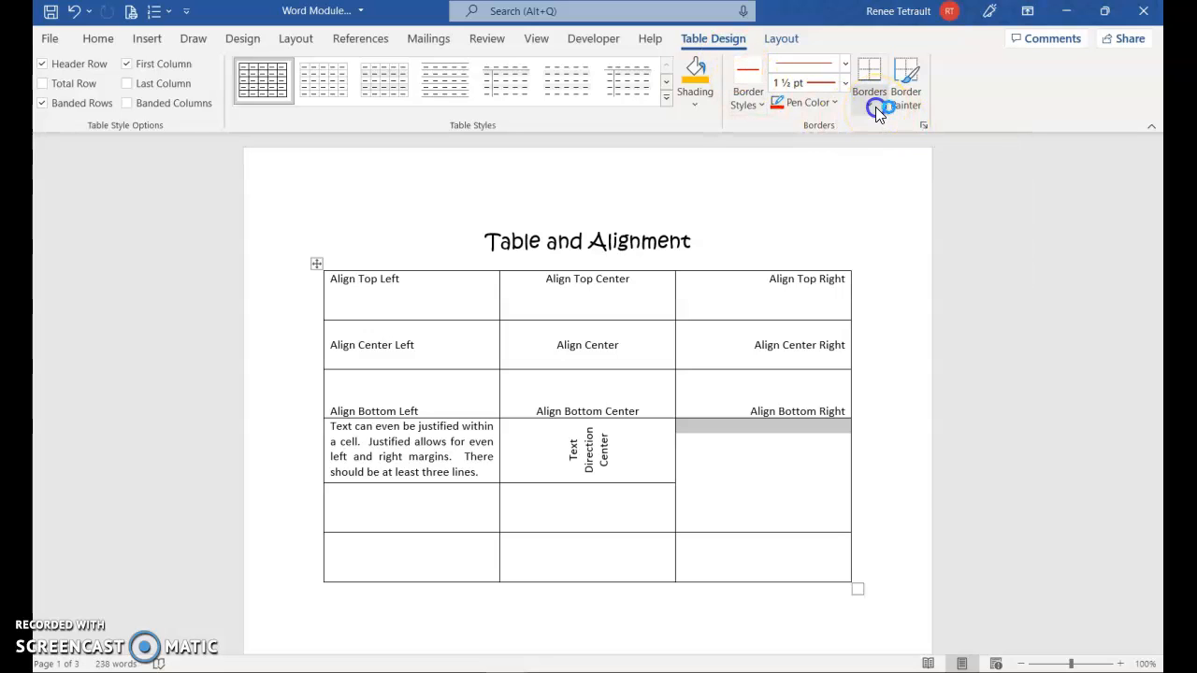
{"action": "left_click", "coordinate": [867, 82]}
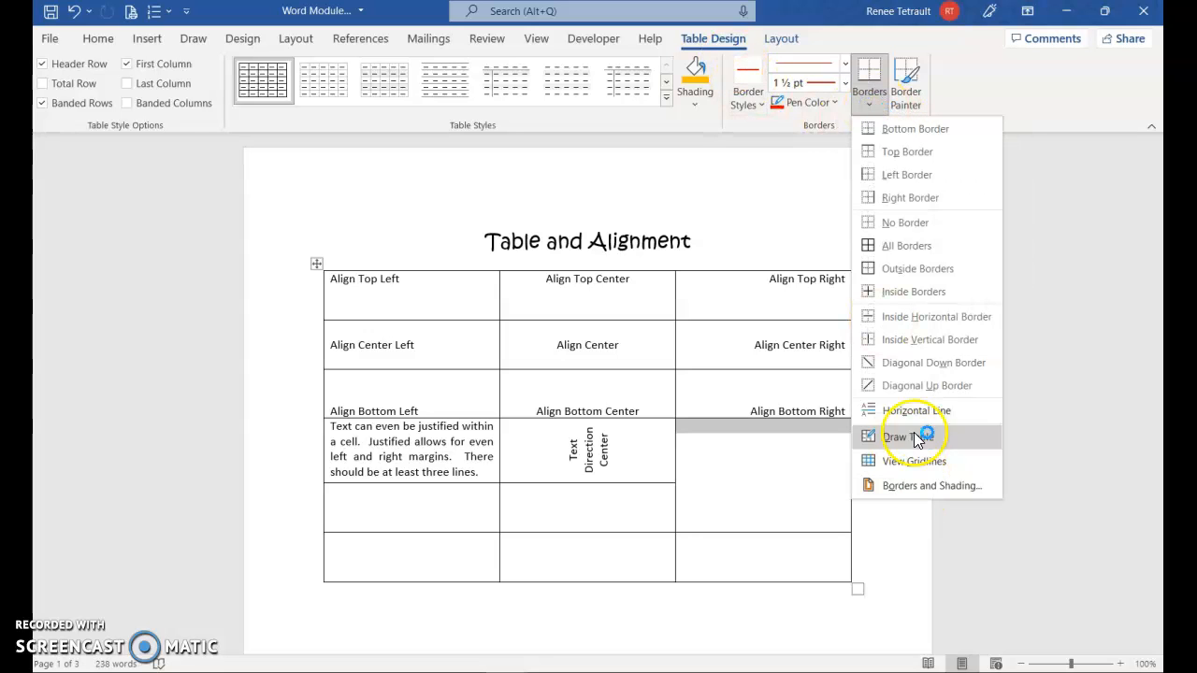
{"action": "left_click", "coordinate": [933, 362]}
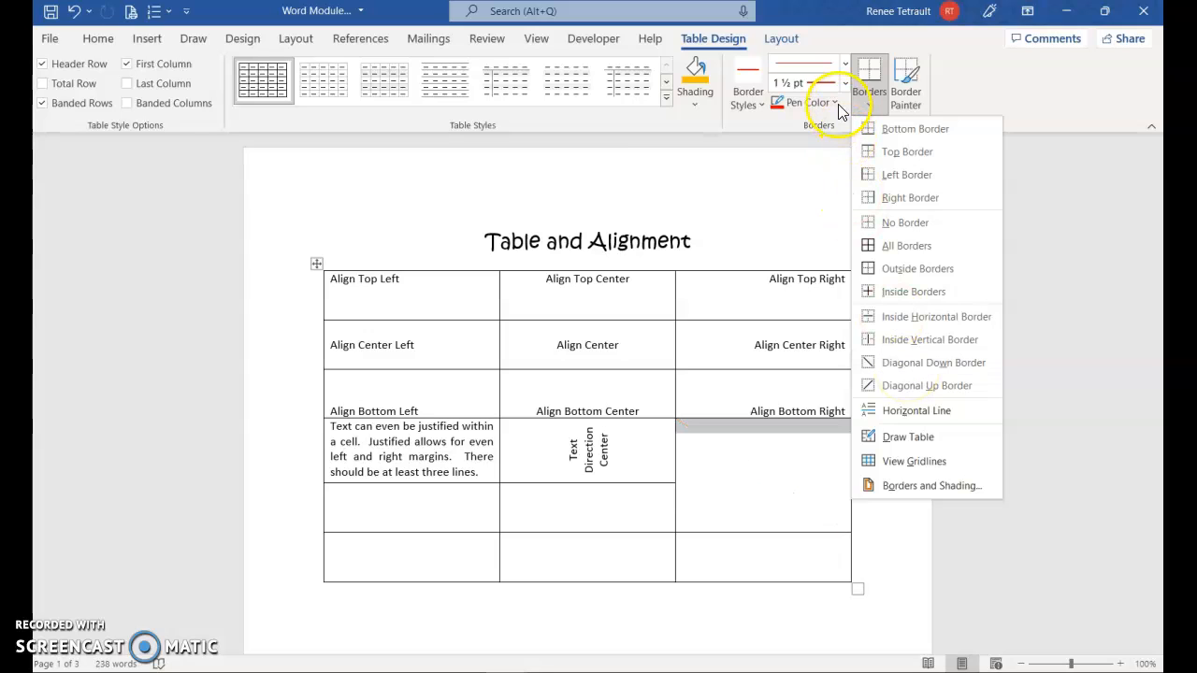
{"action": "left_click", "coordinate": [834, 103]}
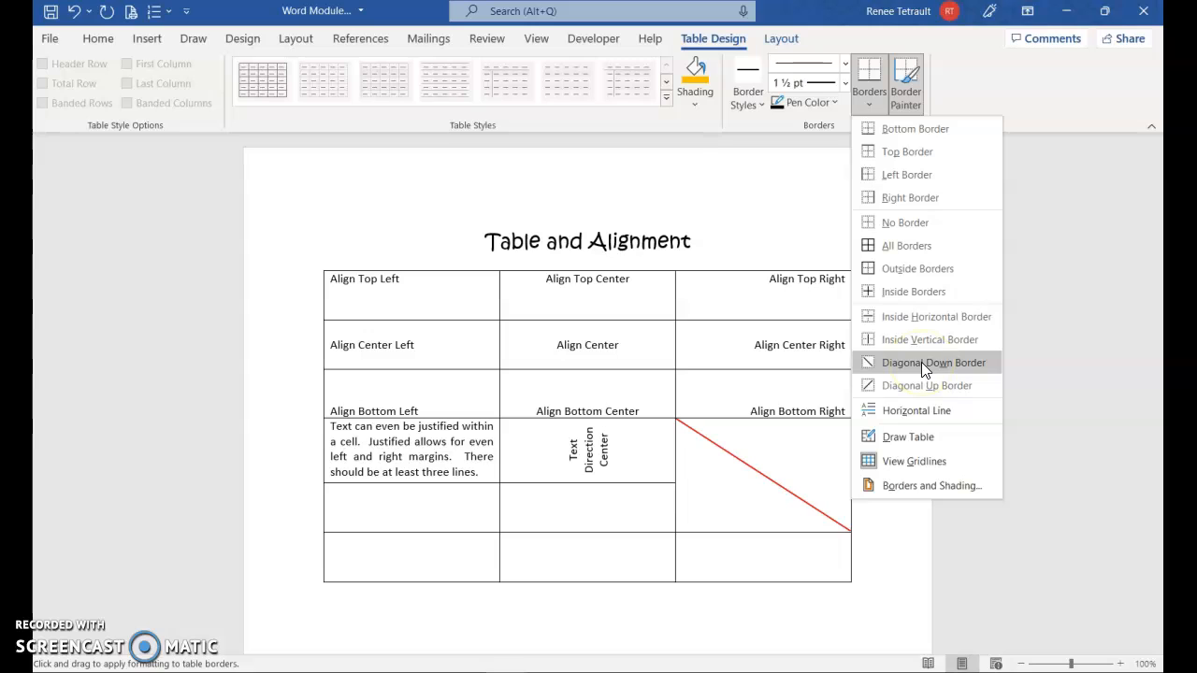
{"action": "left_click", "coordinate": [931, 363]}
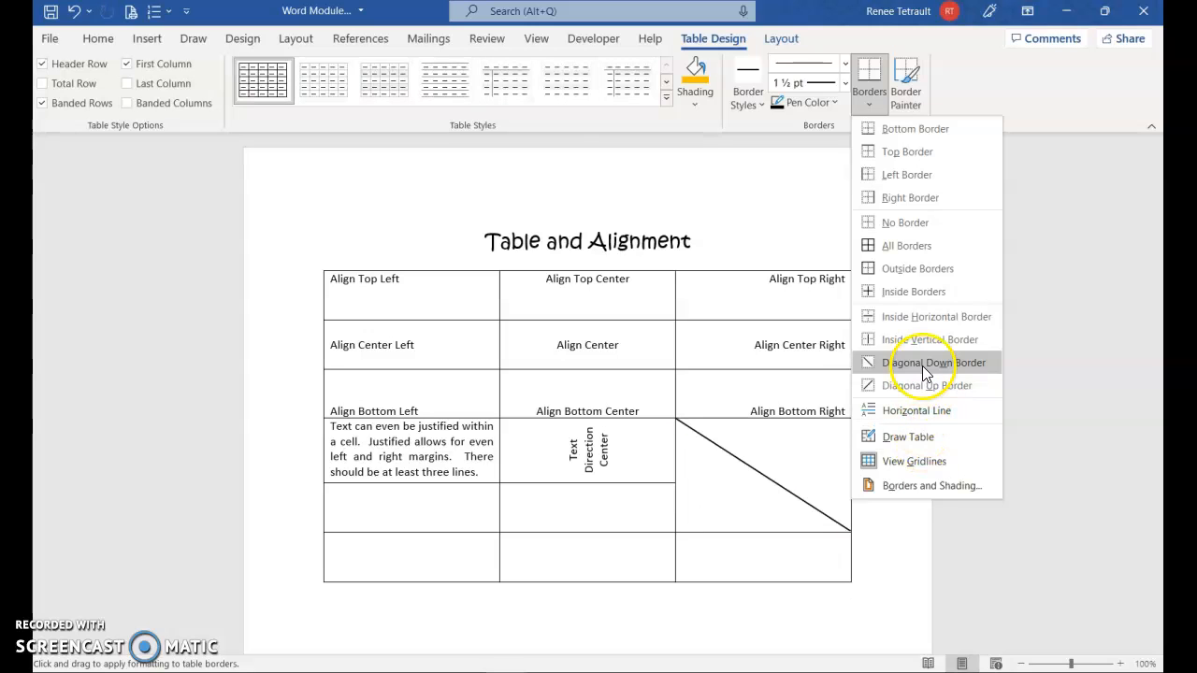
{"action": "left_click", "coordinate": [932, 363]}
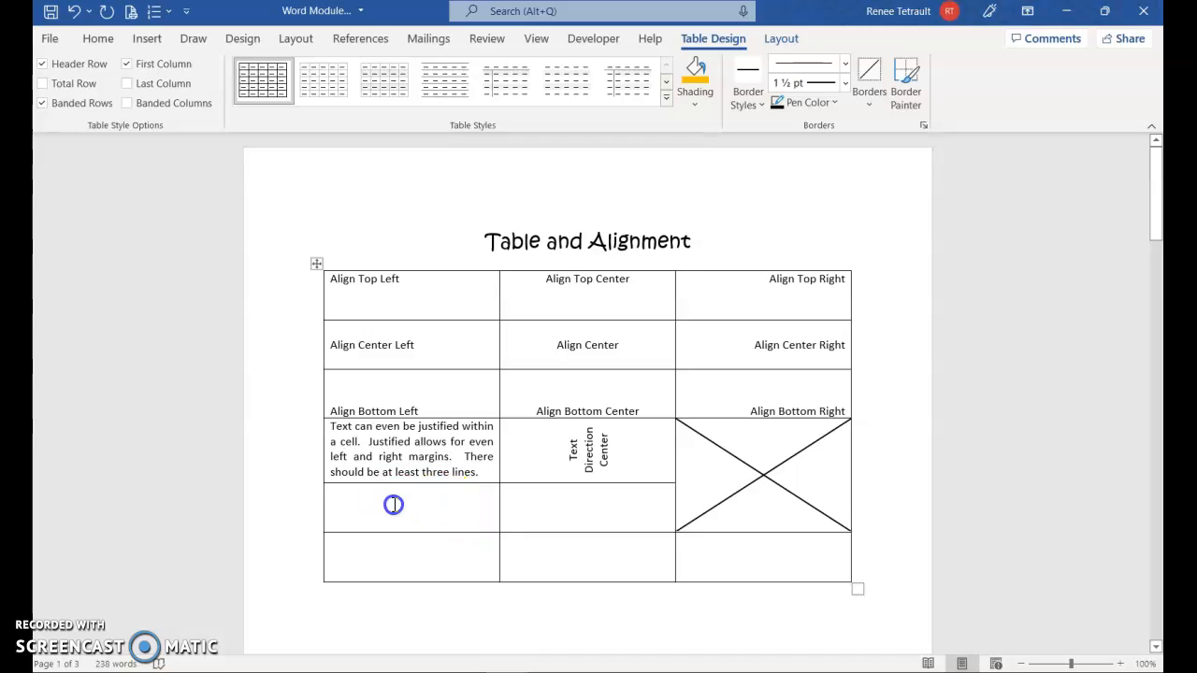
Select the fifth row's left and middle cells ready to merge them
{"action": "left_click", "coordinate": [393, 505]}
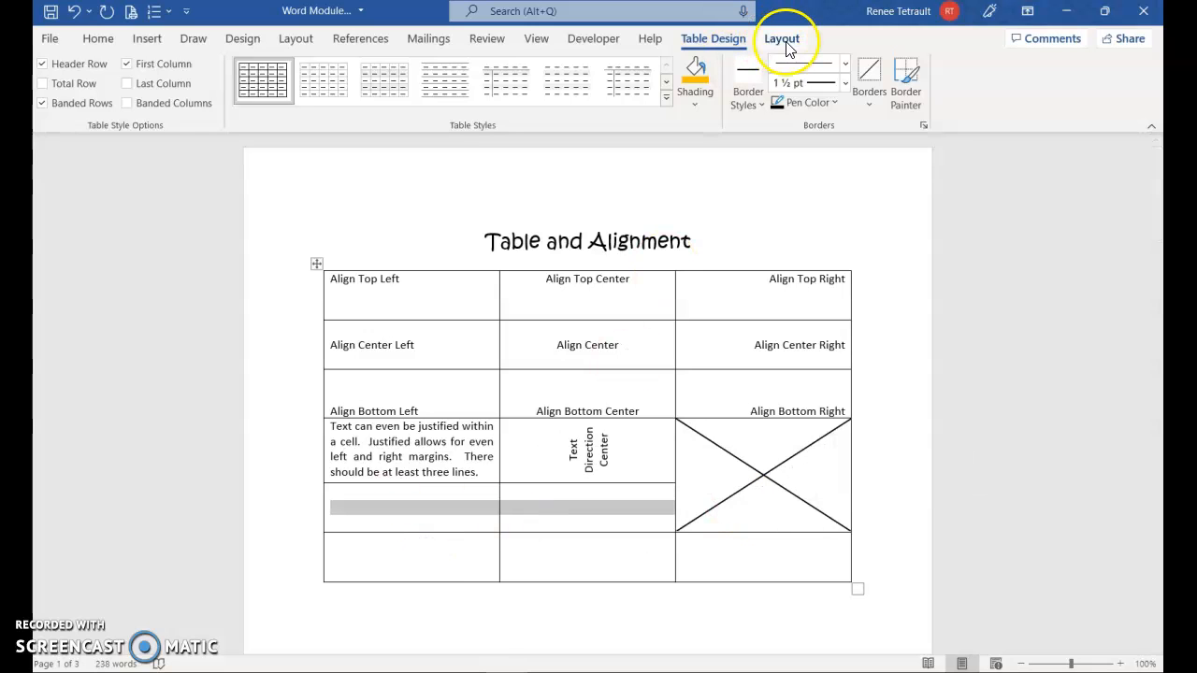
{"action": "left_click", "coordinate": [782, 37]}
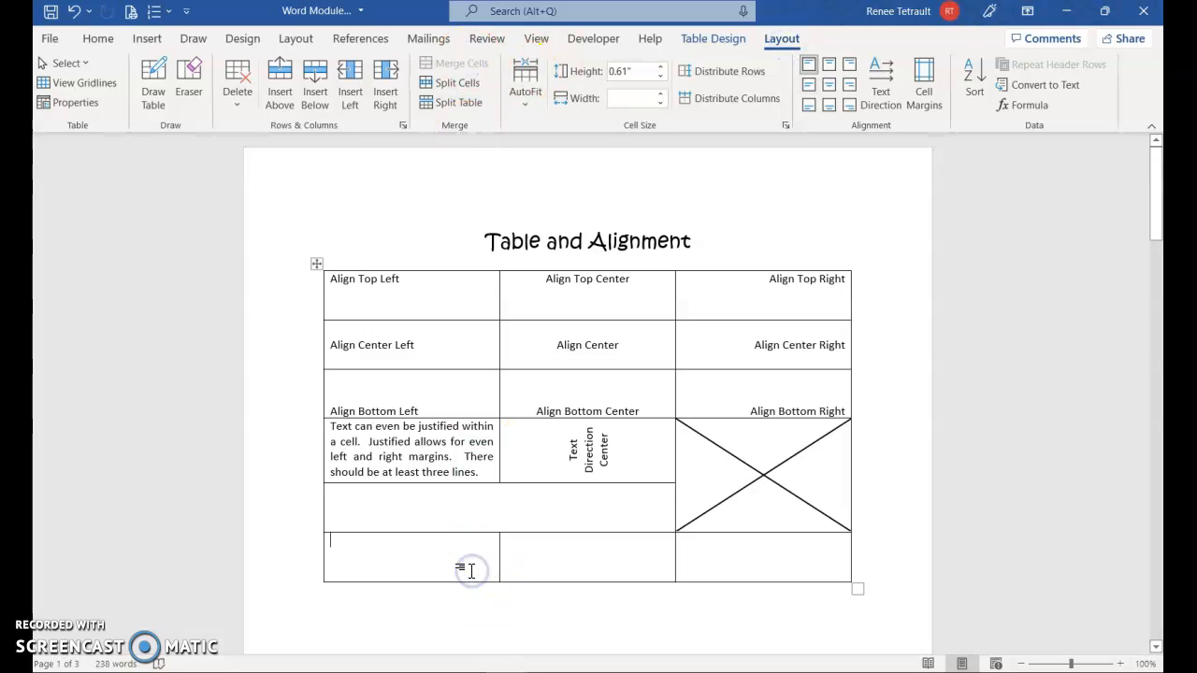
{"action": "mouse_move", "coordinate": [587, 576]}
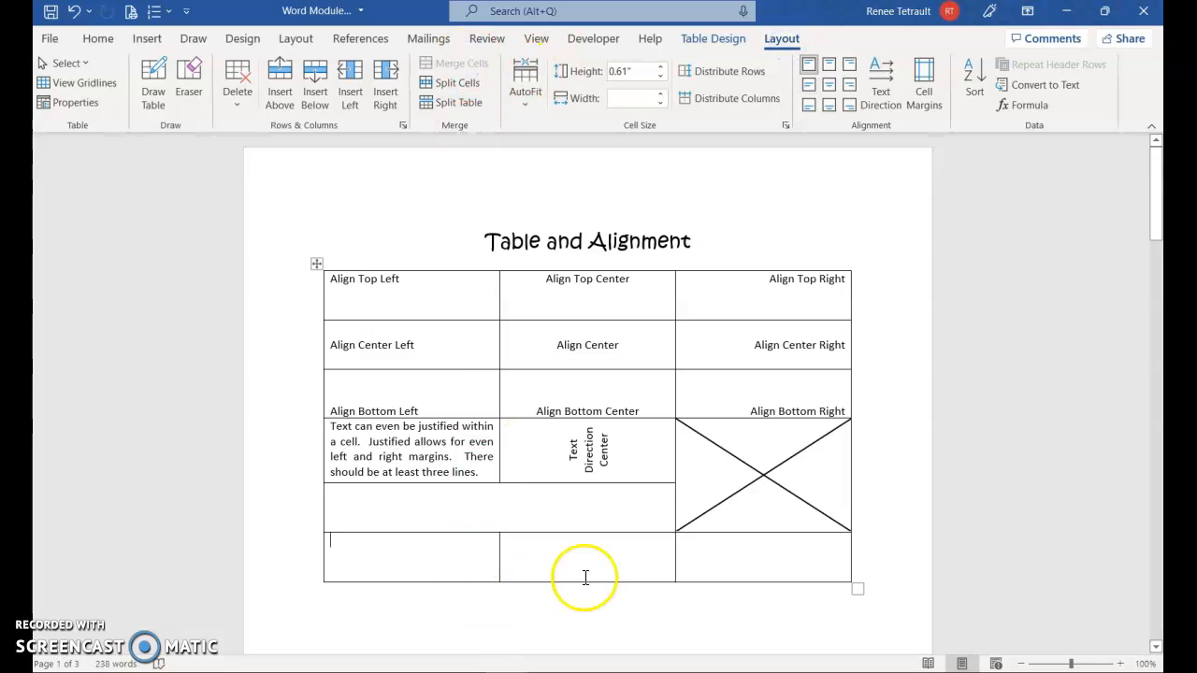
{"action": "mouse_move", "coordinate": [630, 522]}
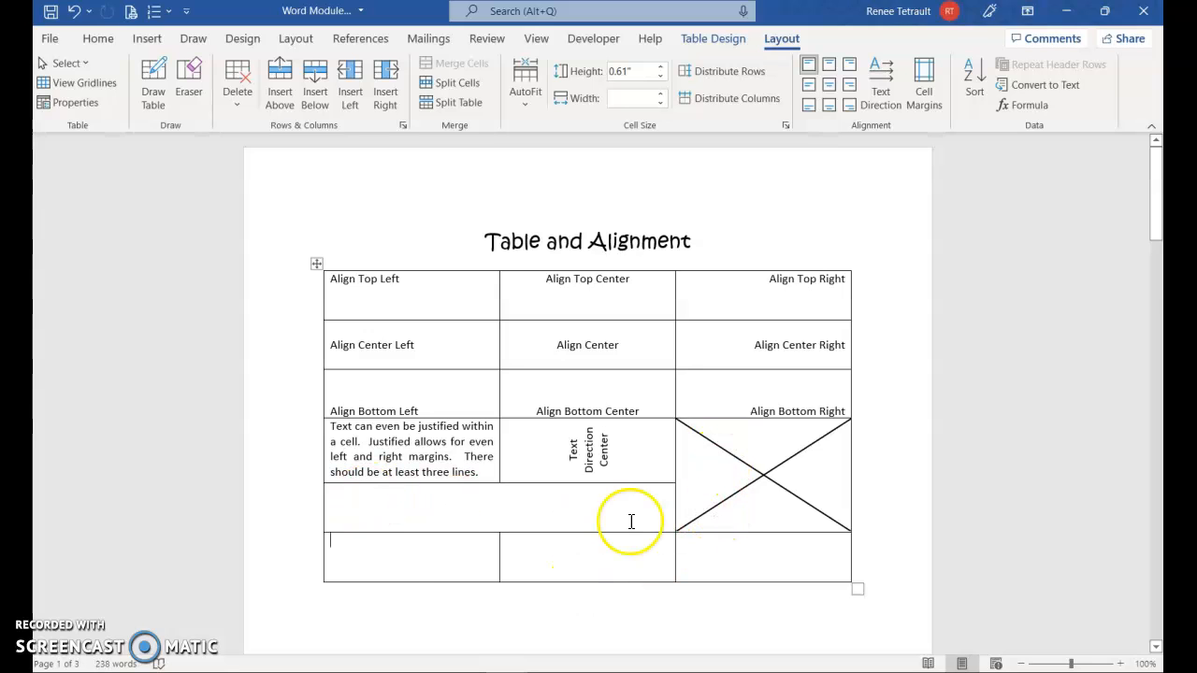
{"action": "mouse_move", "coordinate": [490, 205]}
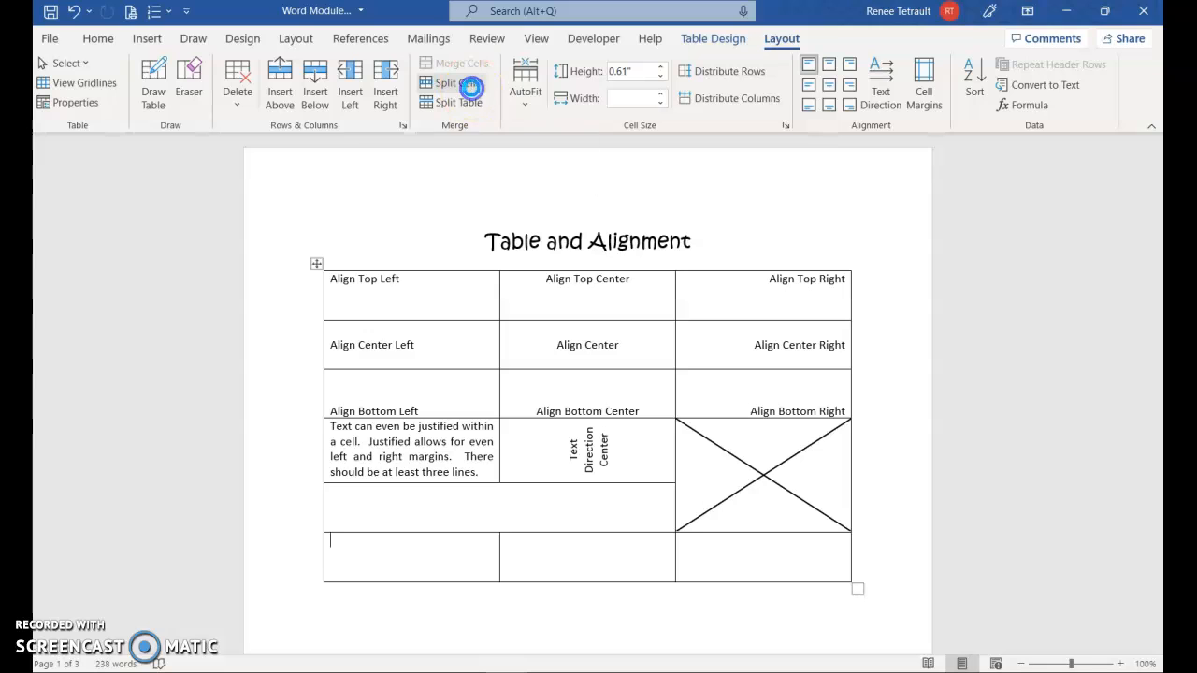
Split the bottom-left cell into two columns and try a one-column, two-row split on the middle cell
{"action": "left_click", "coordinate": [453, 82]}
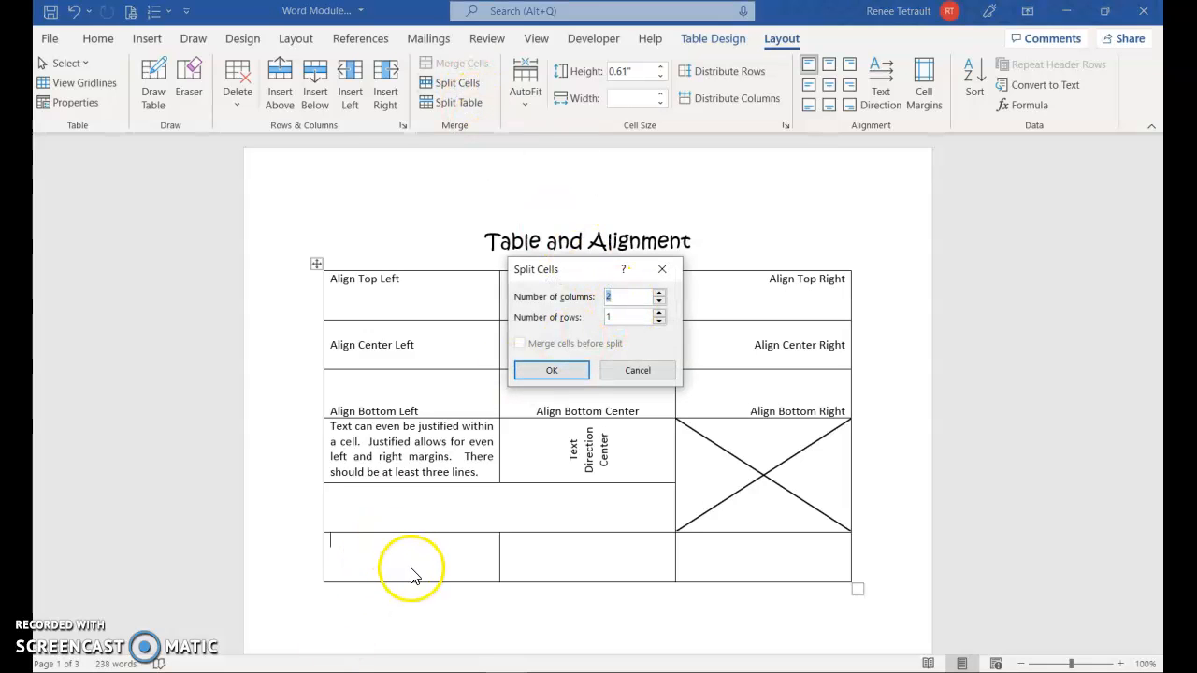
{"action": "mouse_move", "coordinate": [552, 370]}
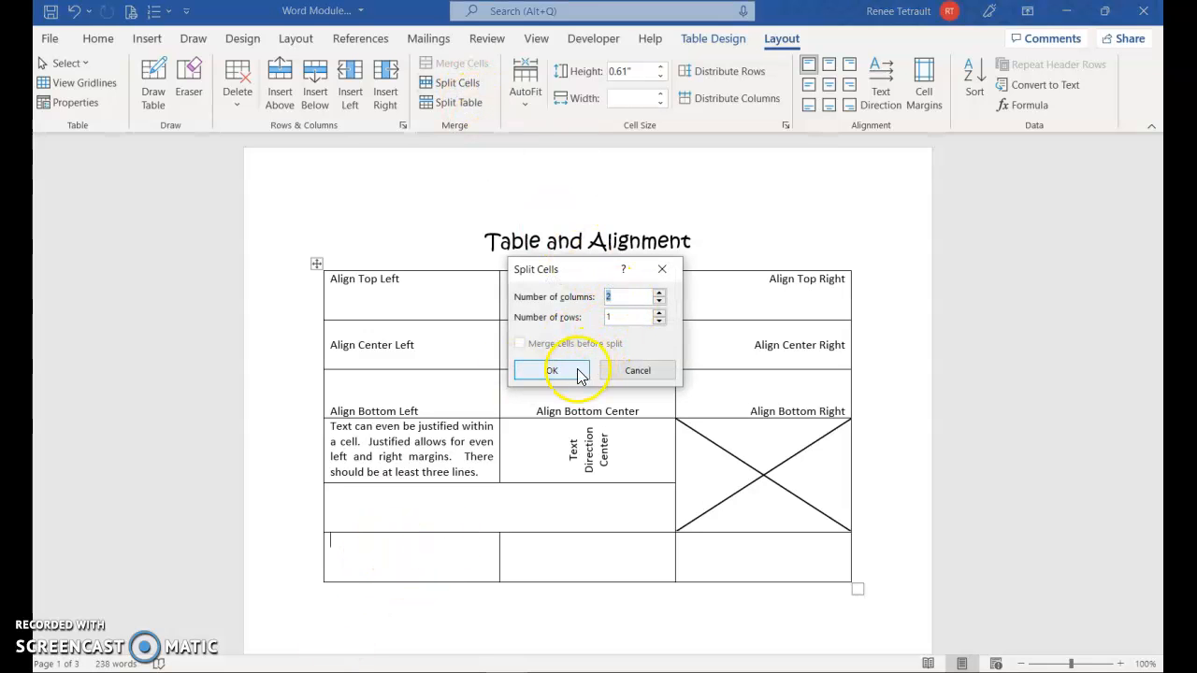
{"action": "left_click", "coordinate": [552, 371]}
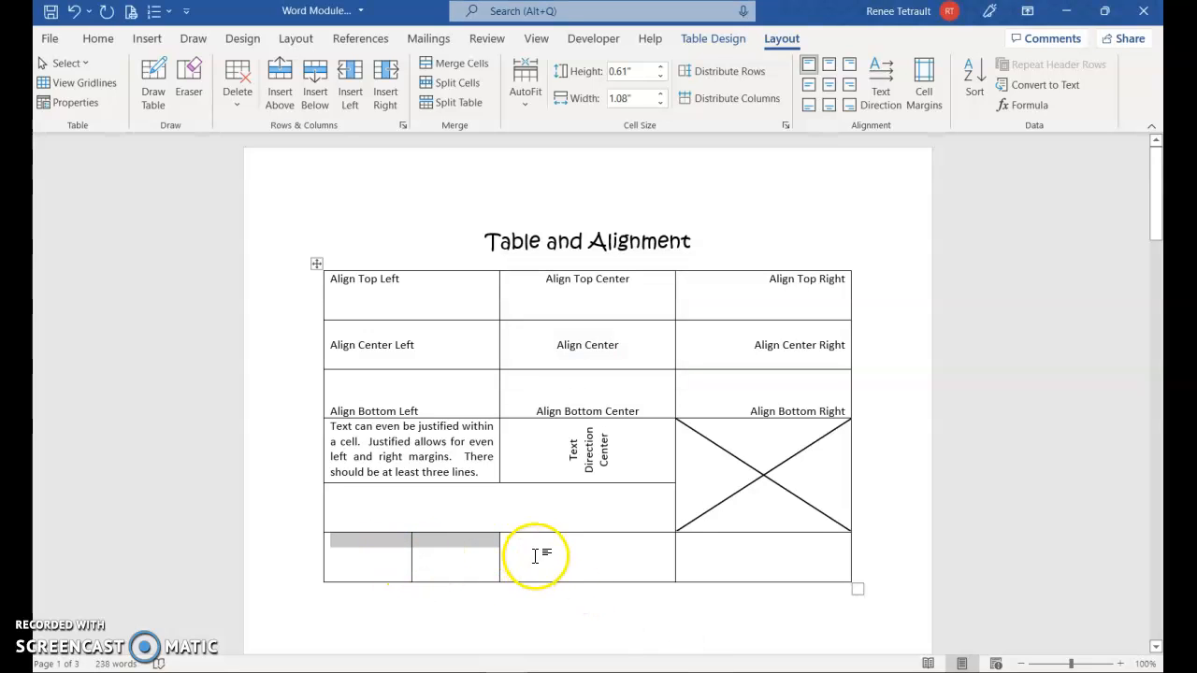
{"action": "left_click", "coordinate": [456, 83]}
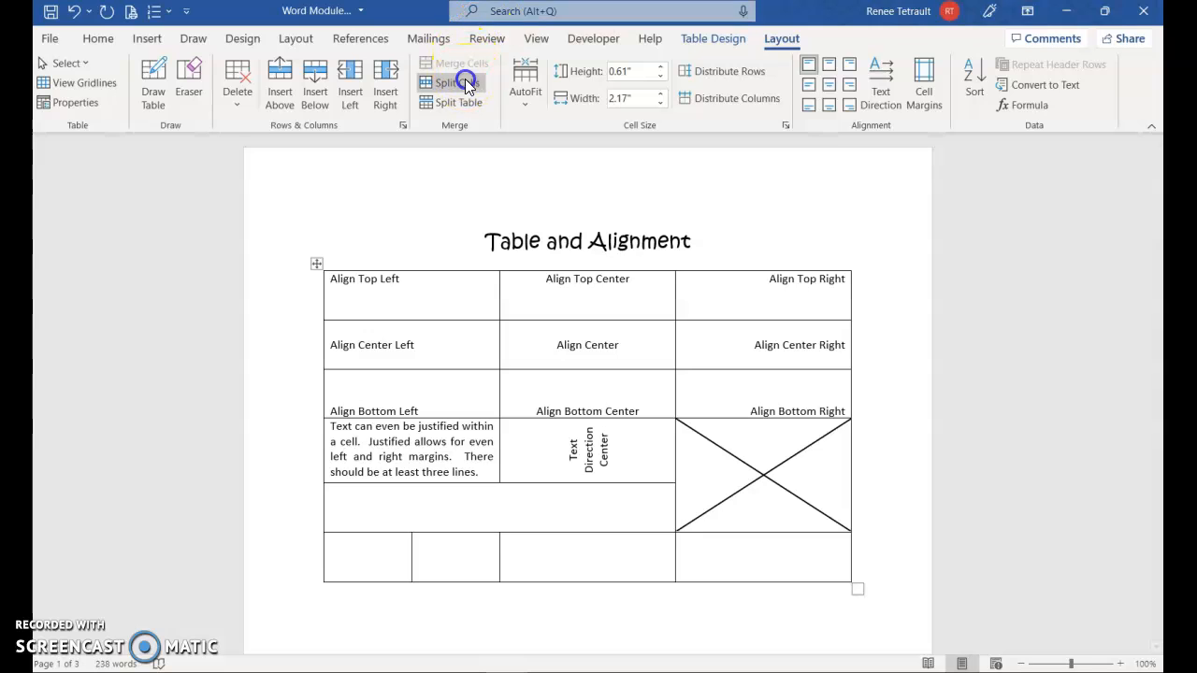
{"action": "left_click", "coordinate": [456, 82]}
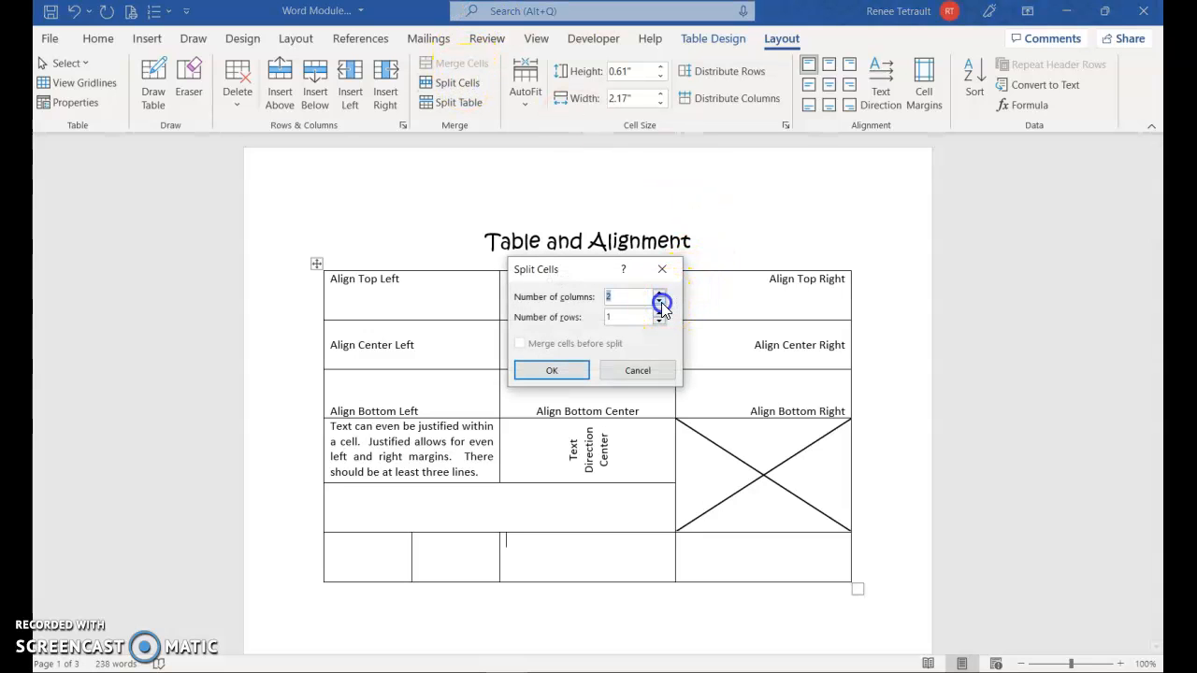
{"action": "left_click", "coordinate": [660, 313]}
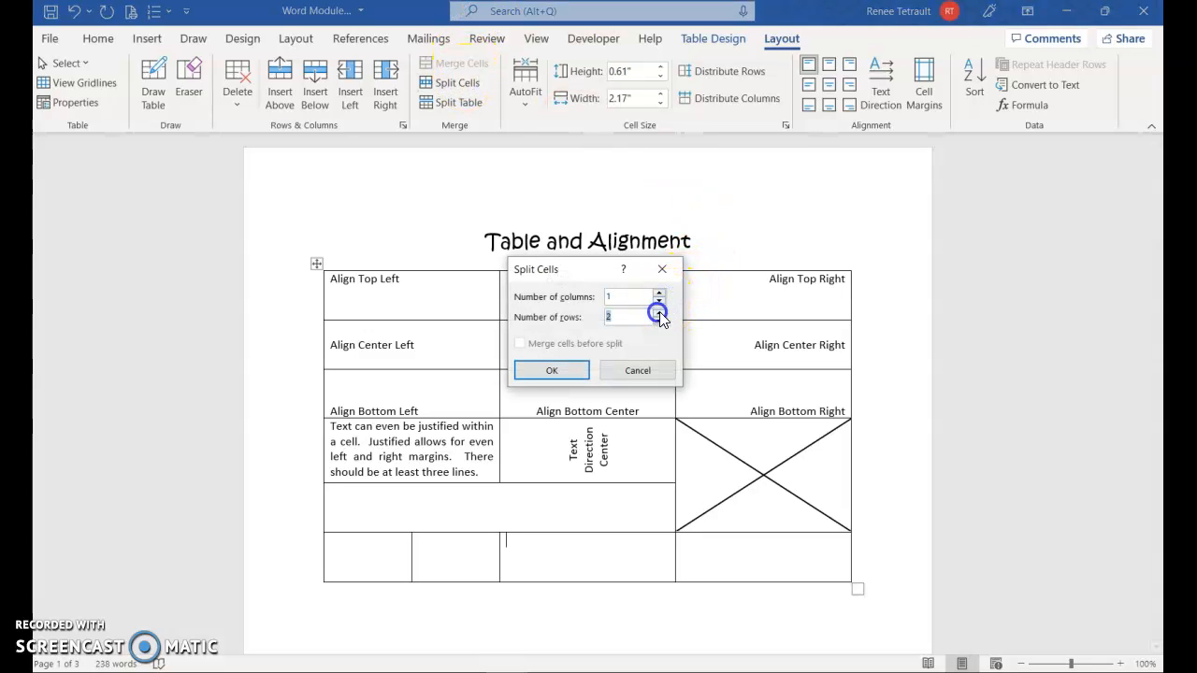
{"action": "left_click", "coordinate": [550, 370]}
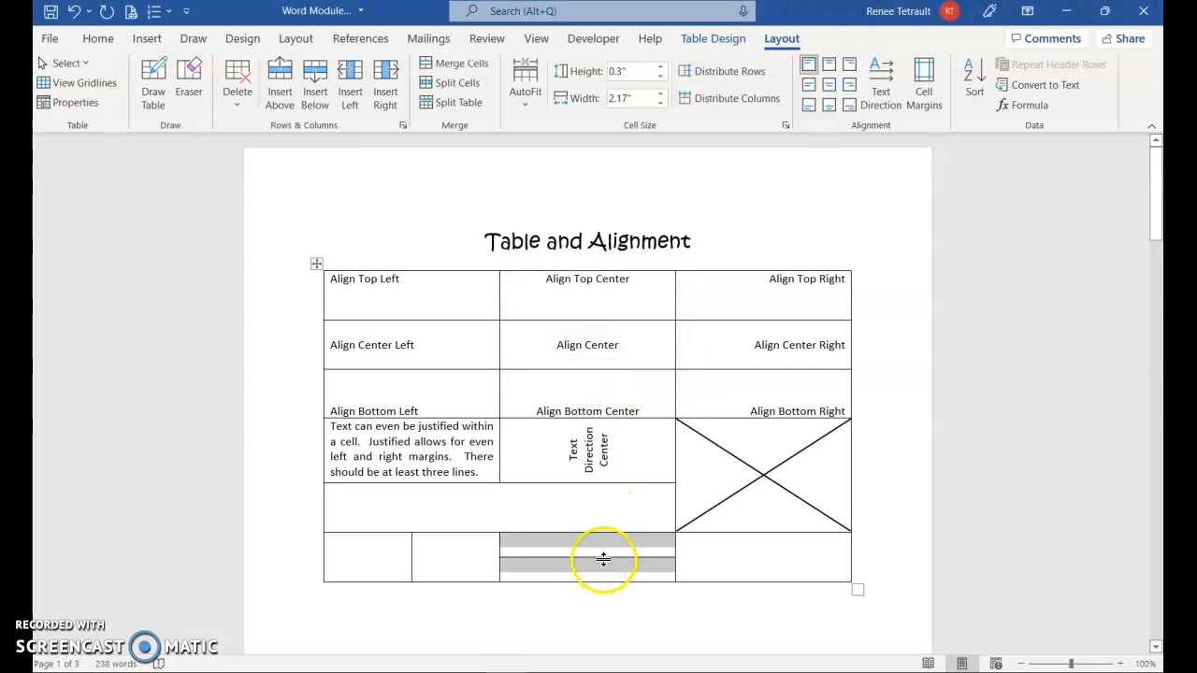
{"action": "left_click", "coordinate": [587, 557]}
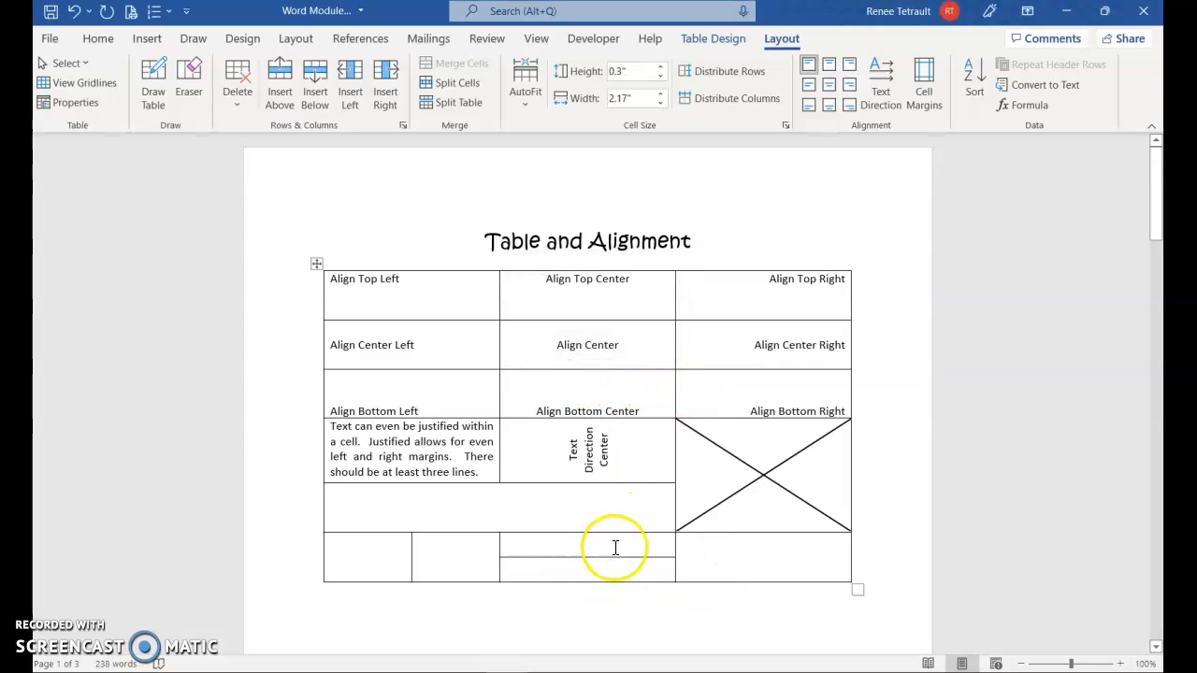
{"action": "mouse_move", "coordinate": [587, 557]}
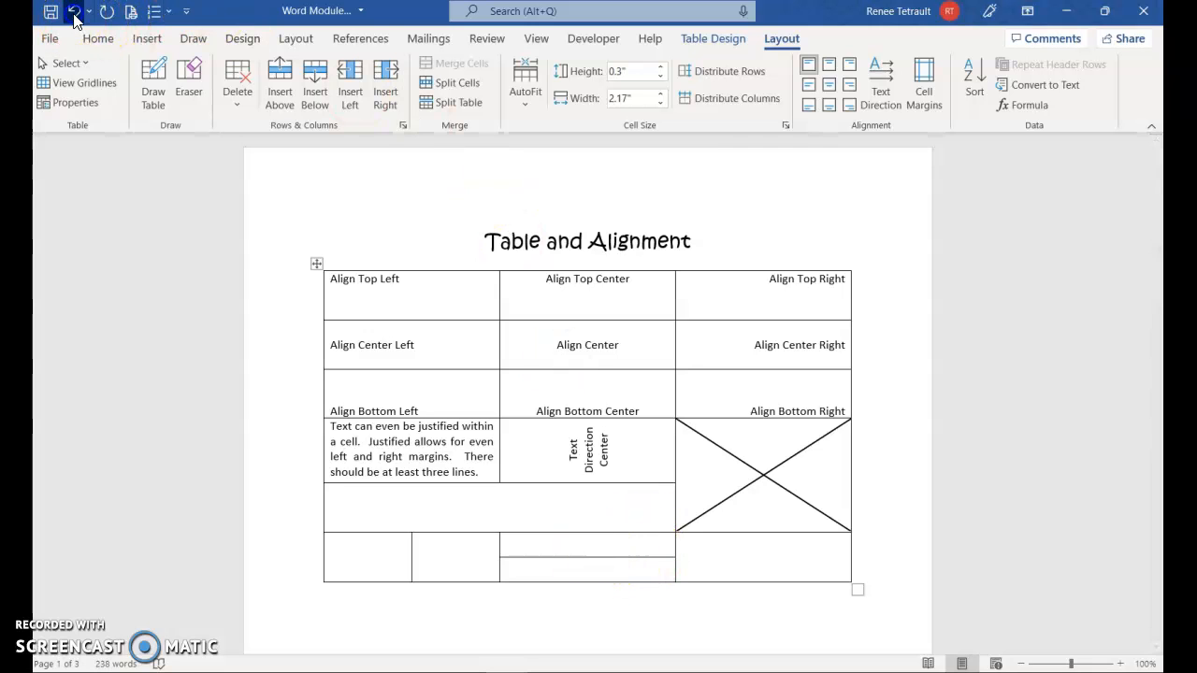
Undo the wrong splits and split the bottom middle cell into 1 column and 2 rows
{"action": "left_click", "coordinate": [458, 82]}
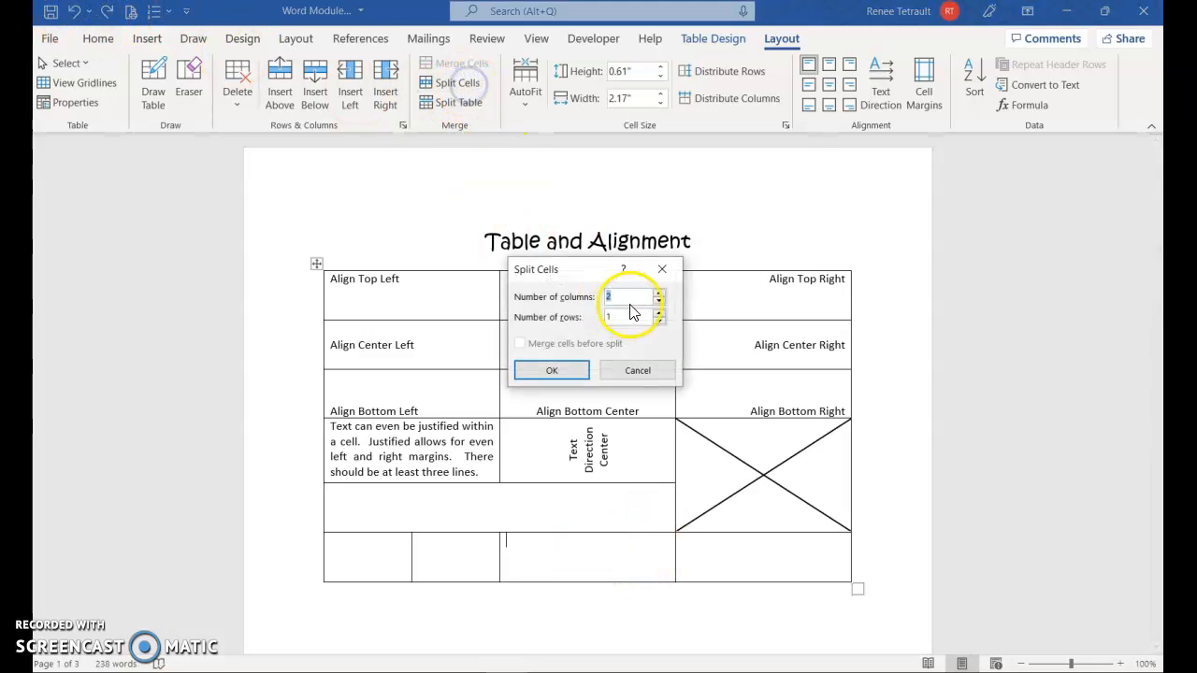
{"action": "left_click", "coordinate": [658, 312]}
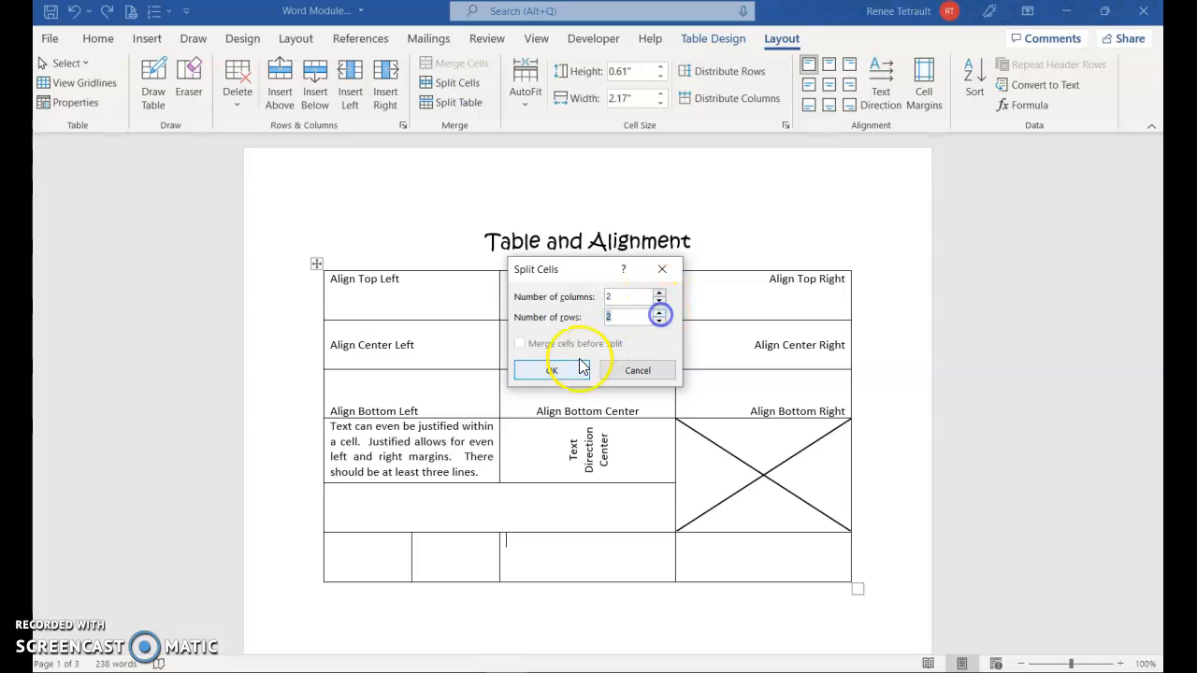
{"action": "left_click", "coordinate": [549, 370]}
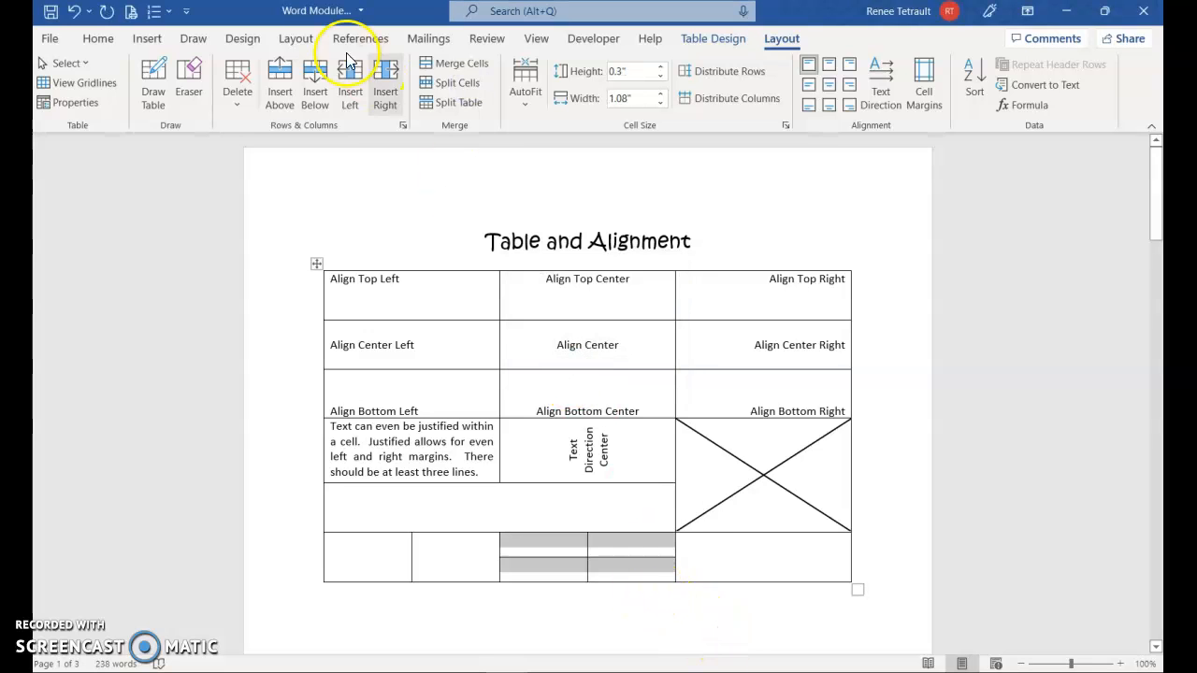
{"action": "left_click", "coordinate": [82, 12]}
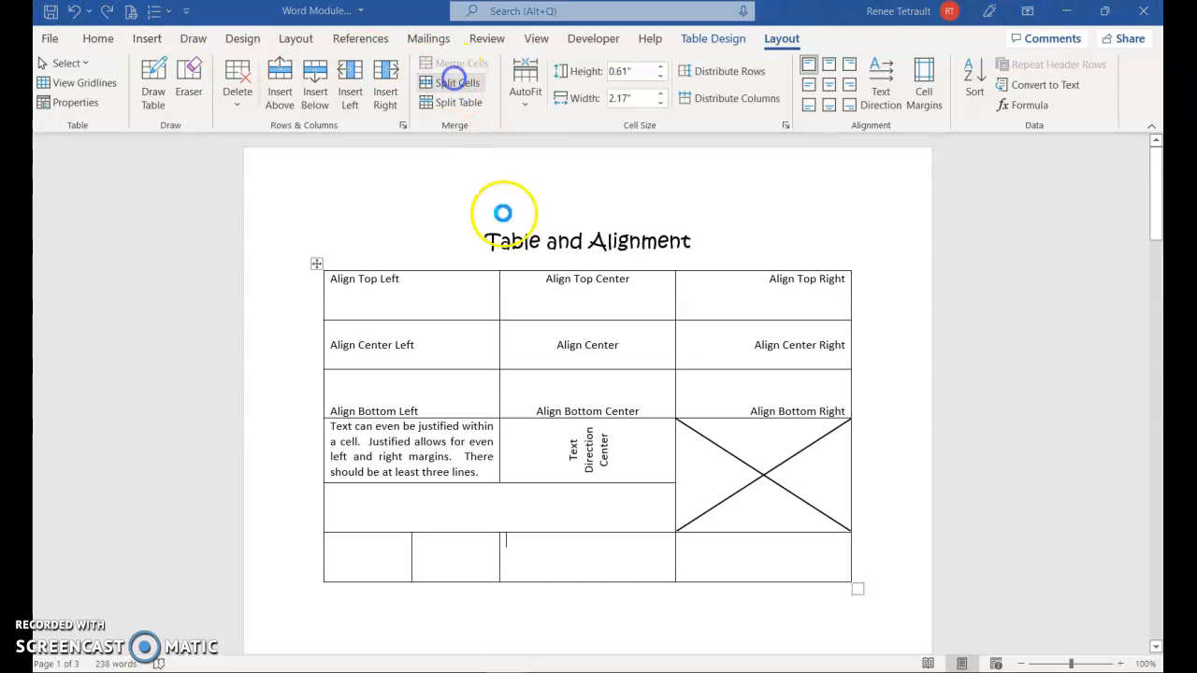
{"action": "left_click", "coordinate": [458, 83]}
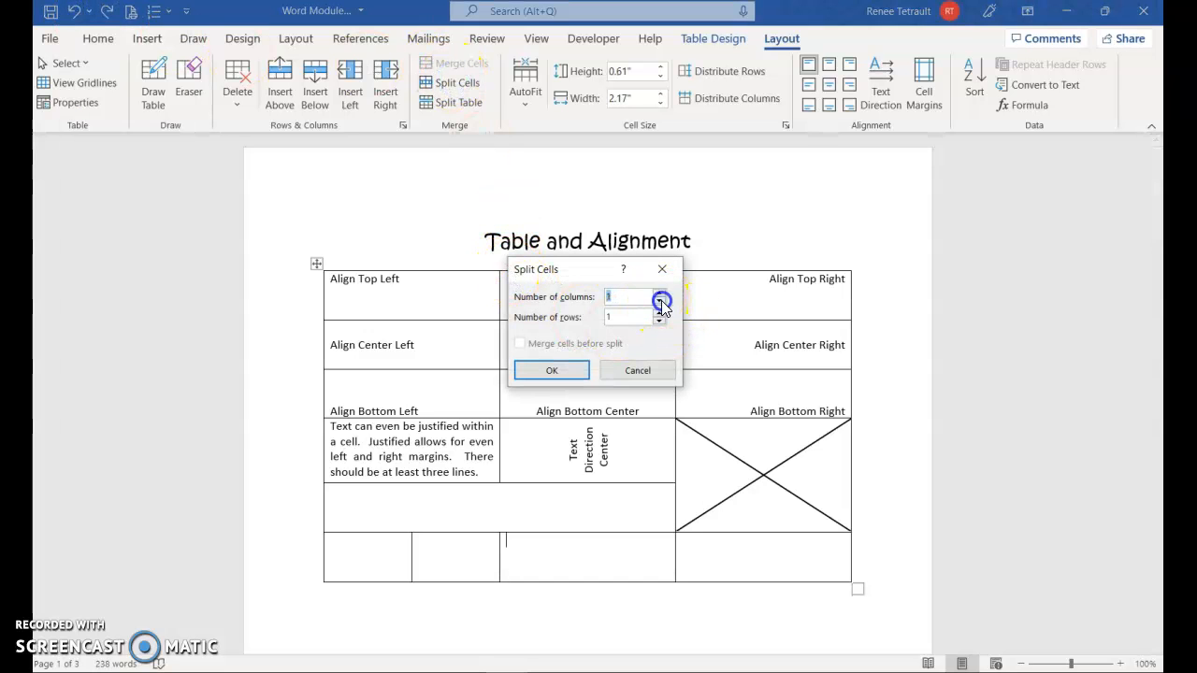
{"action": "left_click", "coordinate": [550, 370]}
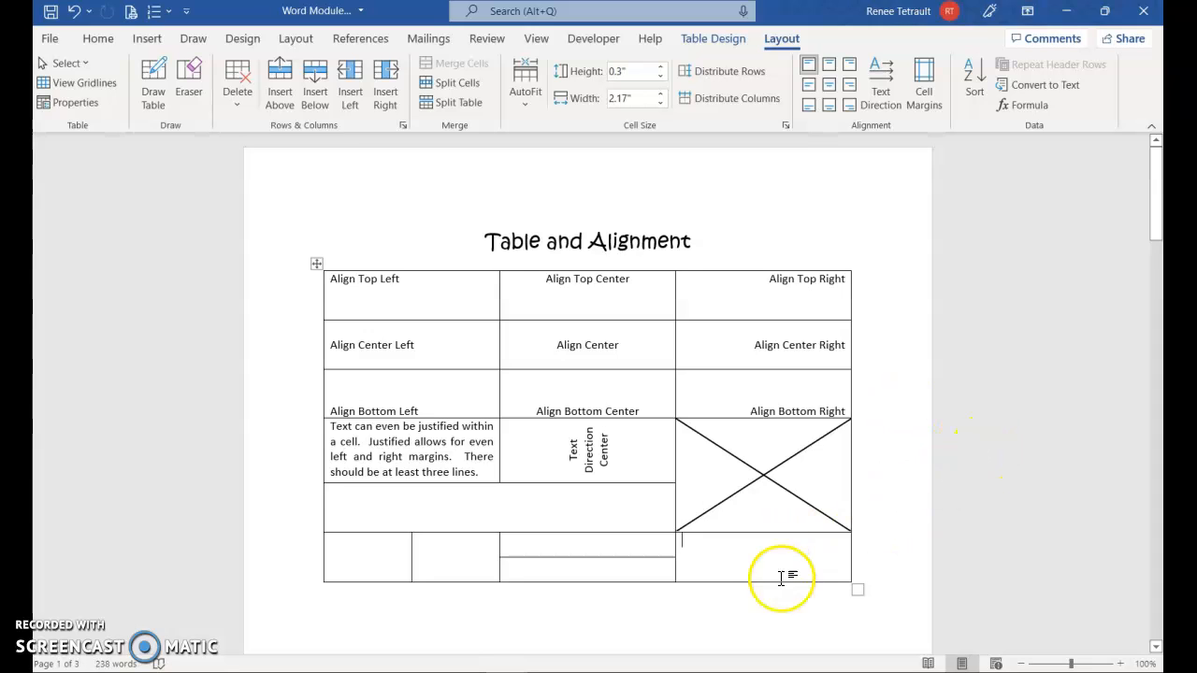
{"action": "mouse_move", "coordinate": [812, 516]}
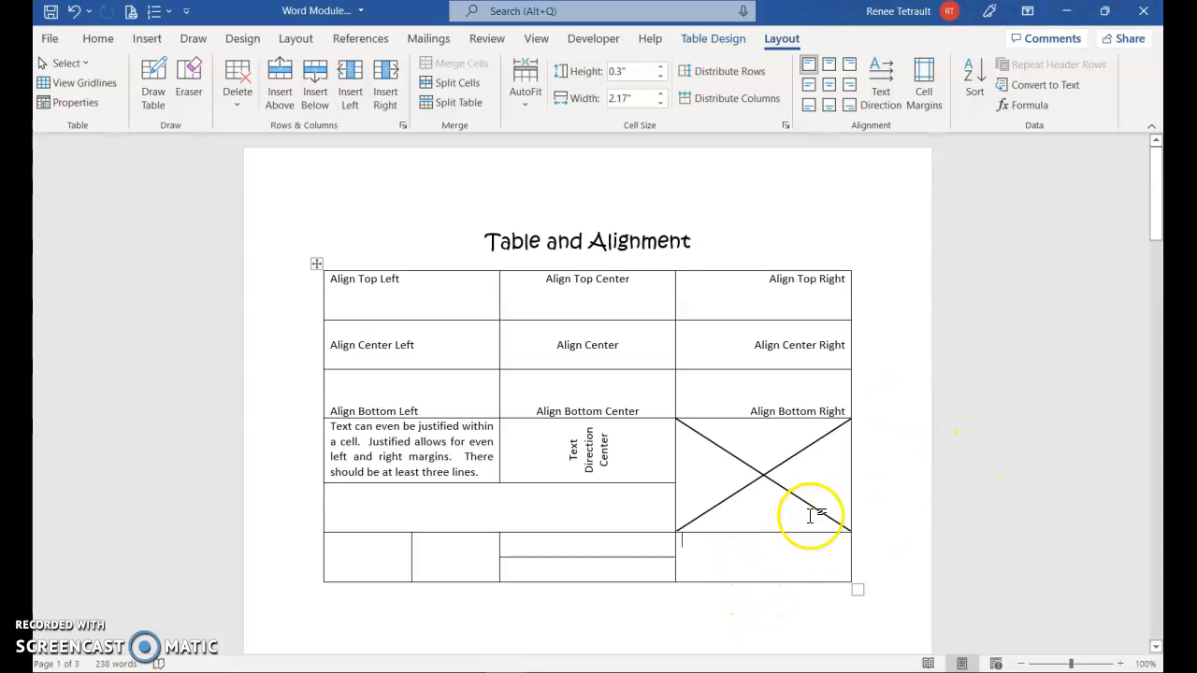
{"action": "mouse_move", "coordinate": [950, 138]}
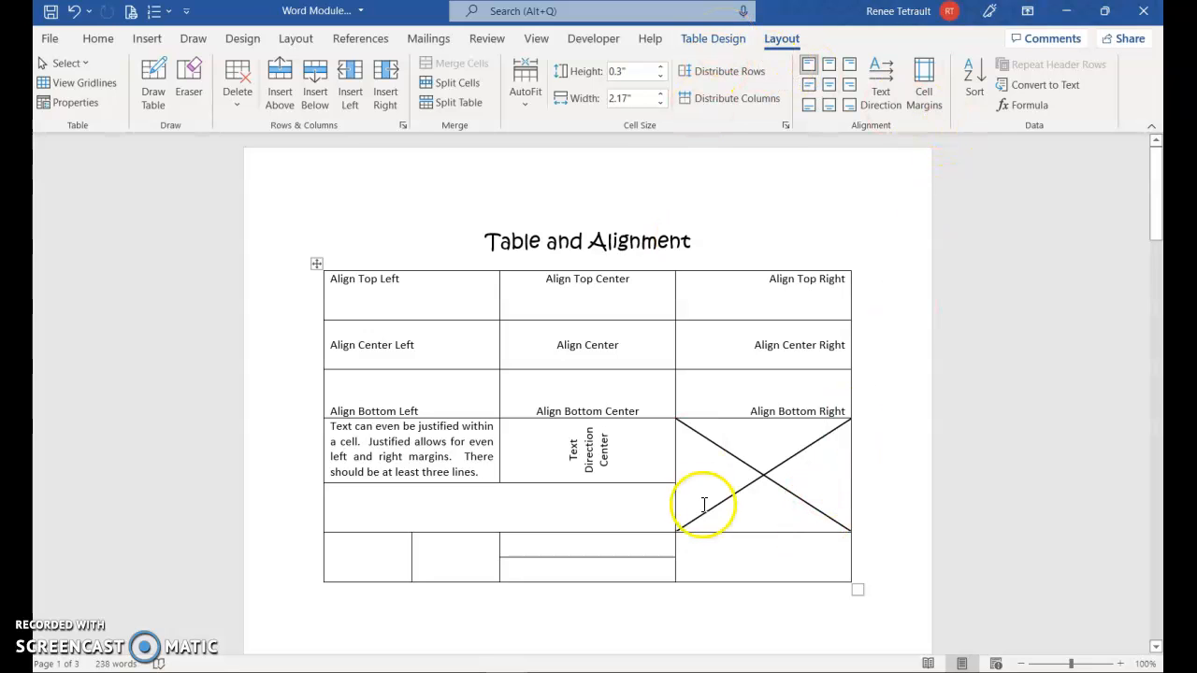
Bring up the Borders and Shading dialog's Shading settings for the bottom-right cell
{"action": "left_click", "coordinate": [712, 38]}
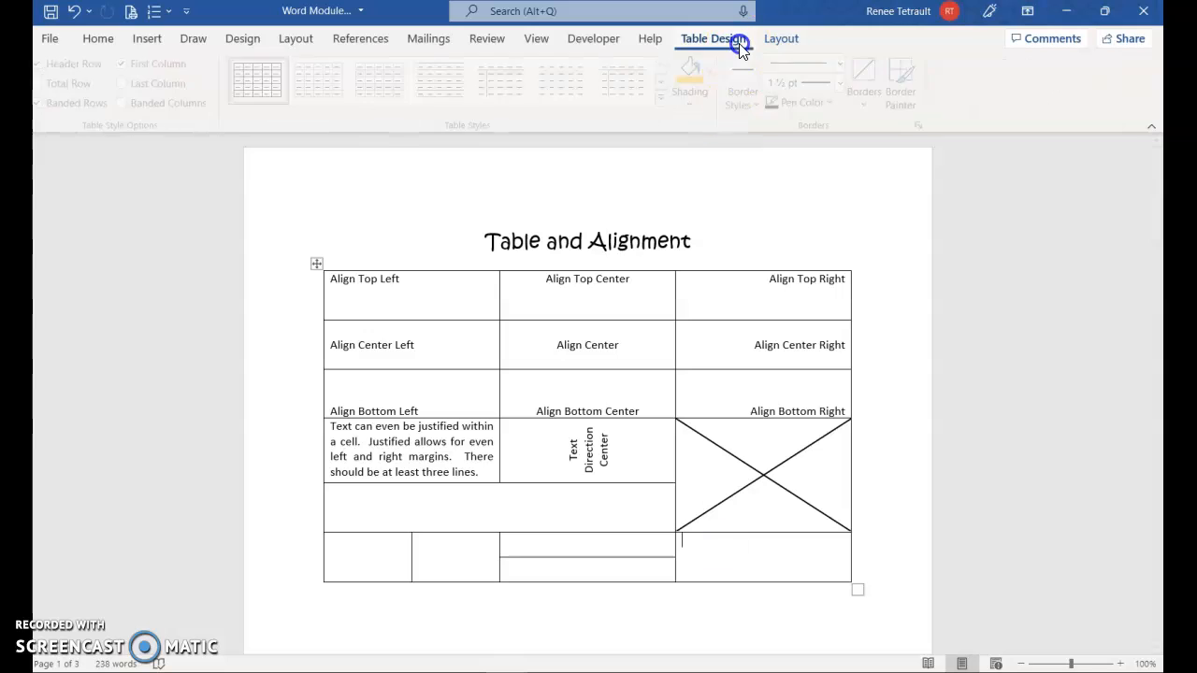
{"action": "left_click", "coordinate": [712, 37]}
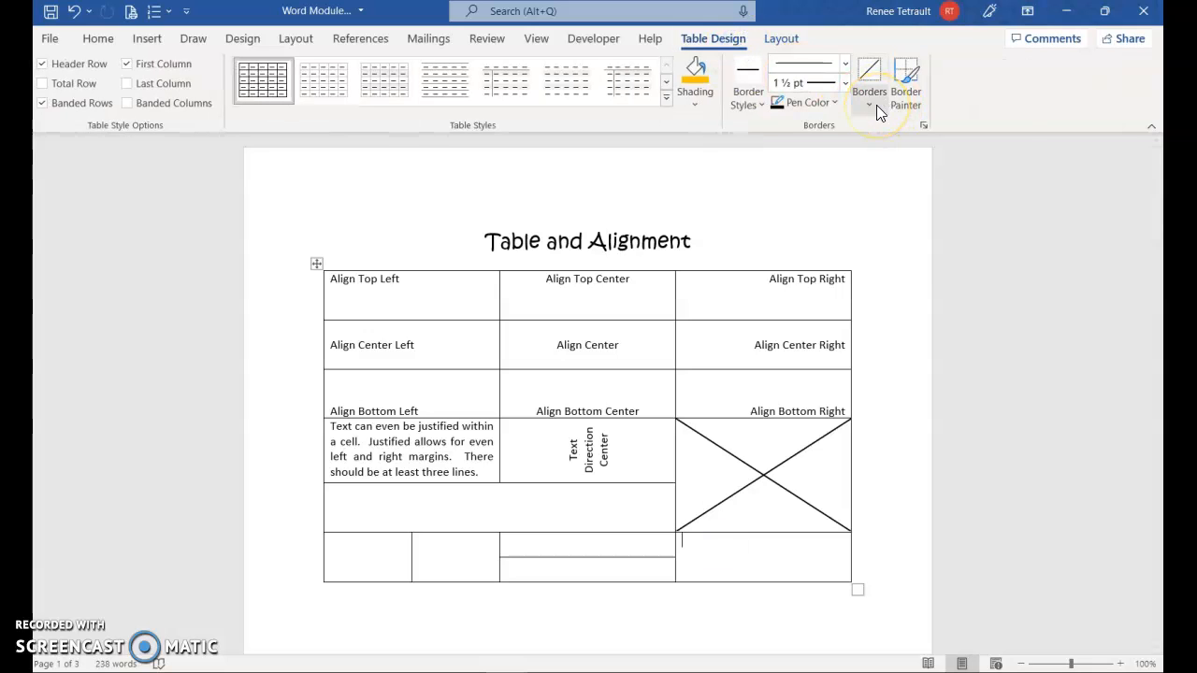
{"action": "left_click", "coordinate": [868, 105]}
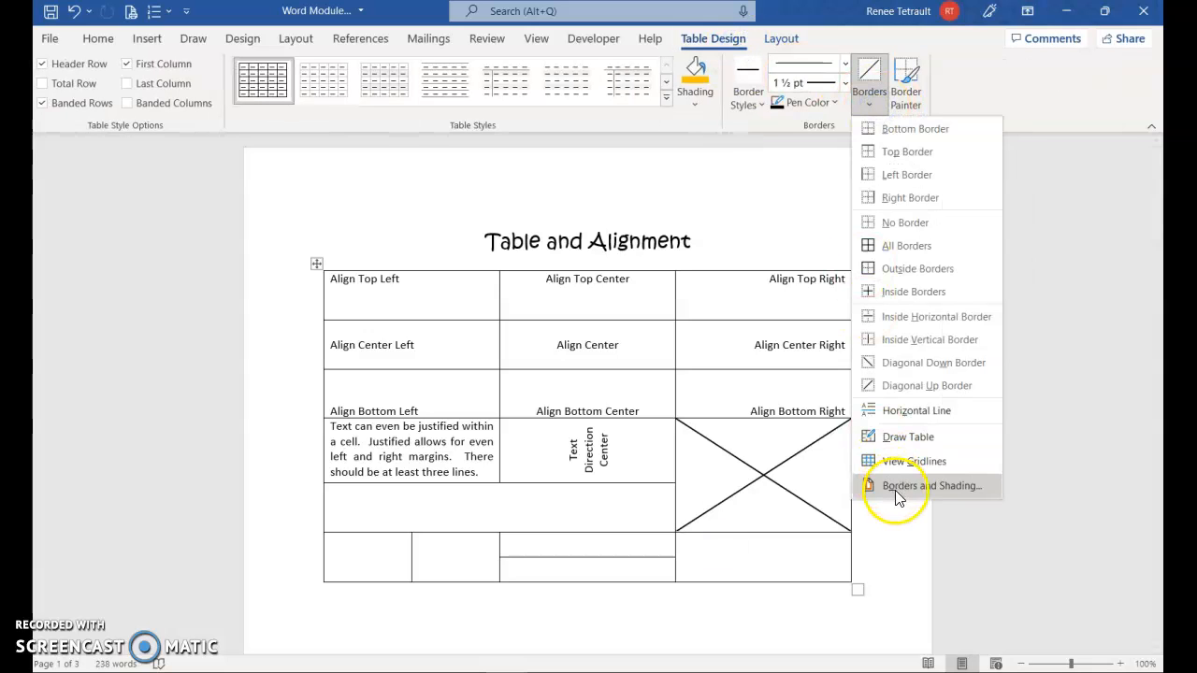
{"action": "left_click", "coordinate": [931, 486]}
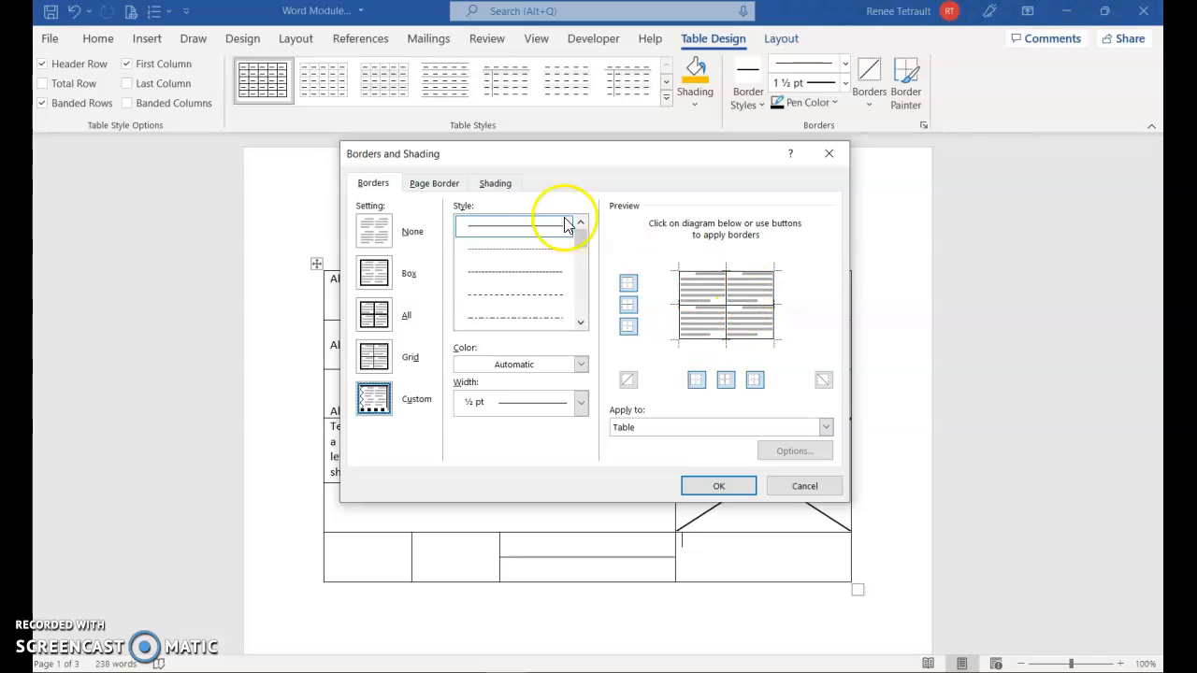
{"action": "left_click", "coordinate": [494, 183]}
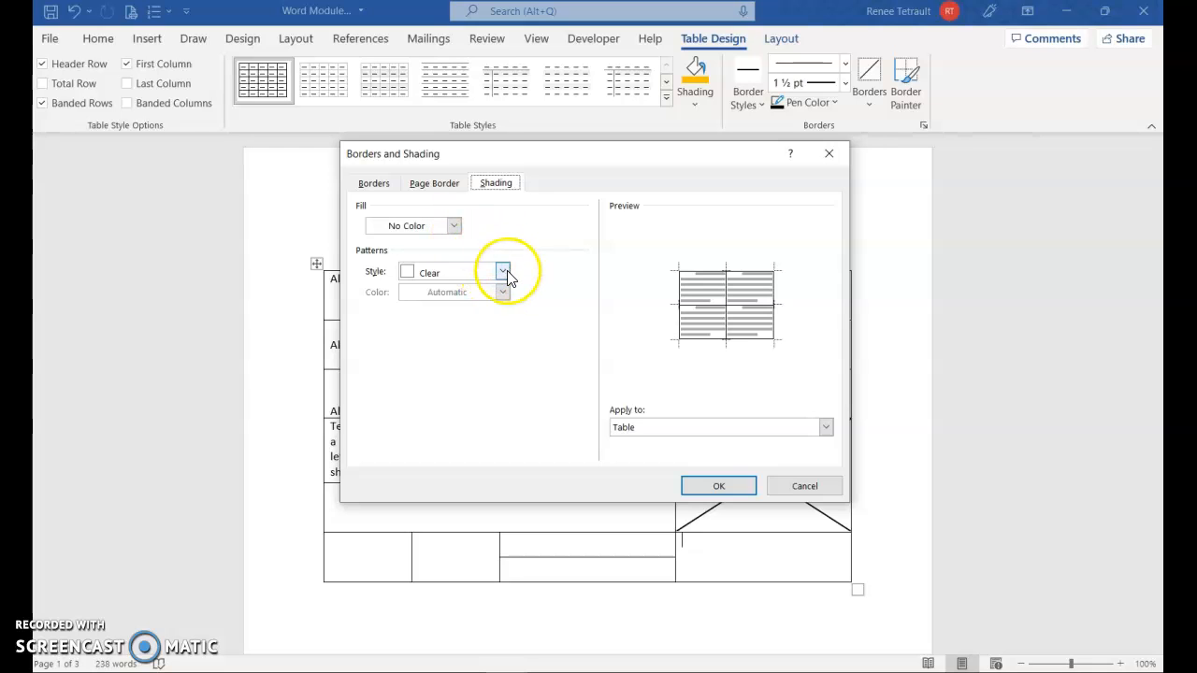
{"action": "left_click", "coordinate": [503, 273]}
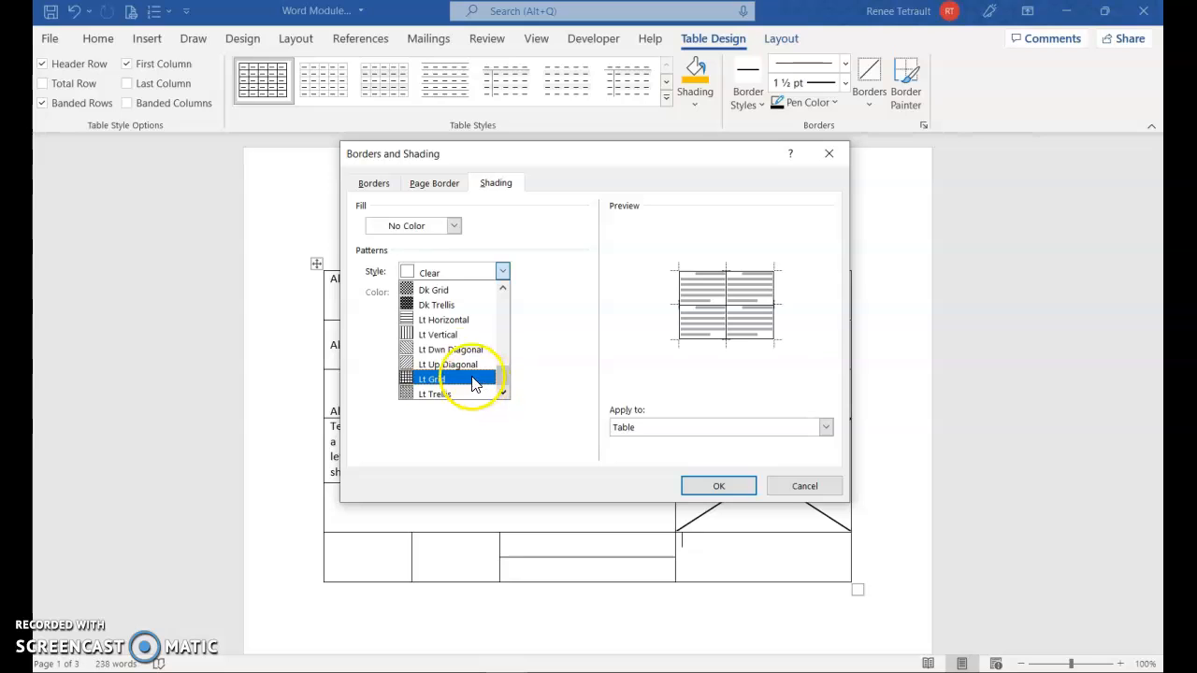
{"action": "mouse_move", "coordinate": [456, 349]}
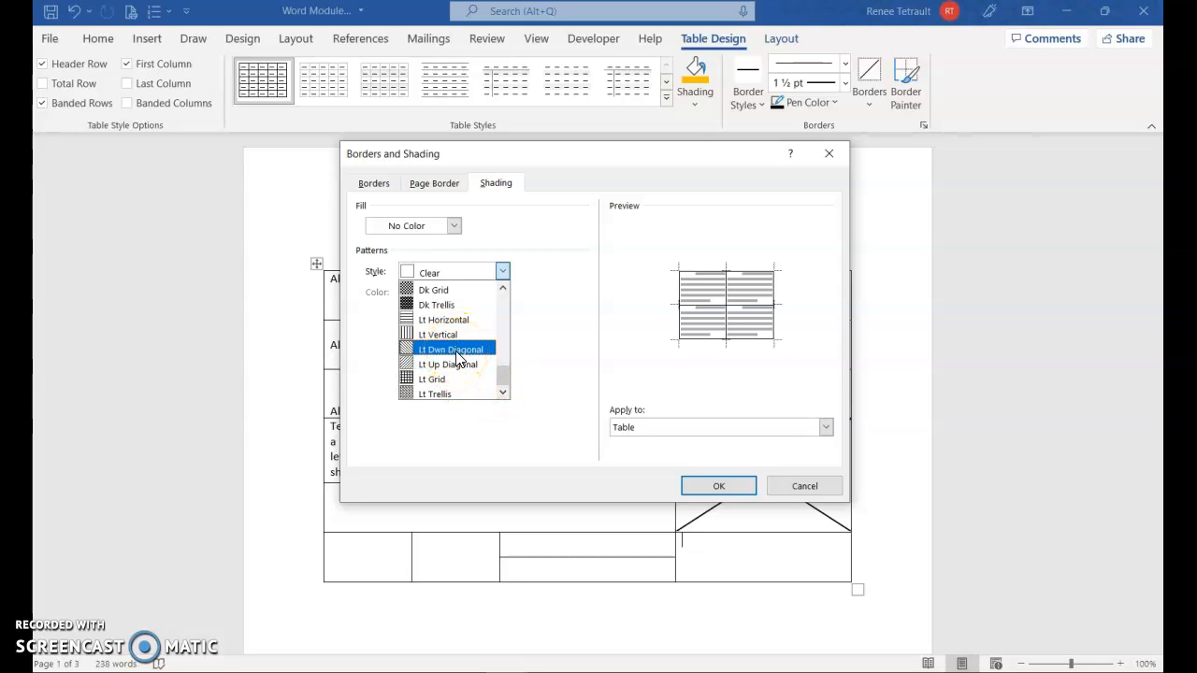
Fill the cell with the Lt Dwn Diagonal pattern applied to Cell only
{"action": "left_click", "coordinate": [448, 349]}
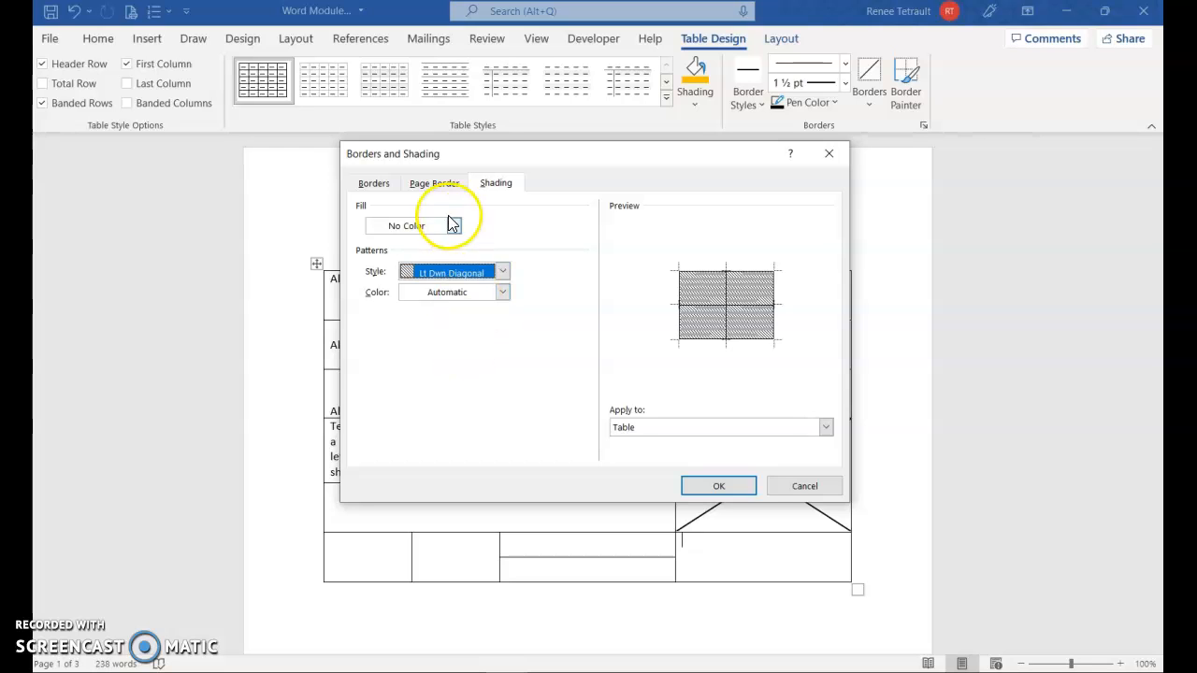
{"action": "left_click", "coordinate": [453, 224]}
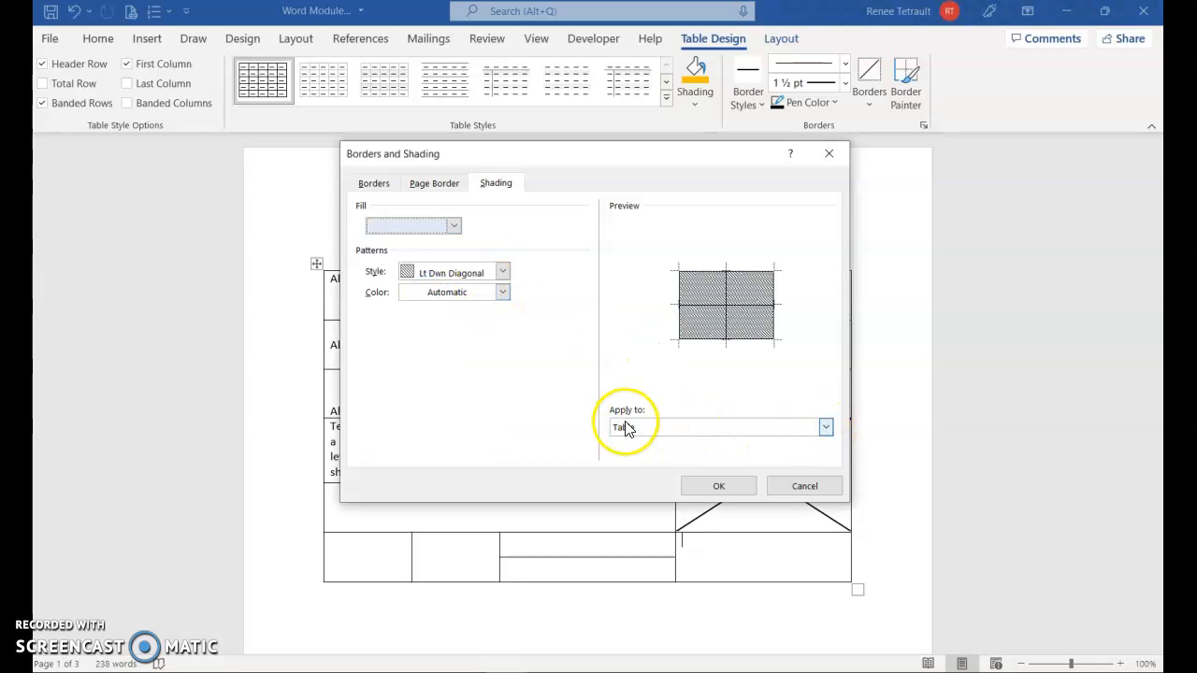
{"action": "mouse_move", "coordinate": [635, 434]}
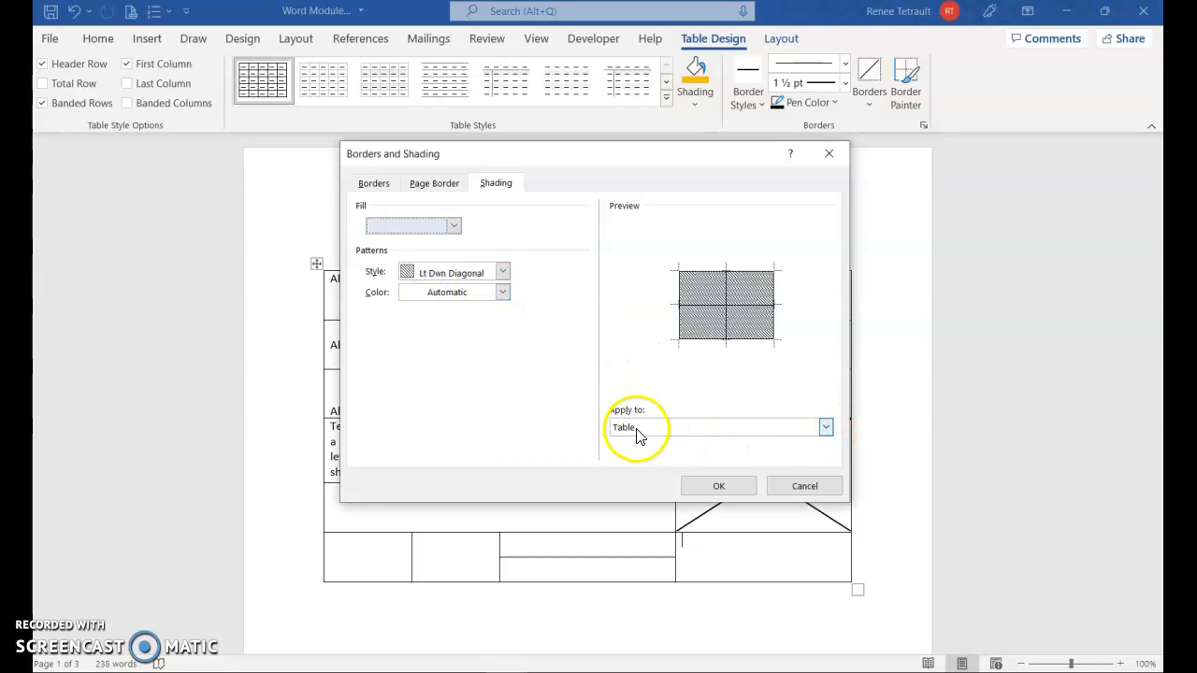
{"action": "left_click", "coordinate": [822, 427]}
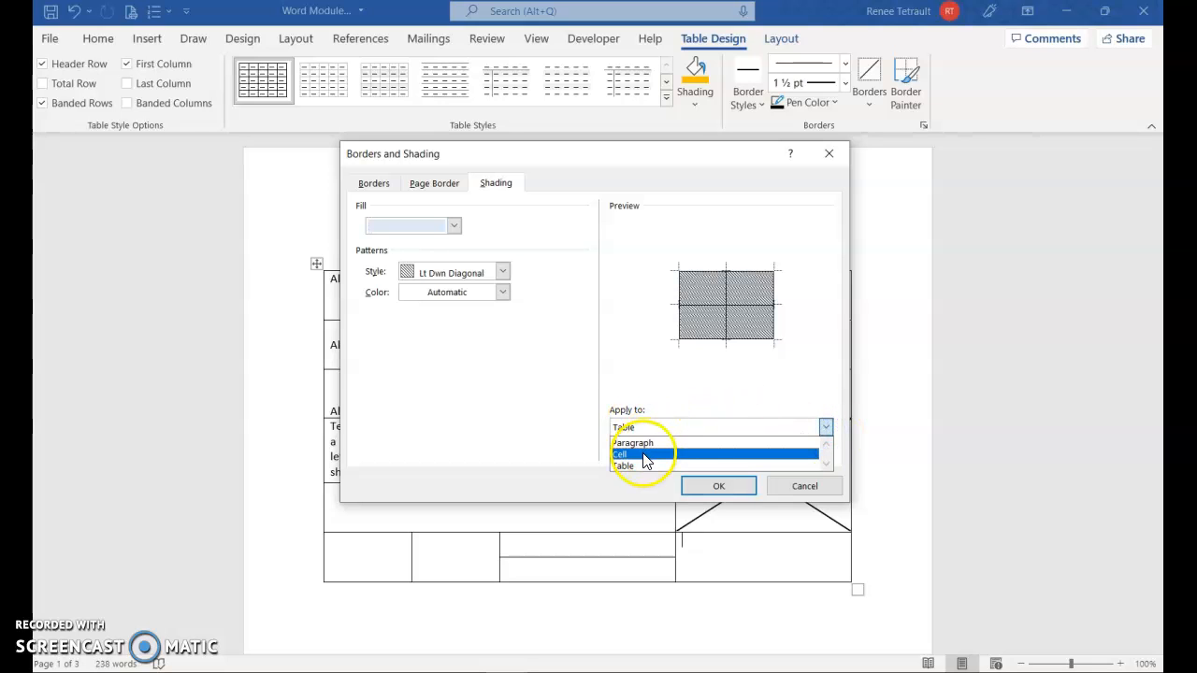
{"action": "left_click", "coordinate": [620, 455]}
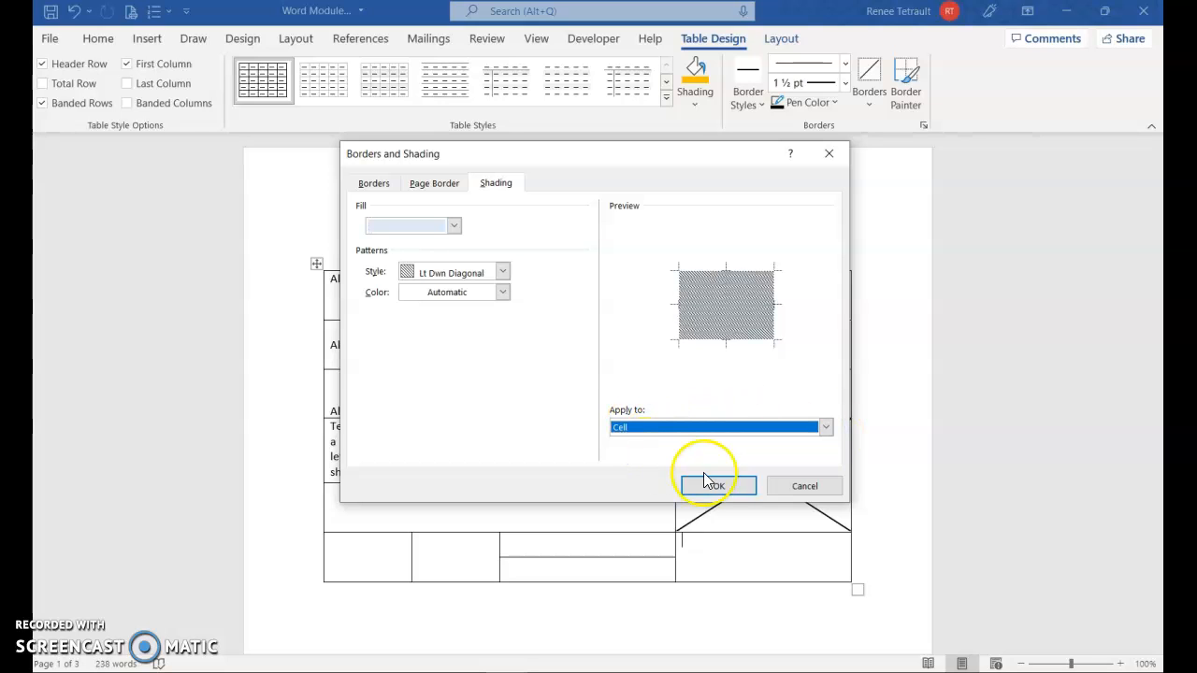
{"action": "left_click", "coordinate": [714, 486]}
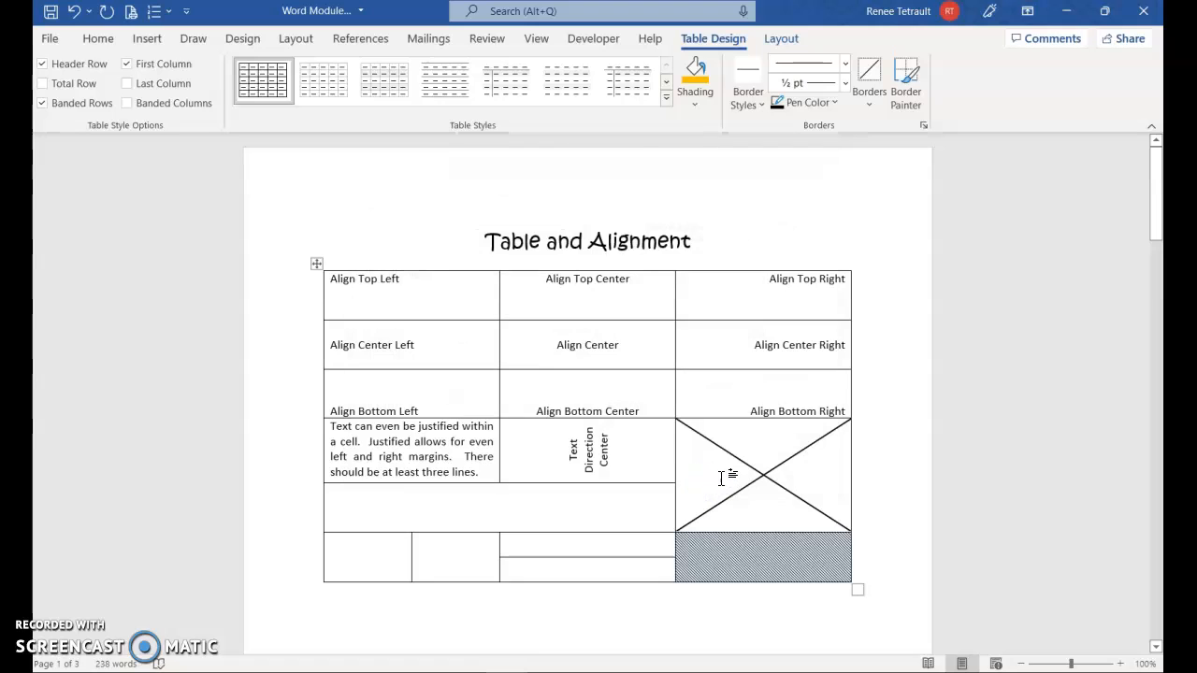
{"action": "scroll", "scroll_direction": "down", "scroll_amount": 3}
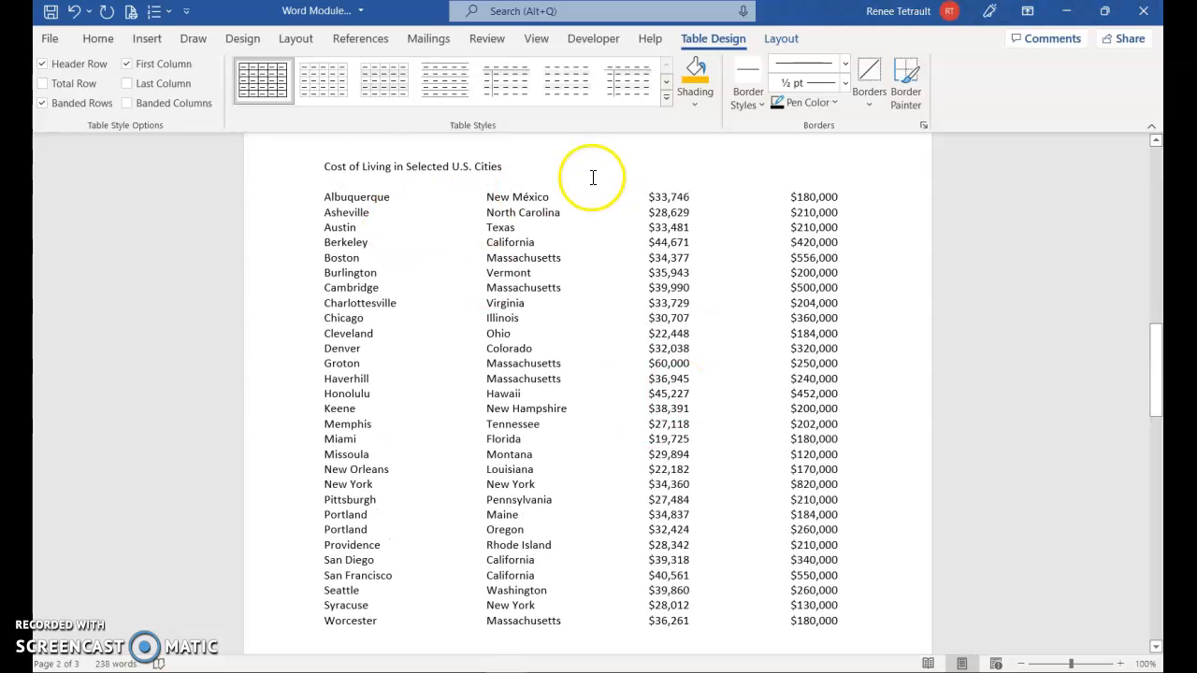
Turn on the ruler from View and scroll to the Cost of Living list
{"action": "left_click", "coordinate": [535, 38]}
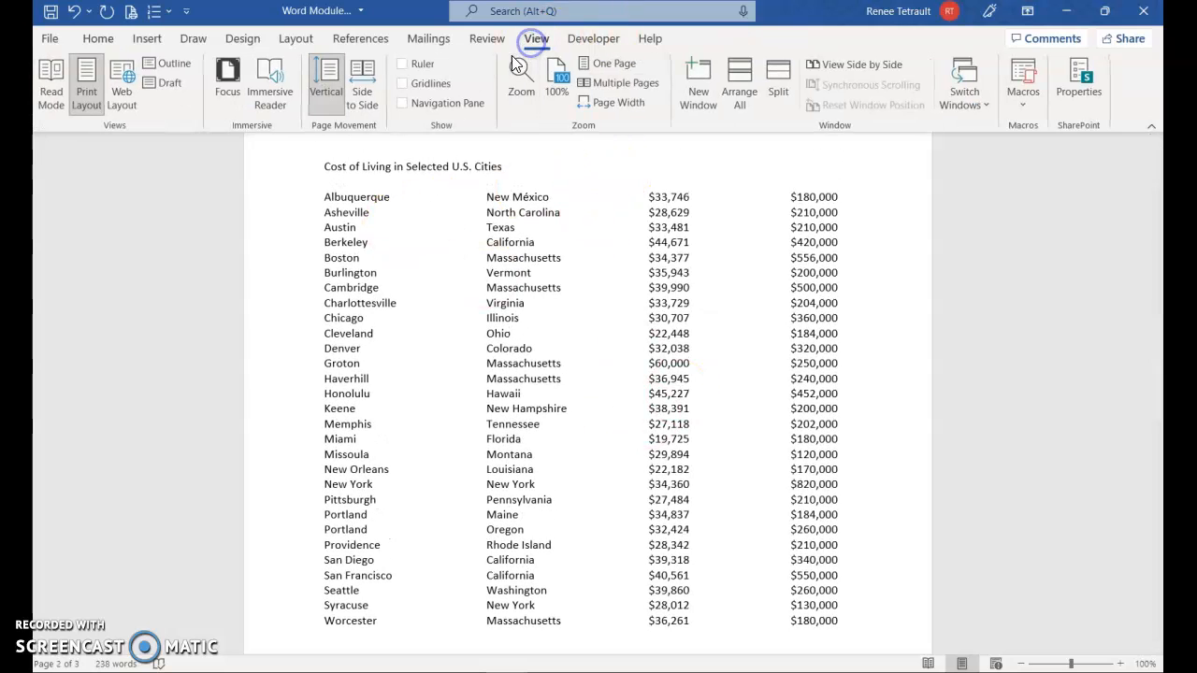
{"action": "left_click", "coordinate": [403, 64]}
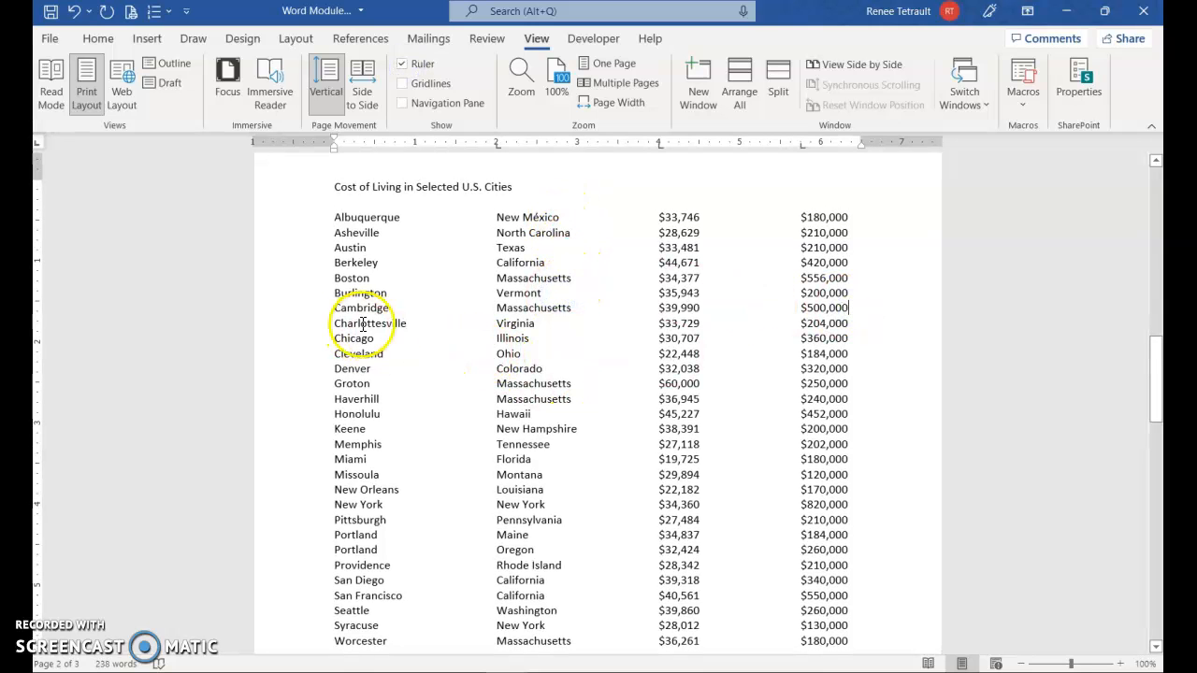
{"action": "mouse_move", "coordinate": [316, 232]}
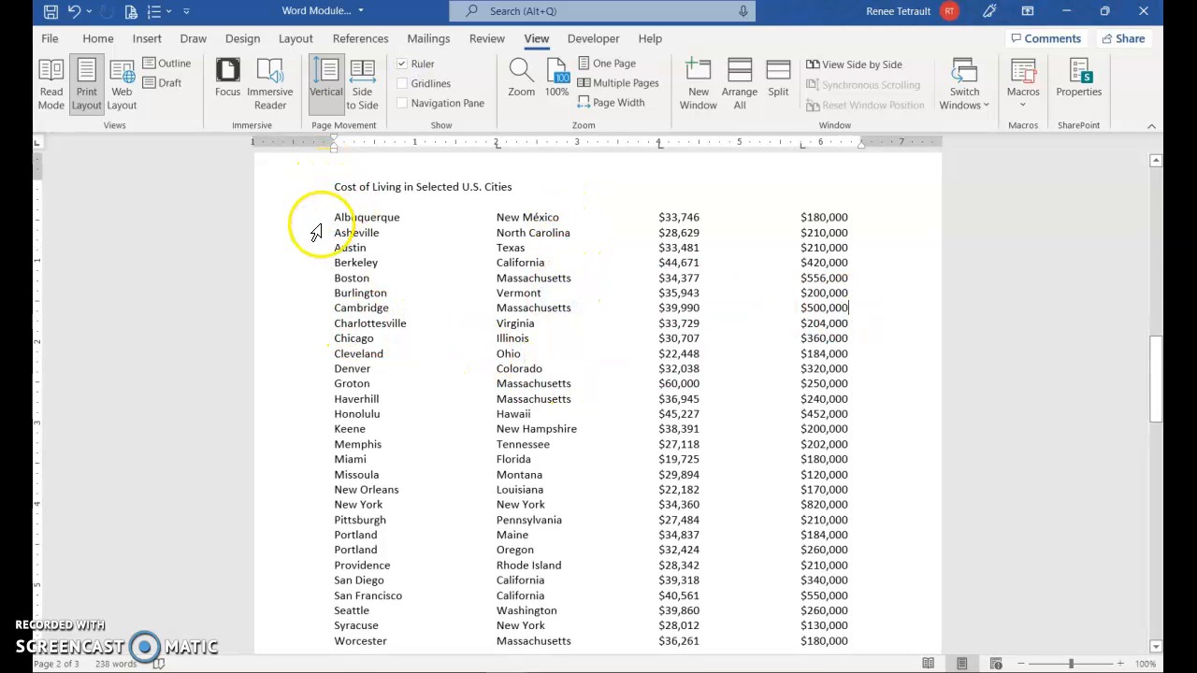
{"action": "mouse_move", "coordinate": [640, 520]}
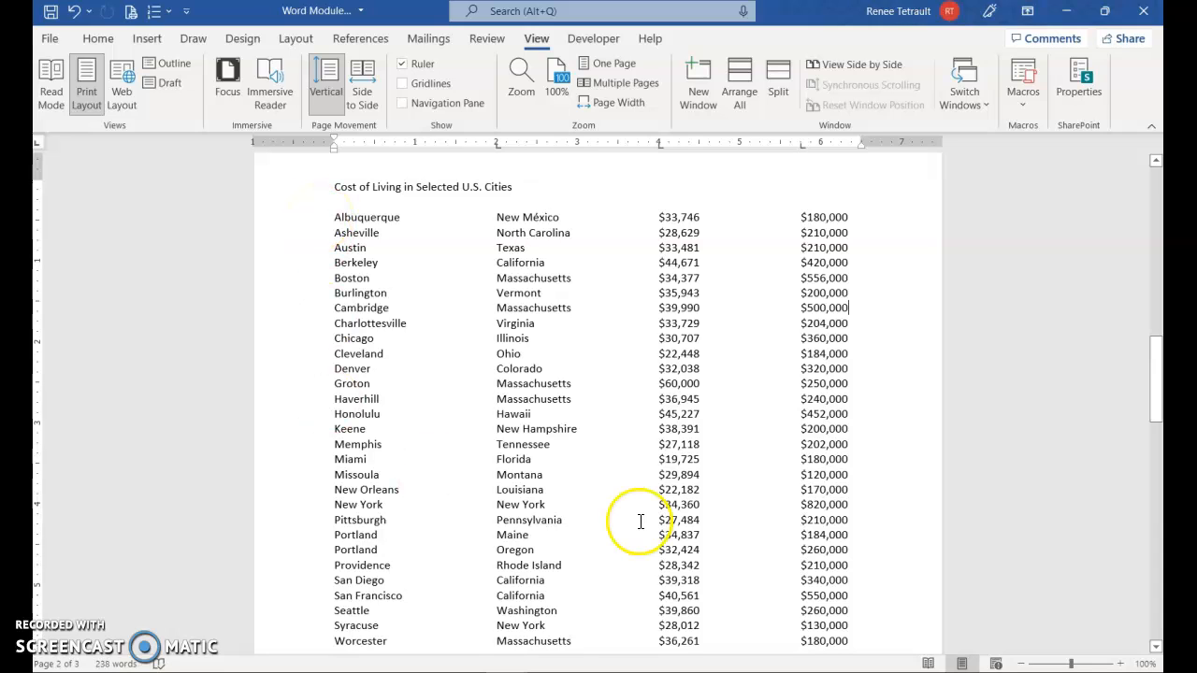
{"action": "mouse_move", "coordinate": [299, 221]}
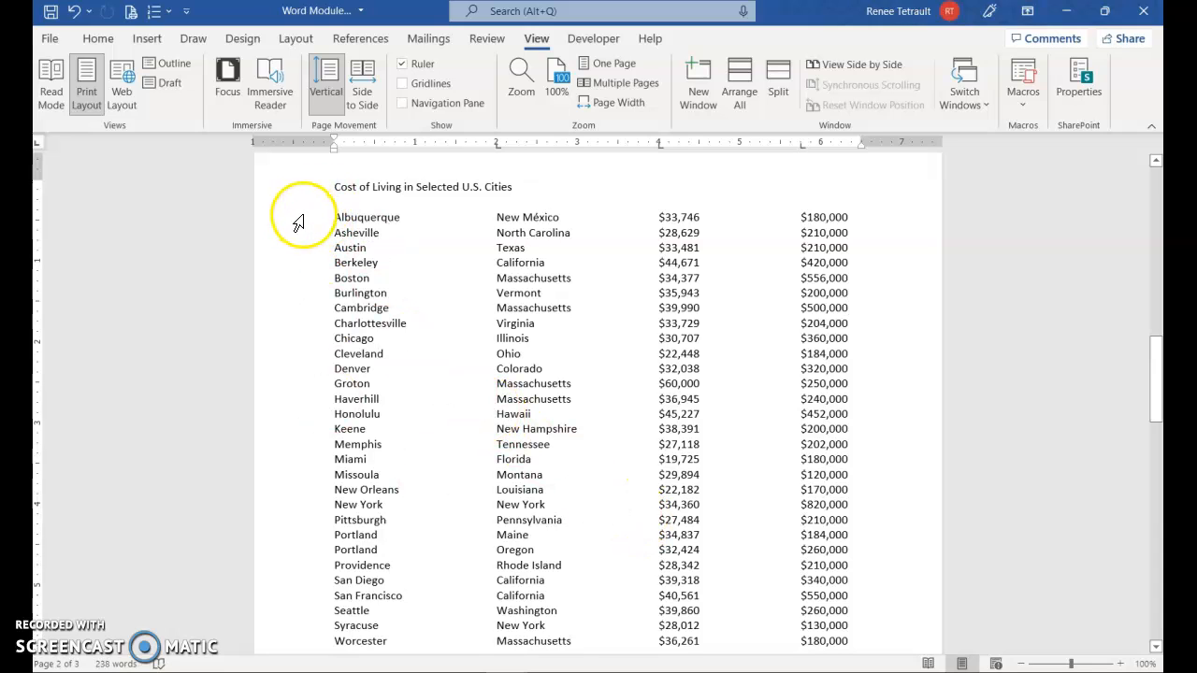
{"action": "scroll", "scroll_direction": "down", "scroll_amount": 3}
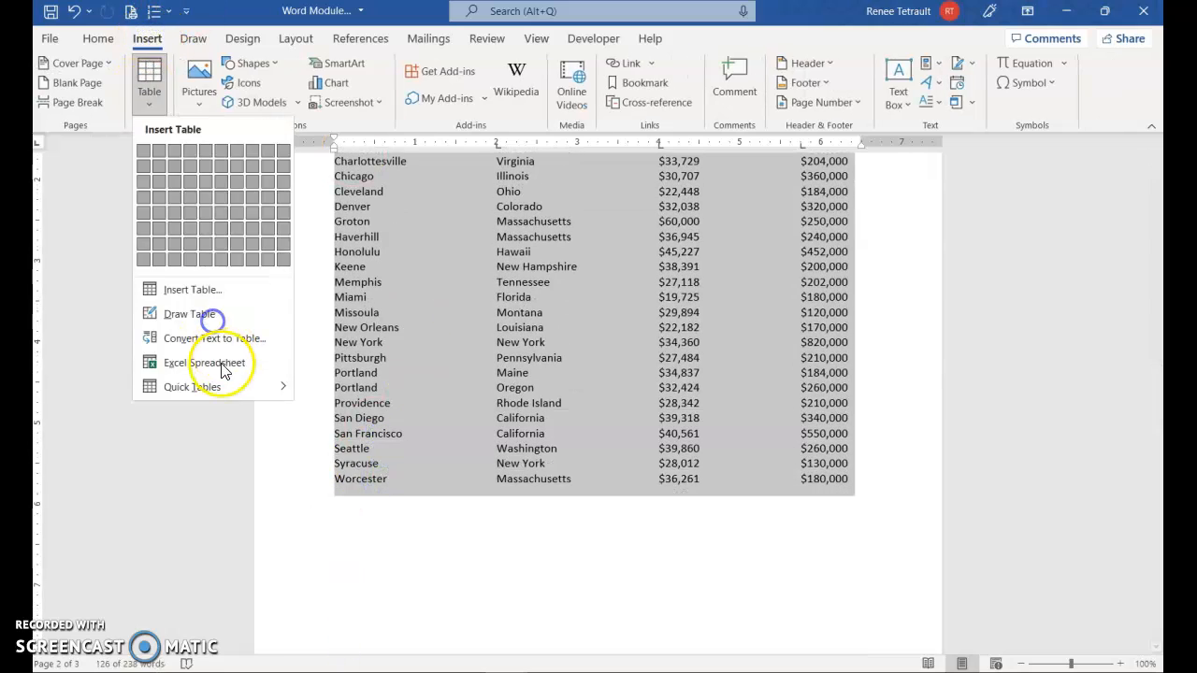
{"action": "mouse_move", "coordinate": [217, 337]}
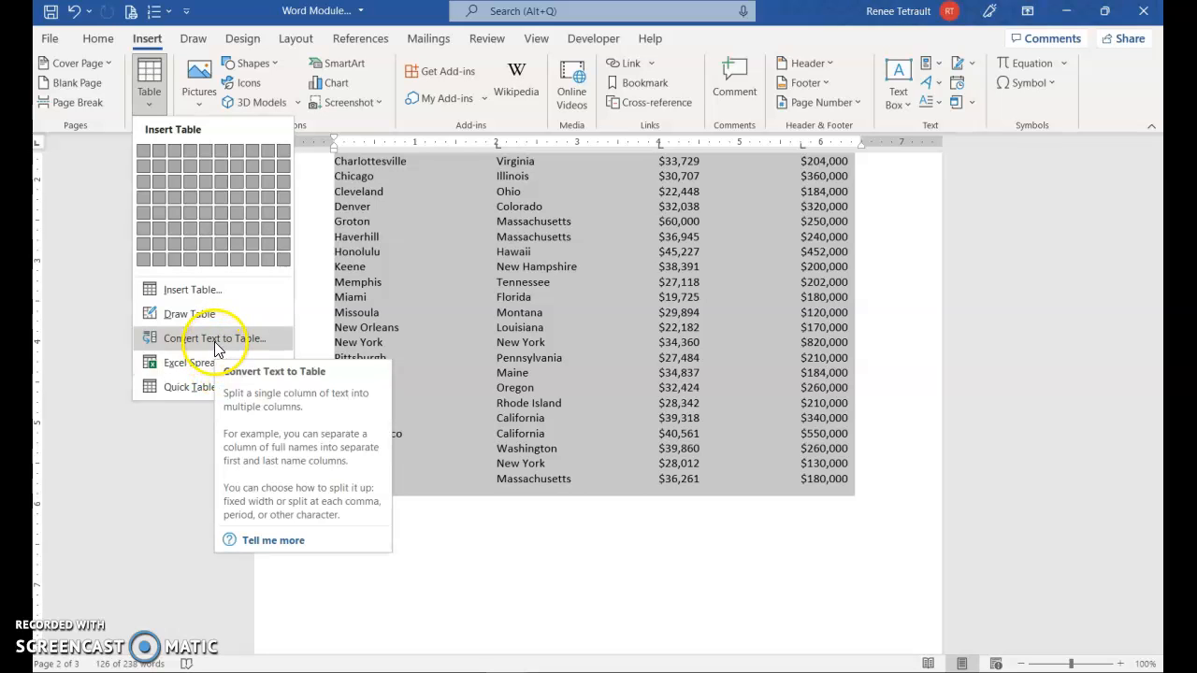
Convert the city list to a 4-column table separated at tabs
{"action": "left_click", "coordinate": [217, 336]}
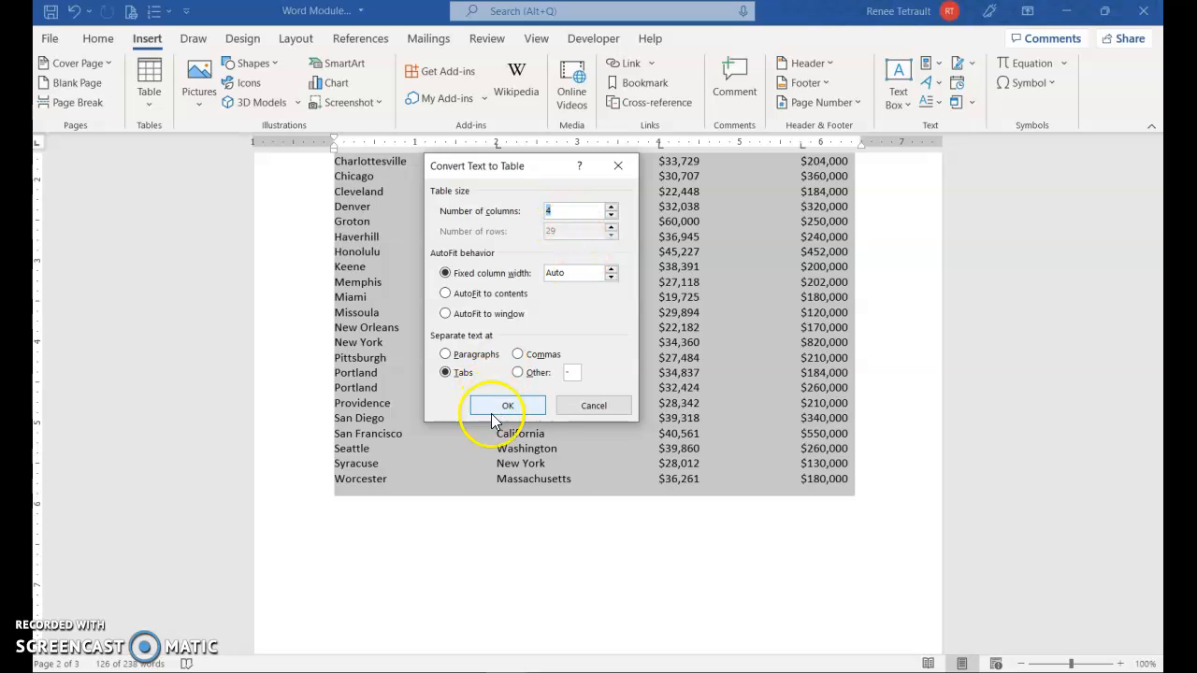
{"action": "left_click", "coordinate": [506, 404]}
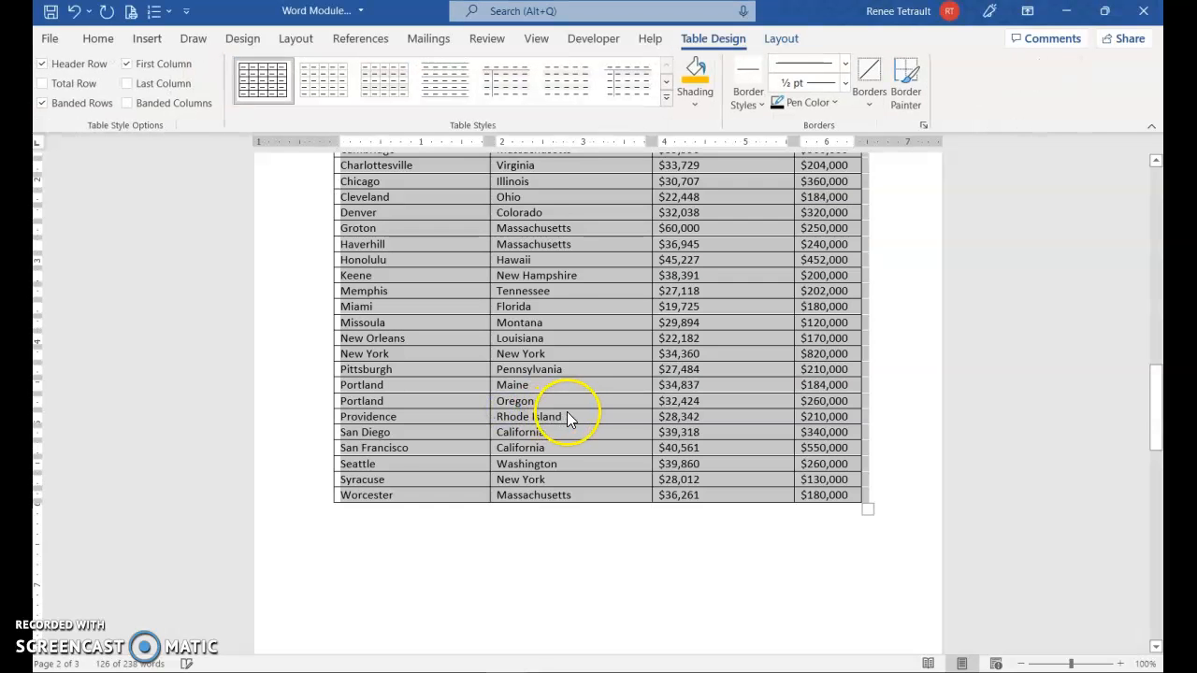
{"action": "scroll", "scroll_direction": "up", "scroll_amount": 3}
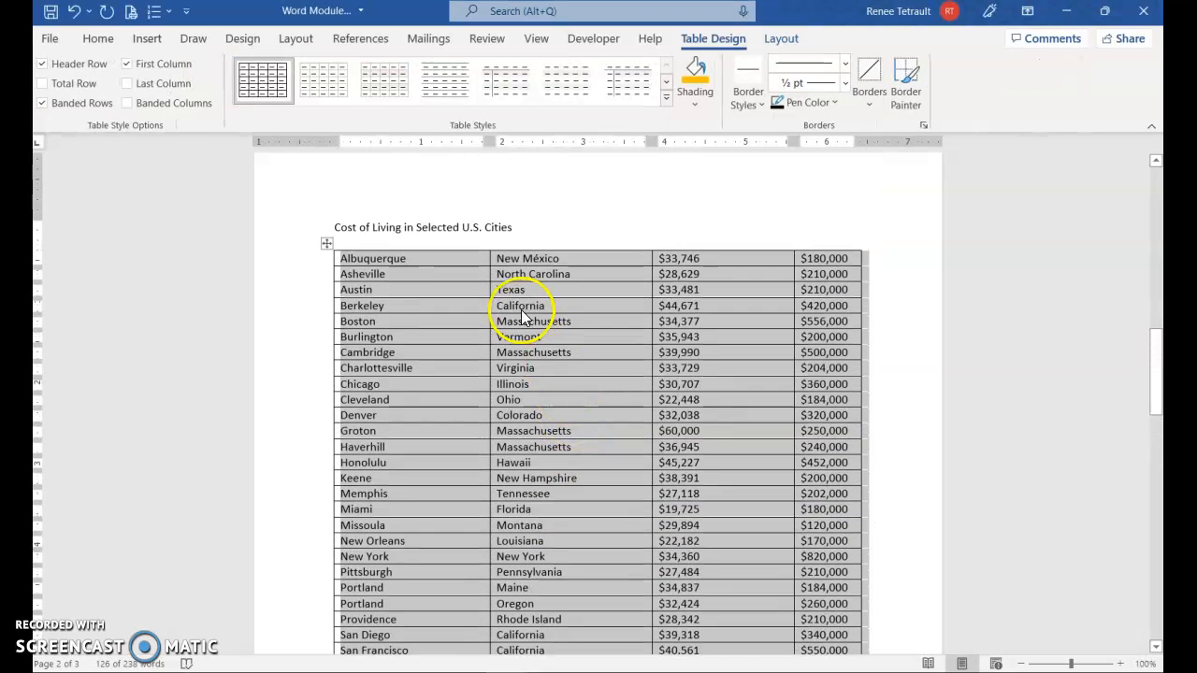
{"action": "mouse_move", "coordinate": [570, 280]}
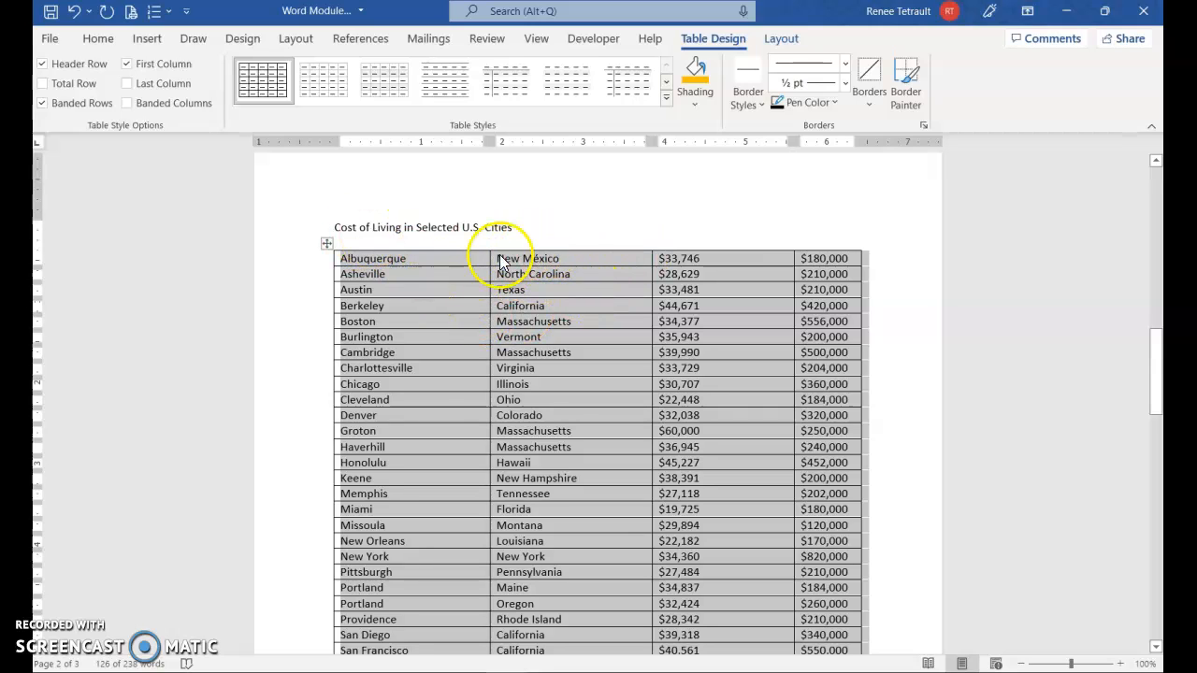
{"action": "mouse_move", "coordinate": [591, 242]}
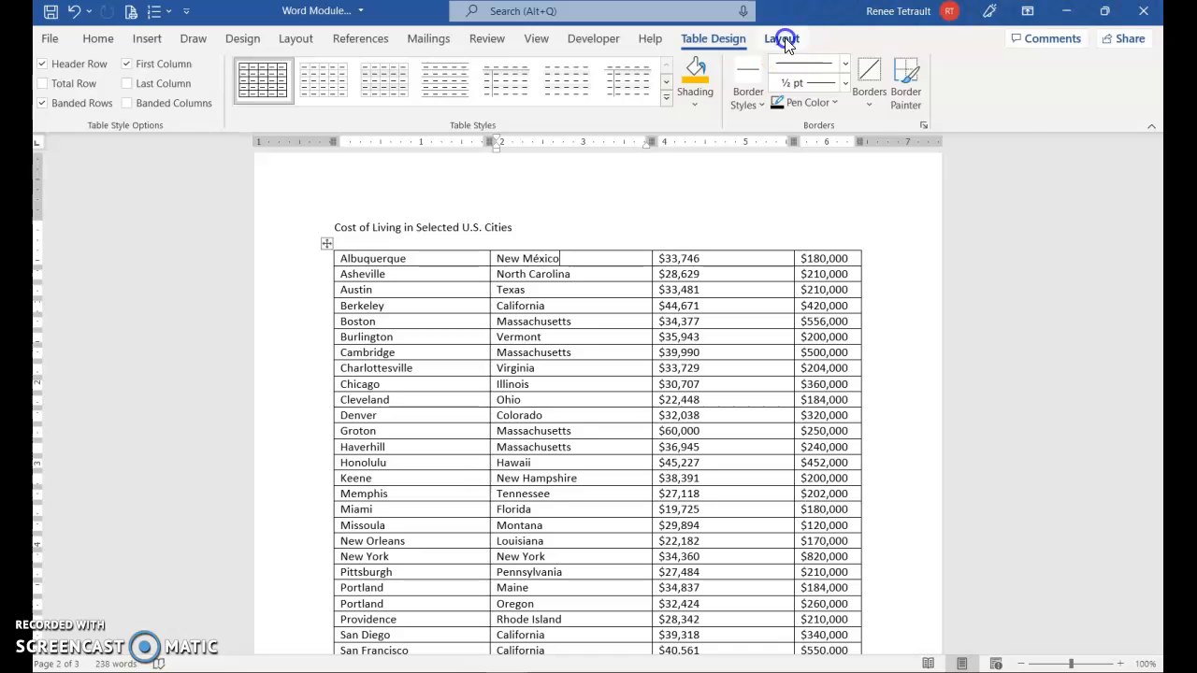
Fill the new top row with the headings City, State, Income and House Cost
{"action": "left_click", "coordinate": [781, 37]}
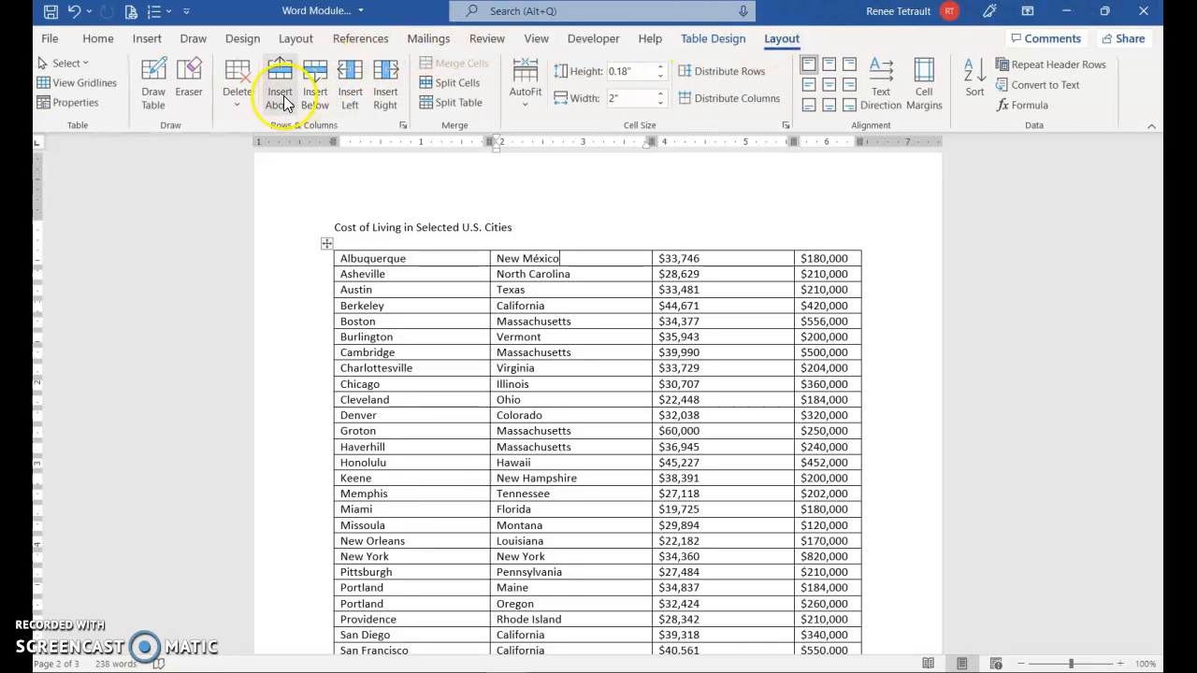
{"action": "left_click", "coordinate": [279, 84]}
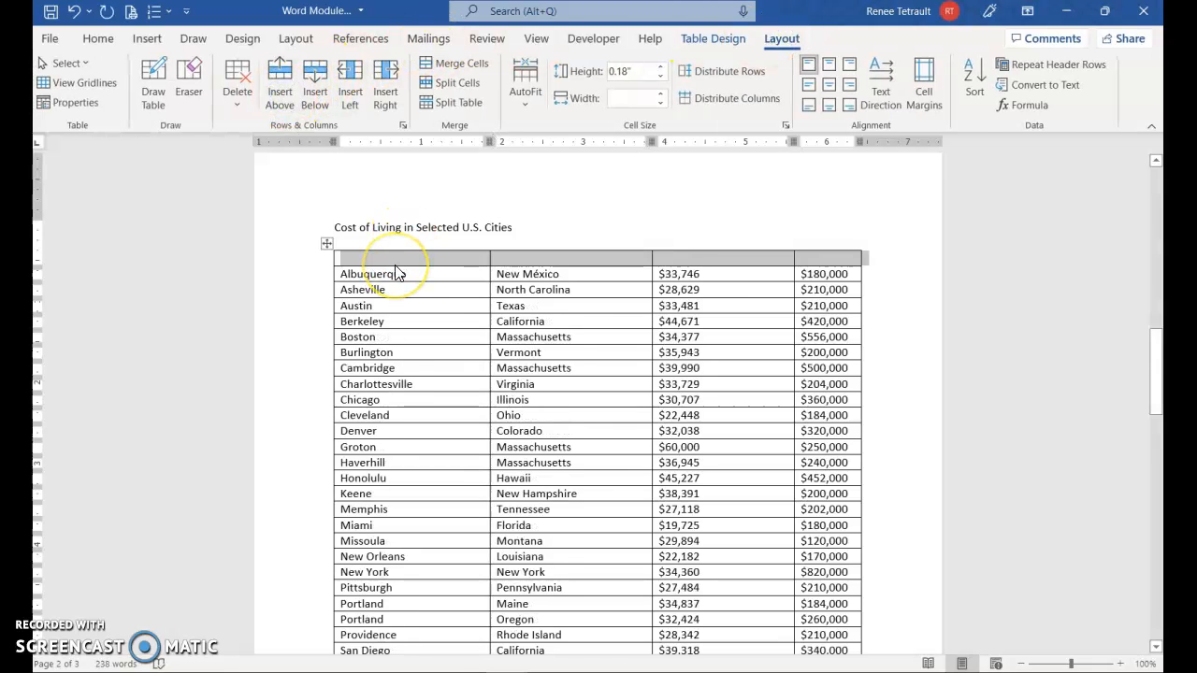
{"action": "type", "text": "City"}
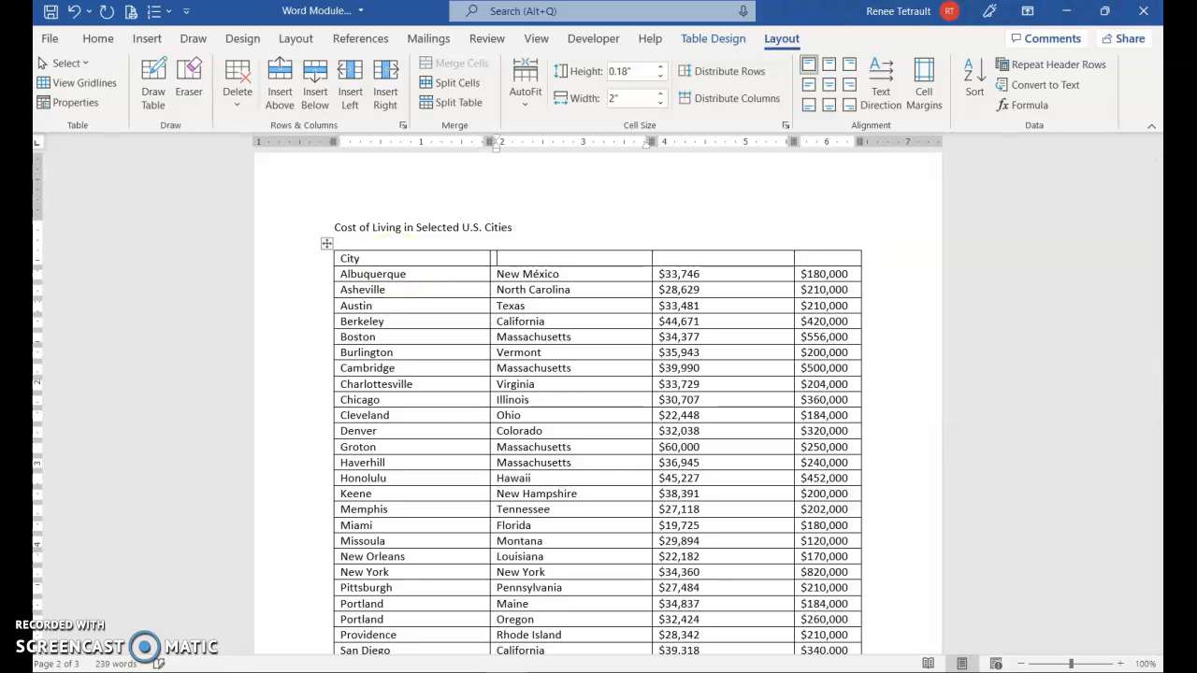
{"action": "type", "text": "State"}
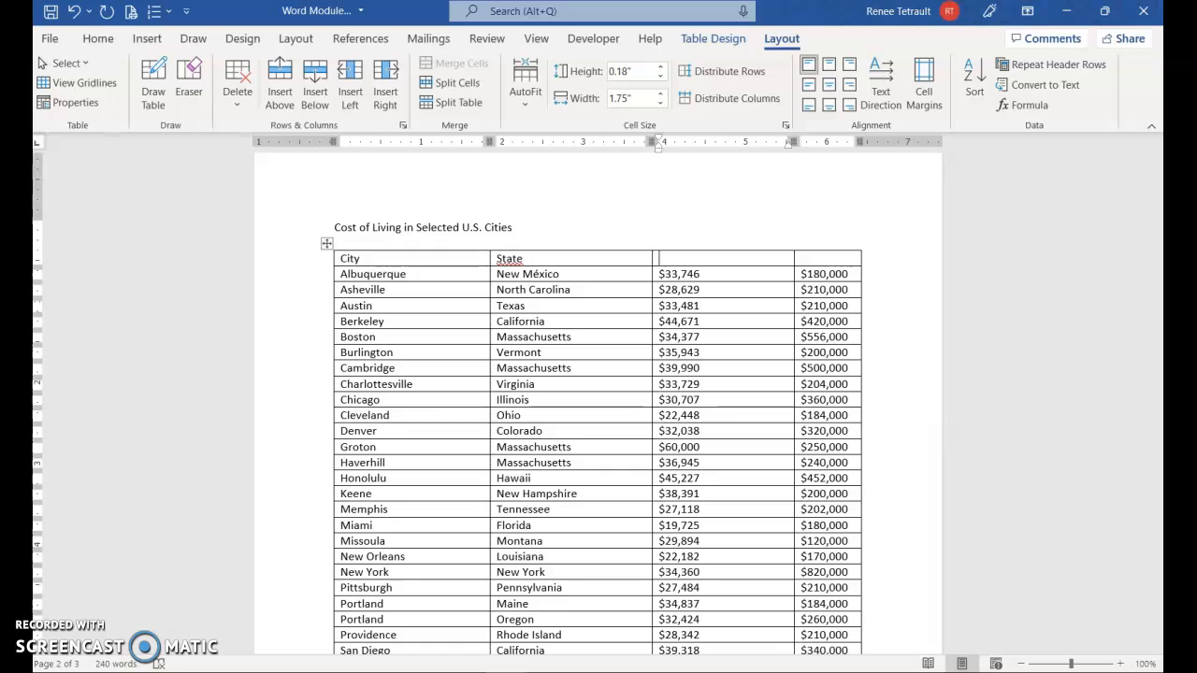
{"action": "type", "text": "Income"}
{"action": "left_click", "coordinate": [827, 258]}
{"action": "type", "text": "House Cost"}
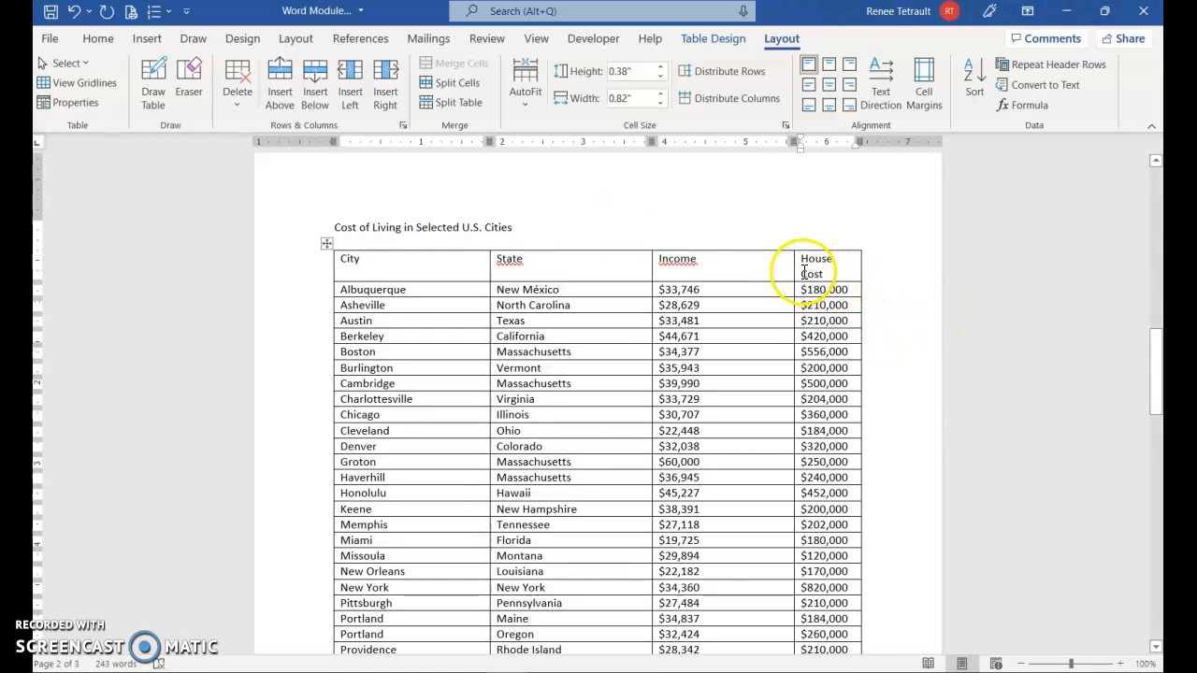
{"action": "mouse_move", "coordinate": [792, 272]}
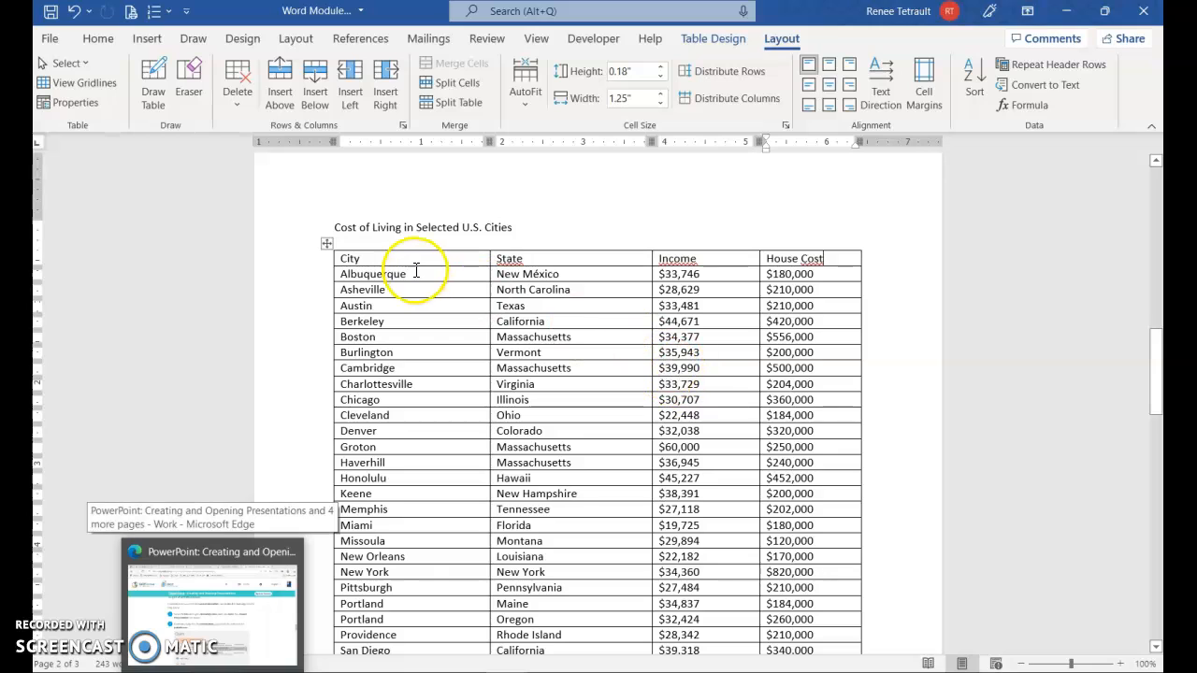
{"action": "mouse_move", "coordinate": [308, 269]}
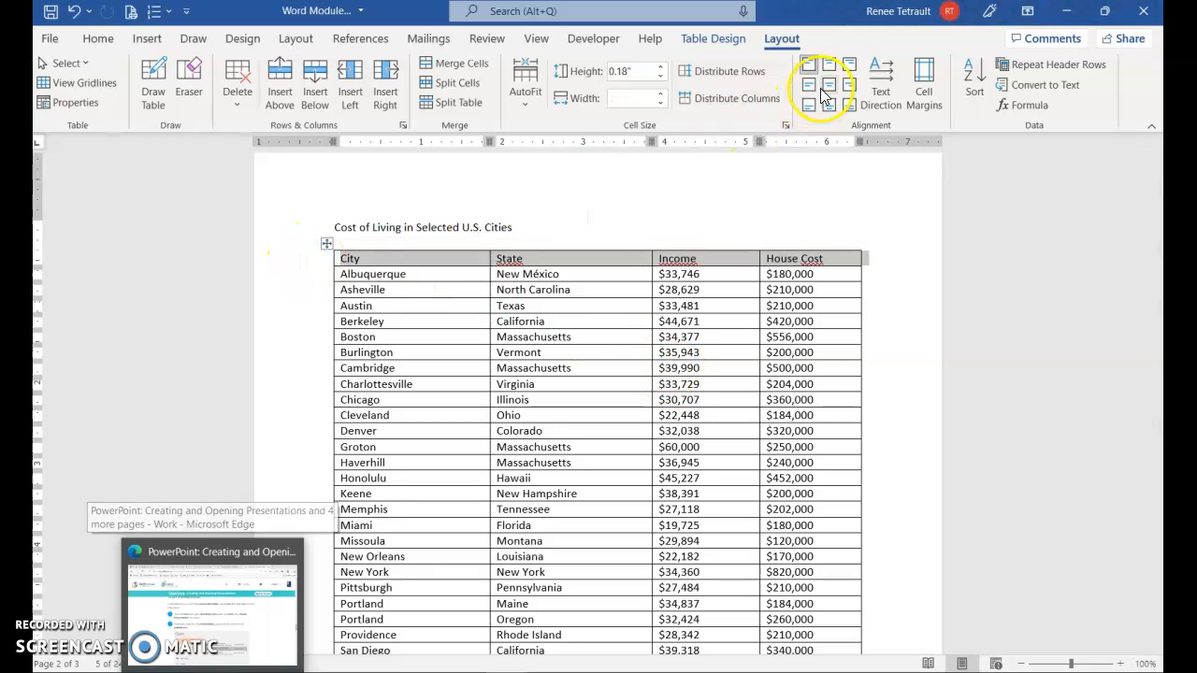
Centre the header row text, enlarge its font and make it bold
{"action": "left_click", "coordinate": [827, 86]}
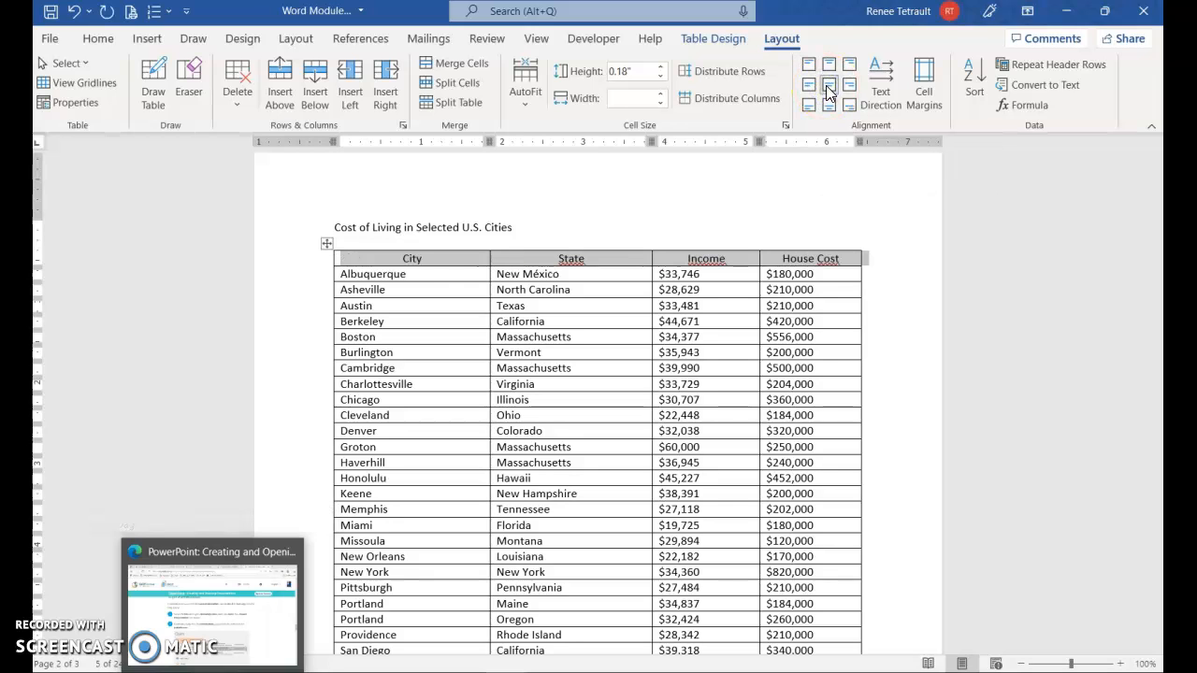
{"action": "left_click", "coordinate": [98, 37]}
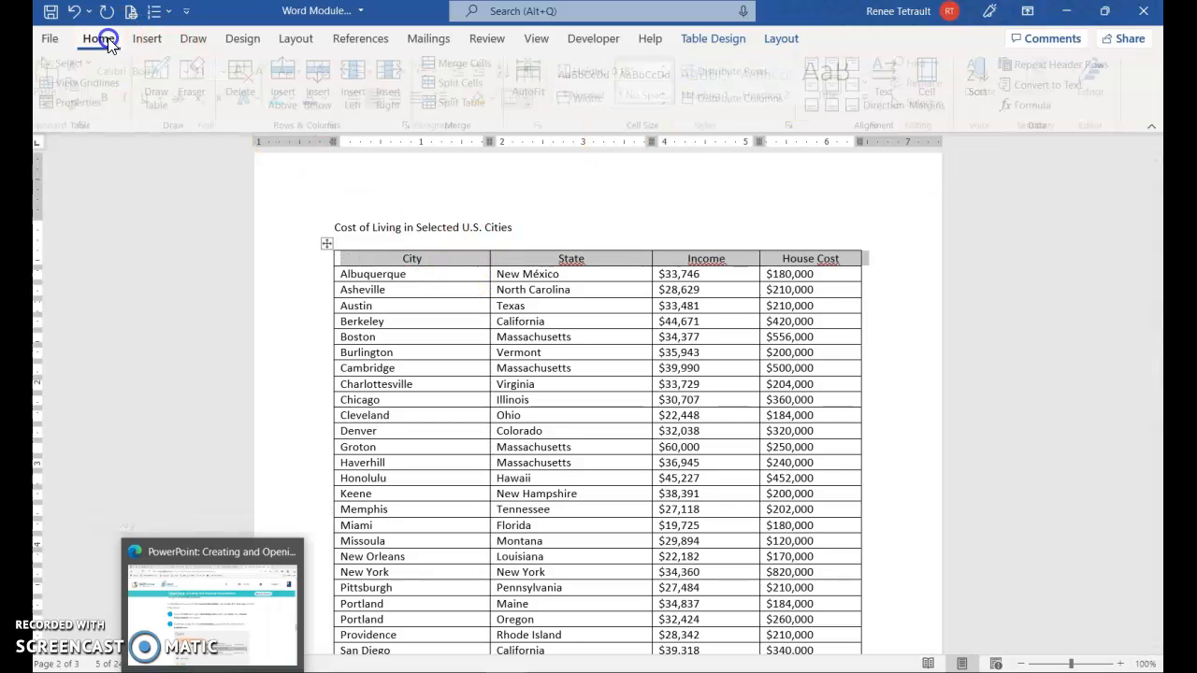
{"action": "left_click", "coordinate": [97, 37]}
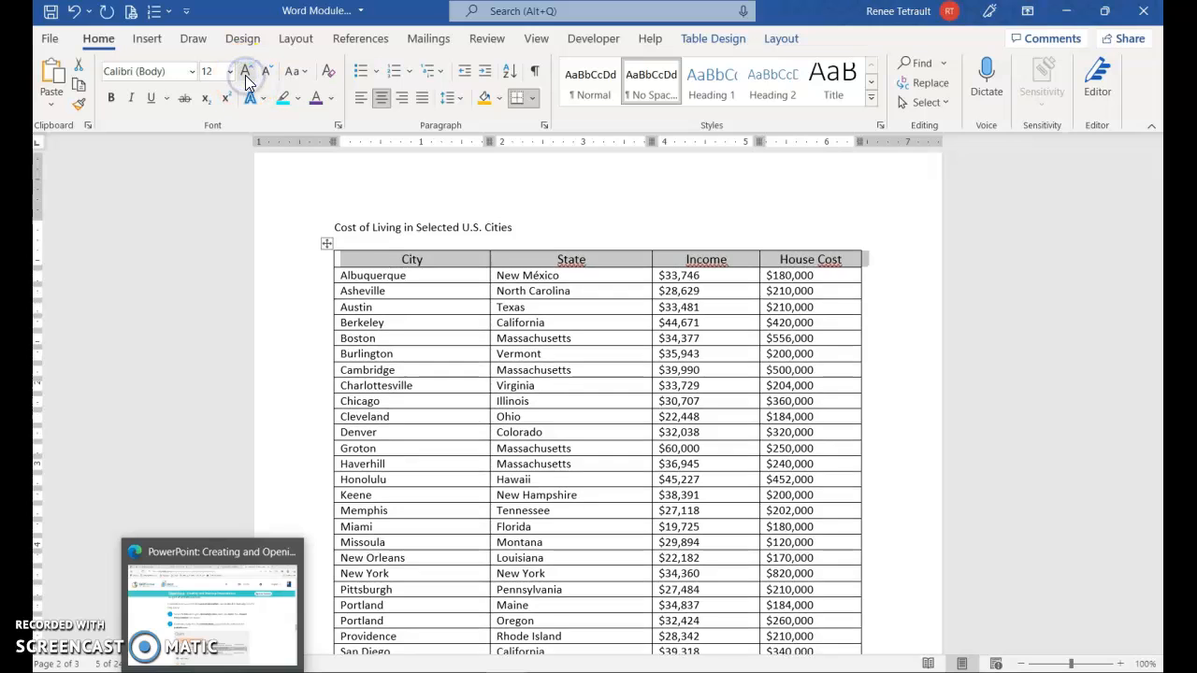
{"action": "left_click", "coordinate": [245, 71]}
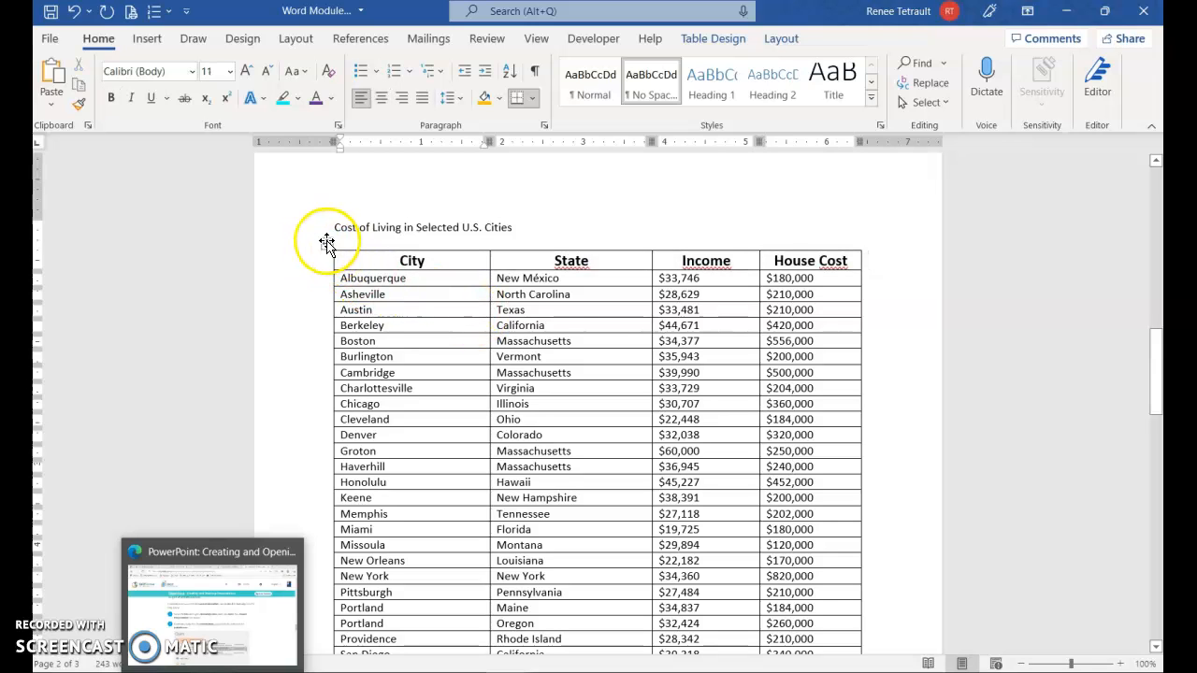
Raise the height of every table row to 0.4 inches
{"action": "scroll", "scroll_direction": "down", "scroll_amount": 3}
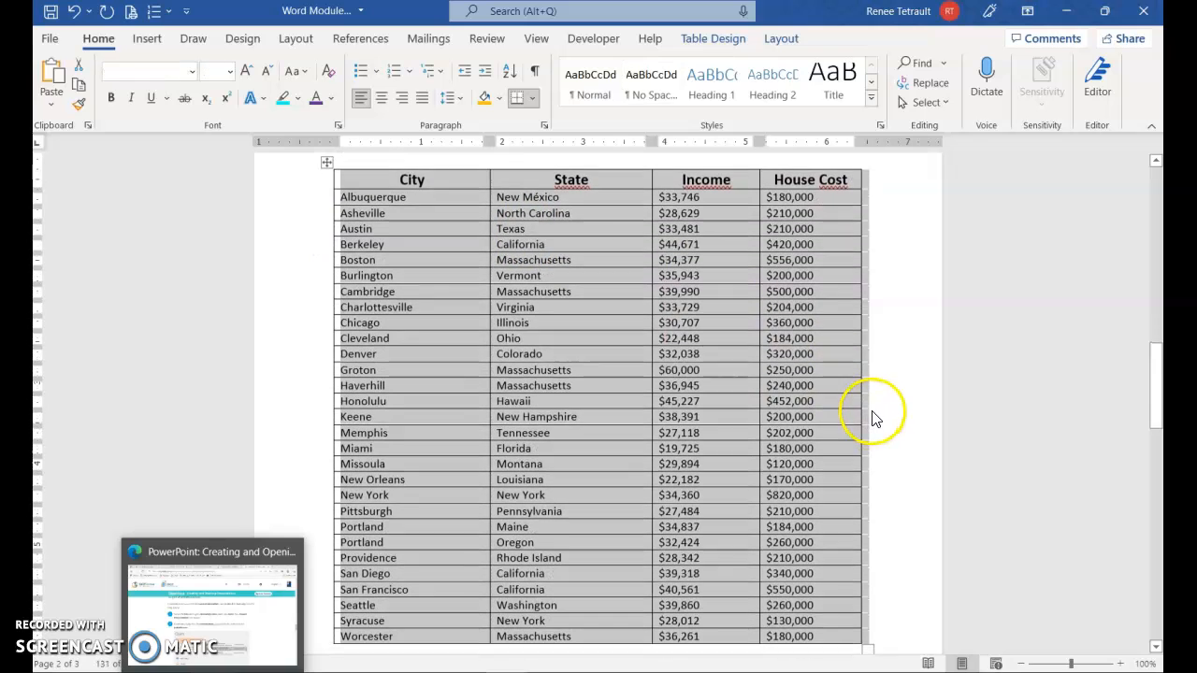
{"action": "scroll", "scroll_direction": "up", "scroll_amount": 3}
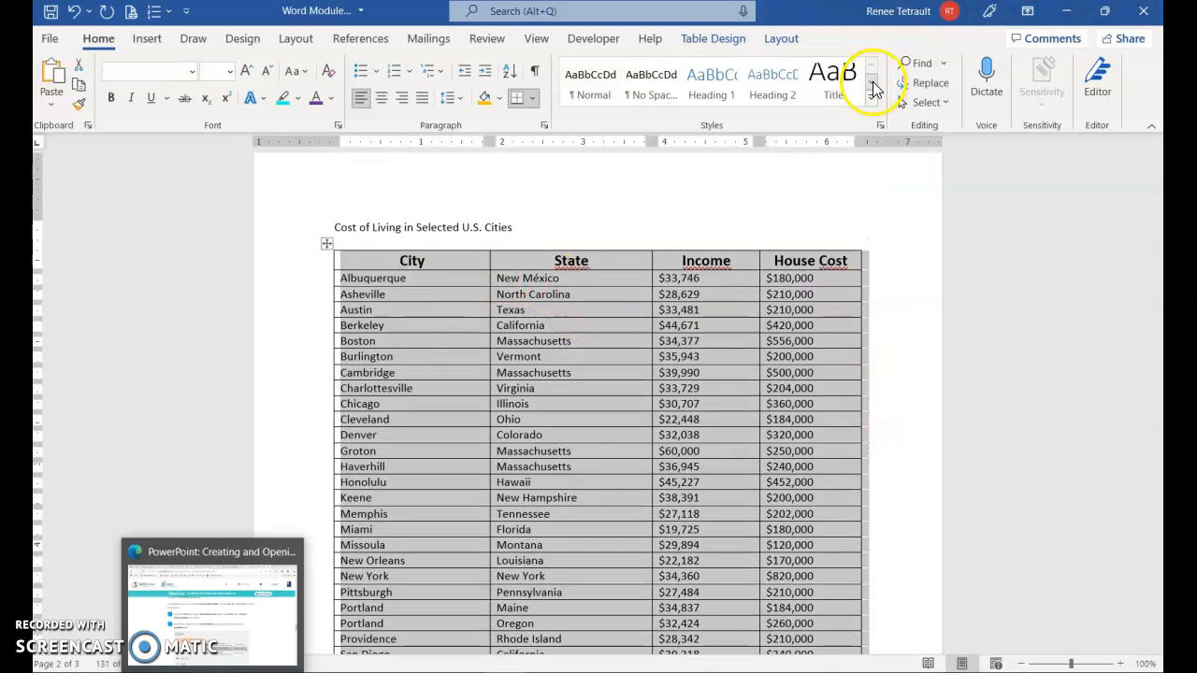
{"action": "left_click", "coordinate": [781, 38]}
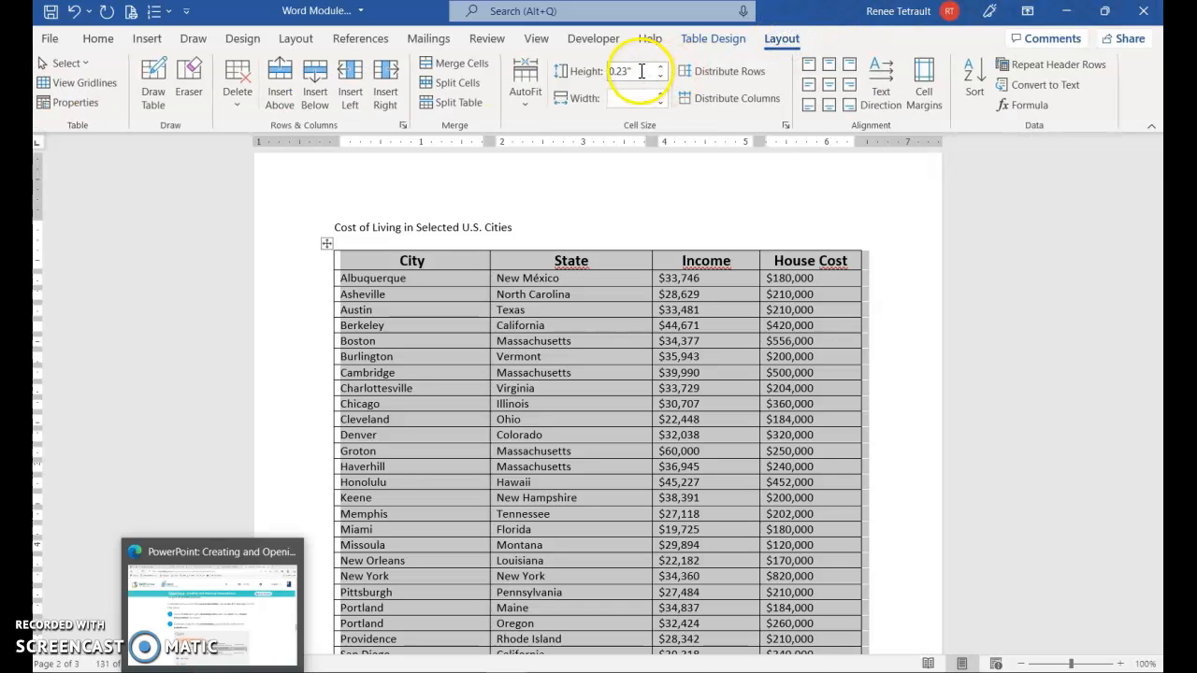
{"action": "left_click", "coordinate": [658, 67]}
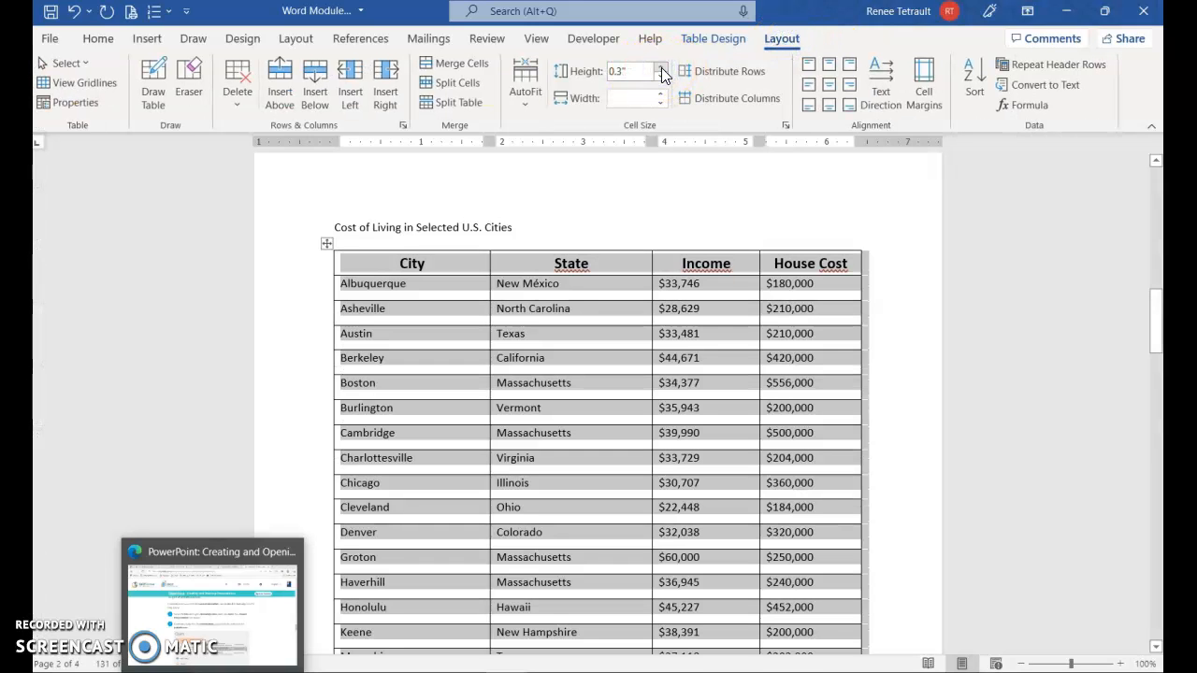
{"action": "left_click", "coordinate": [659, 67]}
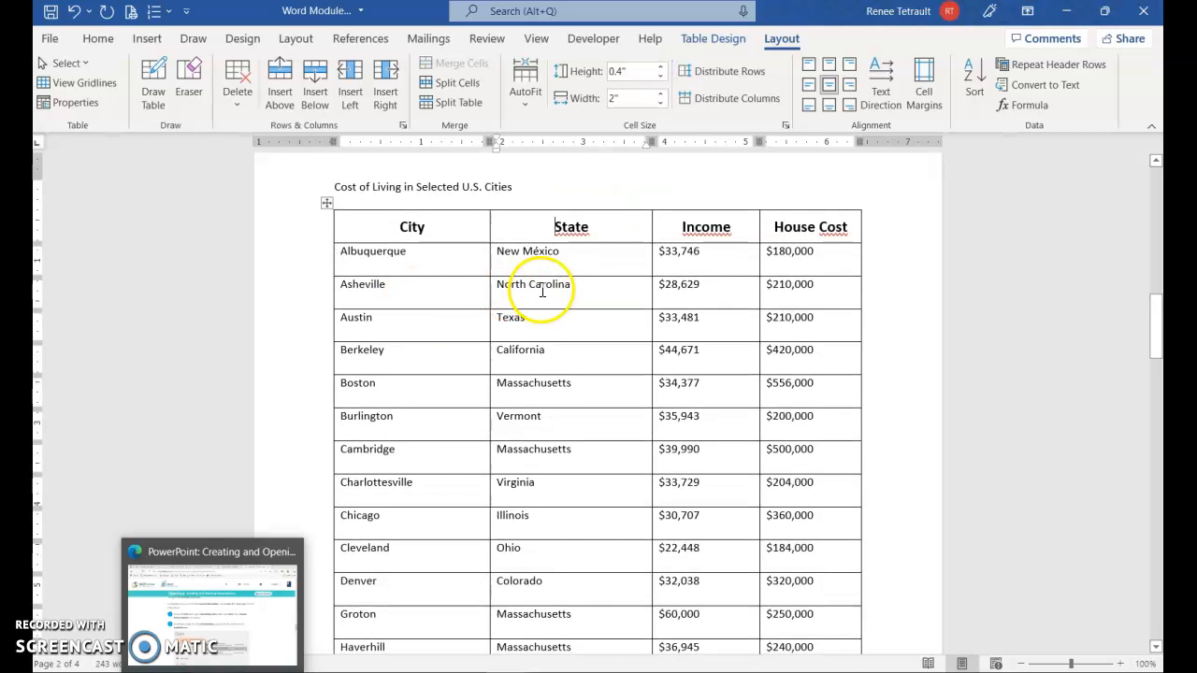
Apply Align Center Left to the City and State columns
{"action": "scroll", "scroll_direction": "up", "scroll_amount": 3}
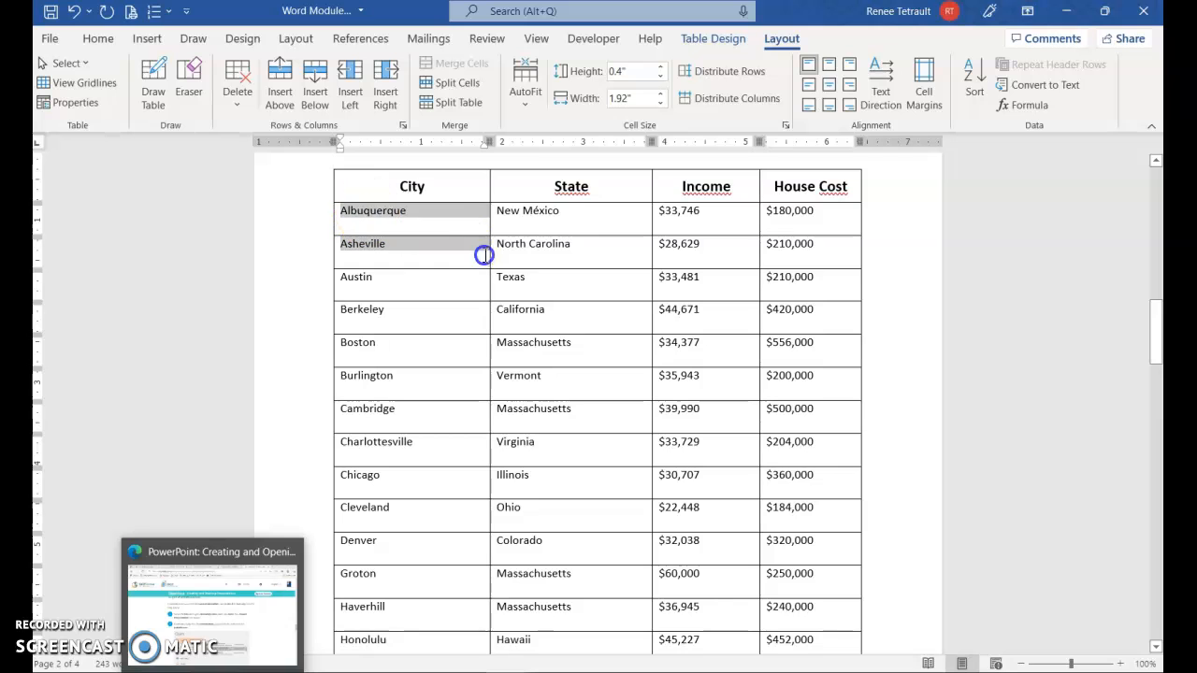
{"action": "scroll", "scroll_direction": "down", "scroll_amount": 3}
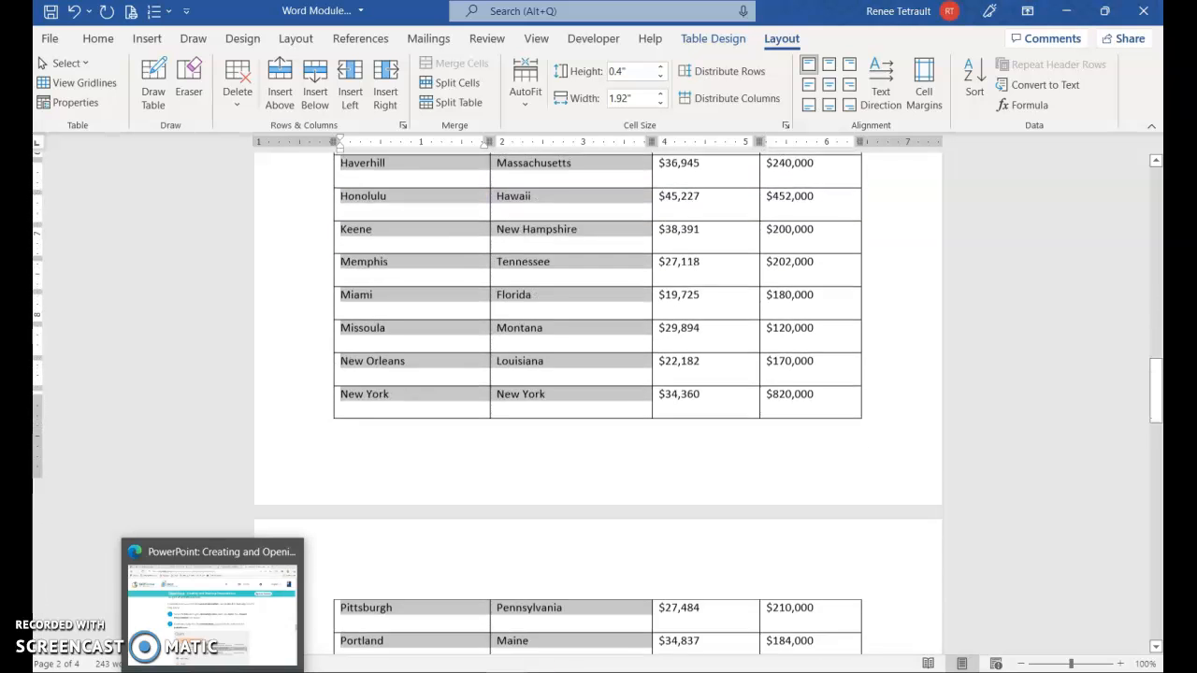
{"action": "scroll", "scroll_direction": "down", "scroll_amount": 3}
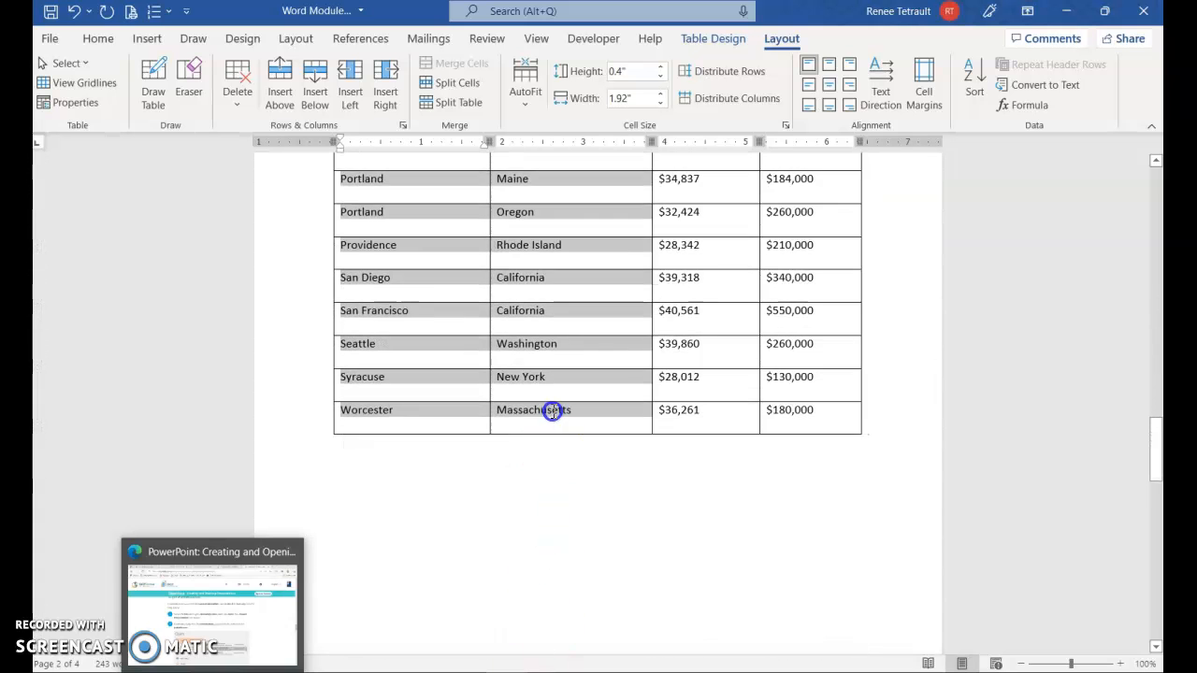
{"action": "left_click", "coordinate": [808, 89]}
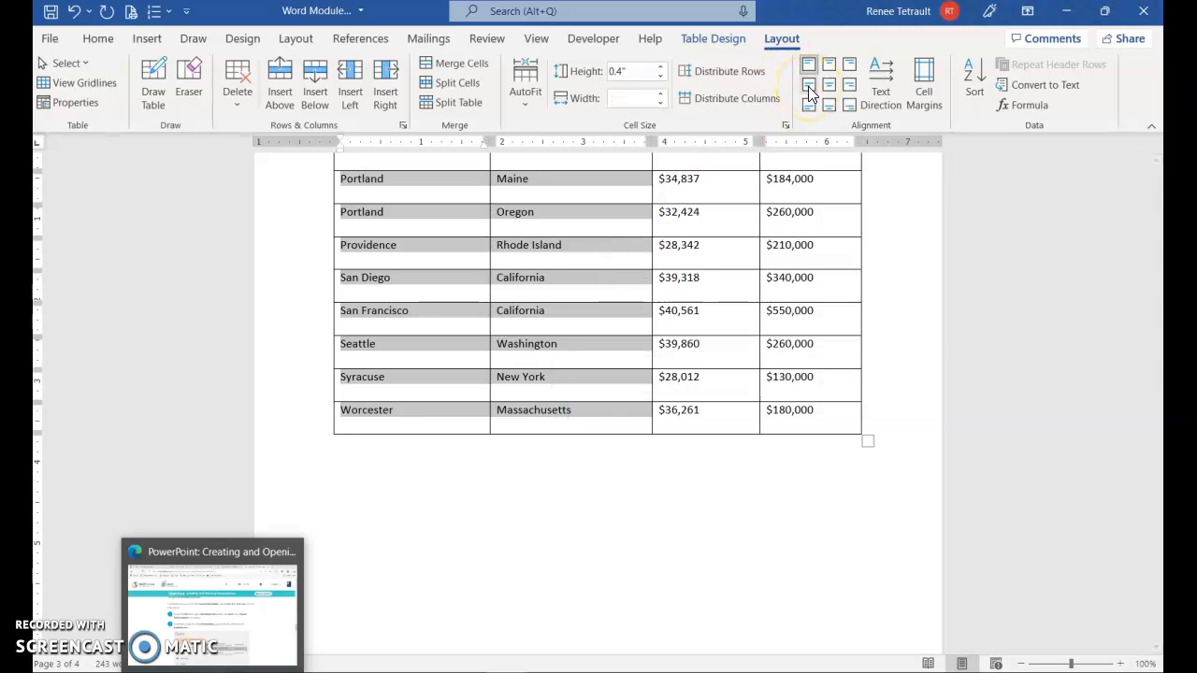
{"action": "mouse_move", "coordinate": [808, 86]}
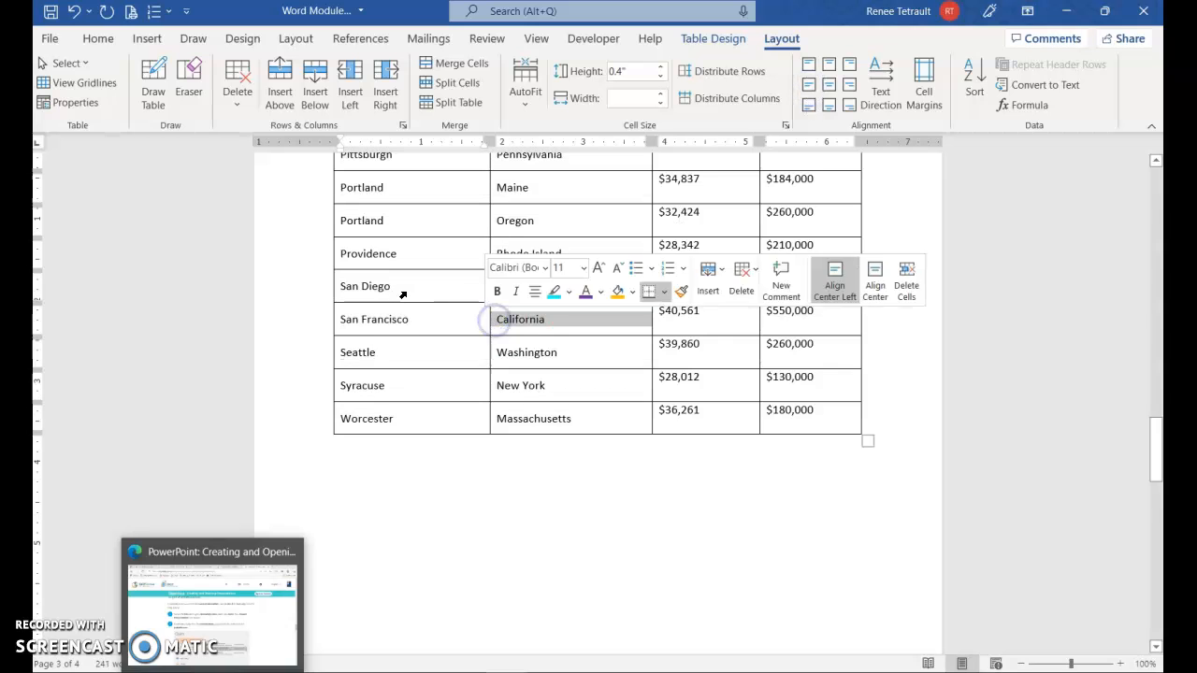
Apply Align Center Right to the Income and House Cost columns
{"action": "scroll", "scroll_direction": "up", "scroll_amount": 3}
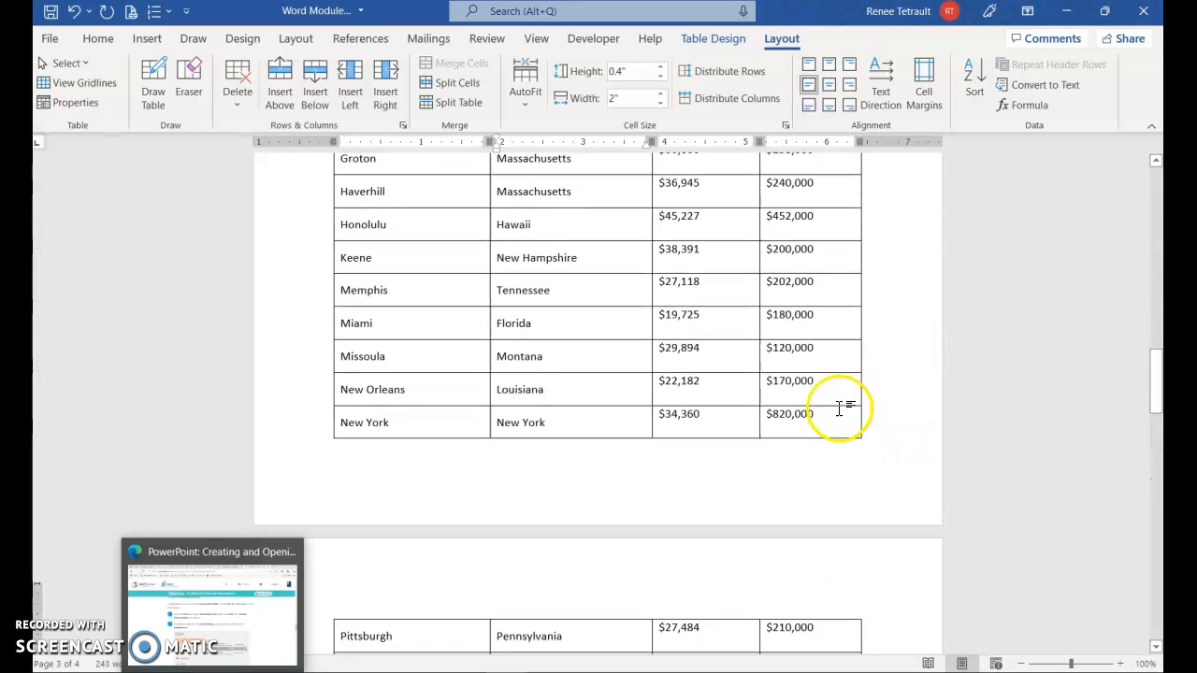
{"action": "scroll", "scroll_direction": "up", "scroll_amount": 3}
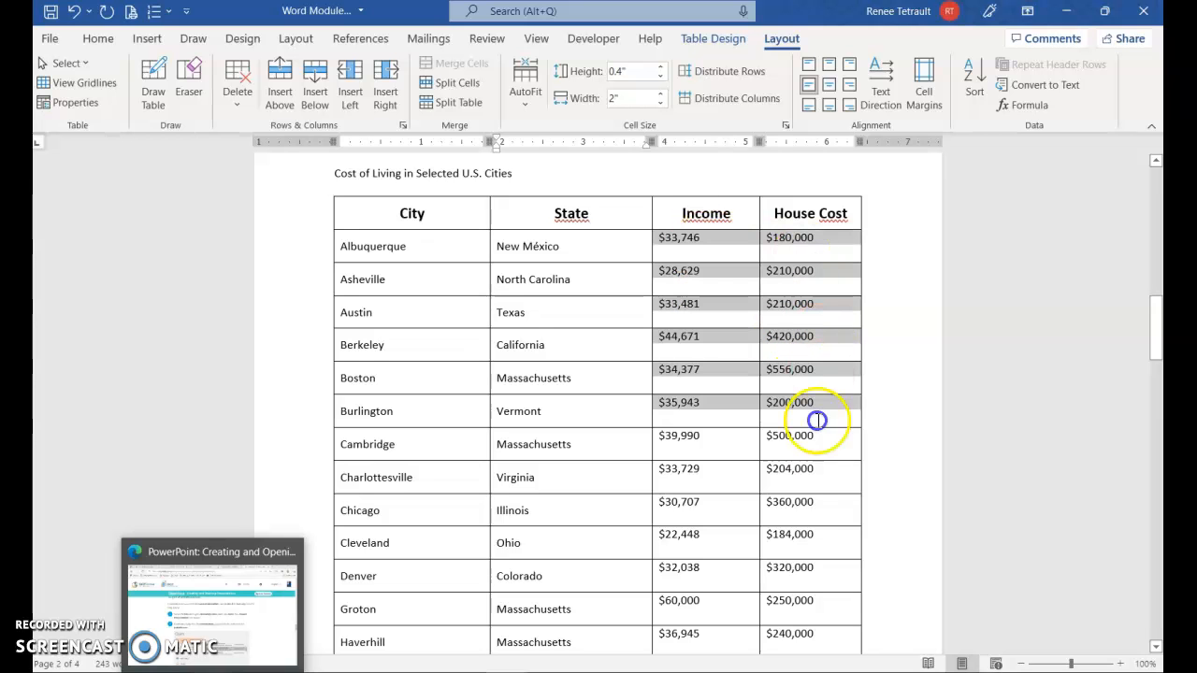
{"action": "scroll", "scroll_direction": "down", "scroll_amount": 3}
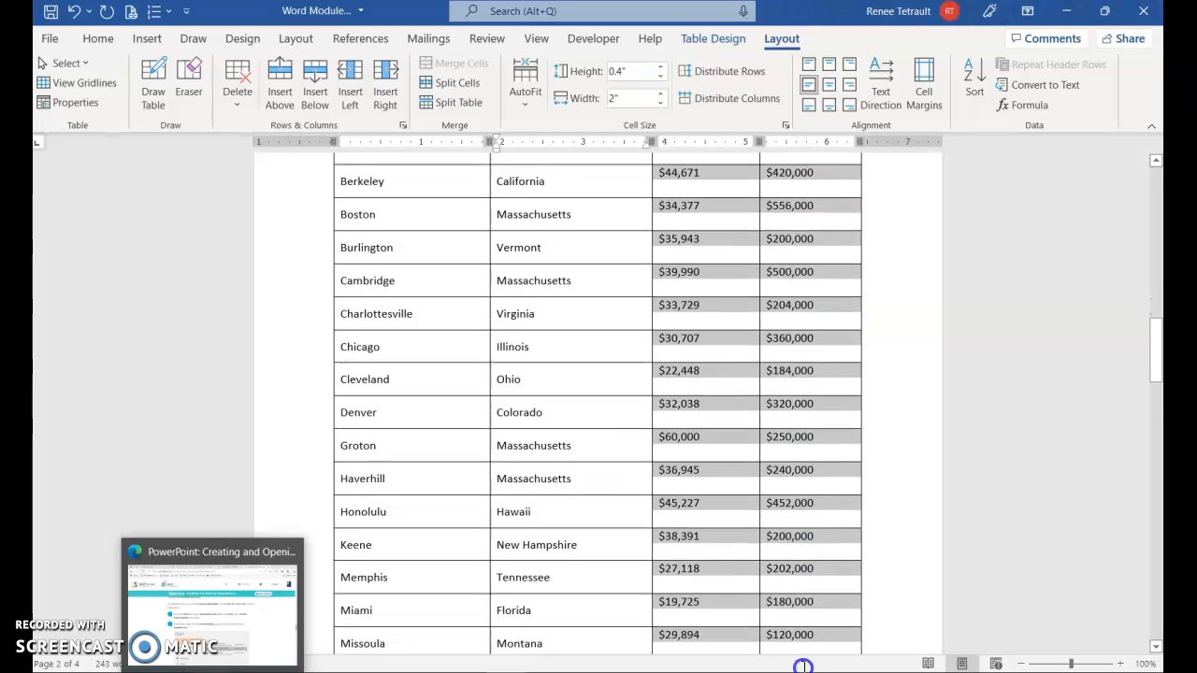
{"action": "scroll", "scroll_direction": "down", "scroll_amount": 3}
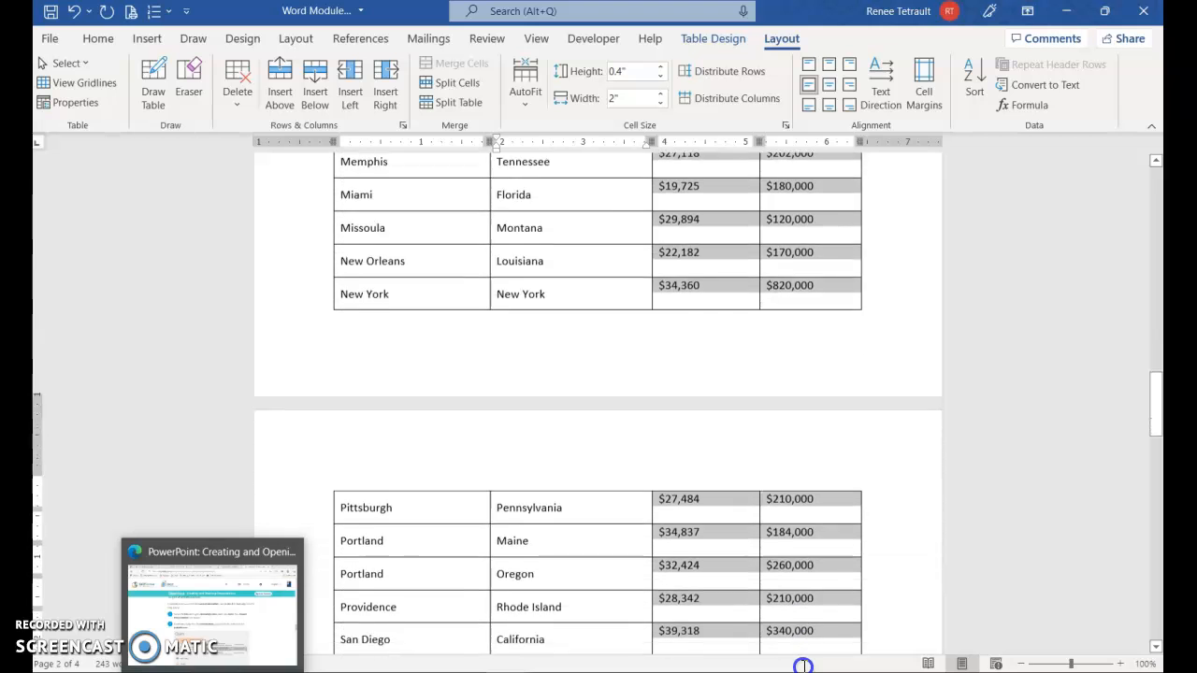
{"action": "scroll", "scroll_direction": "down", "scroll_amount": 3}
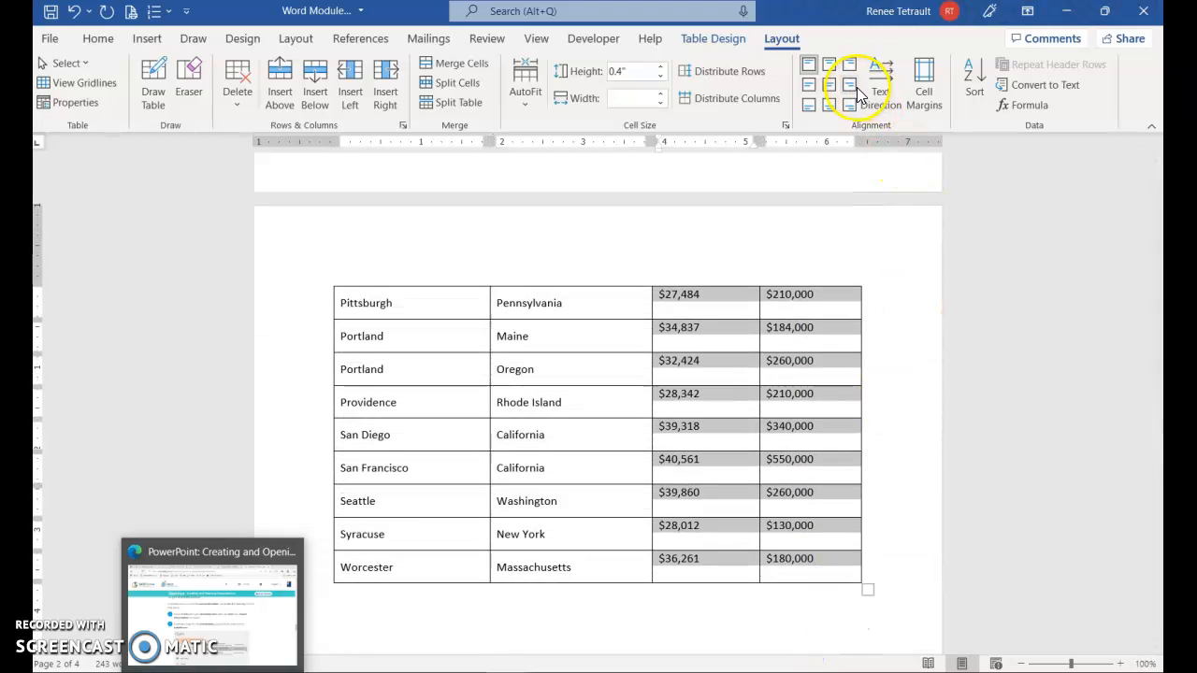
{"action": "left_click", "coordinate": [849, 84]}
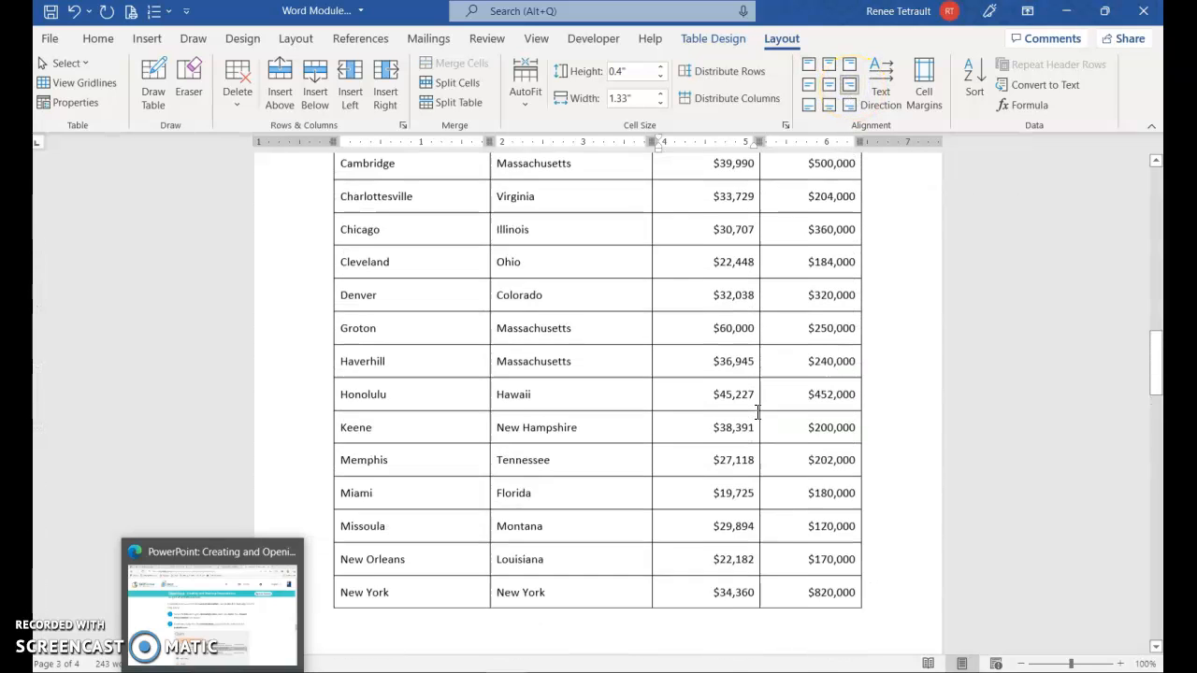
{"action": "scroll", "scroll_direction": "up", "scroll_amount": 3}
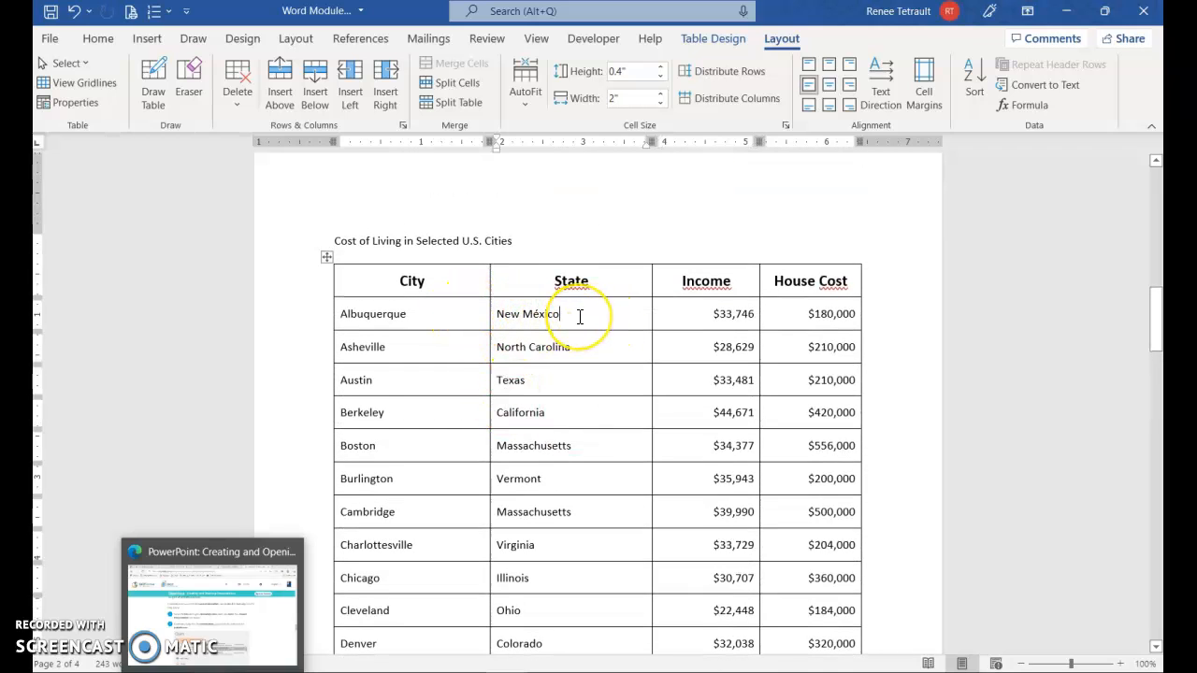
{"action": "mouse_move", "coordinate": [591, 333]}
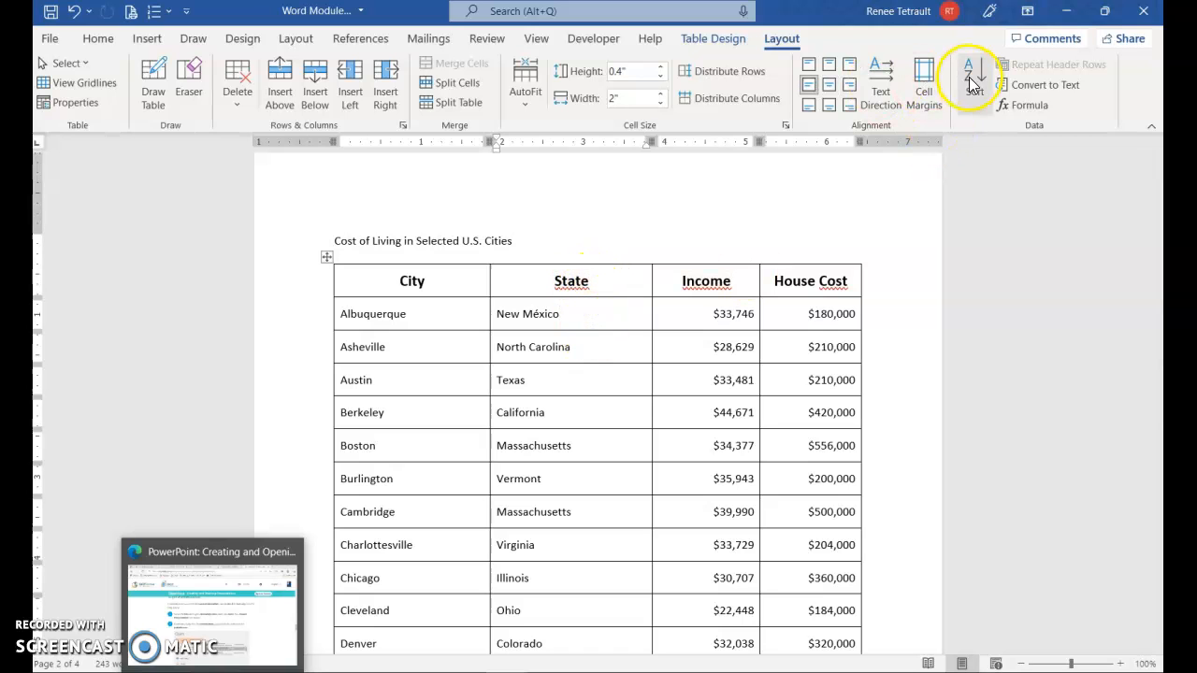
Sort the table rows ascending by State with a header row
{"action": "left_click", "coordinate": [976, 79]}
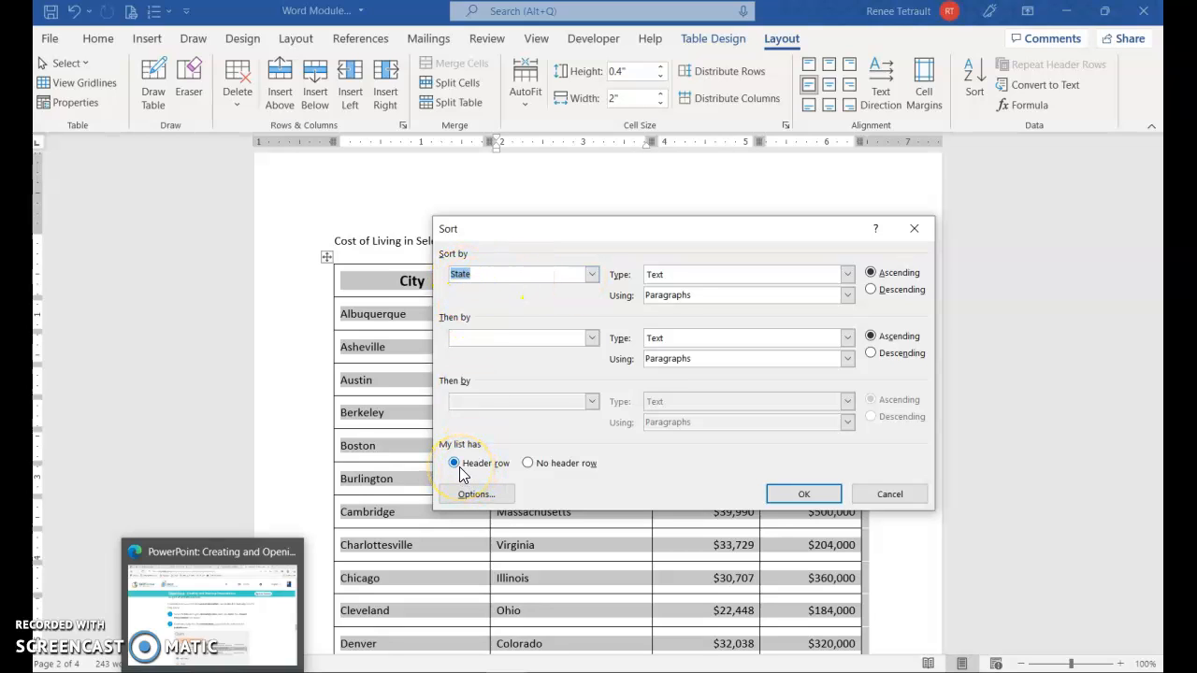
{"action": "mouse_move", "coordinate": [422, 314]}
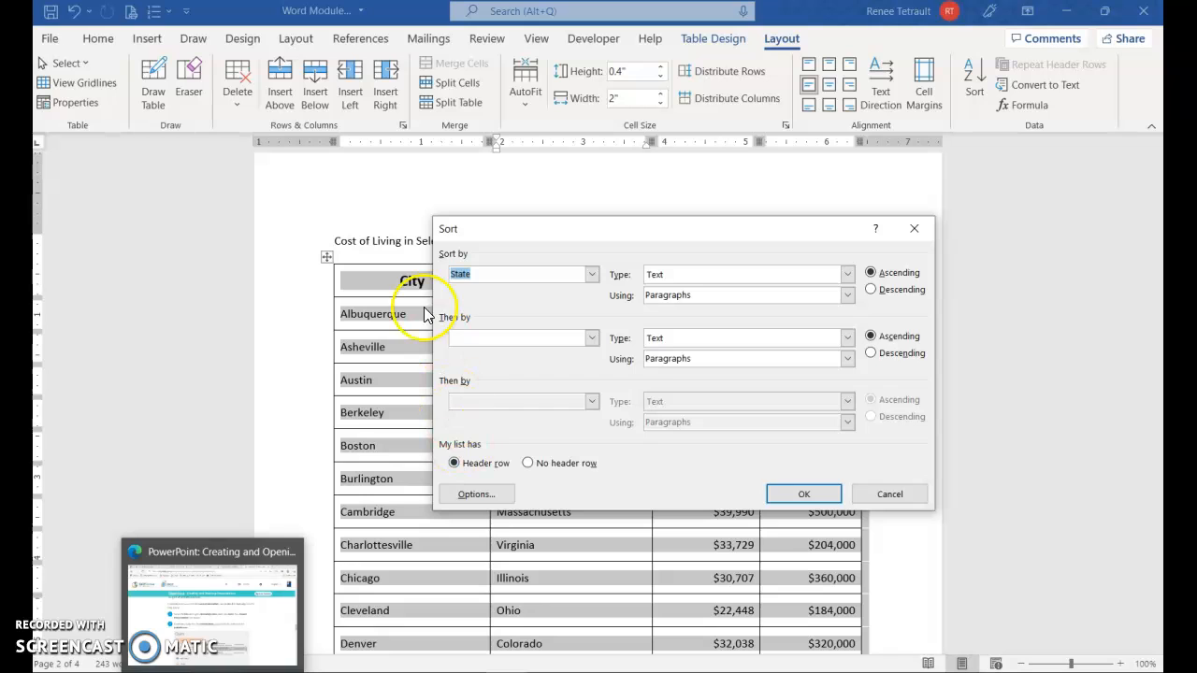
{"action": "mouse_move", "coordinate": [889, 493]}
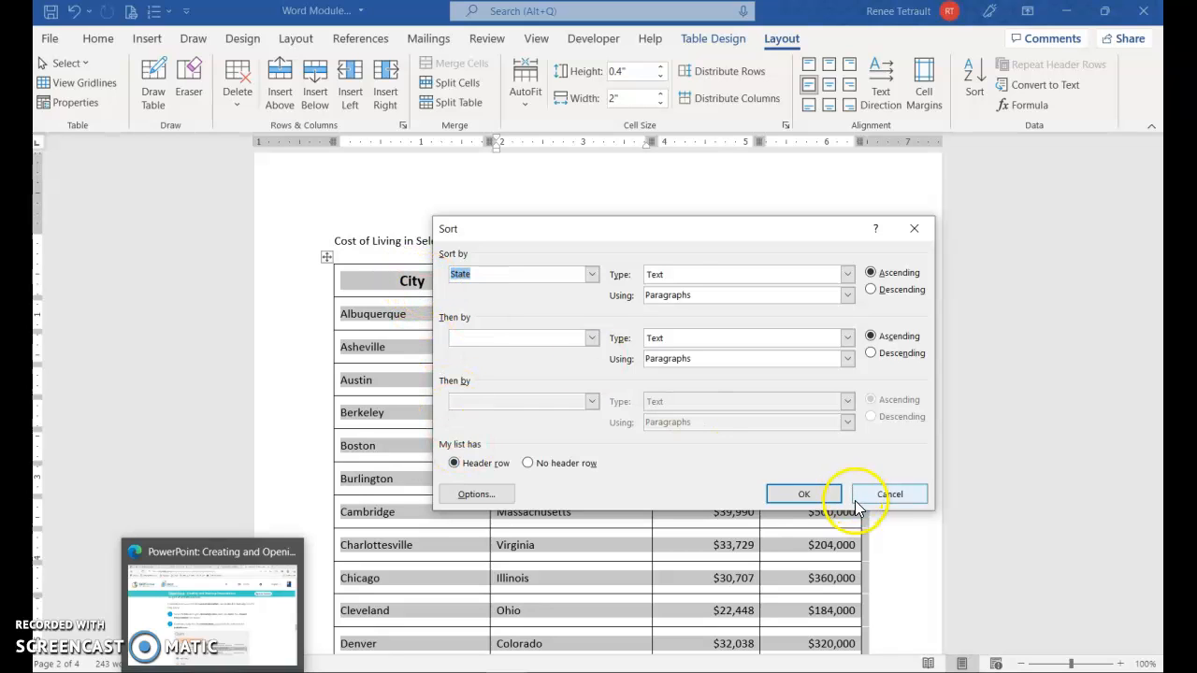
{"action": "mouse_move", "coordinate": [737, 284]}
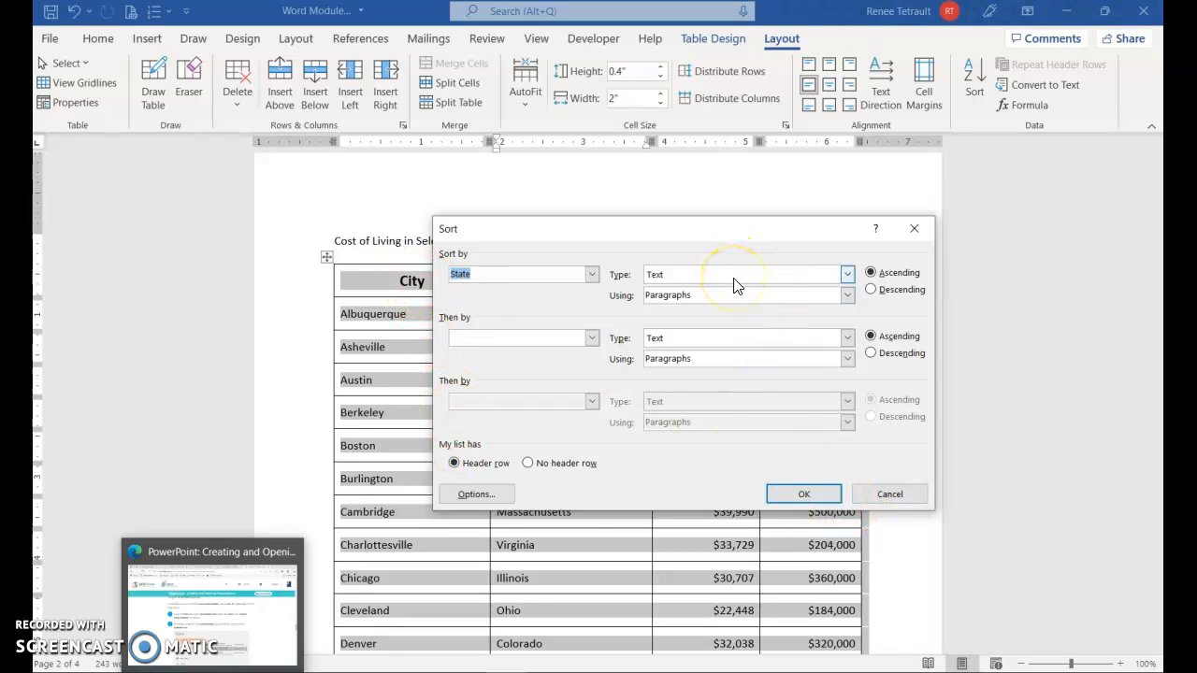
{"action": "mouse_move", "coordinate": [832, 578]}
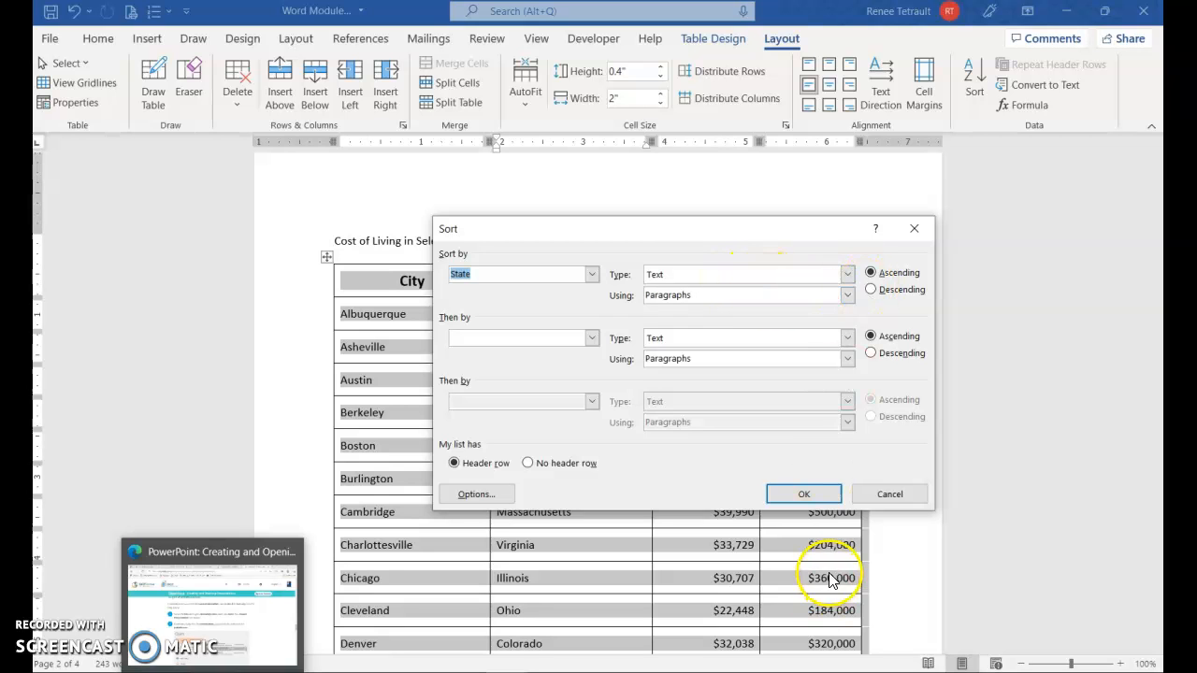
{"action": "left_click", "coordinate": [803, 494]}
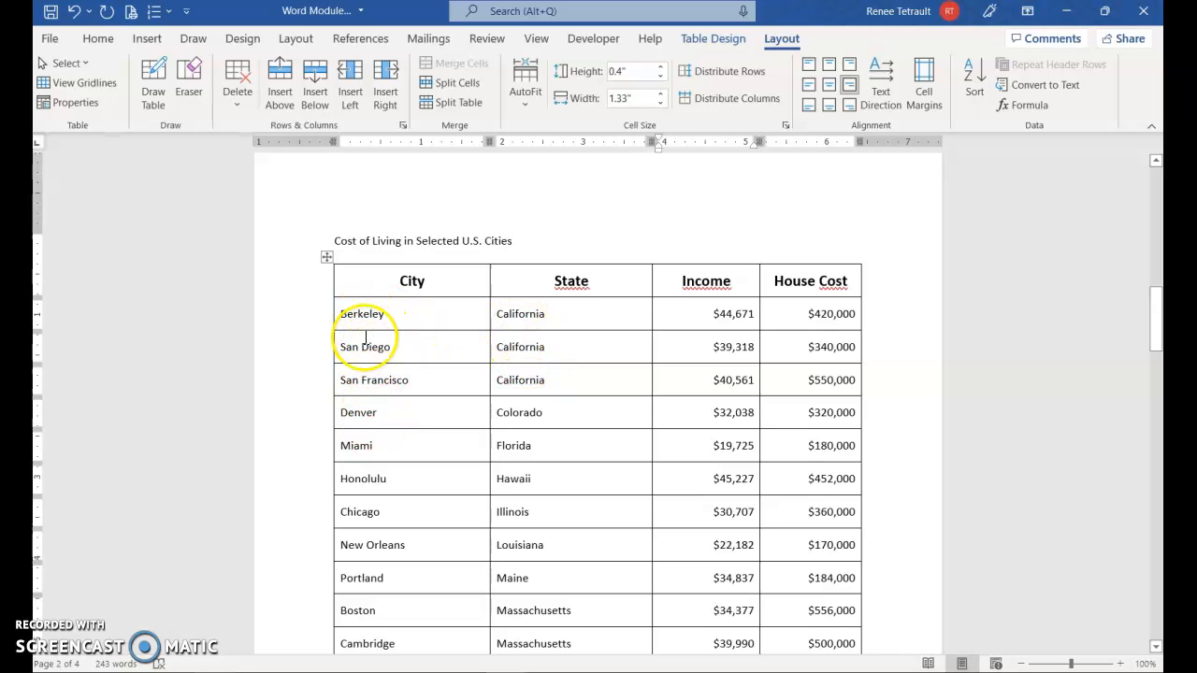
{"action": "scroll", "scroll_direction": "up", "scroll_amount": 3}
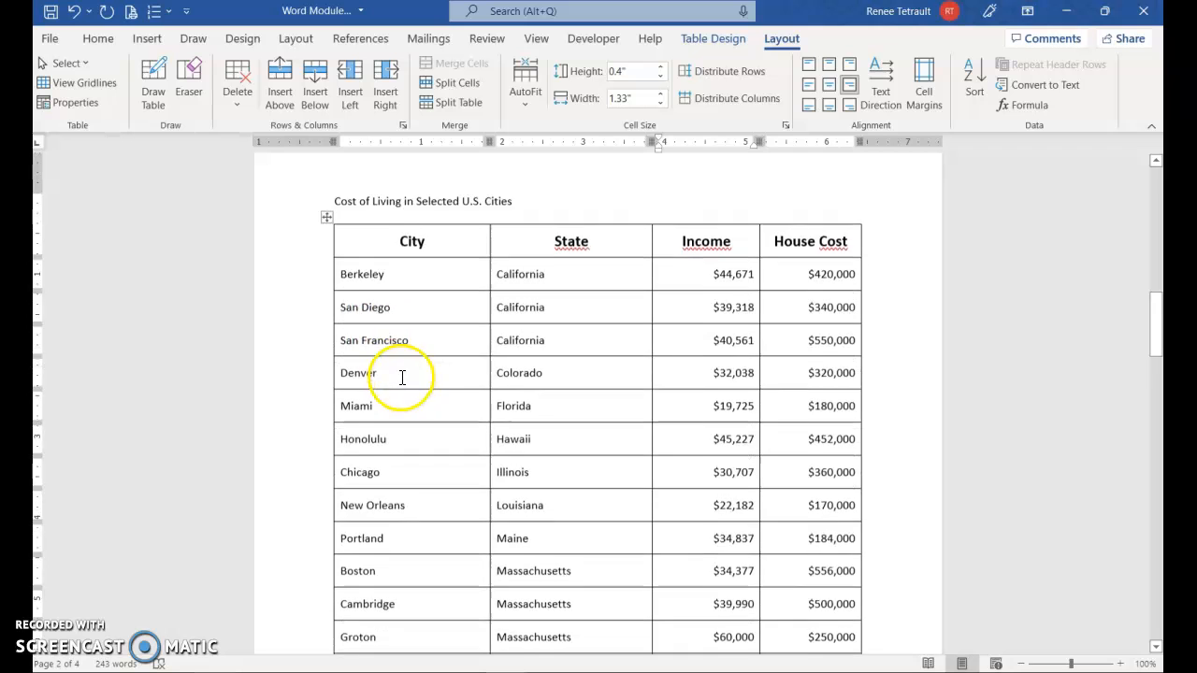
{"action": "scroll", "scroll_direction": "down", "scroll_amount": 3}
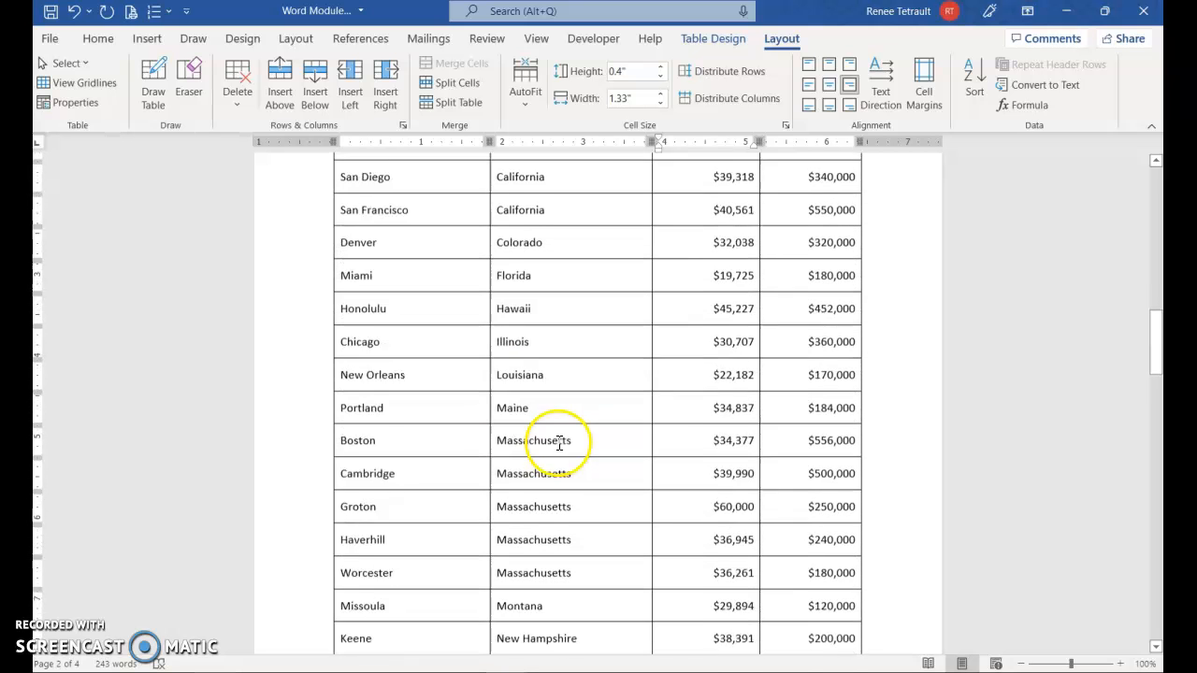
{"action": "scroll", "scroll_direction": "down", "scroll_amount": 3}
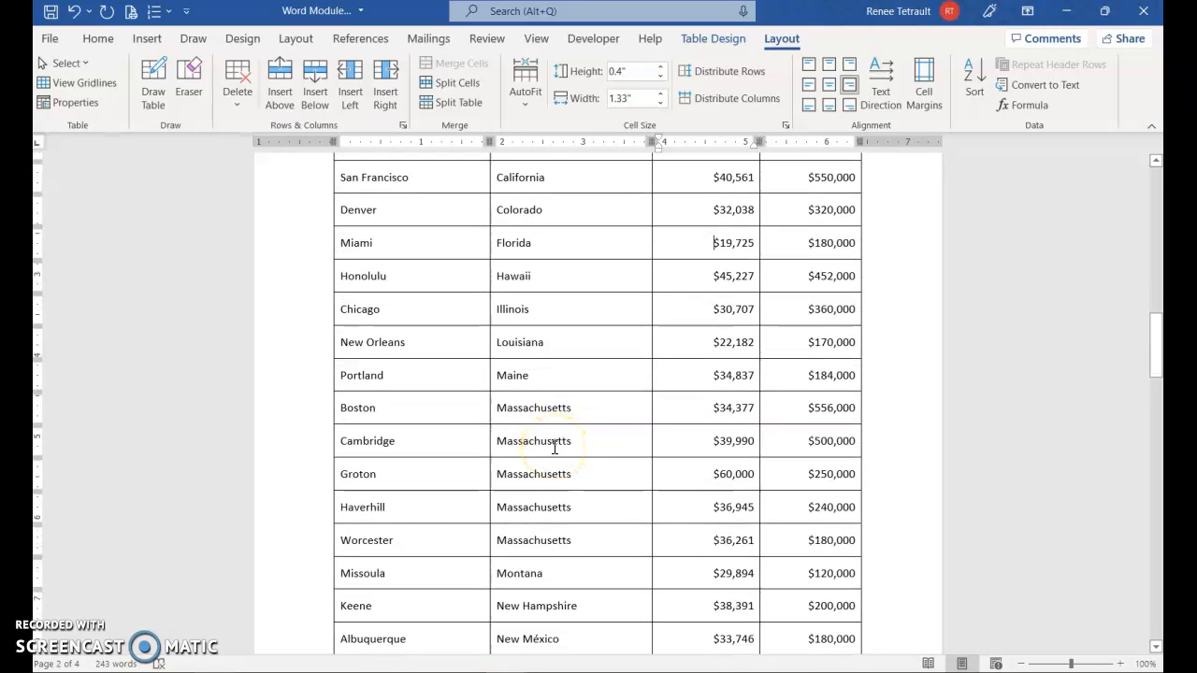
{"action": "scroll", "scroll_direction": "up", "scroll_amount": 3}
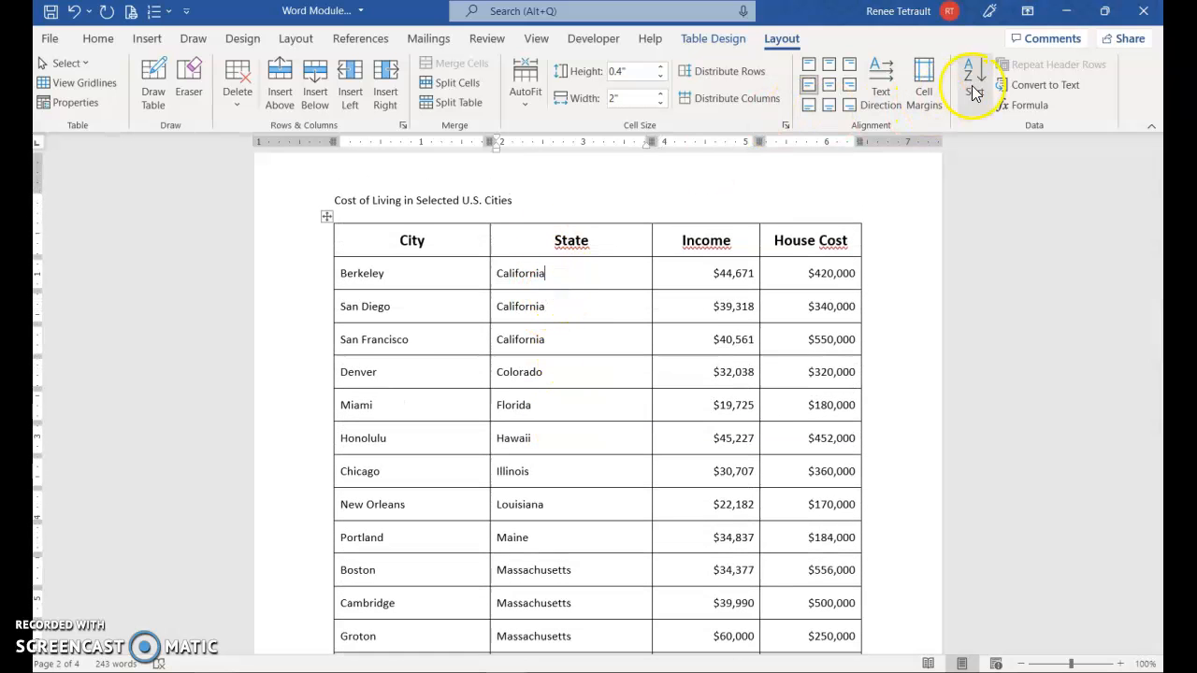
Re-sort by State then by City ascending so cities are alphabetized within each state
{"action": "left_click", "coordinate": [974, 79]}
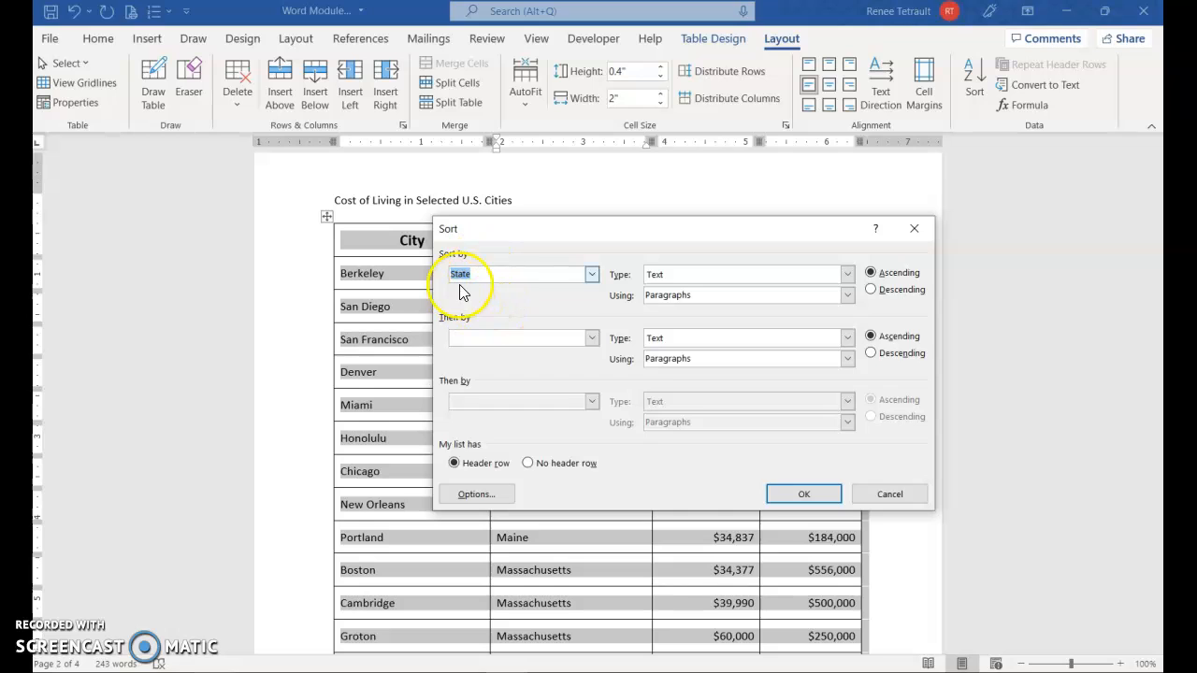
{"action": "mouse_move", "coordinate": [467, 325]}
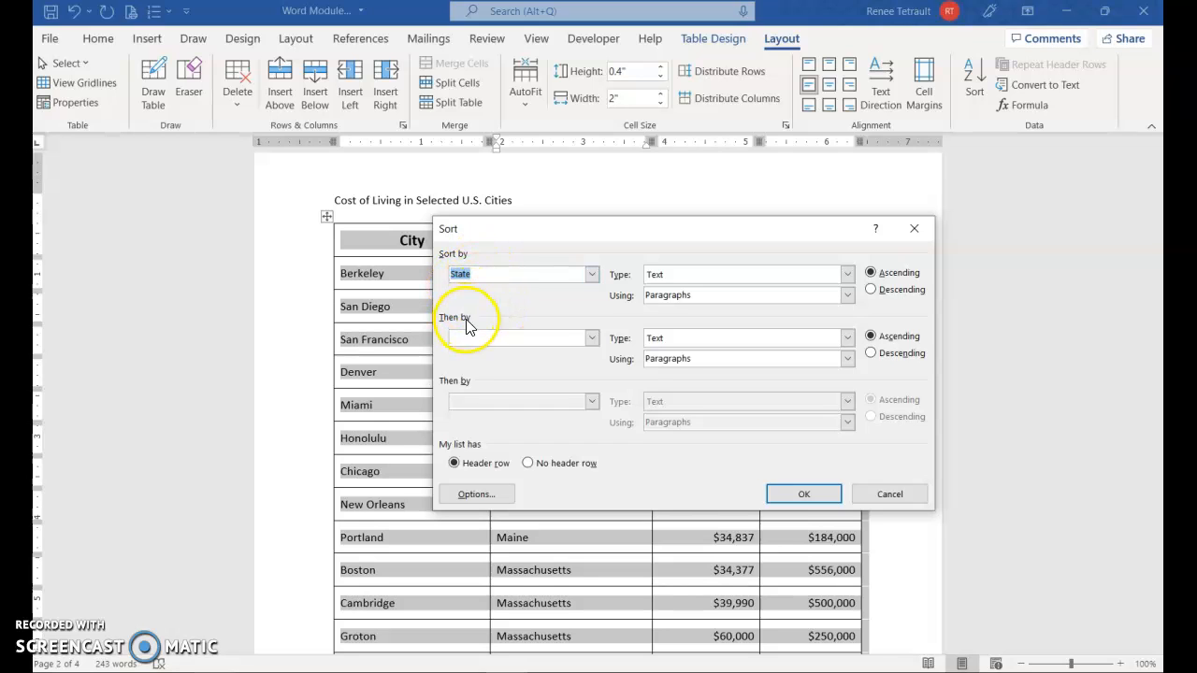
{"action": "left_click", "coordinate": [591, 337]}
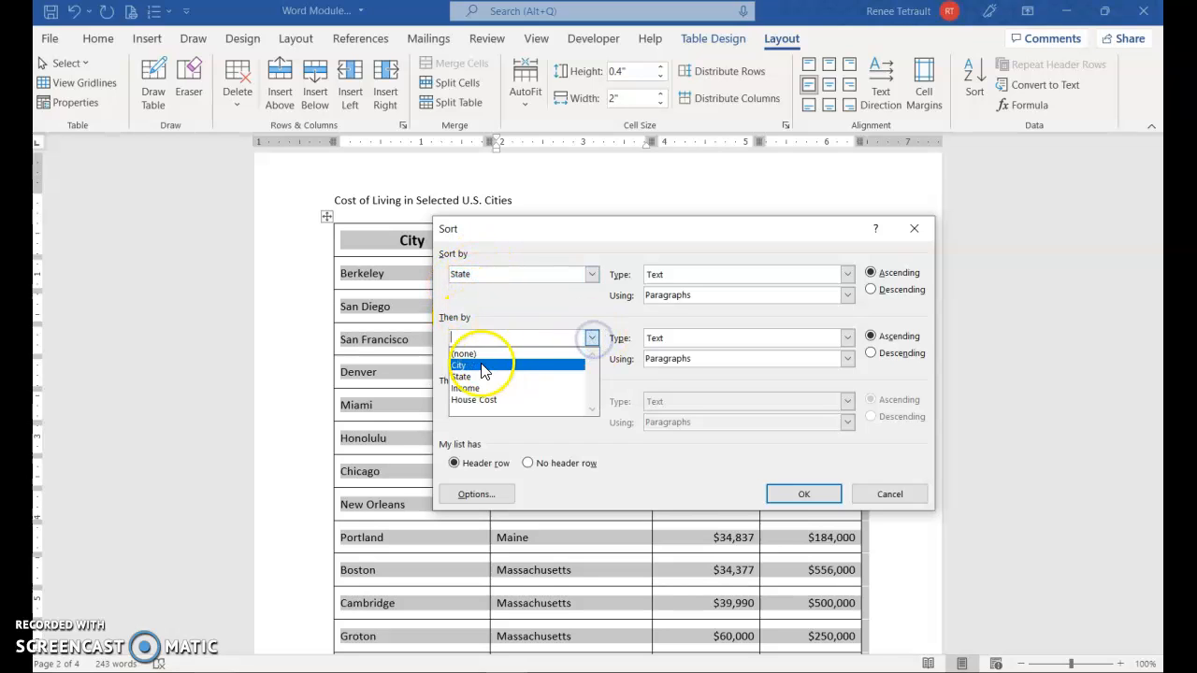
{"action": "left_click", "coordinate": [460, 364]}
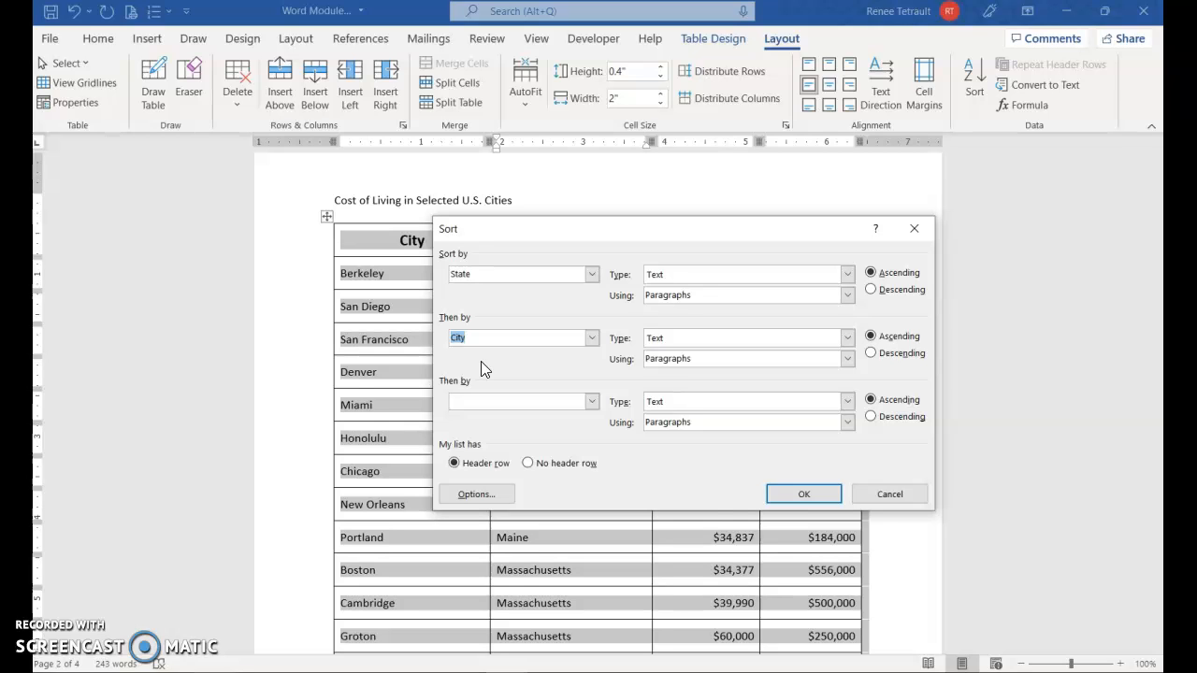
{"action": "mouse_move", "coordinate": [493, 273]}
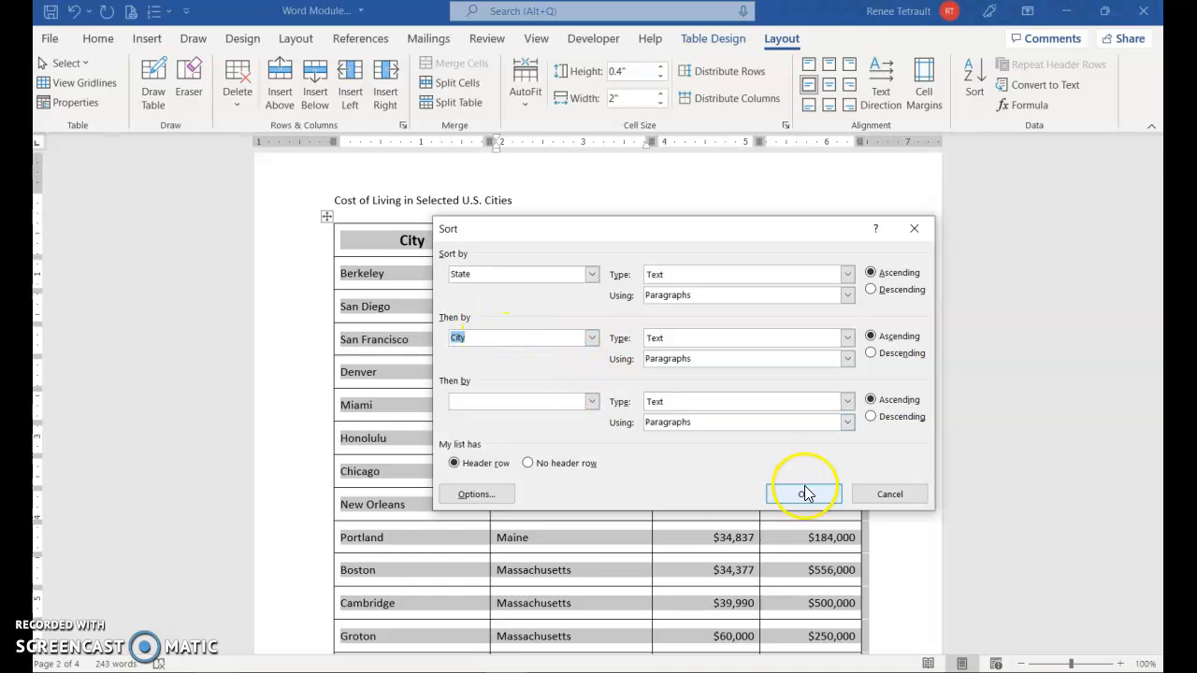
{"action": "left_click", "coordinate": [802, 493]}
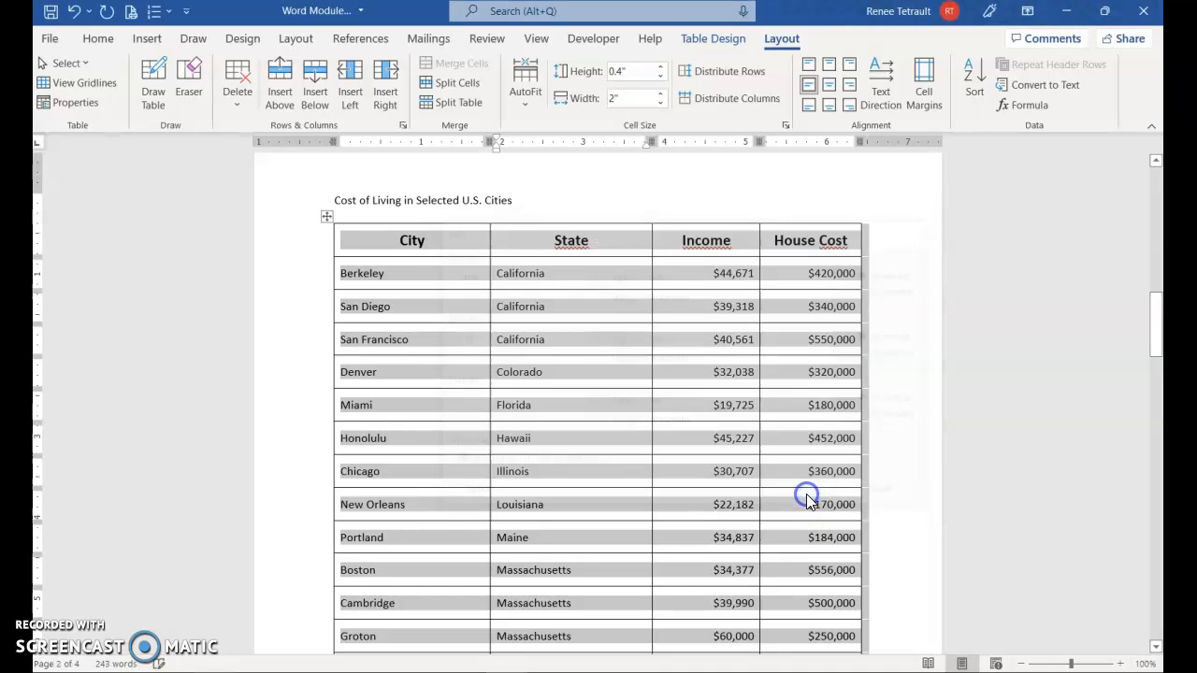
{"action": "scroll", "scroll_direction": "down", "scroll_amount": 3}
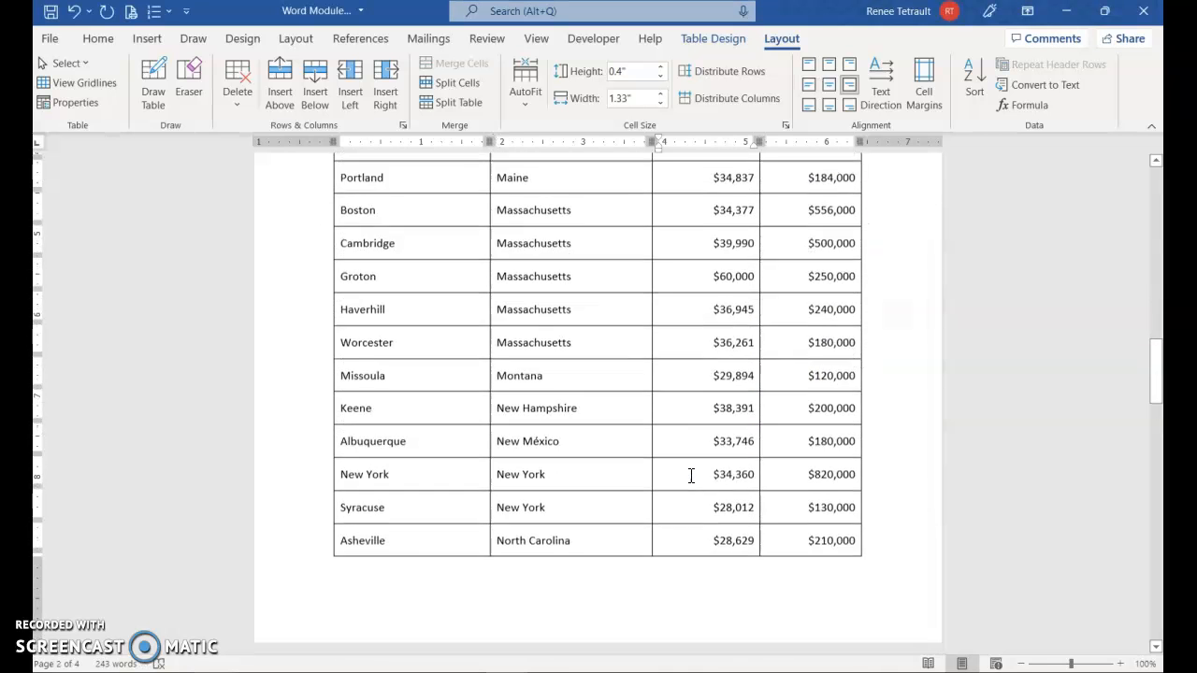
{"action": "scroll", "scroll_direction": "down", "scroll_amount": 3}
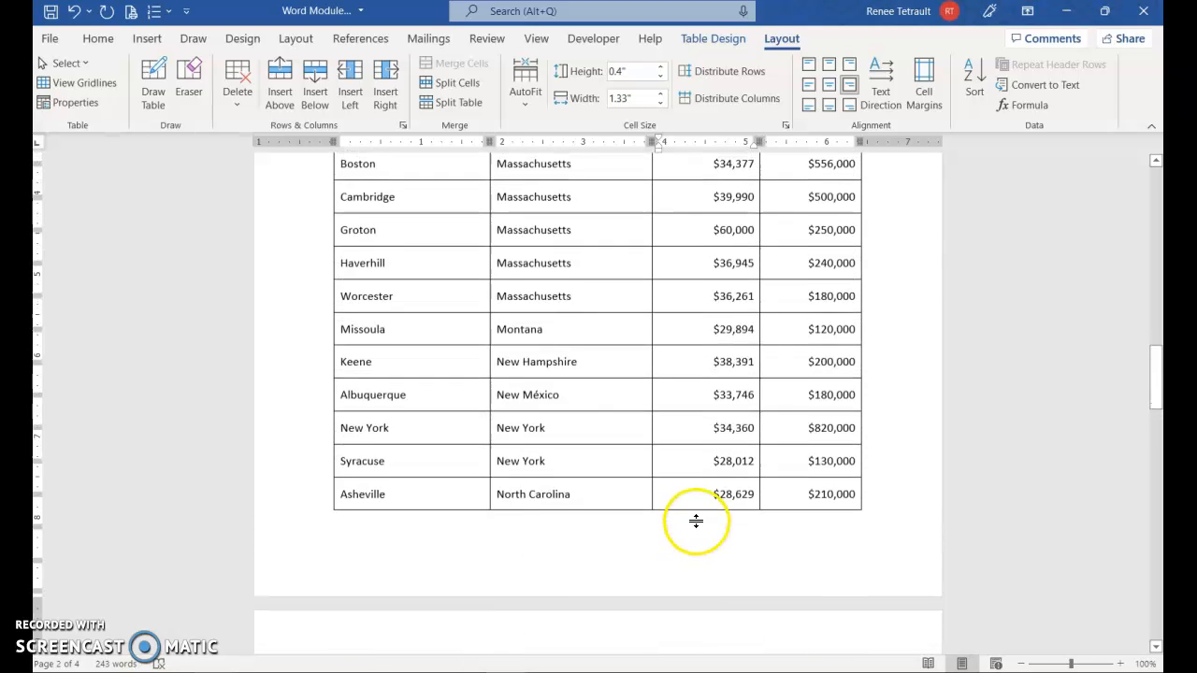
{"action": "scroll", "scroll_direction": "up", "scroll_amount": 3}
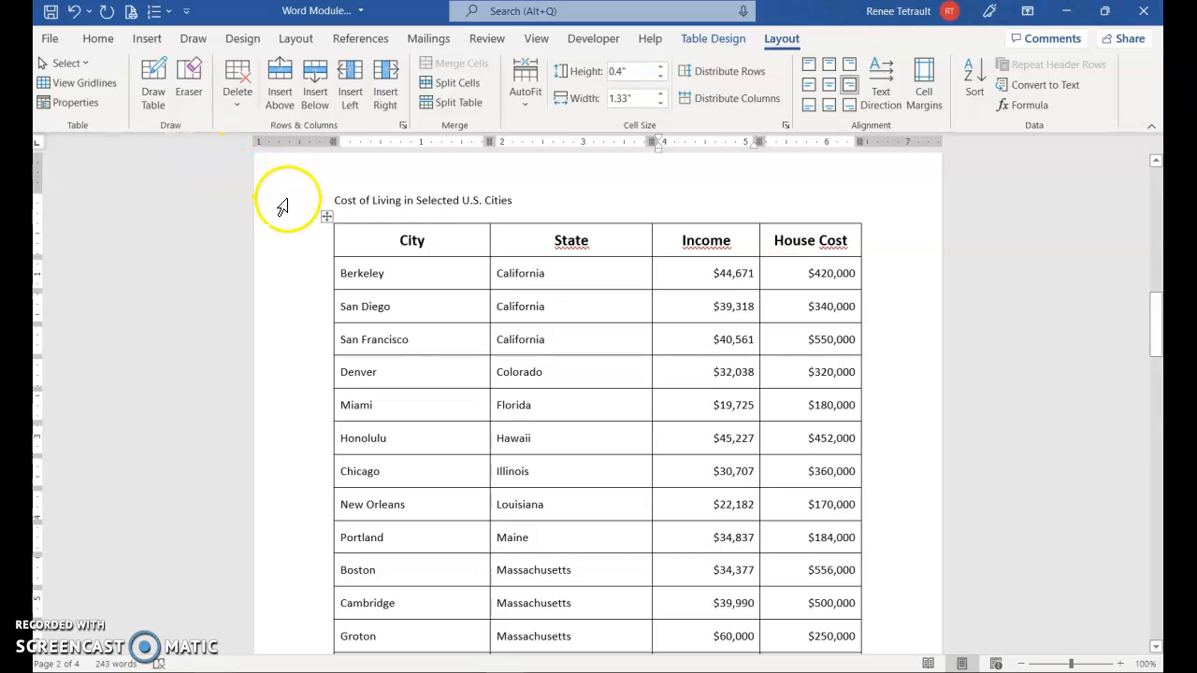
Make the Cost of Living title centred, size 20, bold and green
{"action": "left_click", "coordinate": [97, 38]}
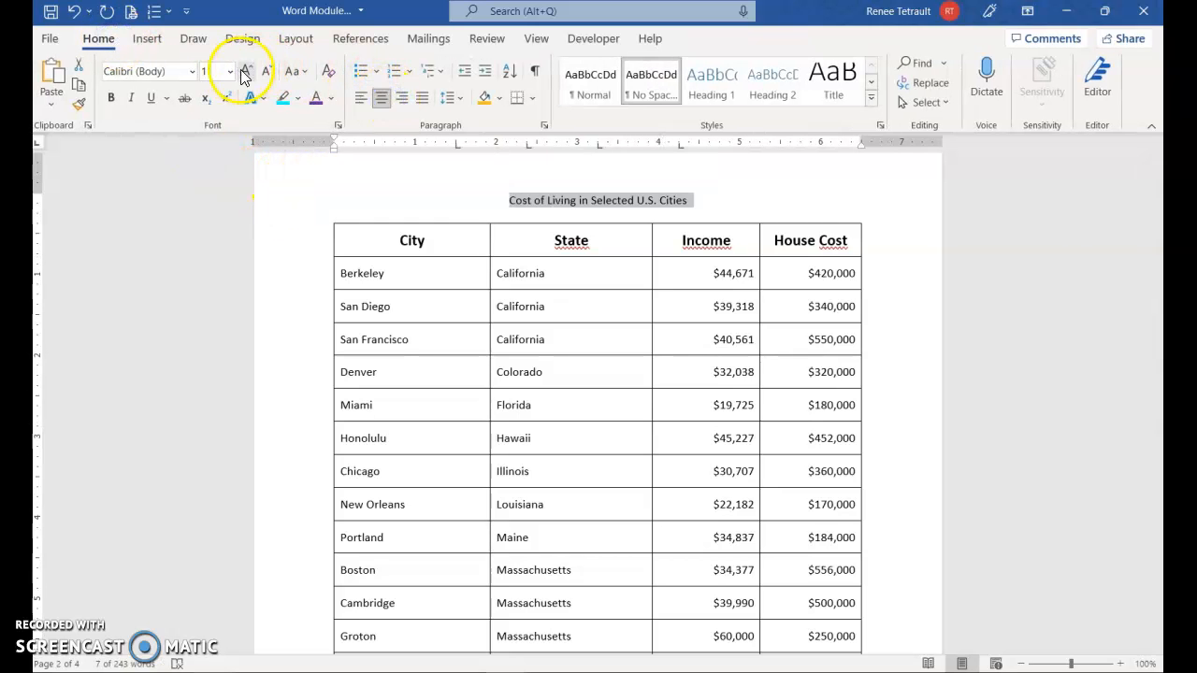
{"action": "left_click", "coordinate": [247, 71]}
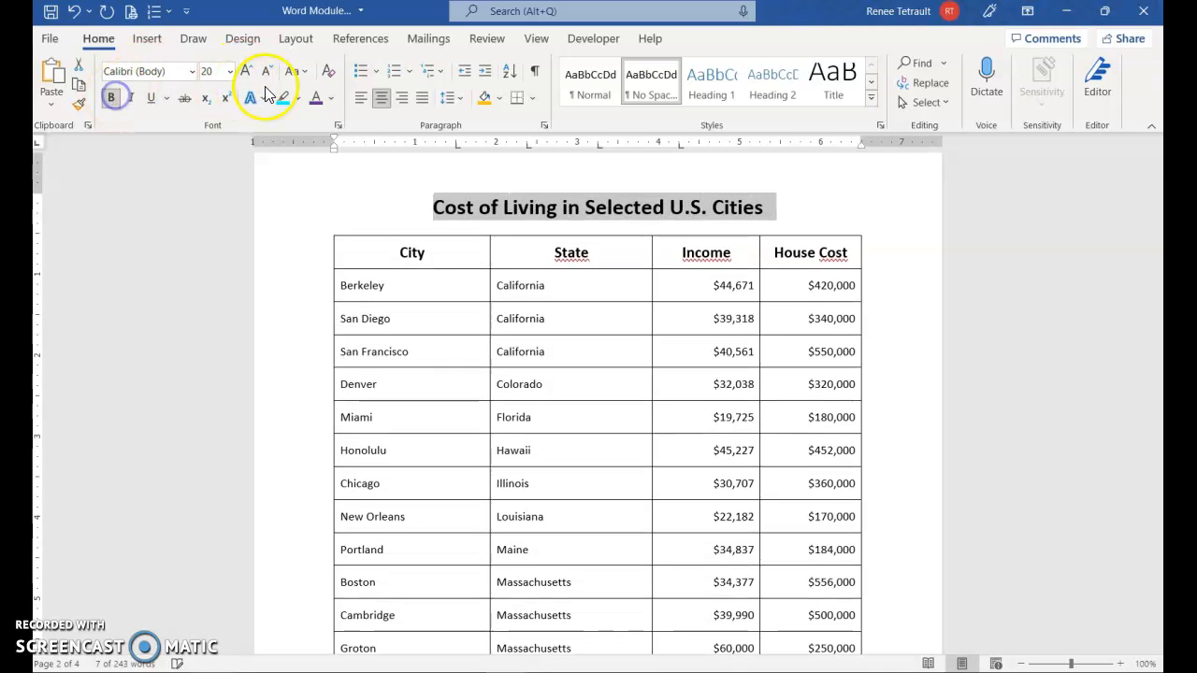
{"action": "left_click", "coordinate": [329, 97]}
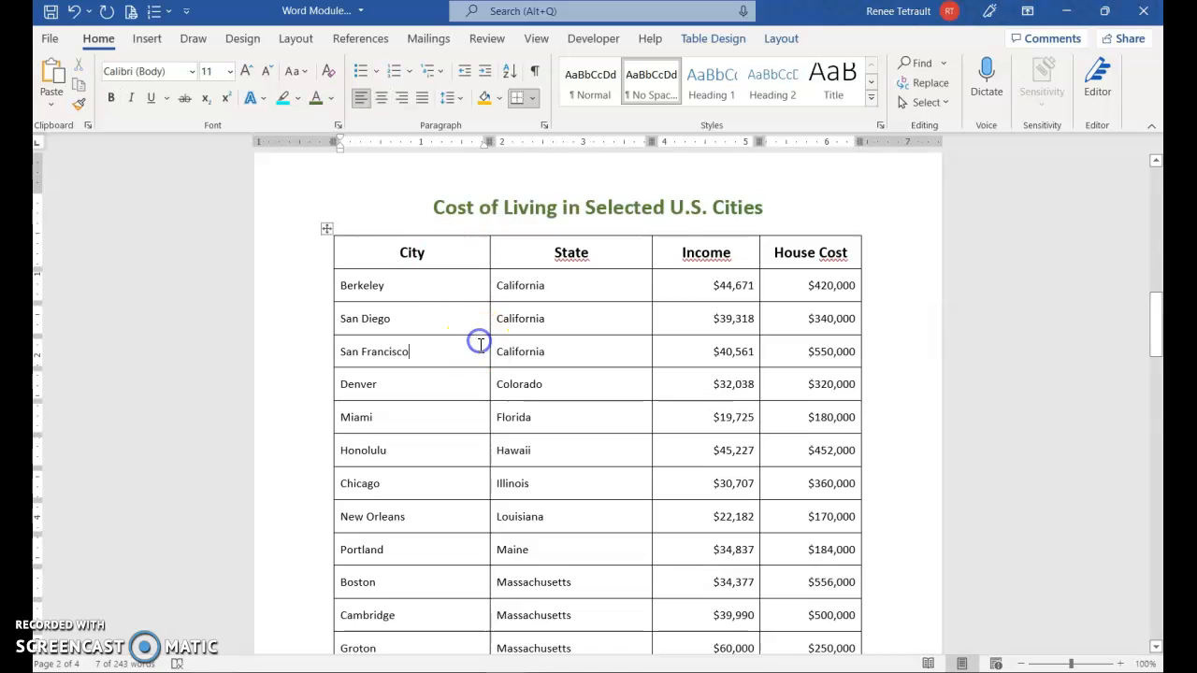
{"action": "scroll", "scroll_direction": "down", "scroll_amount": 3}
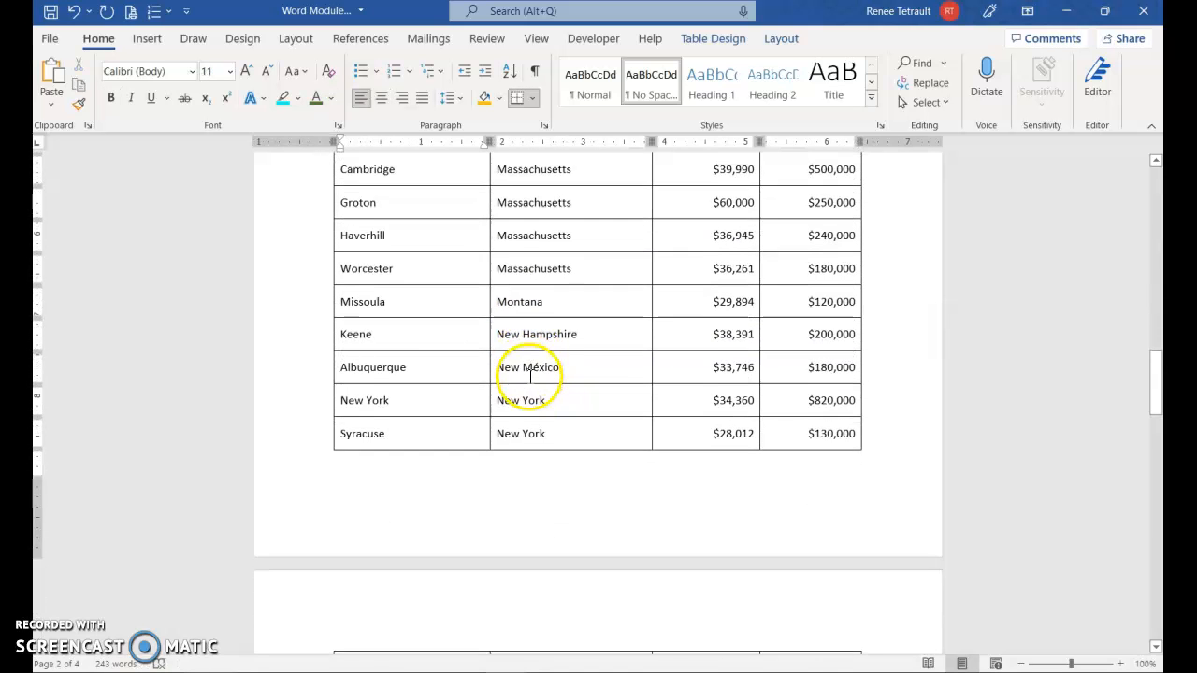
{"action": "scroll", "scroll_direction": "down", "scroll_amount": 3}
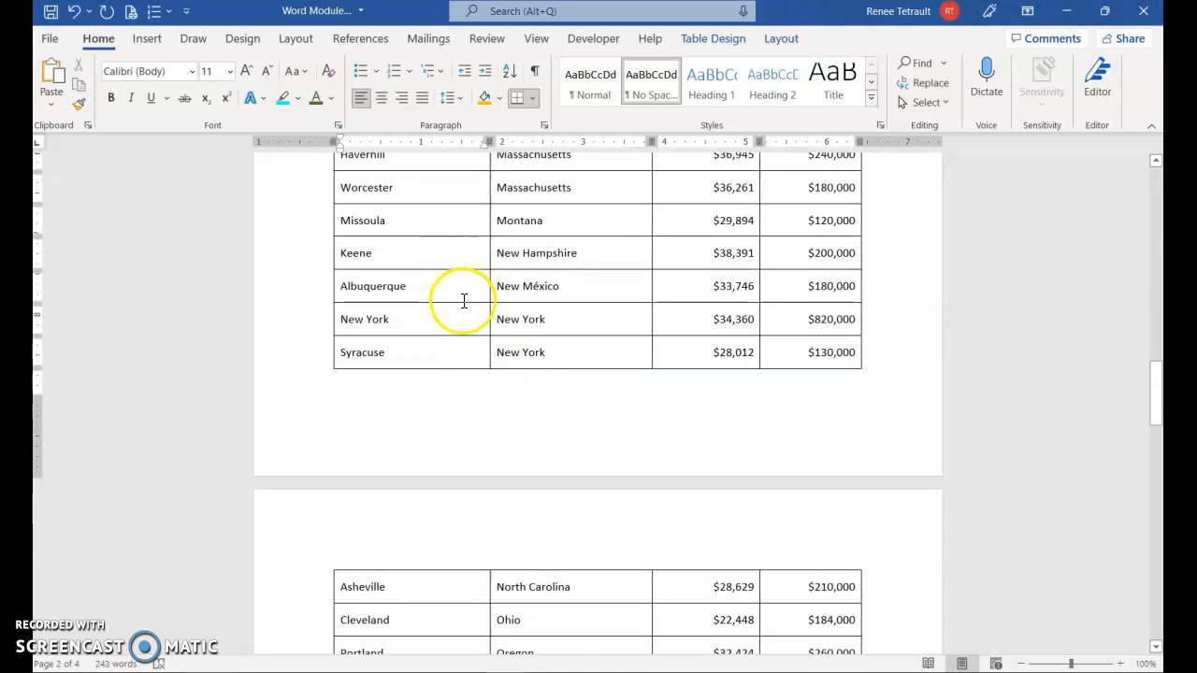
{"action": "scroll", "scroll_direction": "down", "scroll_amount": 3}
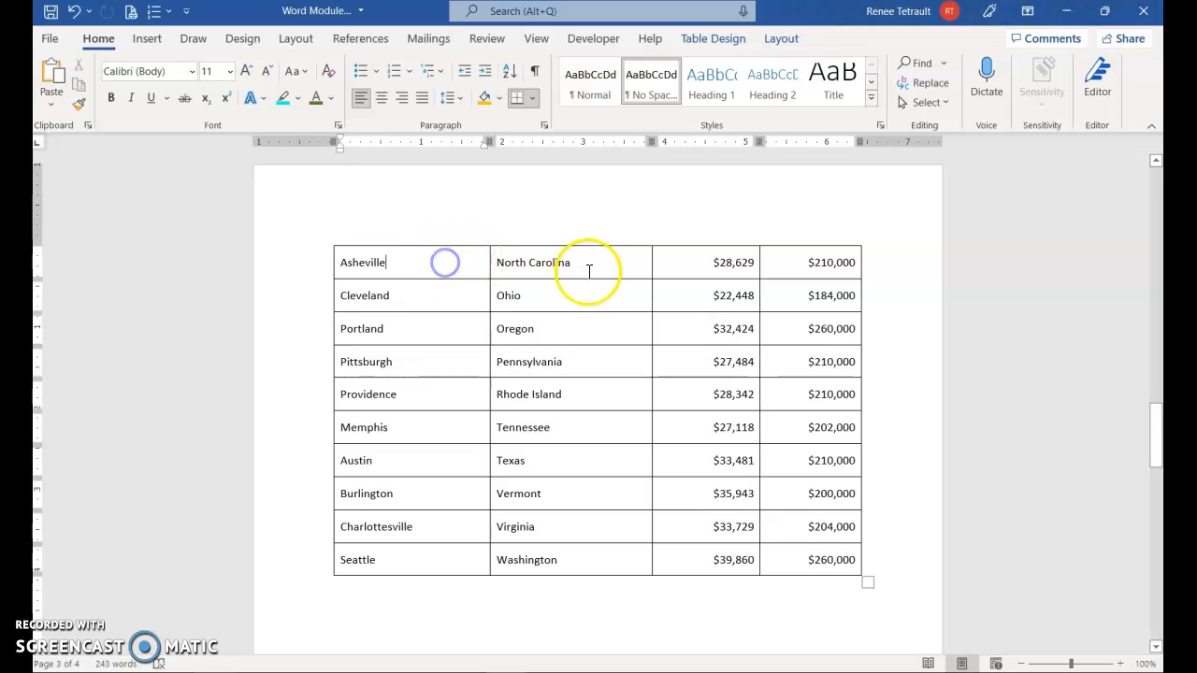
{"action": "scroll", "scroll_direction": "up", "scroll_amount": 3}
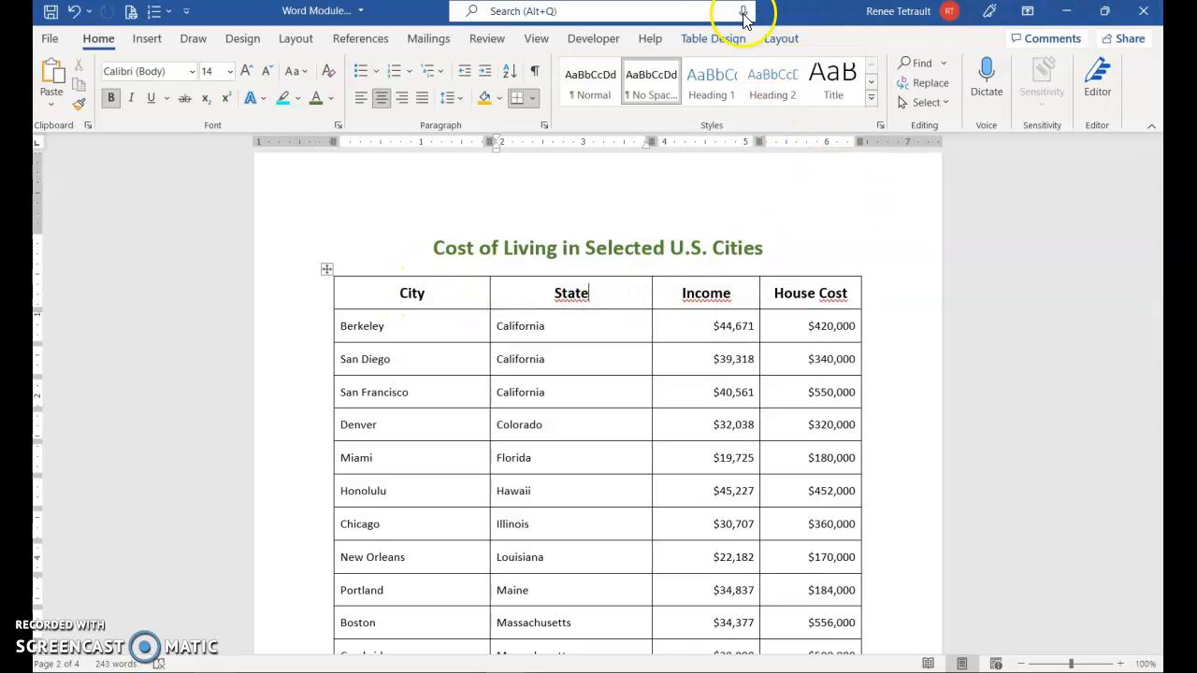
Turn on Repeat Header Rows so the headings appear on the continued page
{"action": "left_click", "coordinate": [782, 37]}
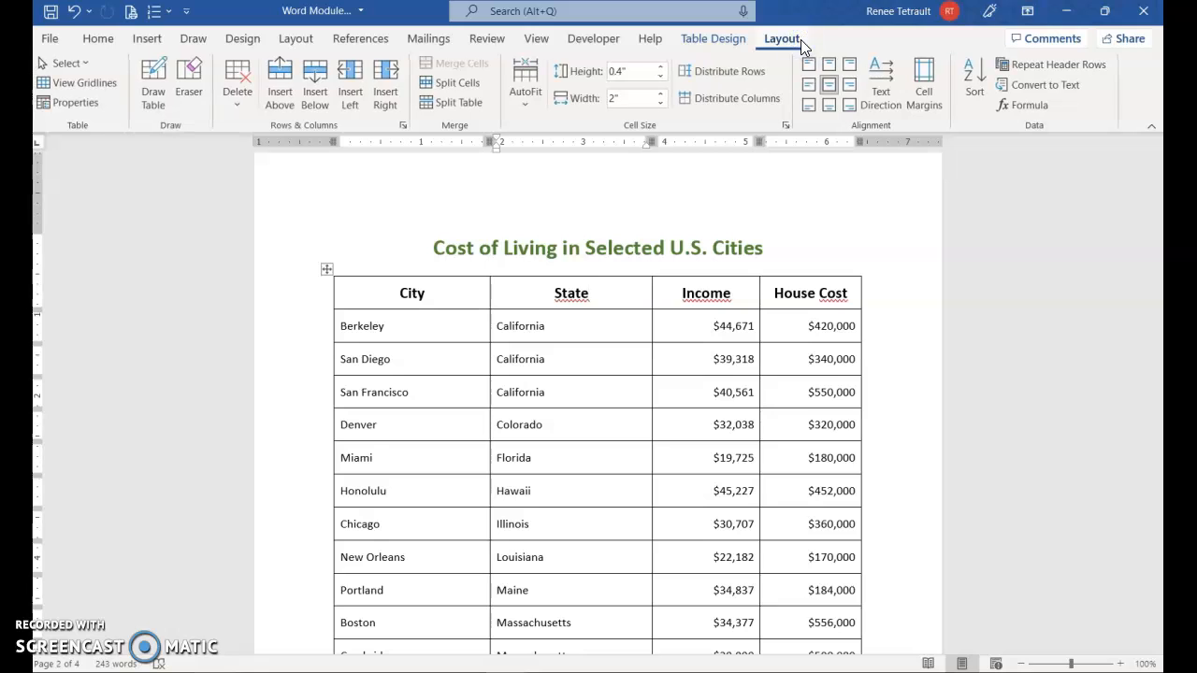
{"action": "mouse_move", "coordinate": [1043, 79]}
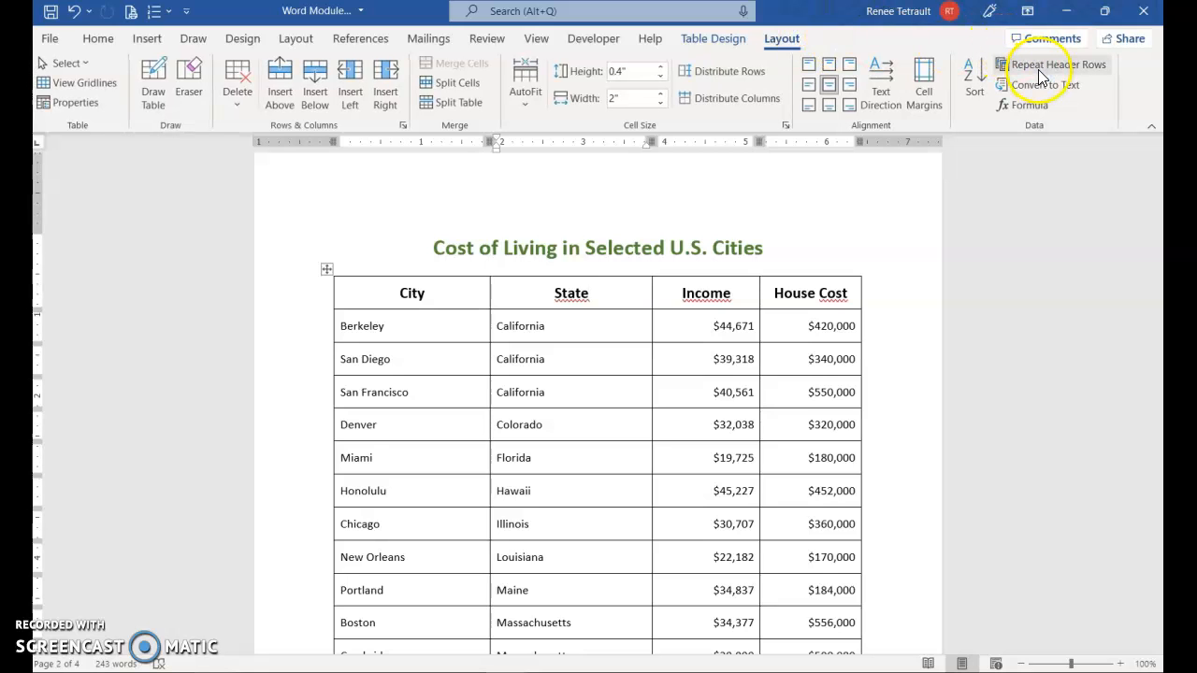
{"action": "mouse_move", "coordinate": [1058, 63]}
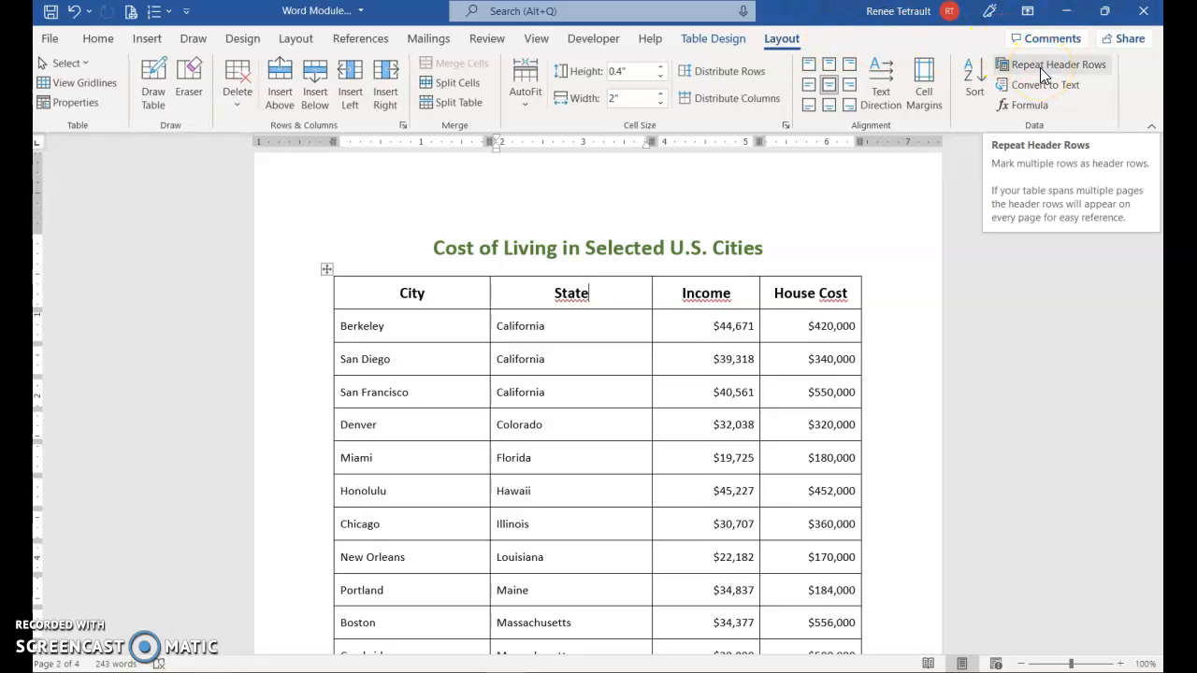
{"action": "scroll", "scroll_direction": "down", "scroll_amount": 3}
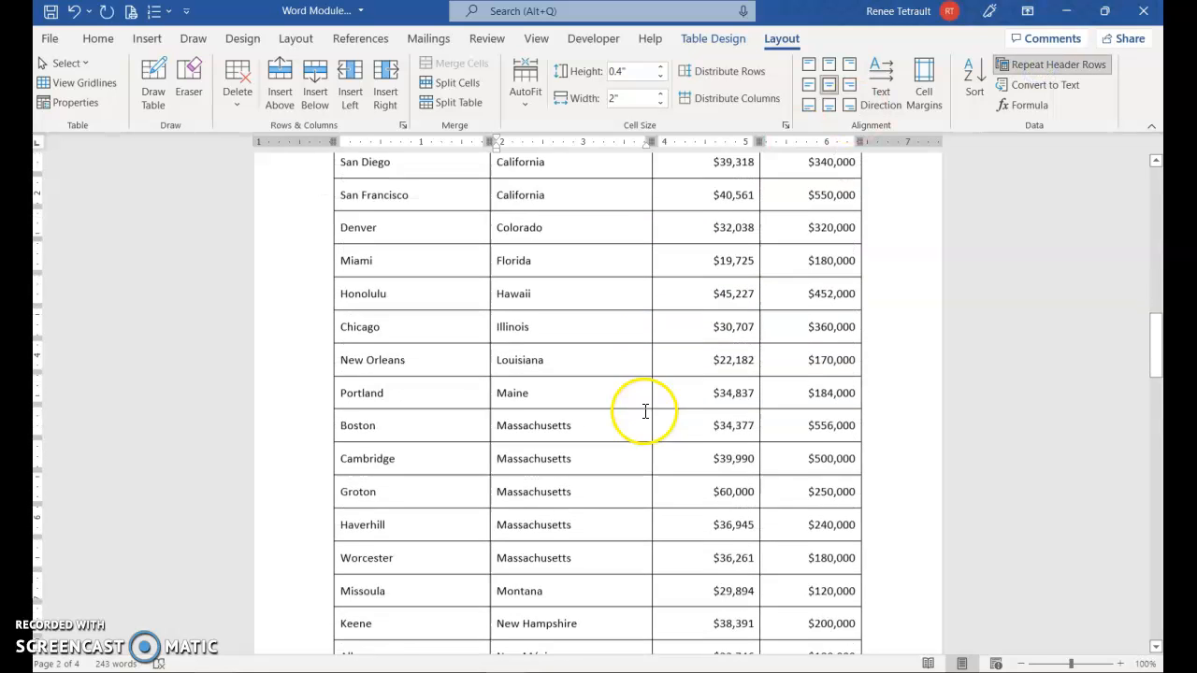
{"action": "scroll", "scroll_direction": "down", "scroll_amount": 3}
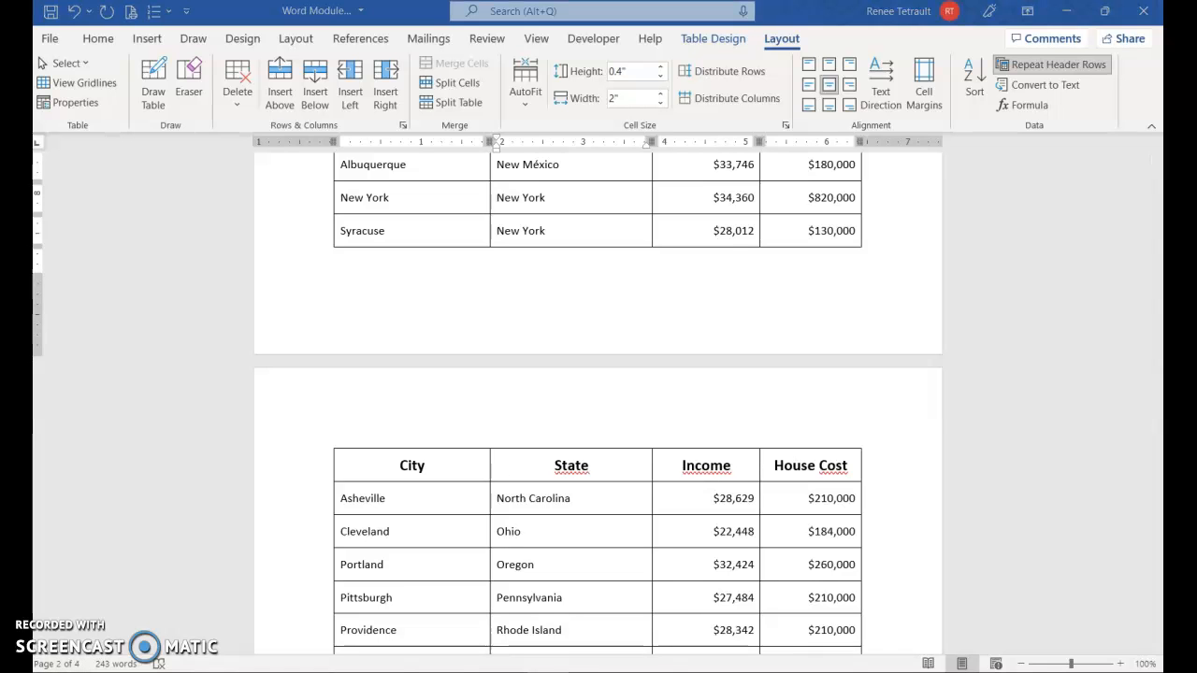
{"action": "scroll", "scroll_direction": "down", "scroll_amount": 3}
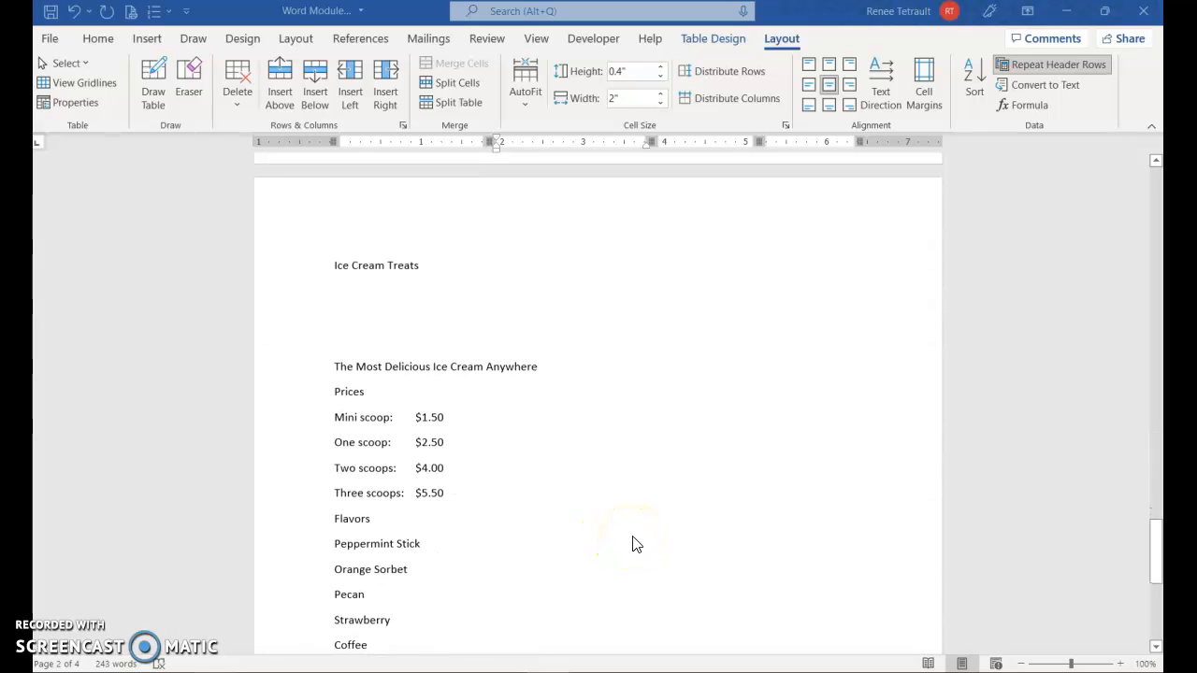
Turn the Ice Cream Treats title into WordArt in a chosen gallery style
{"action": "scroll", "scroll_direction": "down", "scroll_amount": 3}
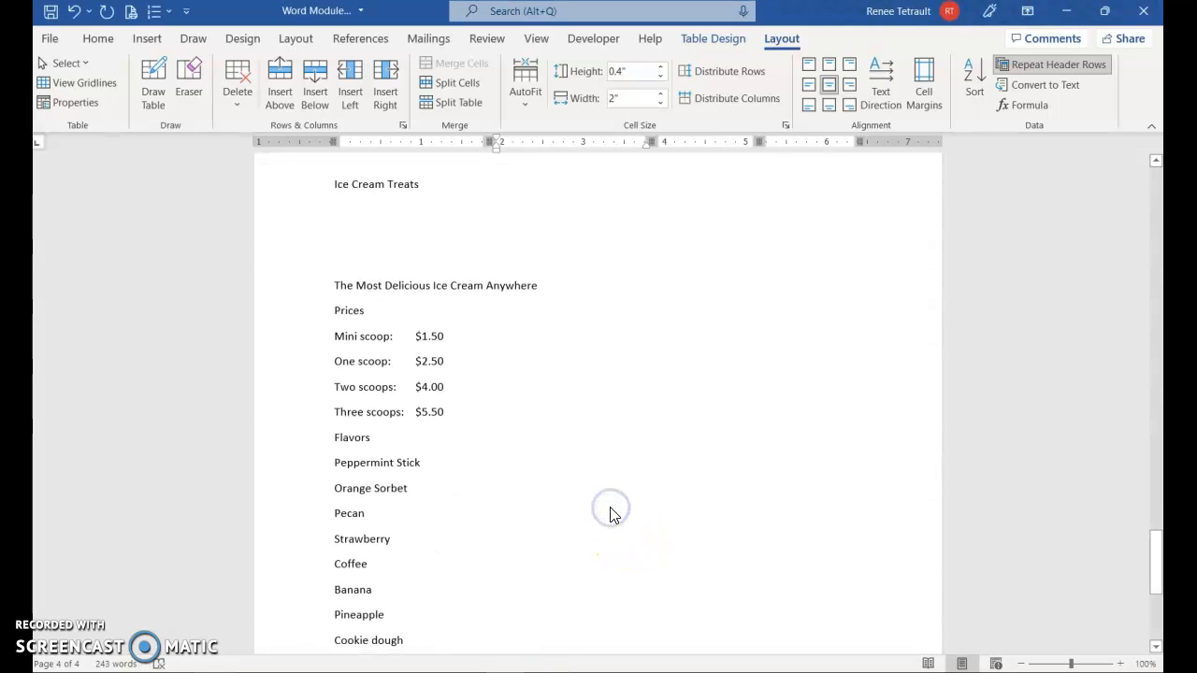
{"action": "scroll", "scroll_direction": "up", "scroll_amount": 3}
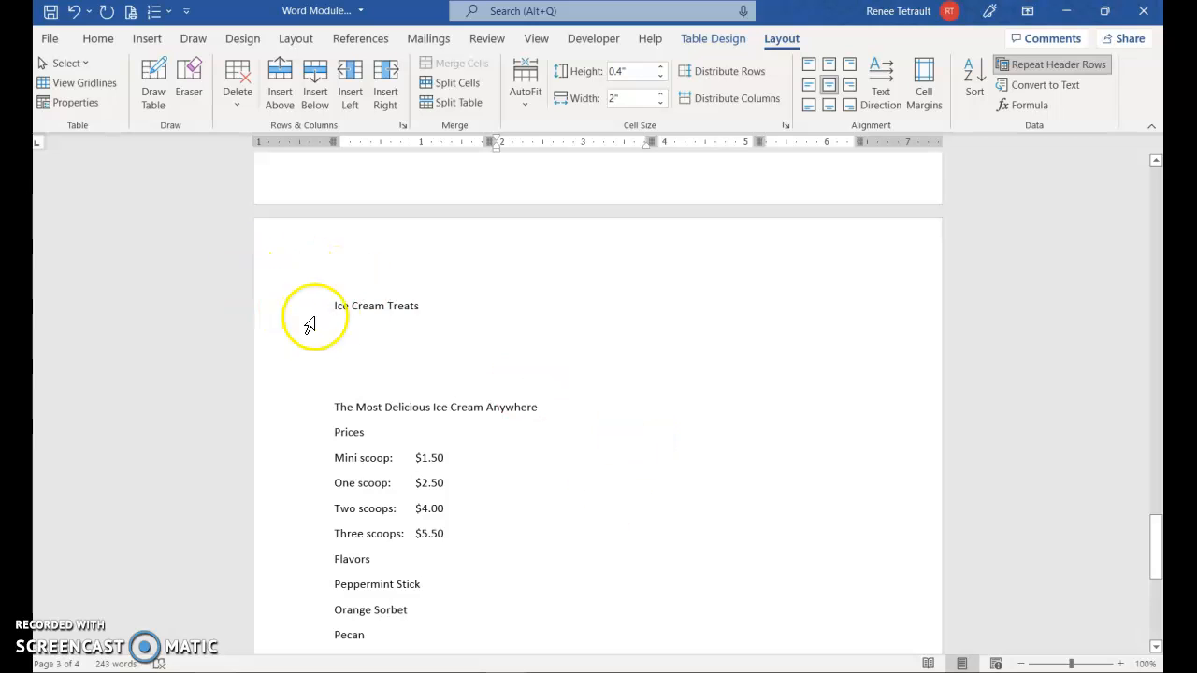
{"action": "scroll", "scroll_direction": "down", "scroll_amount": 3}
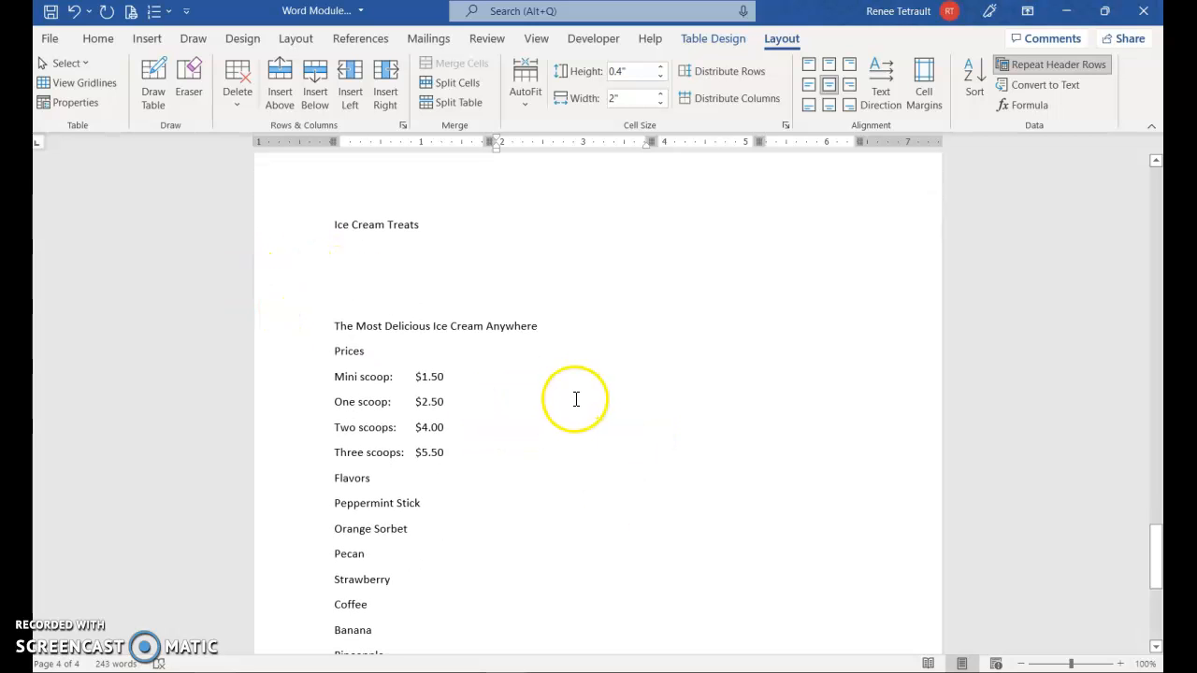
{"action": "mouse_move", "coordinate": [307, 233]}
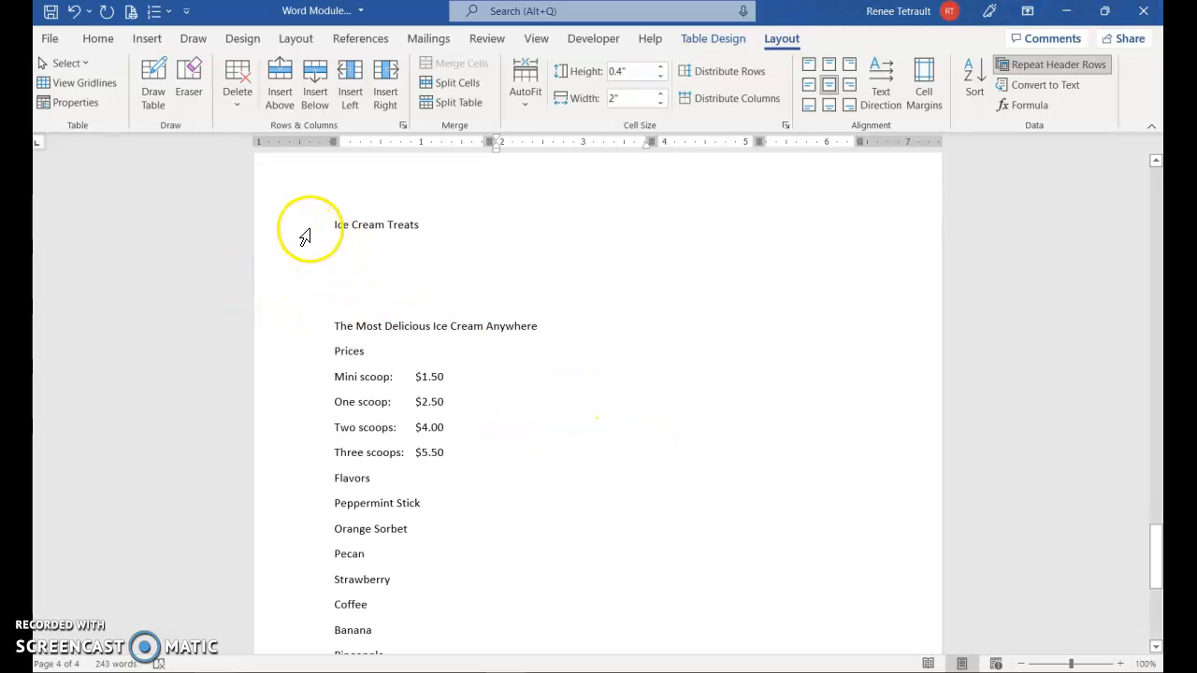
{"action": "left_click", "coordinate": [97, 37]}
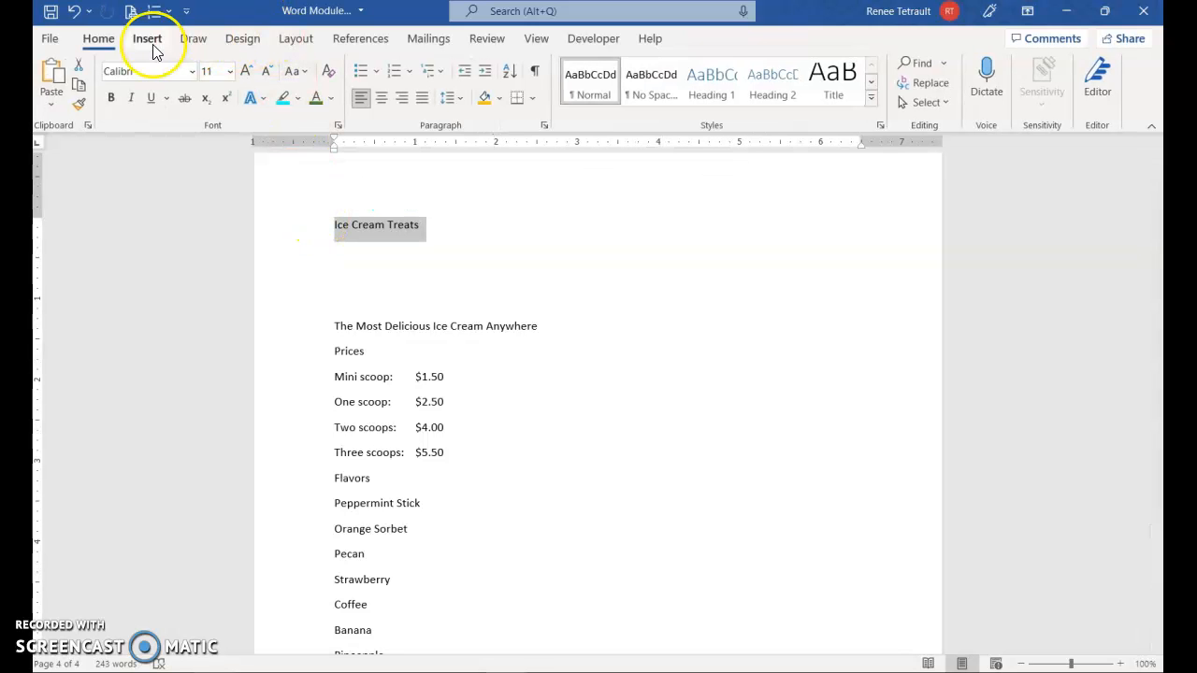
{"action": "left_click", "coordinate": [146, 37]}
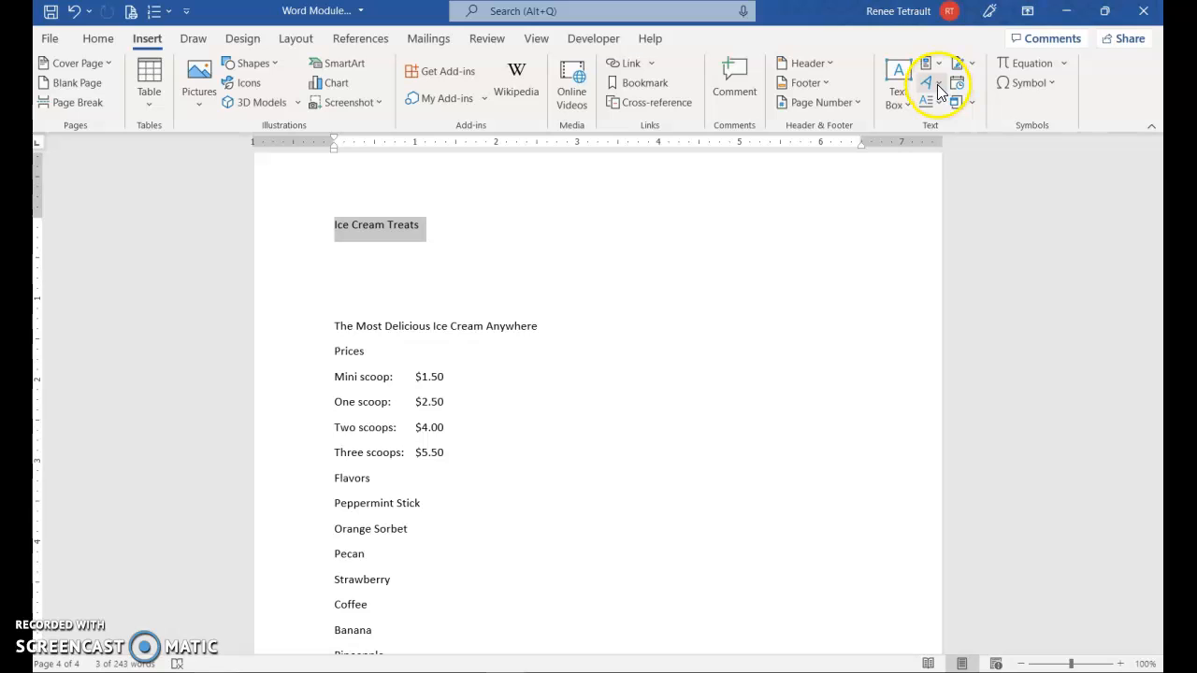
{"action": "left_click", "coordinate": [927, 82]}
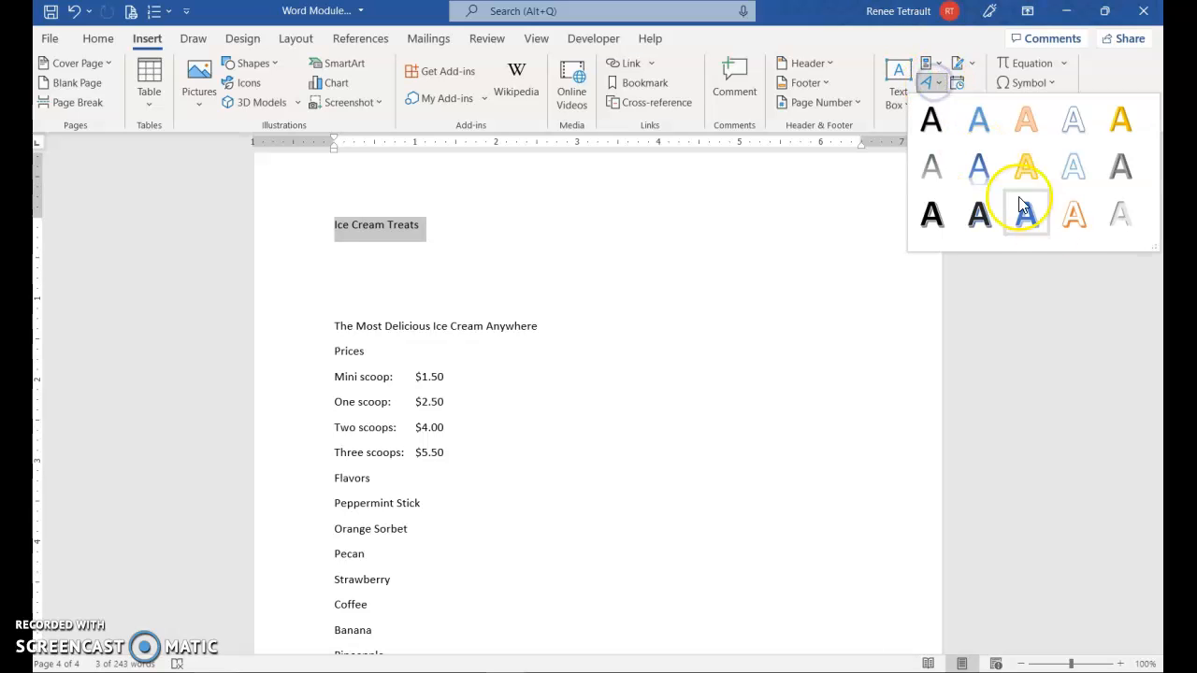
{"action": "left_click", "coordinate": [1025, 215]}
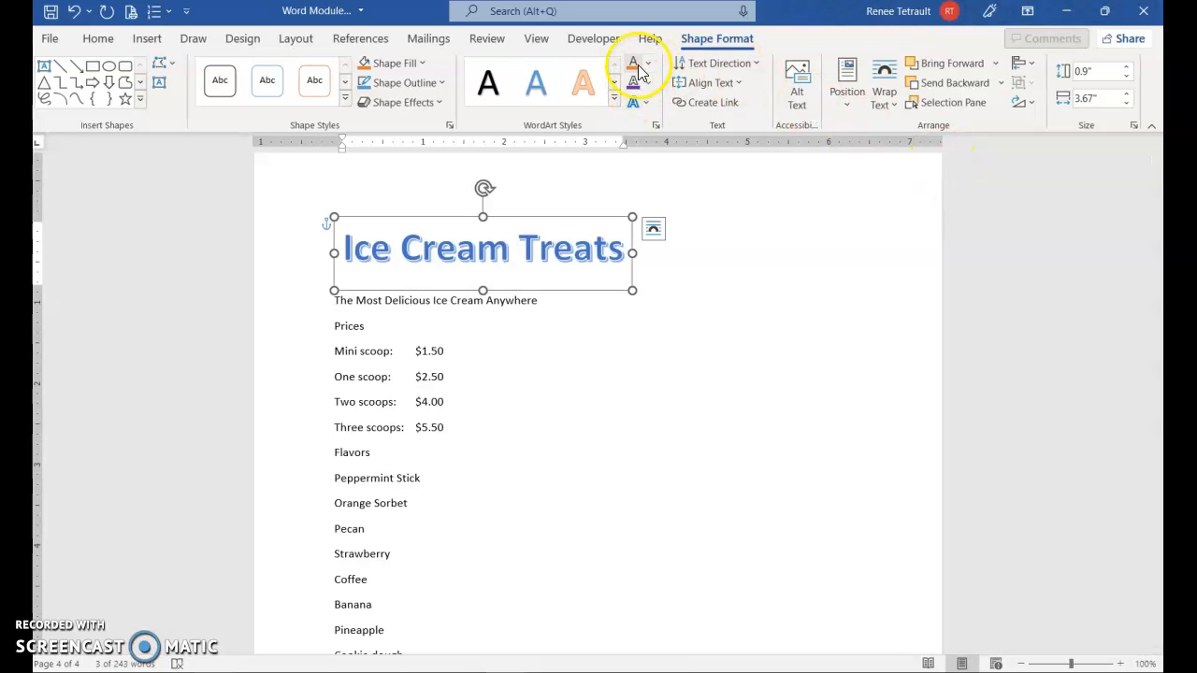
Give the WordArt a gold text fill and tall warp transform, then centre it on the page
{"action": "left_click", "coordinate": [647, 63]}
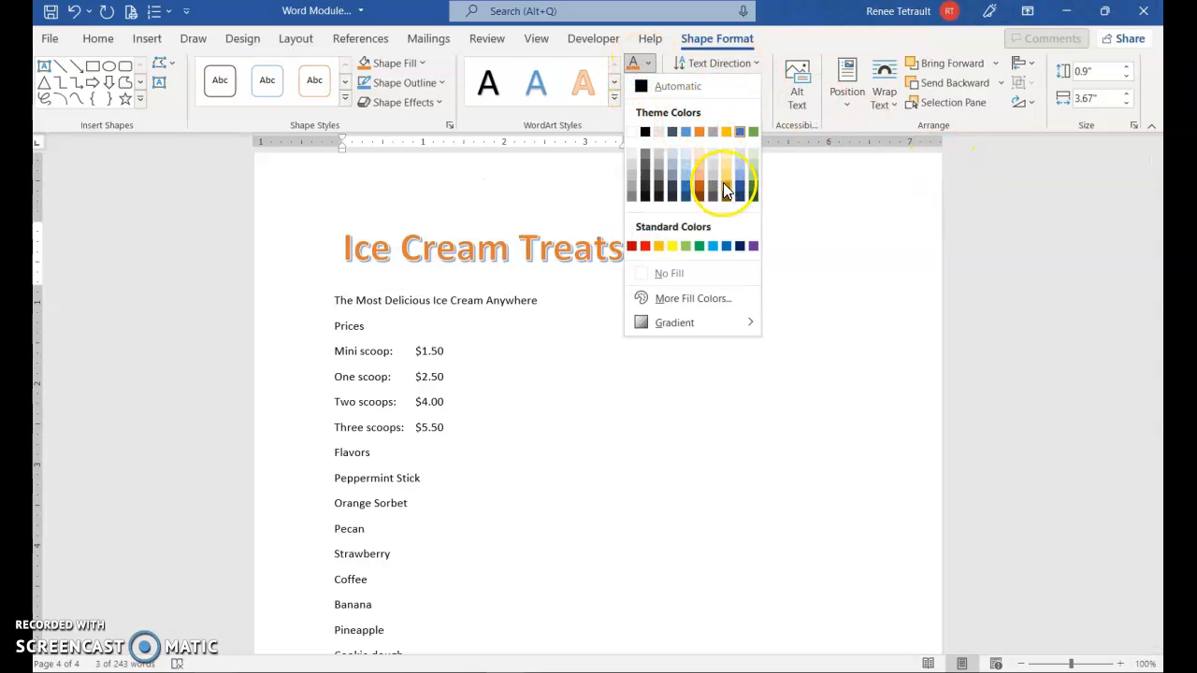
{"action": "left_click", "coordinate": [728, 187]}
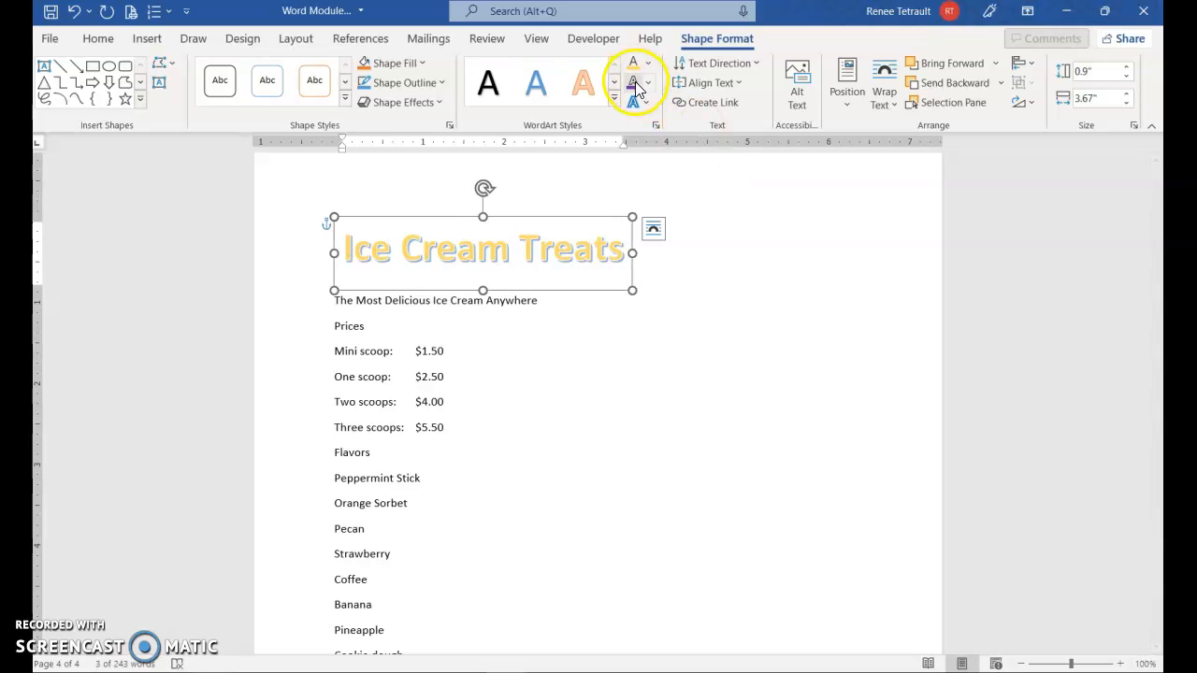
{"action": "left_click", "coordinate": [634, 101]}
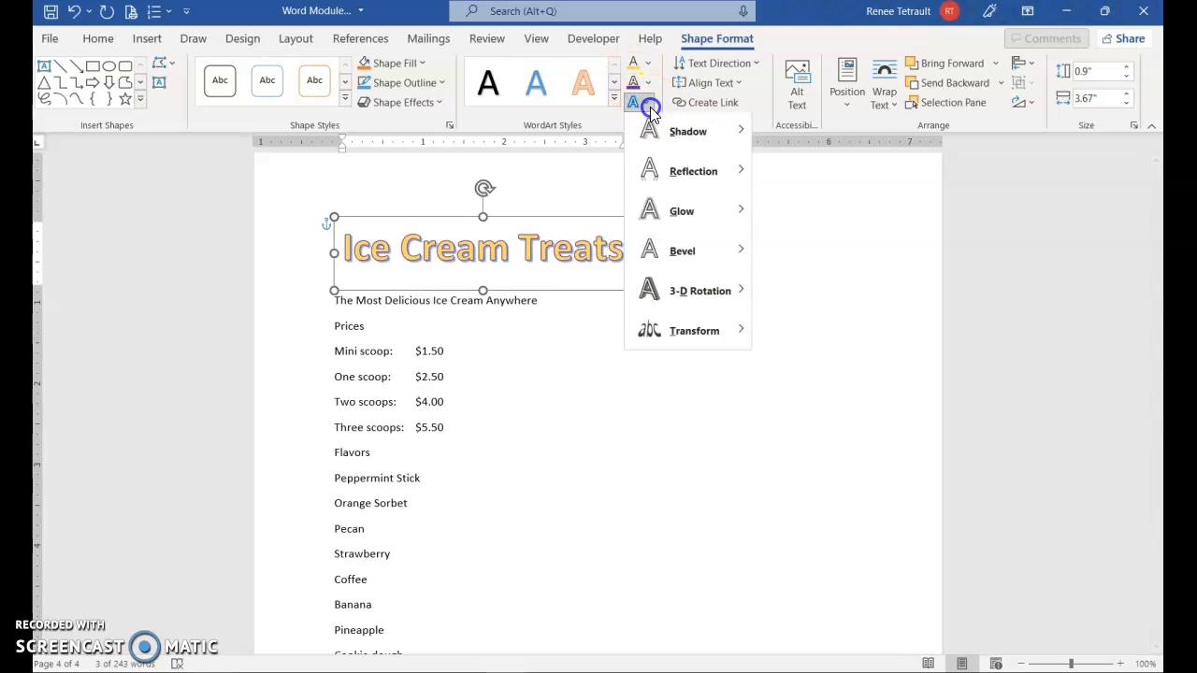
{"action": "left_click", "coordinate": [695, 333]}
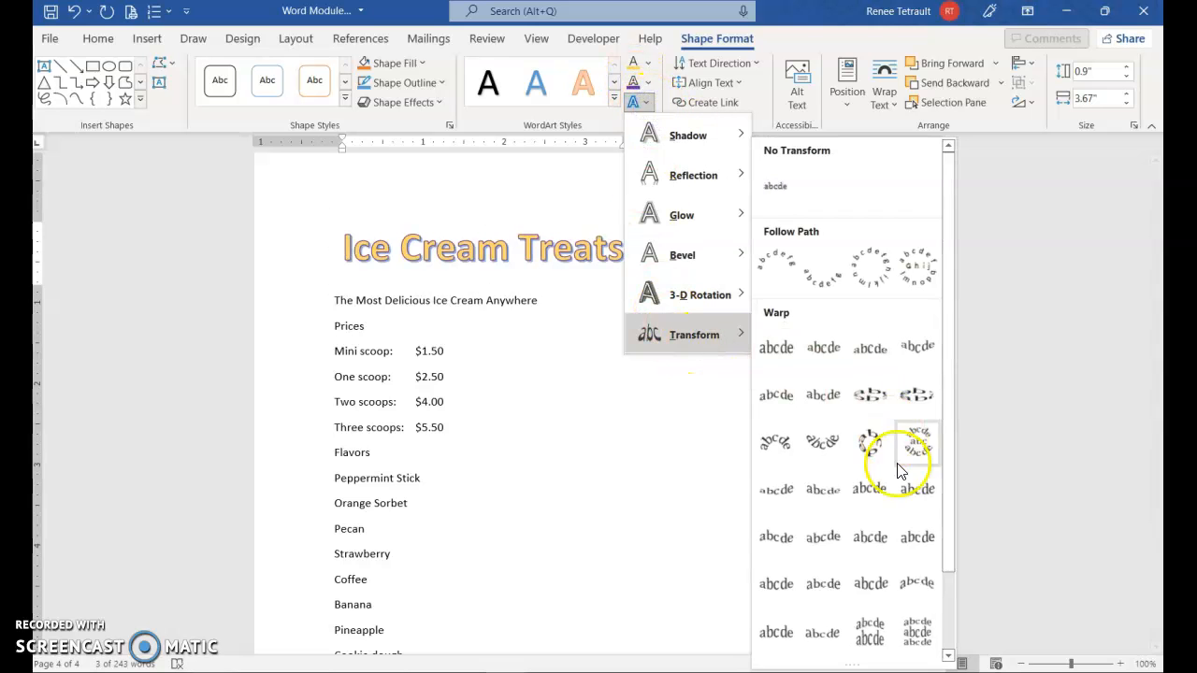
{"action": "left_click", "coordinate": [877, 497]}
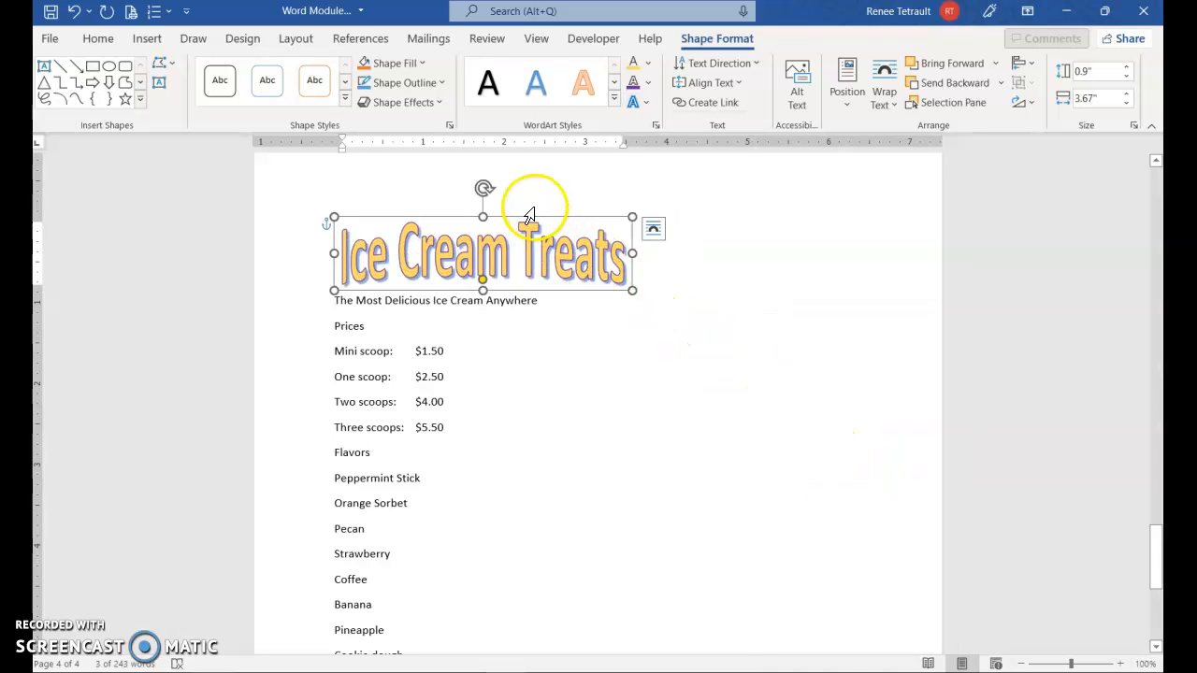
{"action": "left_click_drag", "start_coordinate": [528, 252], "coordinate": [651, 253]}
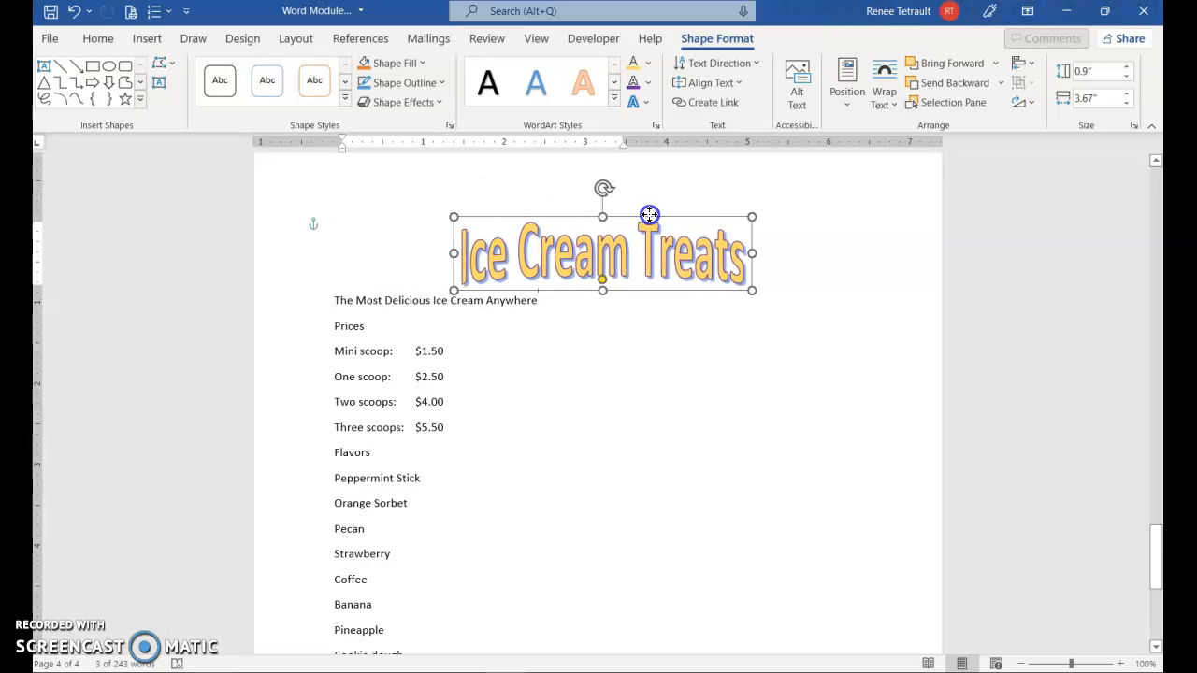
{"action": "left_click", "coordinate": [524, 352]}
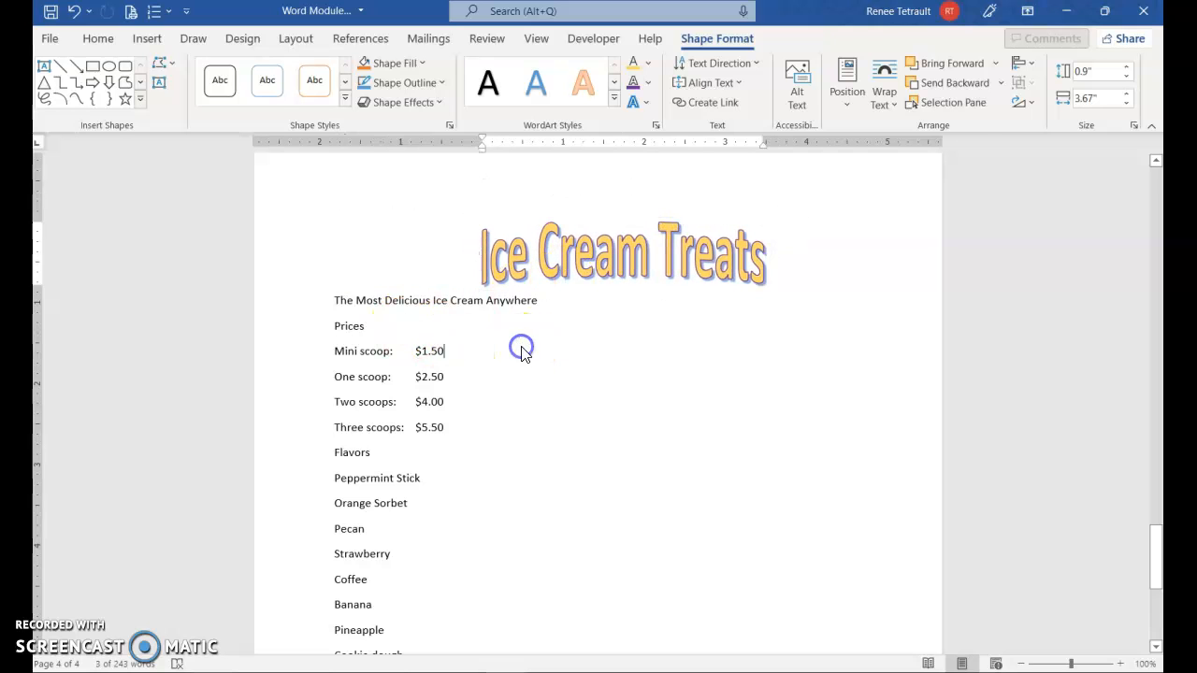
Style the Prices and Flavors lines as blue Heading 1 headings
{"action": "left_click", "coordinate": [314, 290]}
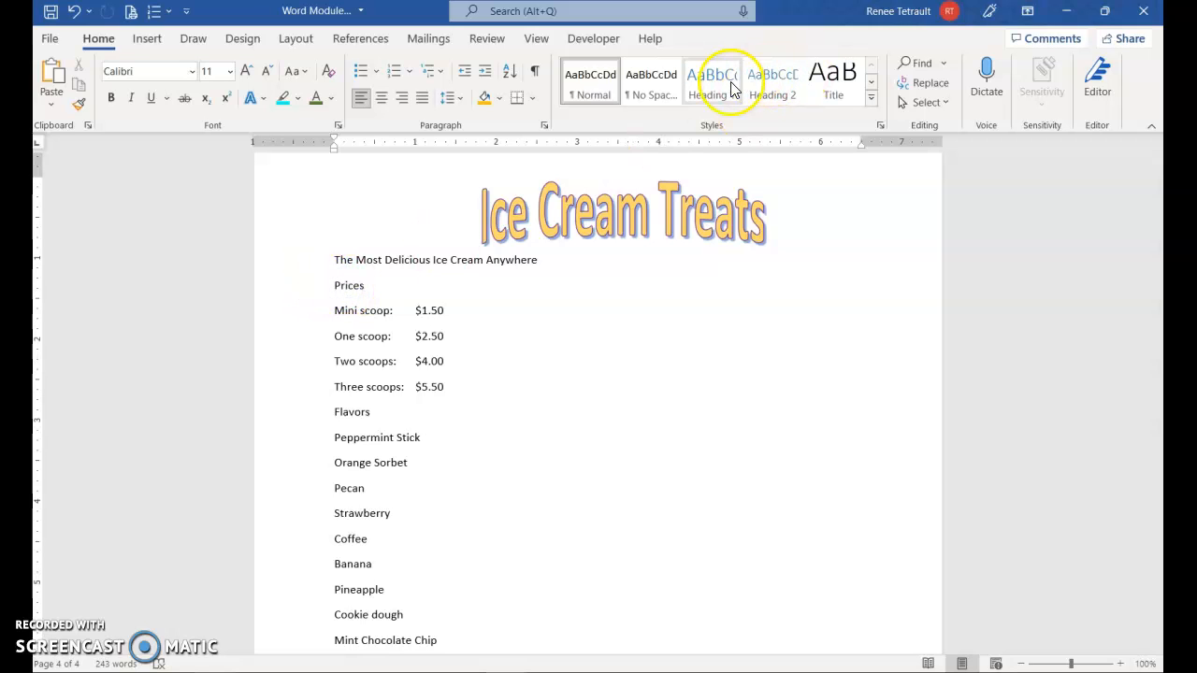
{"action": "left_click", "coordinate": [710, 83]}
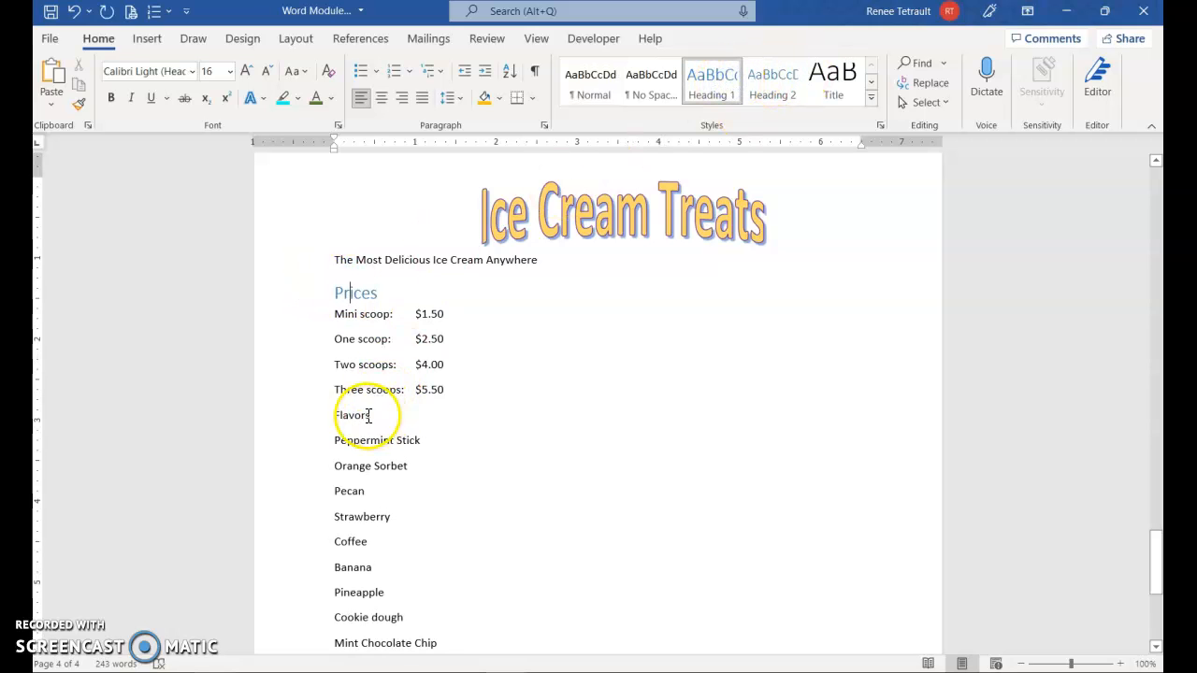
{"action": "left_click", "coordinate": [711, 84]}
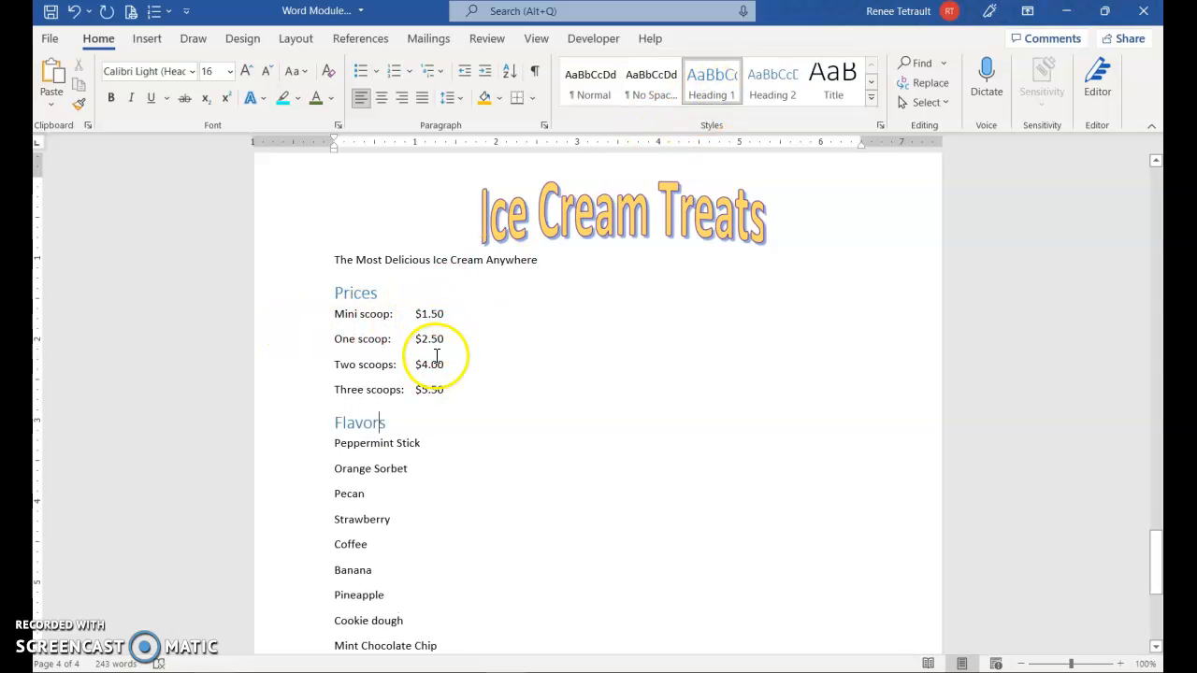
{"action": "mouse_move", "coordinate": [789, 372]}
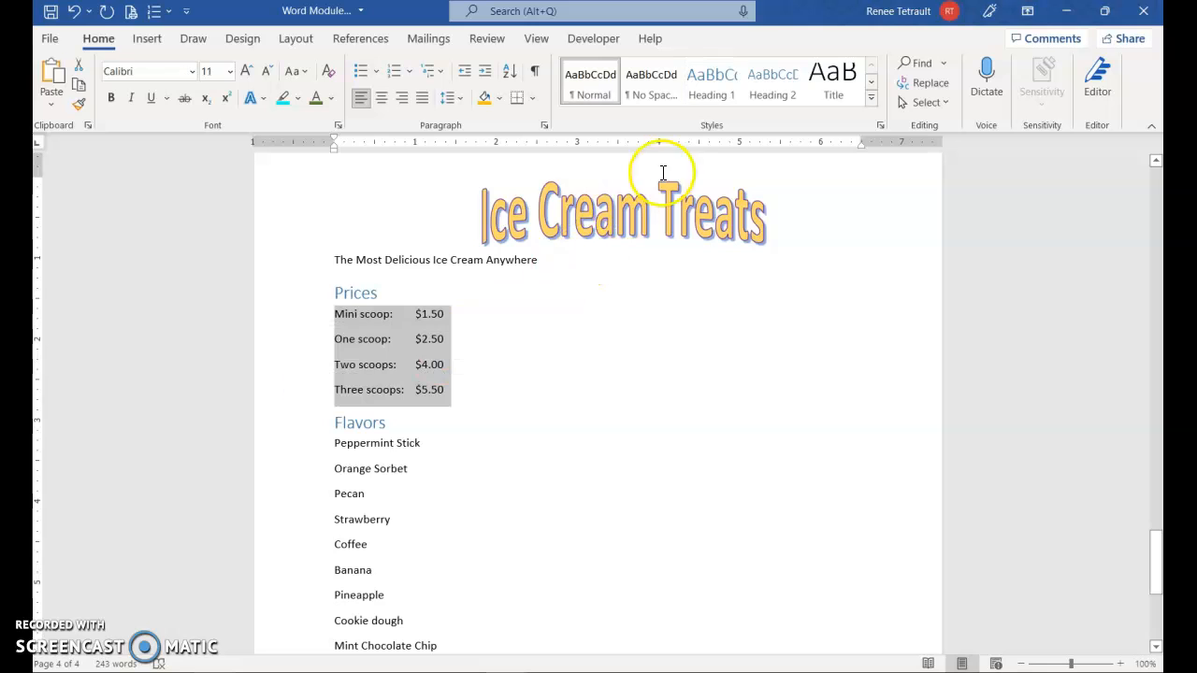
{"action": "mouse_move", "coordinate": [542, 125]}
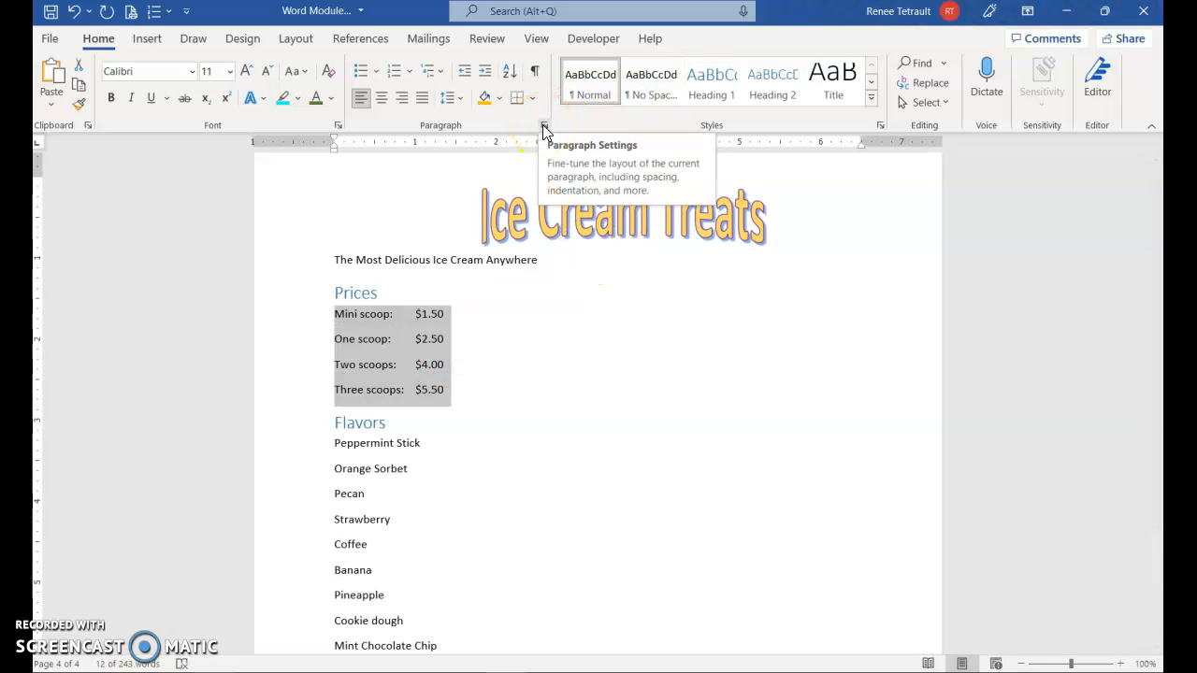
Give the four price lines a decimal tab stop at 6.5 inches with a dot leader
{"action": "left_click", "coordinate": [544, 127]}
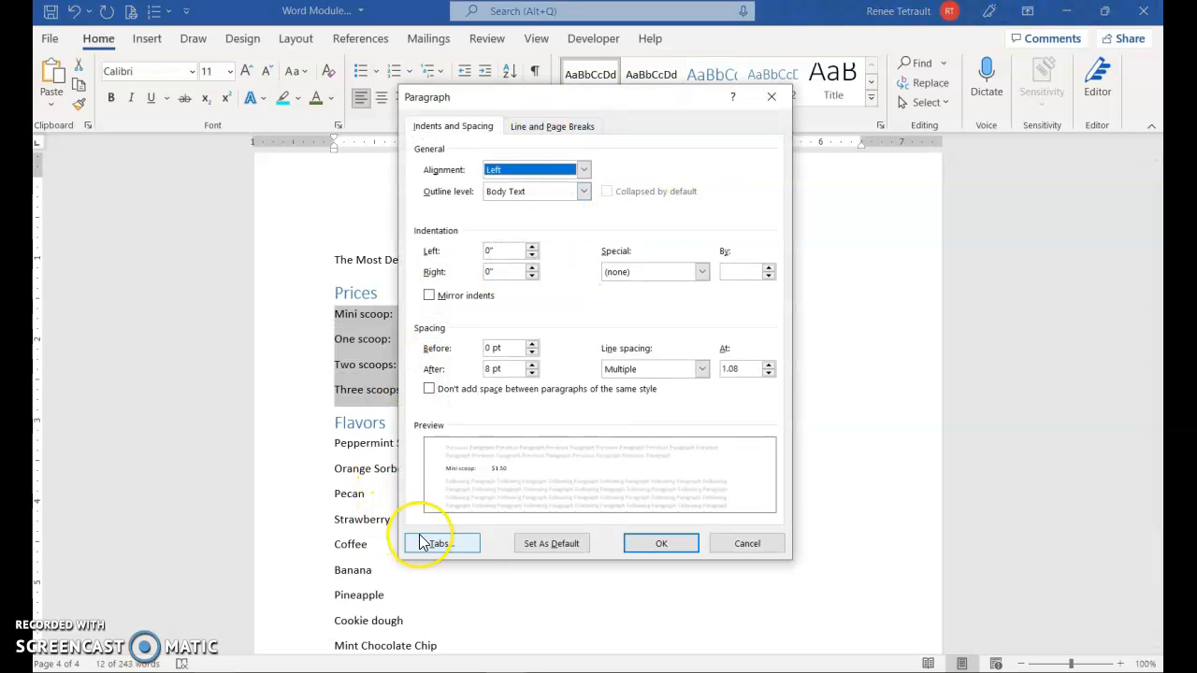
{"action": "left_click", "coordinate": [440, 542]}
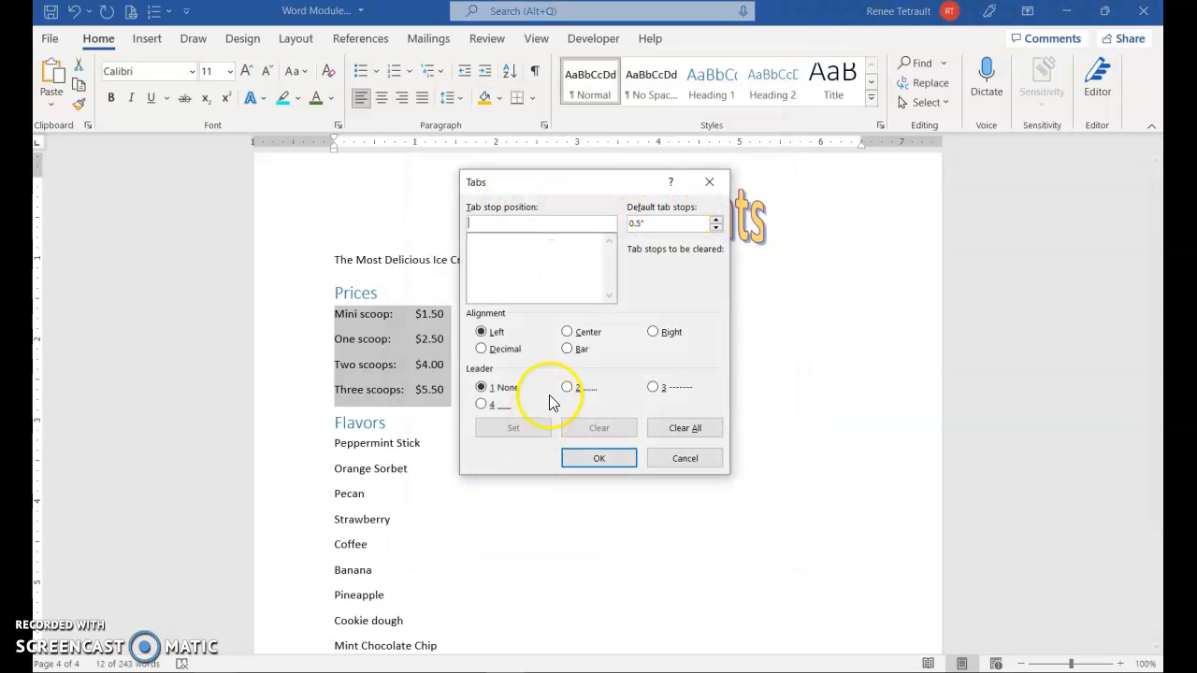
{"action": "mouse_move", "coordinate": [864, 152]}
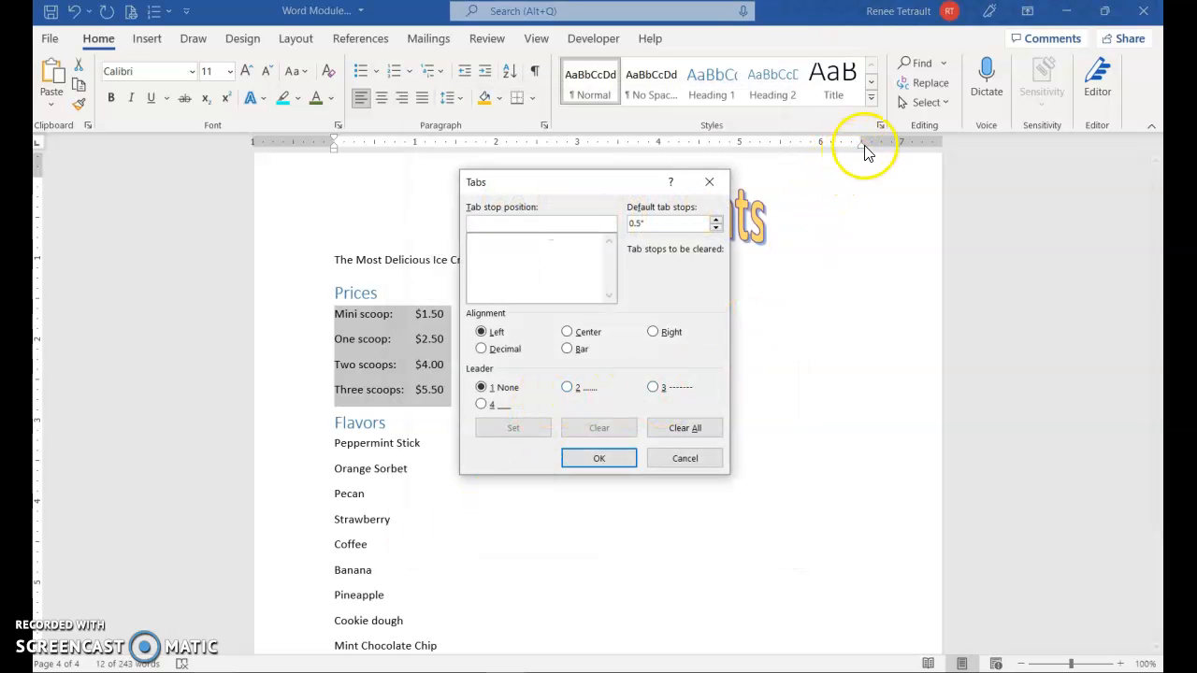
{"action": "mouse_move", "coordinate": [636, 392]}
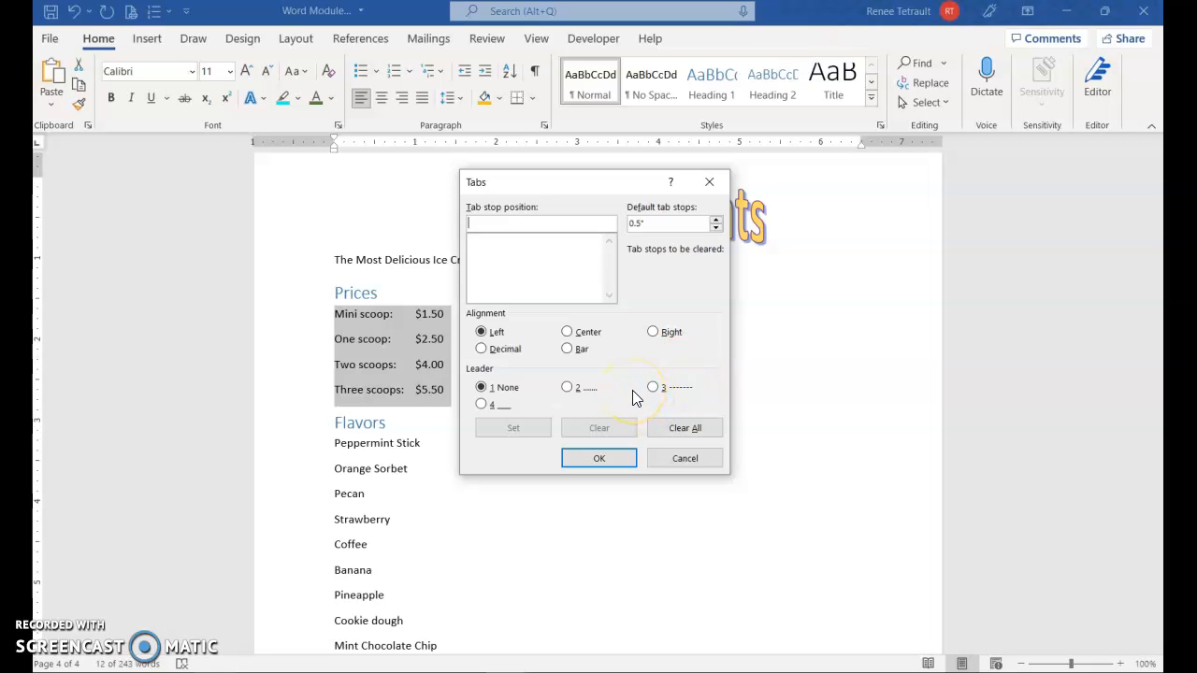
{"action": "type", "text": "6.5"}
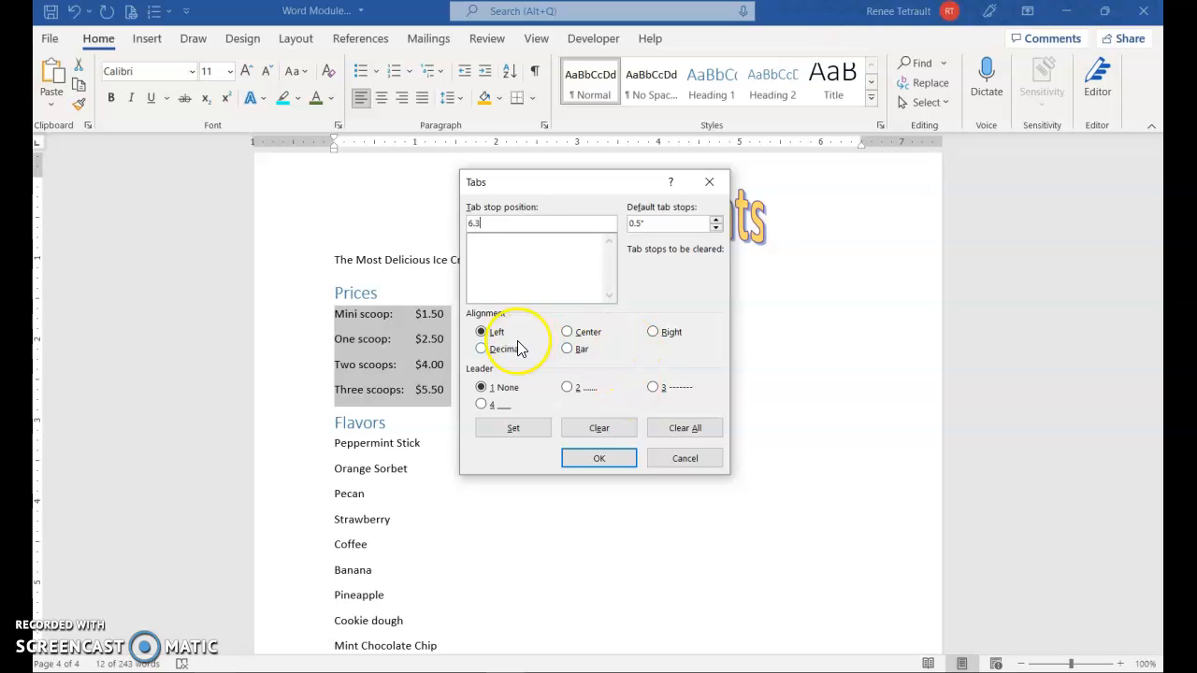
{"action": "left_click", "coordinate": [481, 348]}
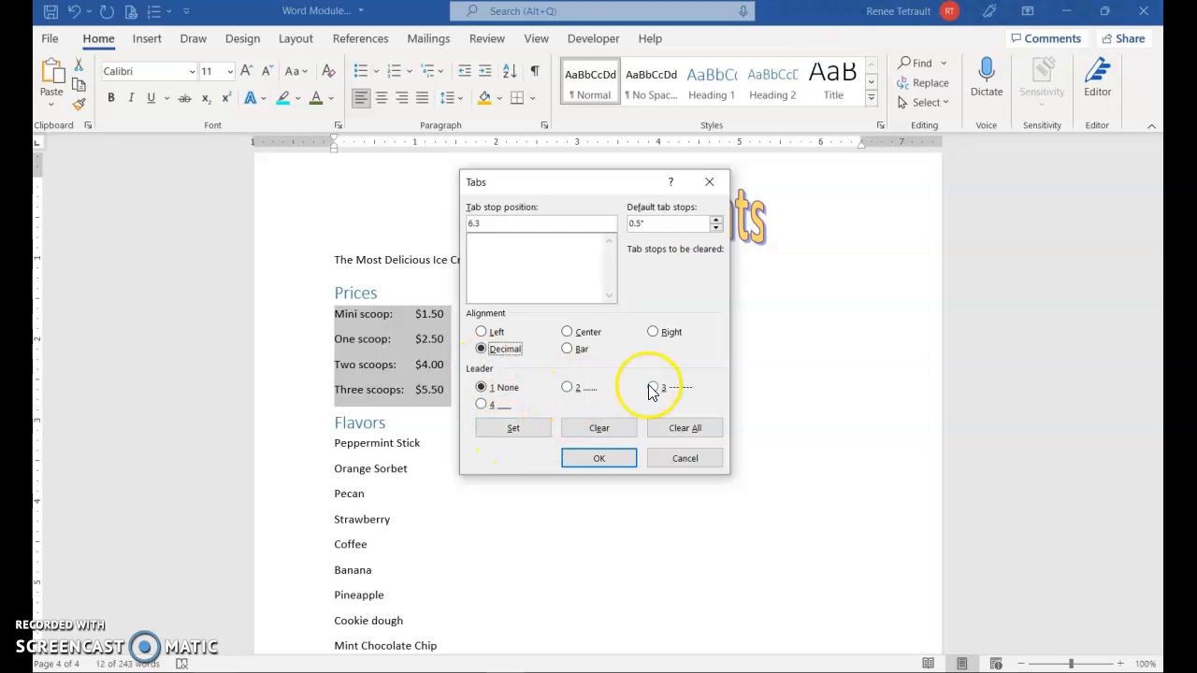
{"action": "left_click", "coordinate": [653, 387]}
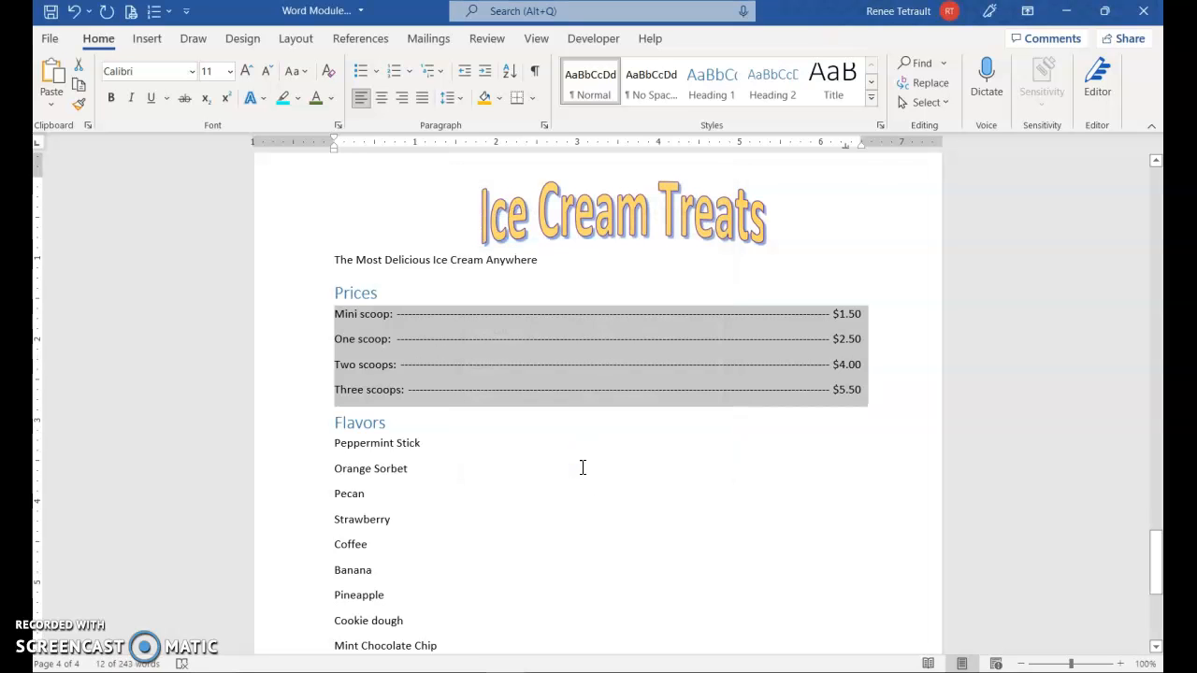
{"action": "mouse_move", "coordinate": [626, 450]}
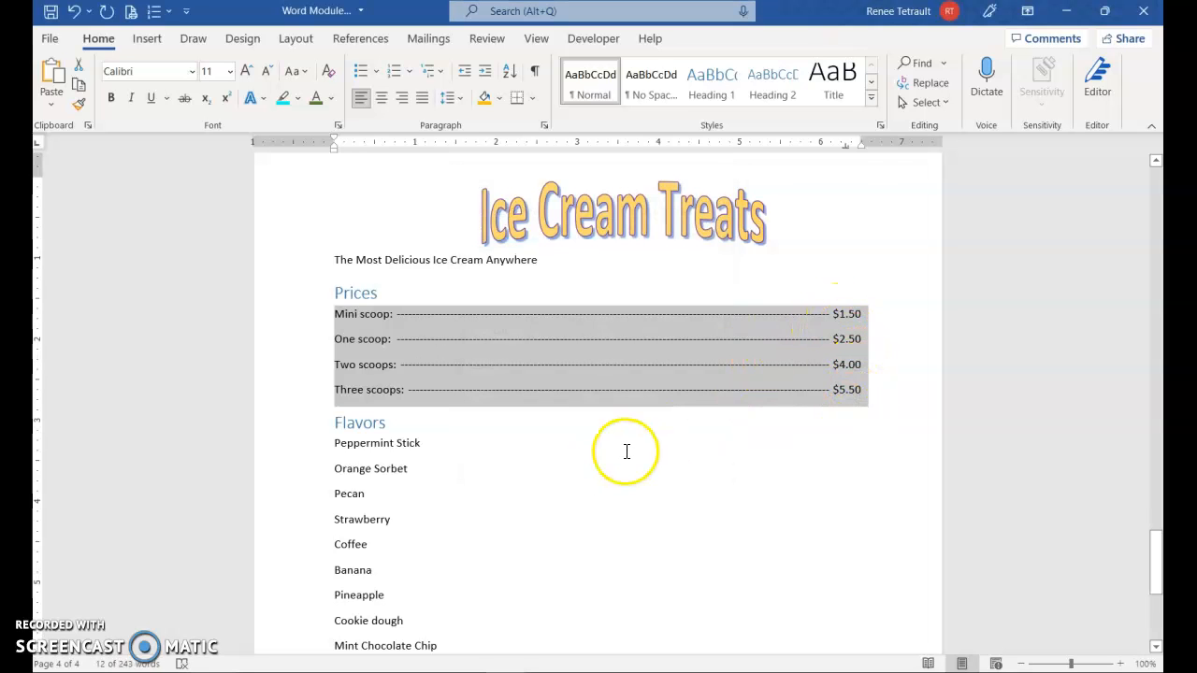
Try laying the Flavors list out in multiple columns from the Layout Columns menu
{"action": "scroll", "scroll_direction": "down", "scroll_amount": 3}
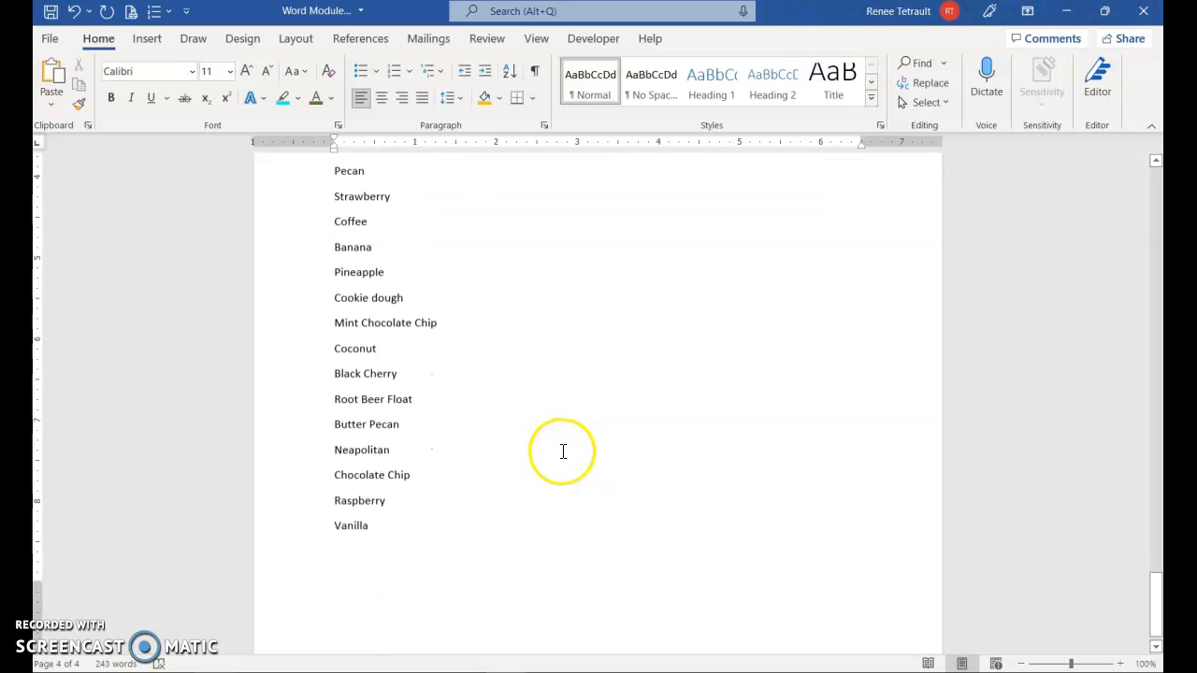
{"action": "scroll", "scroll_direction": "up", "scroll_amount": 3}
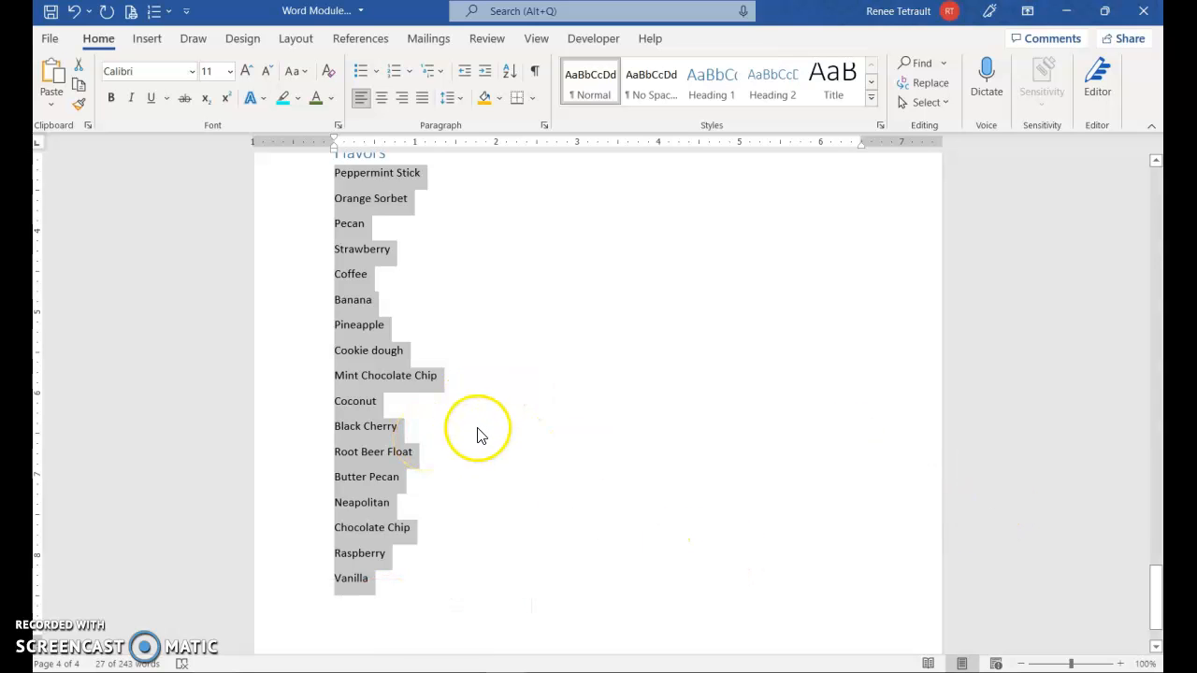
{"action": "left_click", "coordinate": [295, 37]}
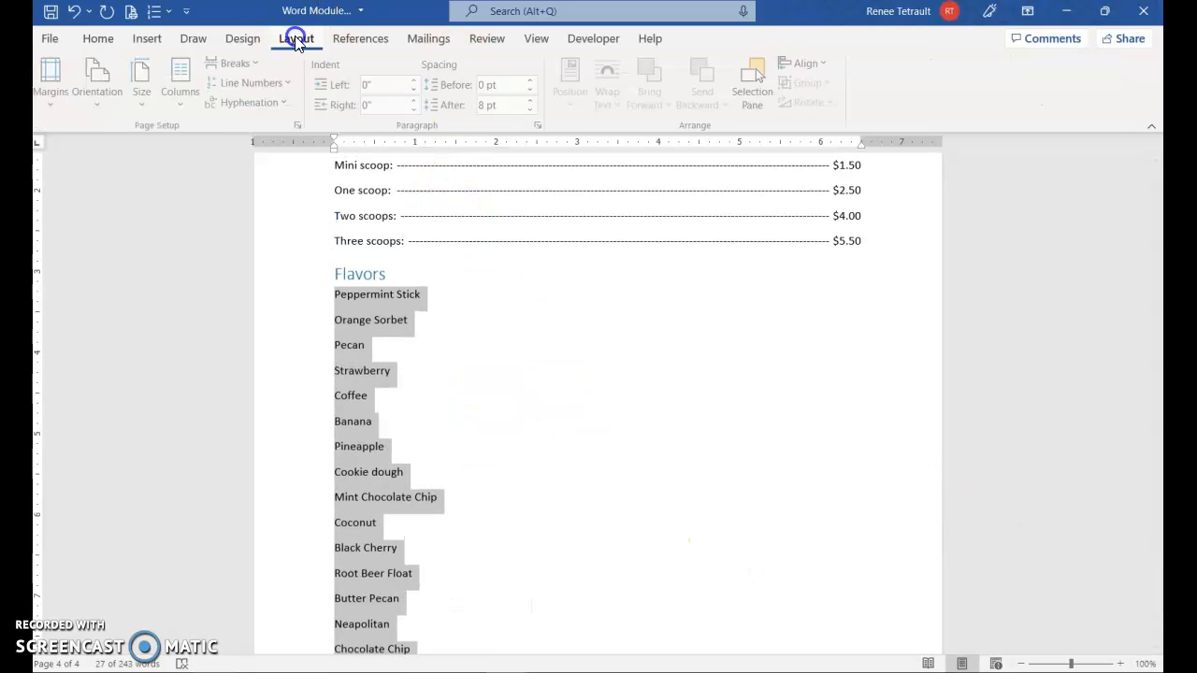
{"action": "left_click", "coordinate": [183, 78]}
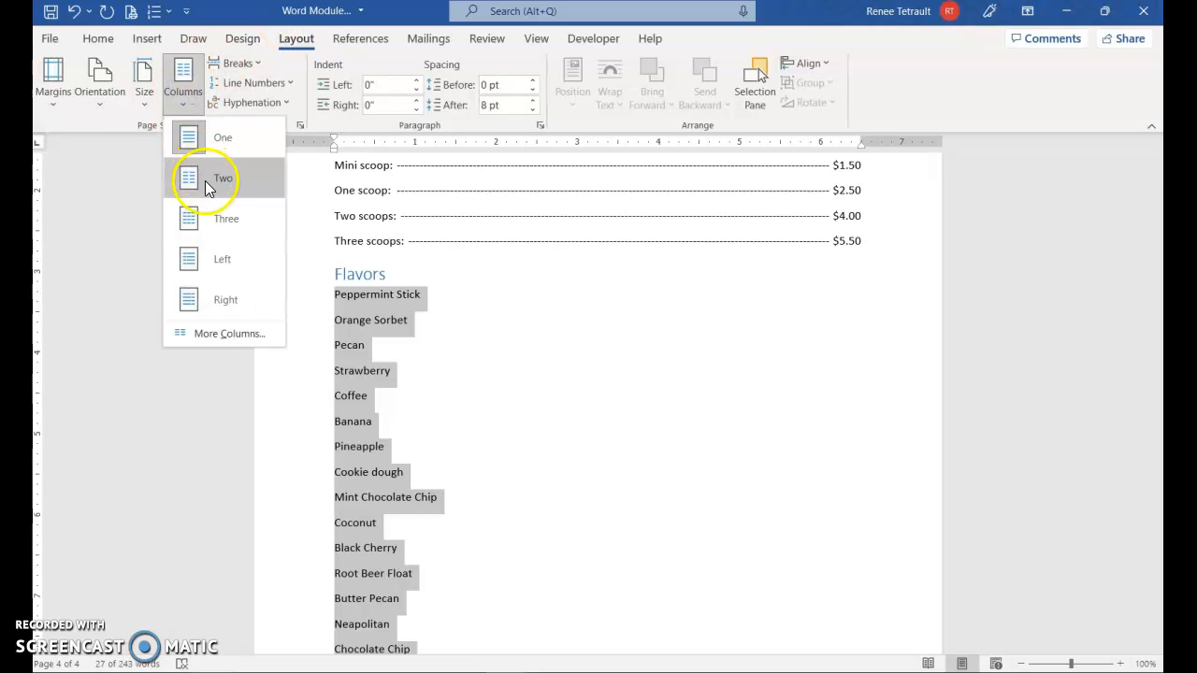
{"action": "left_click", "coordinate": [223, 178]}
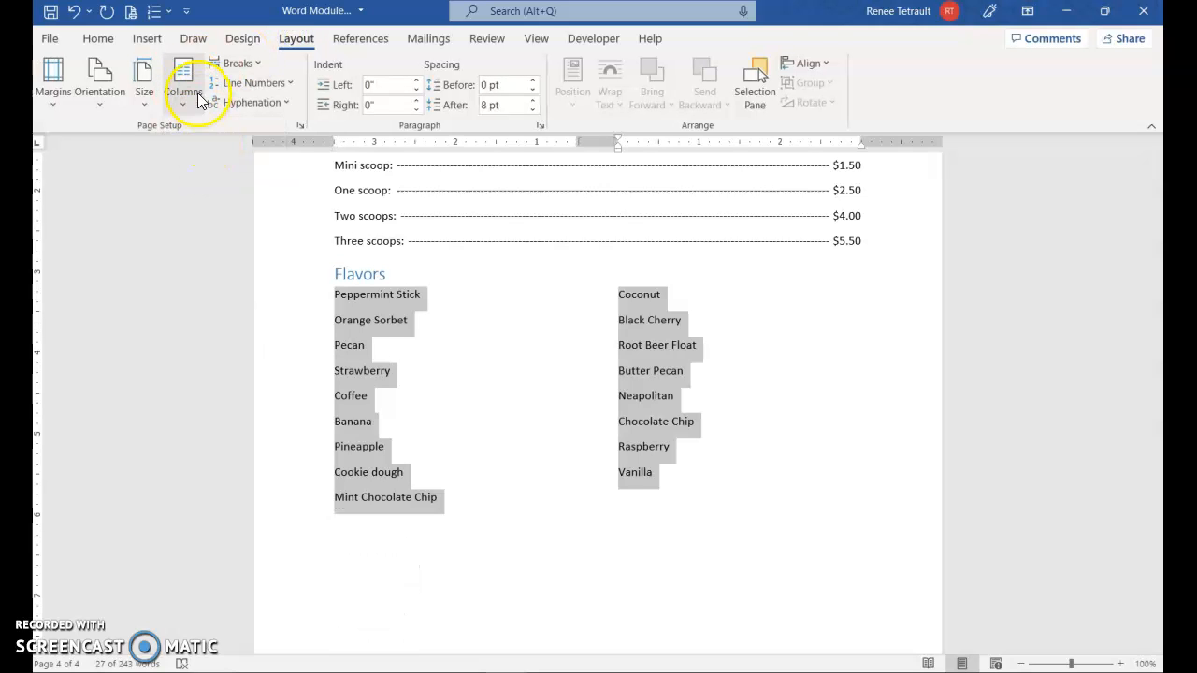
Undo the column layouts so the Flavors list returns to a single unsorted column
{"action": "left_click", "coordinate": [183, 82]}
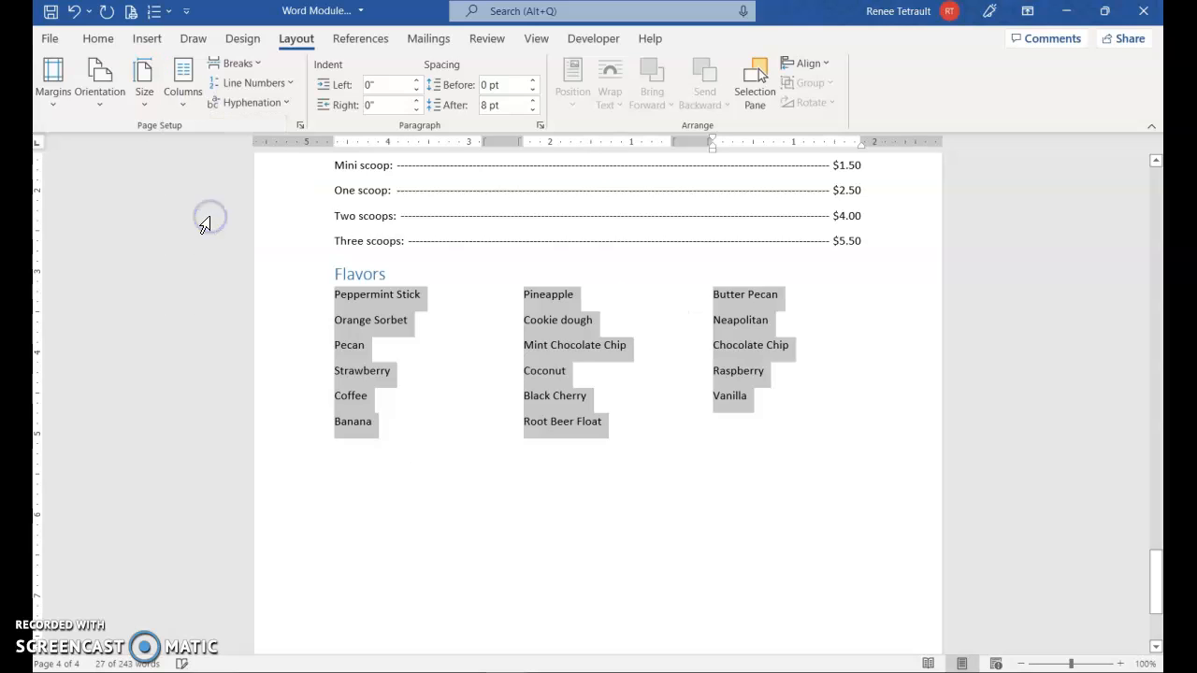
{"action": "left_click", "coordinate": [74, 11]}
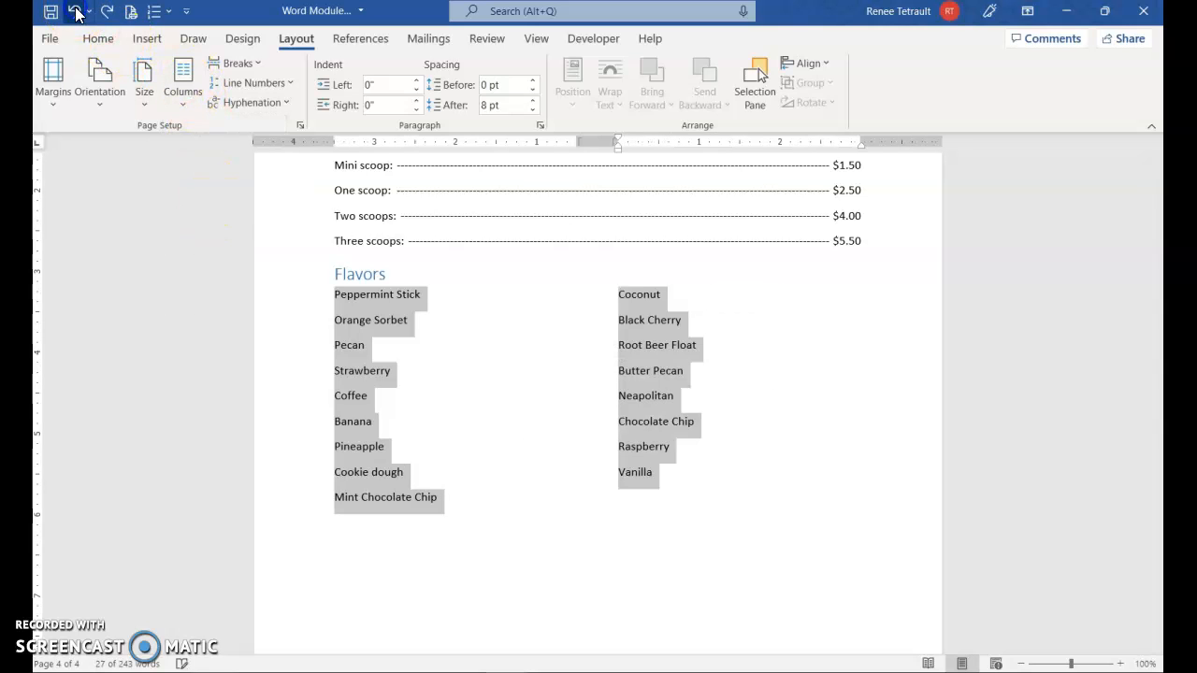
{"action": "left_click", "coordinate": [183, 90]}
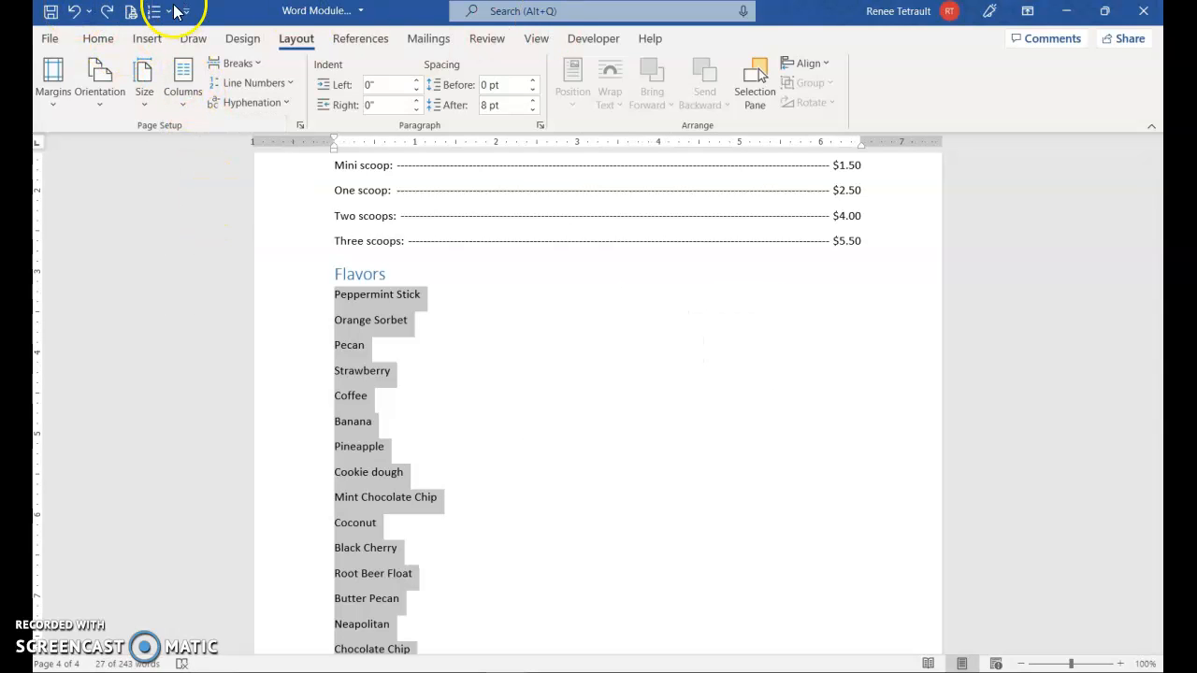
Sort the selected flavors alphabetically from Banana to Vanilla
{"action": "left_click", "coordinate": [97, 37]}
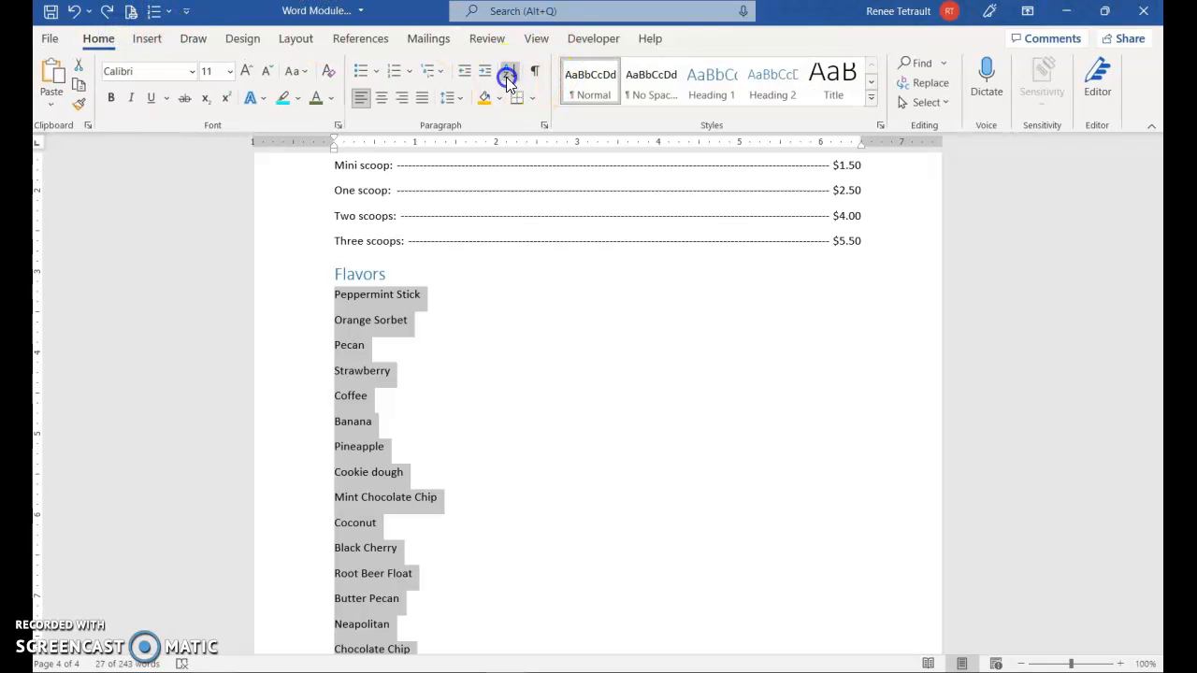
{"action": "left_click", "coordinate": [509, 73]}
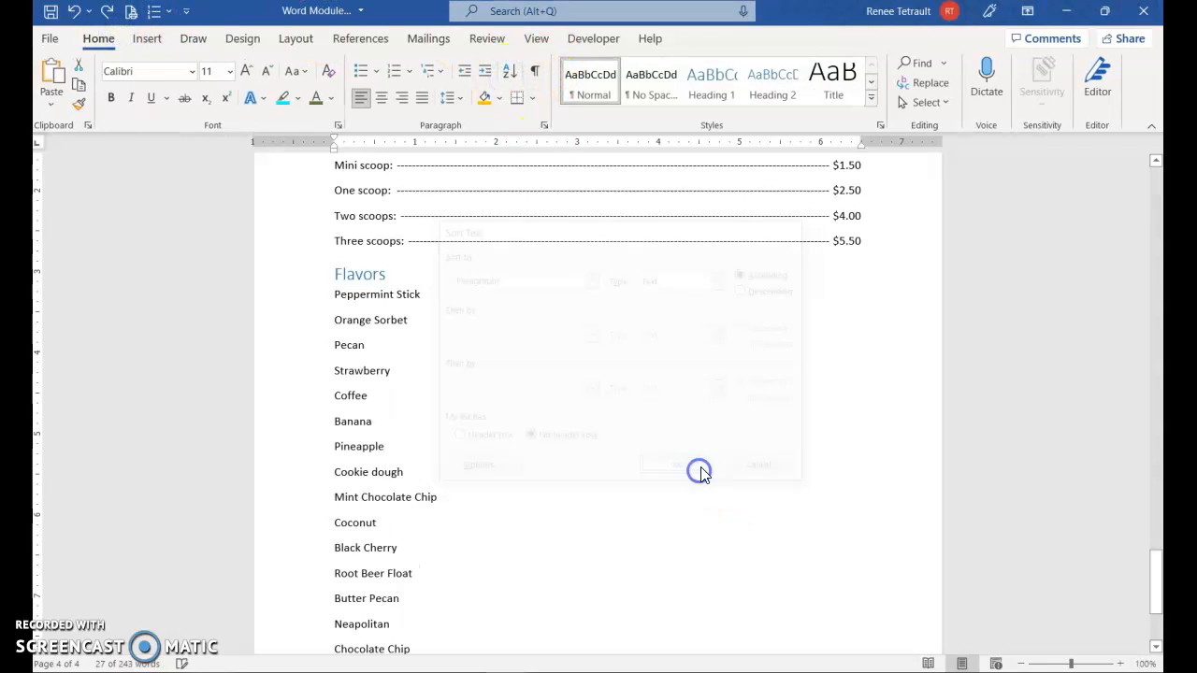
{"action": "left_click", "coordinate": [699, 463]}
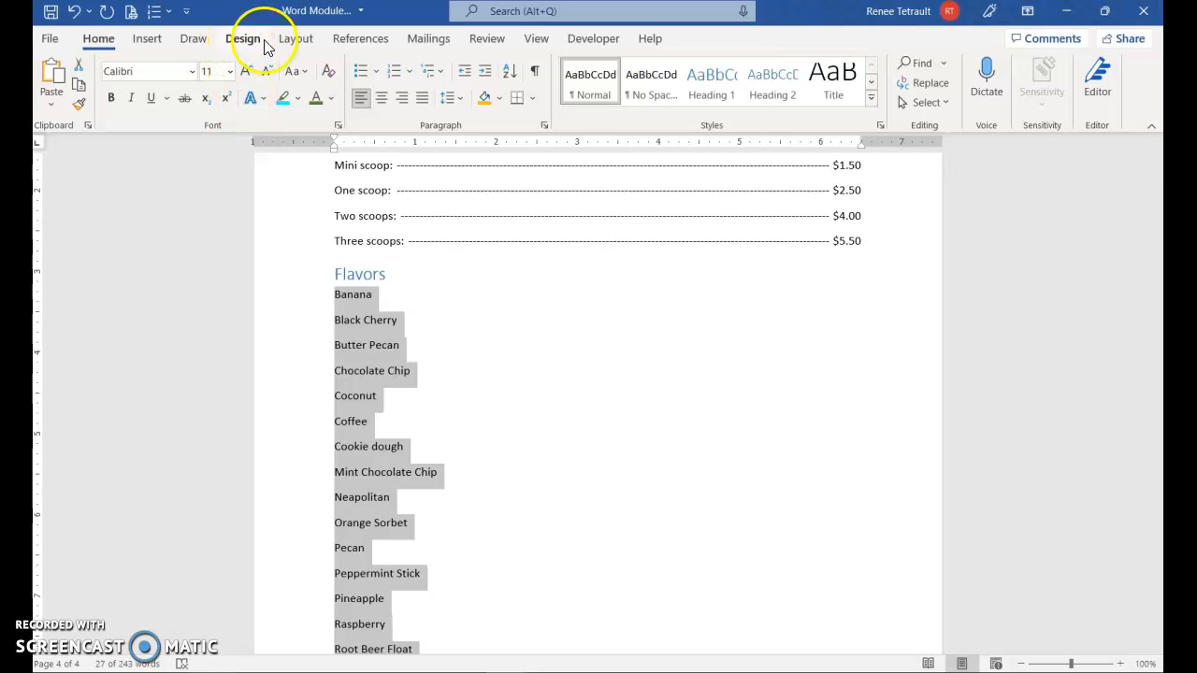
Arrange the sorted flavors in three columns and clear the selection
{"action": "left_click", "coordinate": [183, 78]}
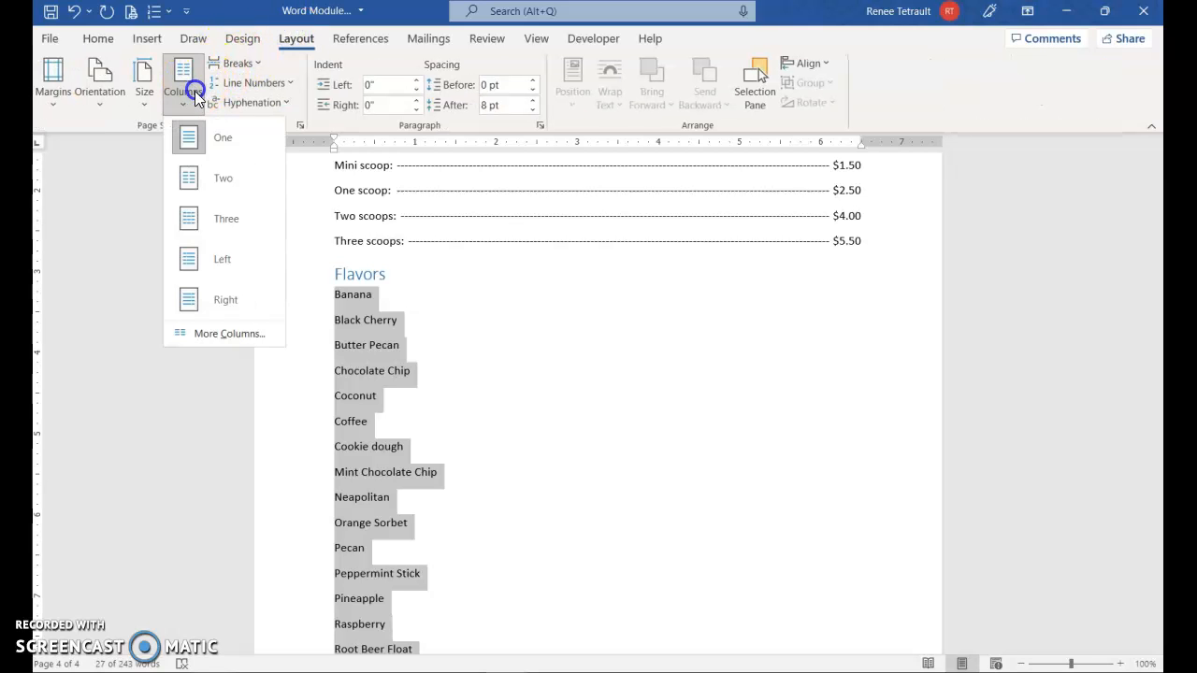
{"action": "left_click", "coordinate": [225, 217]}
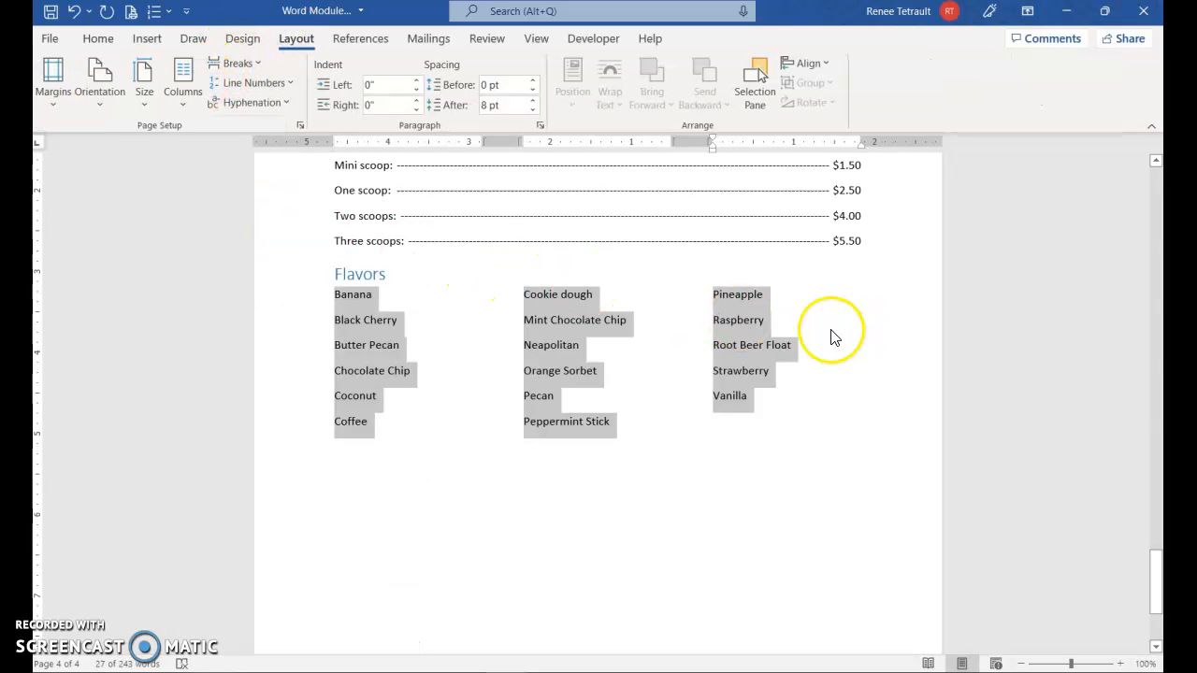
{"action": "mouse_move", "coordinate": [183, 90]}
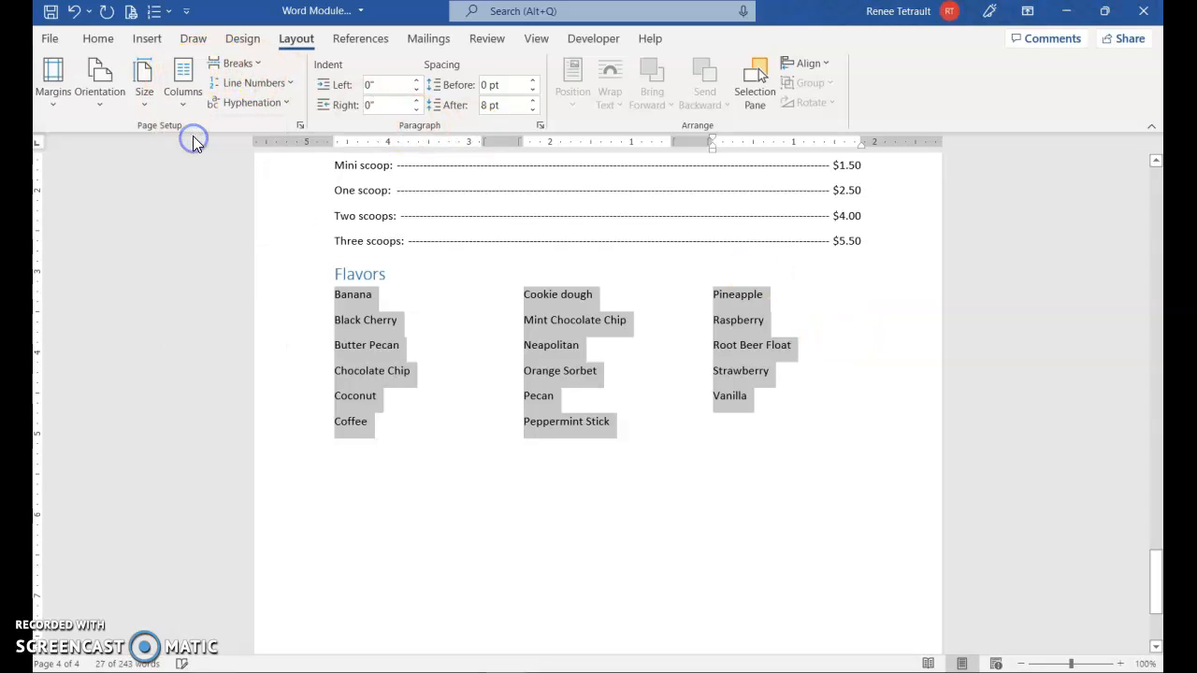
{"action": "left_click", "coordinate": [183, 82]}
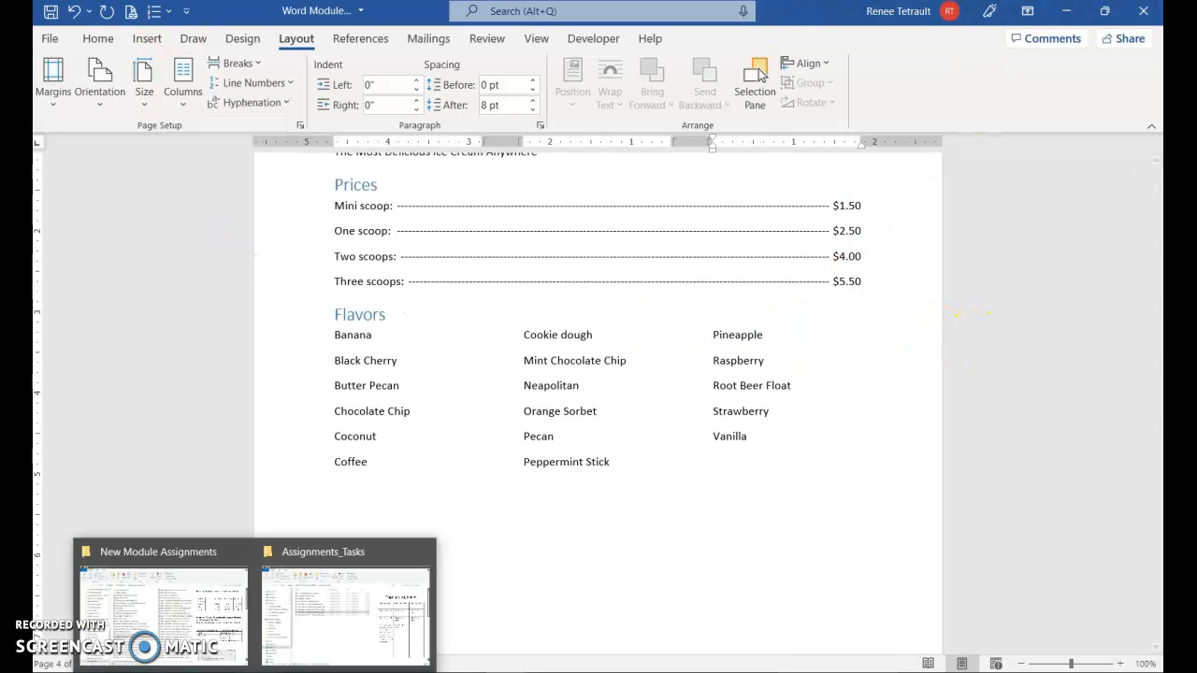
Zoom out to several pages and scroll up to the Cost of Living table page
{"action": "scroll", "scroll_direction": "up", "scroll_amount": 3}
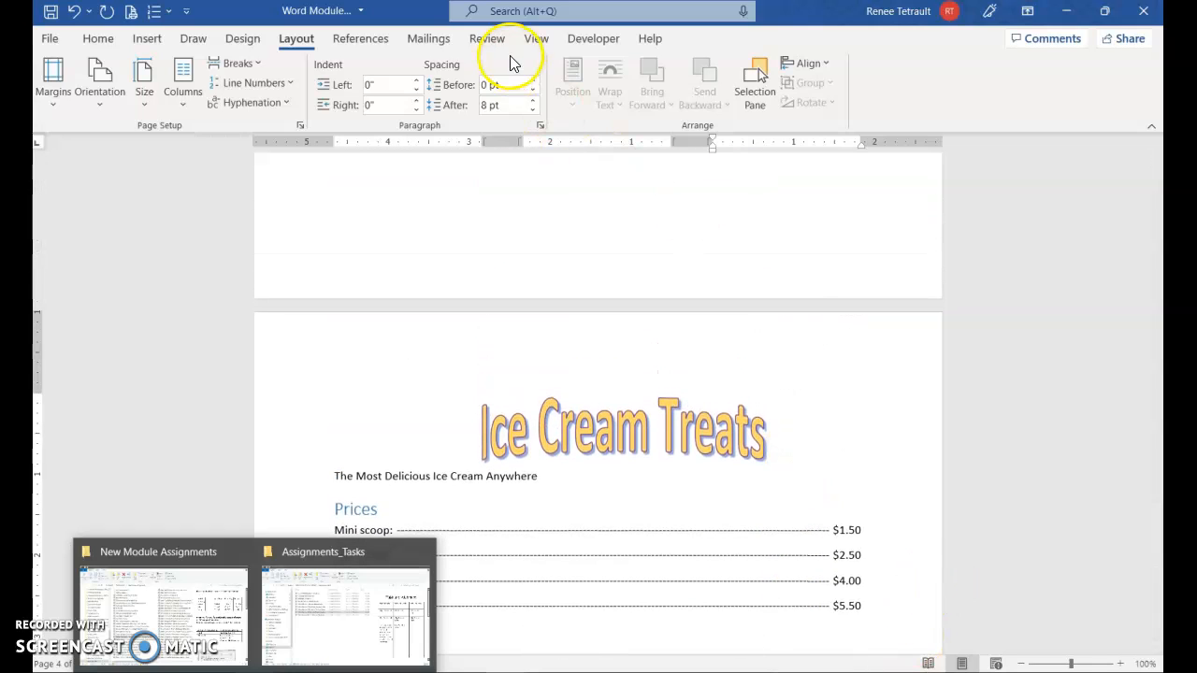
{"action": "left_click", "coordinate": [535, 37]}
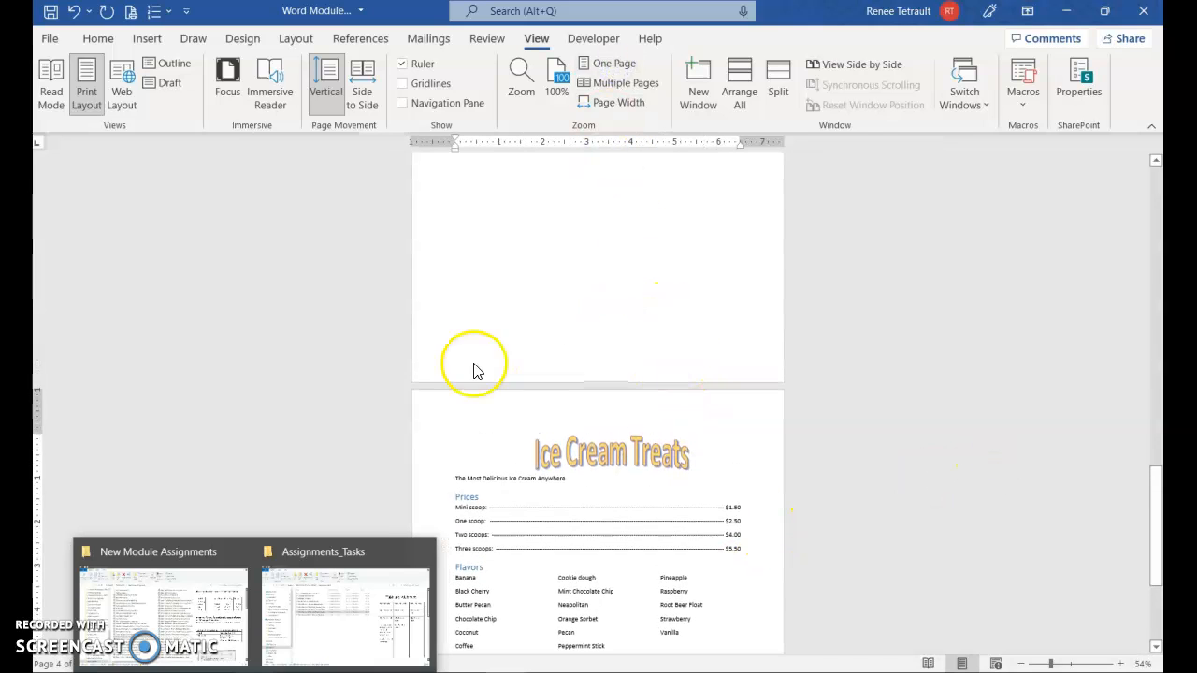
{"action": "scroll", "scroll_direction": "up", "scroll_amount": 3}
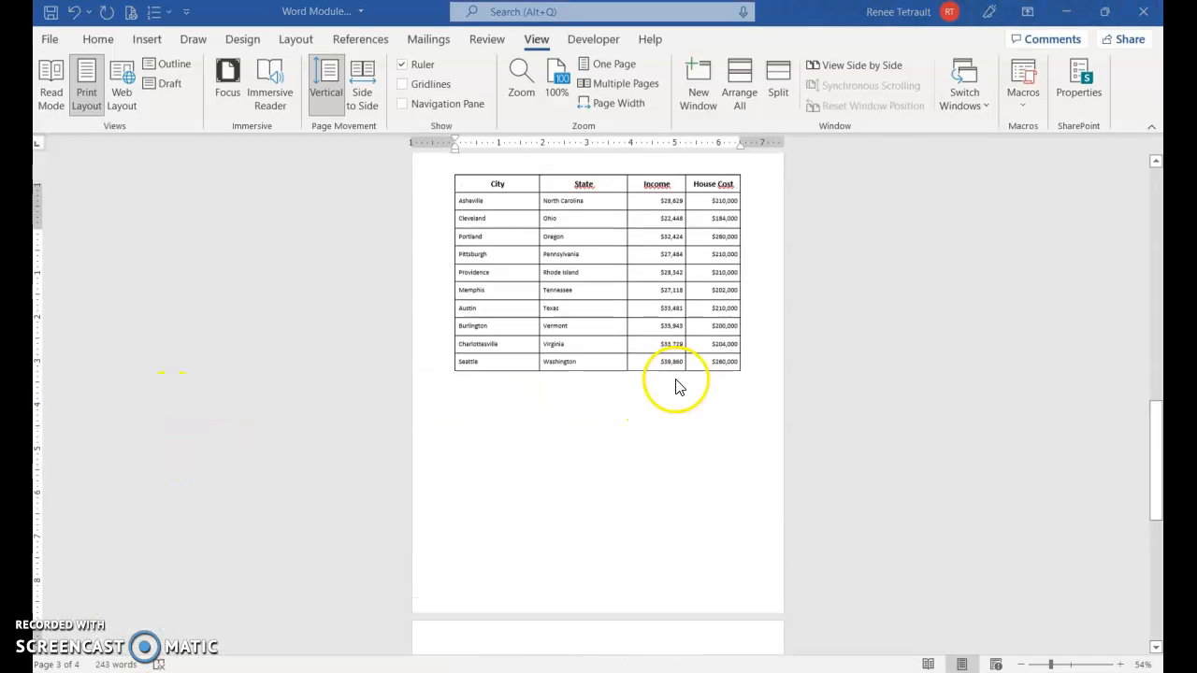
{"action": "scroll", "scroll_direction": "up", "scroll_amount": 3}
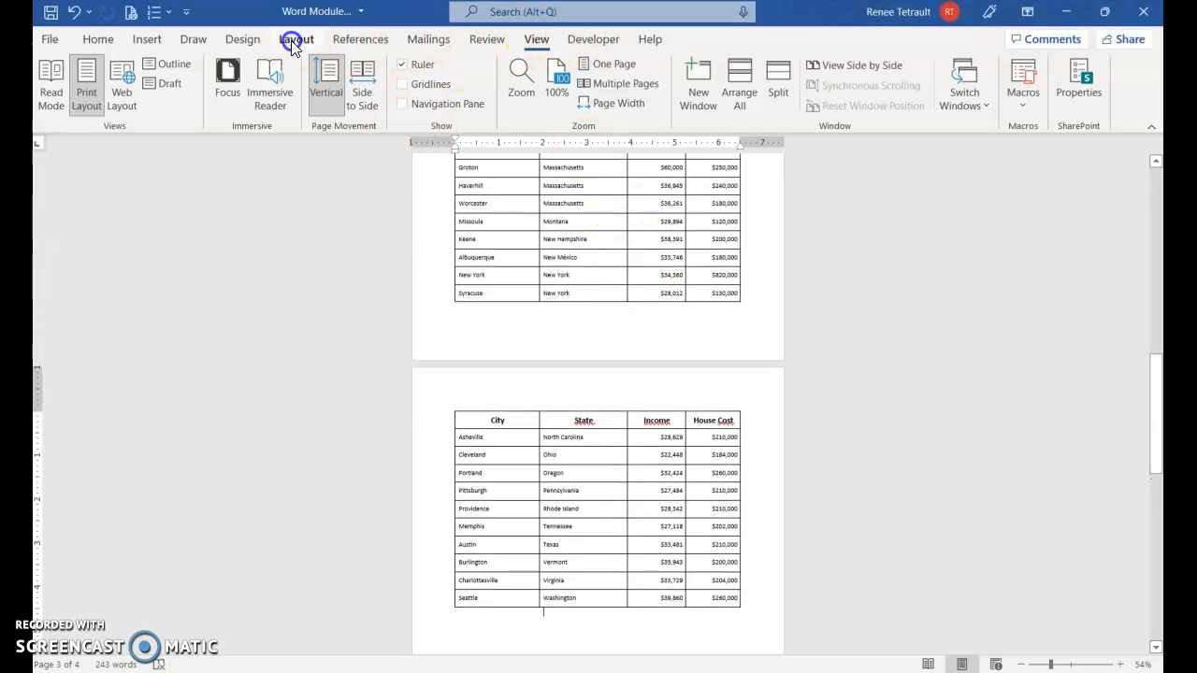
Center the Cost of Living table page vertically via Page Setup's vertical alignment
{"action": "left_click", "coordinate": [295, 37]}
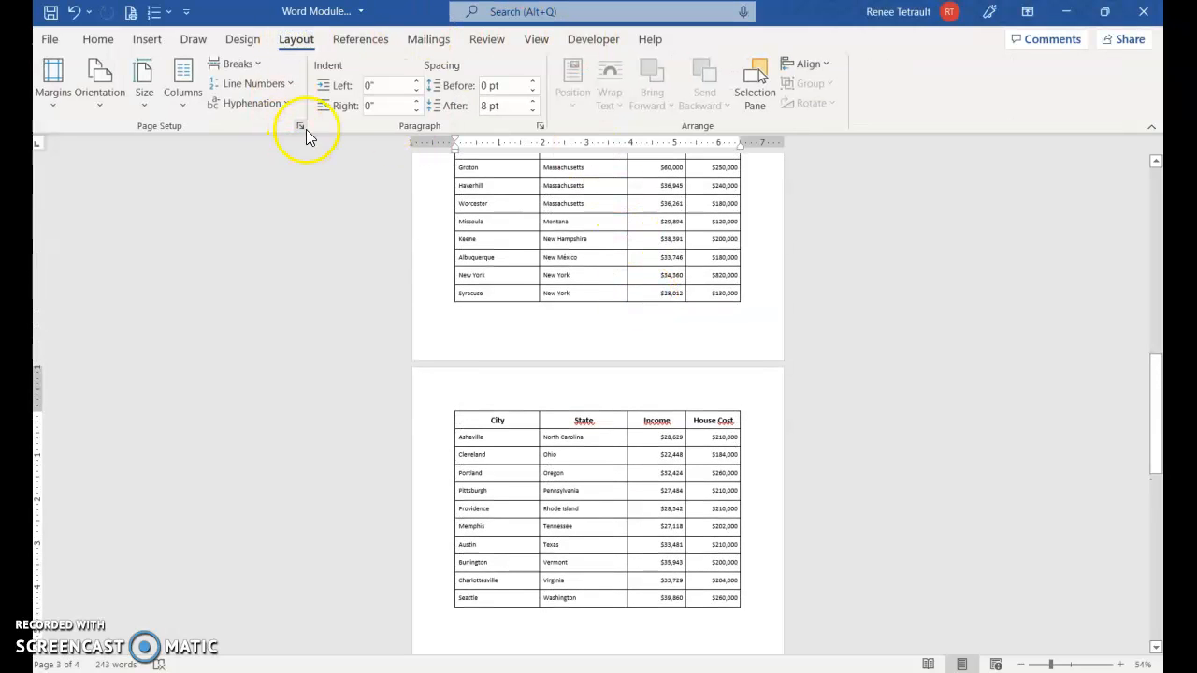
{"action": "left_click", "coordinate": [299, 127]}
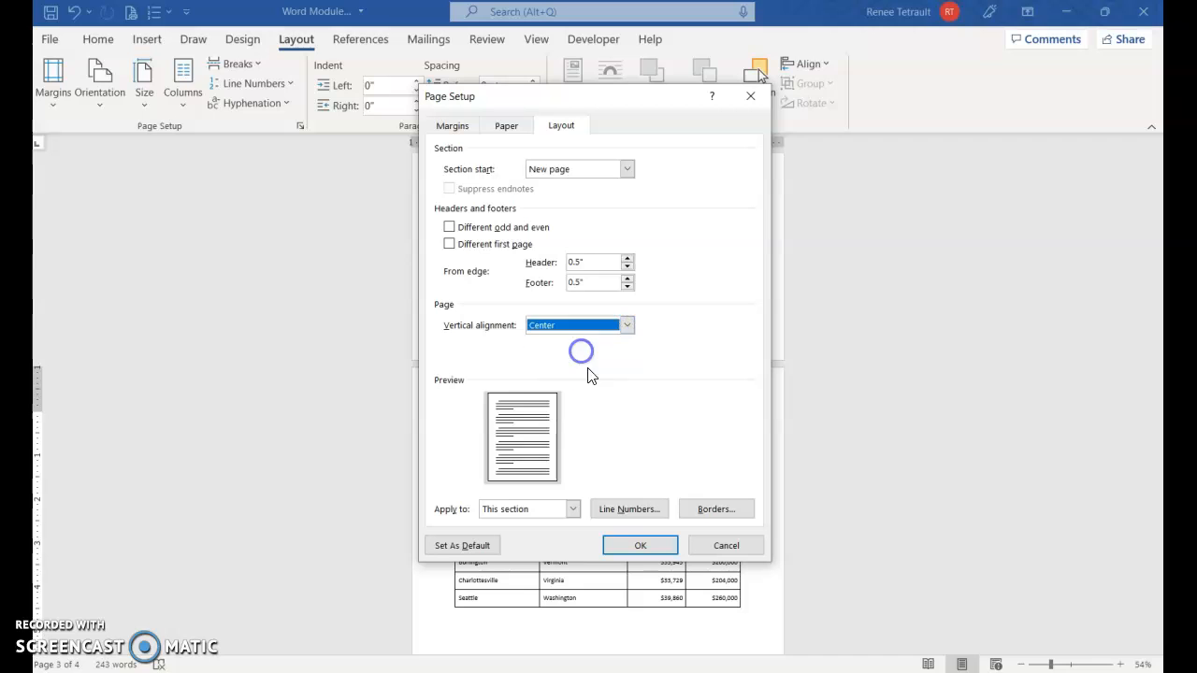
{"action": "left_click", "coordinate": [639, 546]}
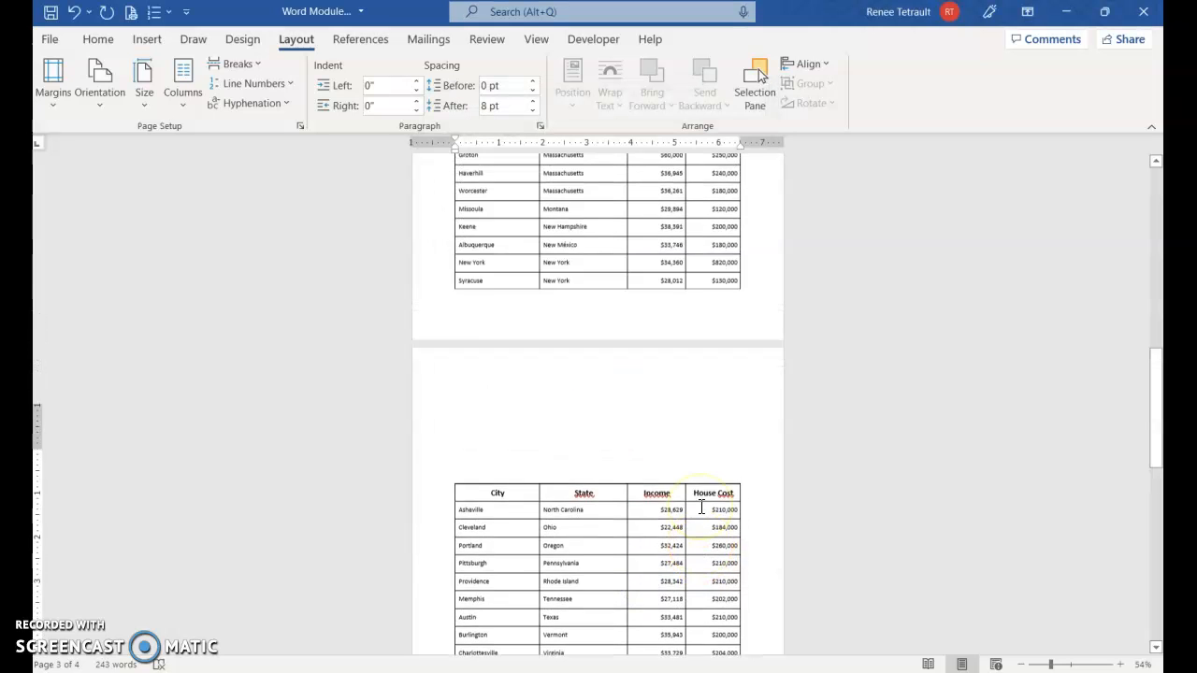
Scroll down to the Ice Cream Treats page still sitting at the top
{"action": "scroll", "scroll_direction": "up", "scroll_amount": 3}
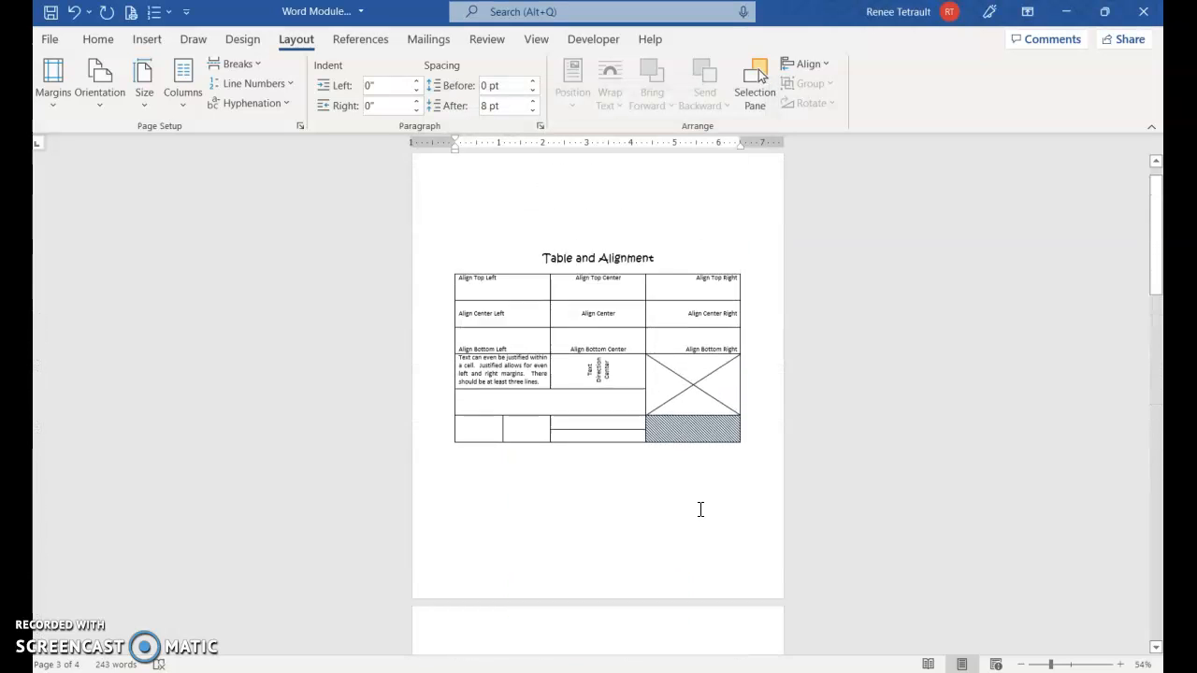
{"action": "scroll", "scroll_direction": "down", "scroll_amount": 3}
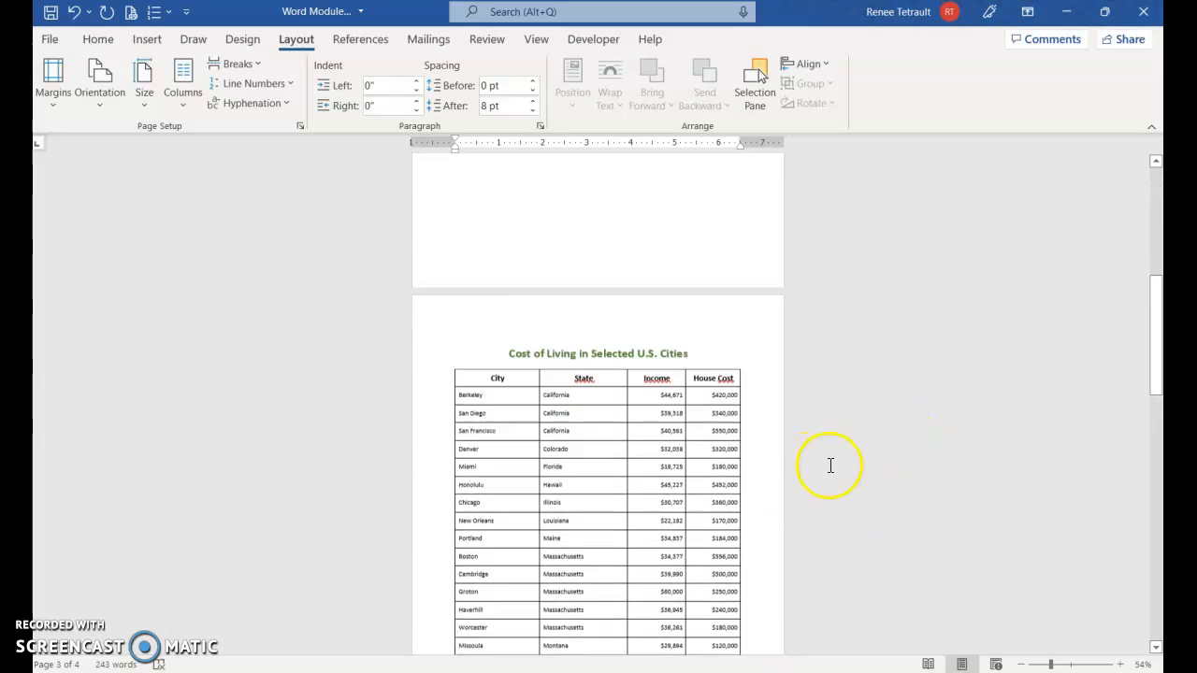
{"action": "scroll", "scroll_direction": "down", "scroll_amount": 3}
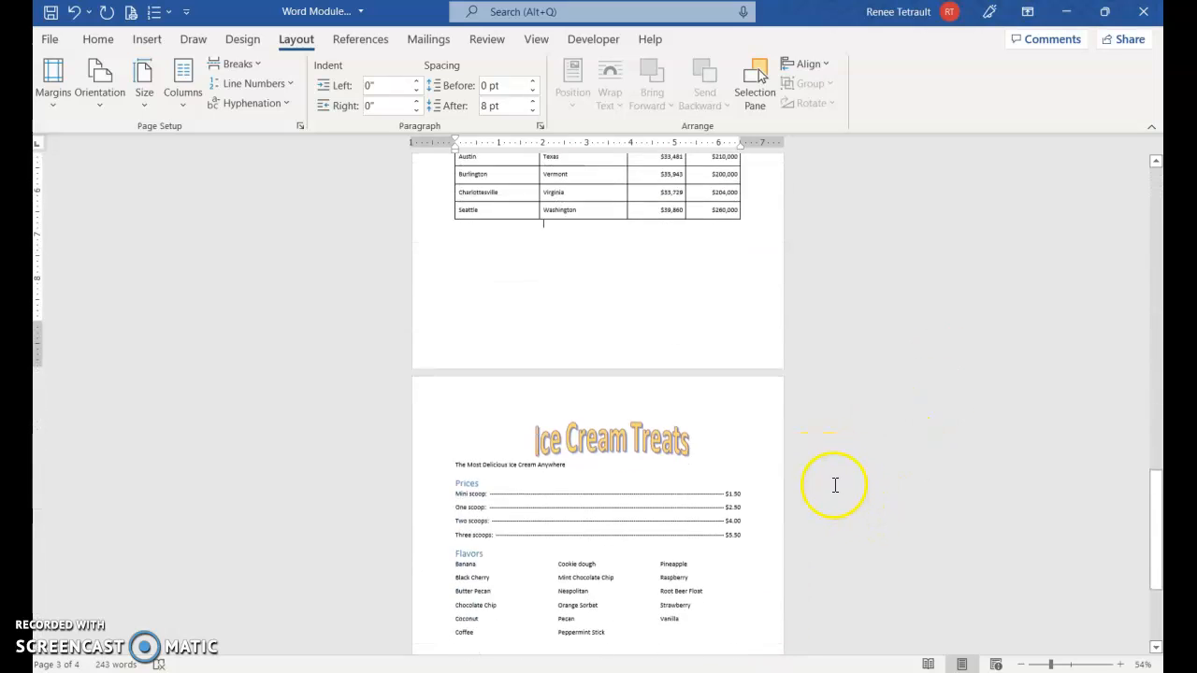
{"action": "scroll", "scroll_direction": "down", "scroll_amount": 3}
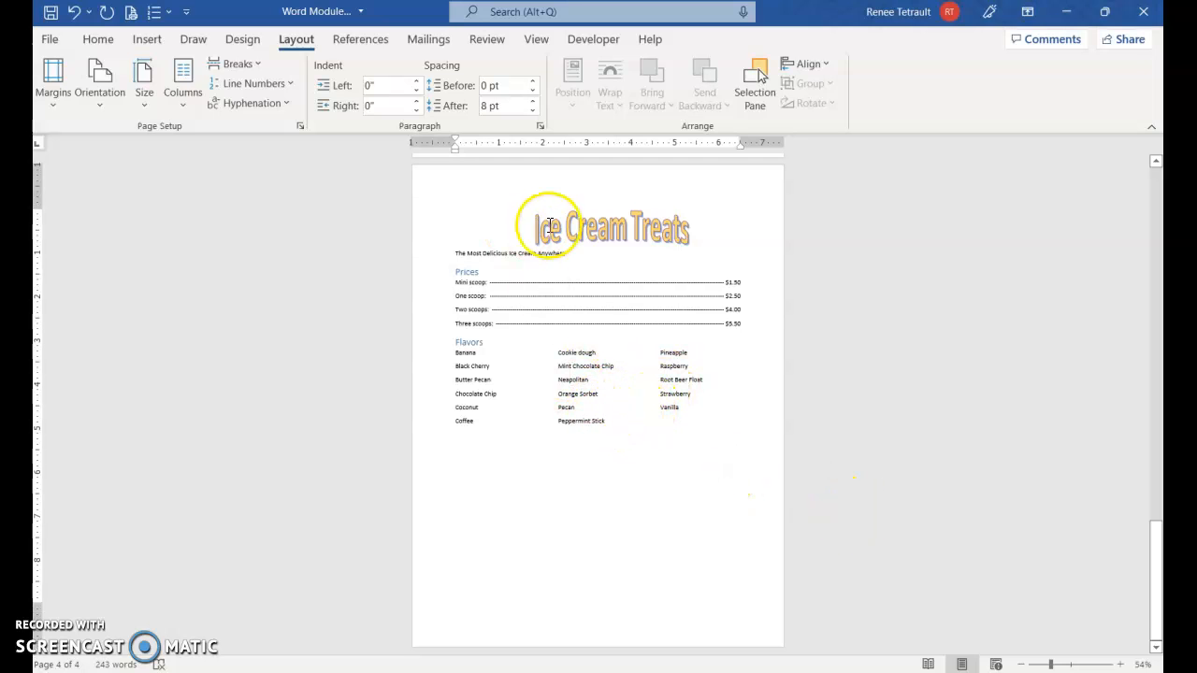
Center the selected Ice Cream Treats page content vertically to match the other pages
{"action": "left_click", "coordinate": [609, 225]}
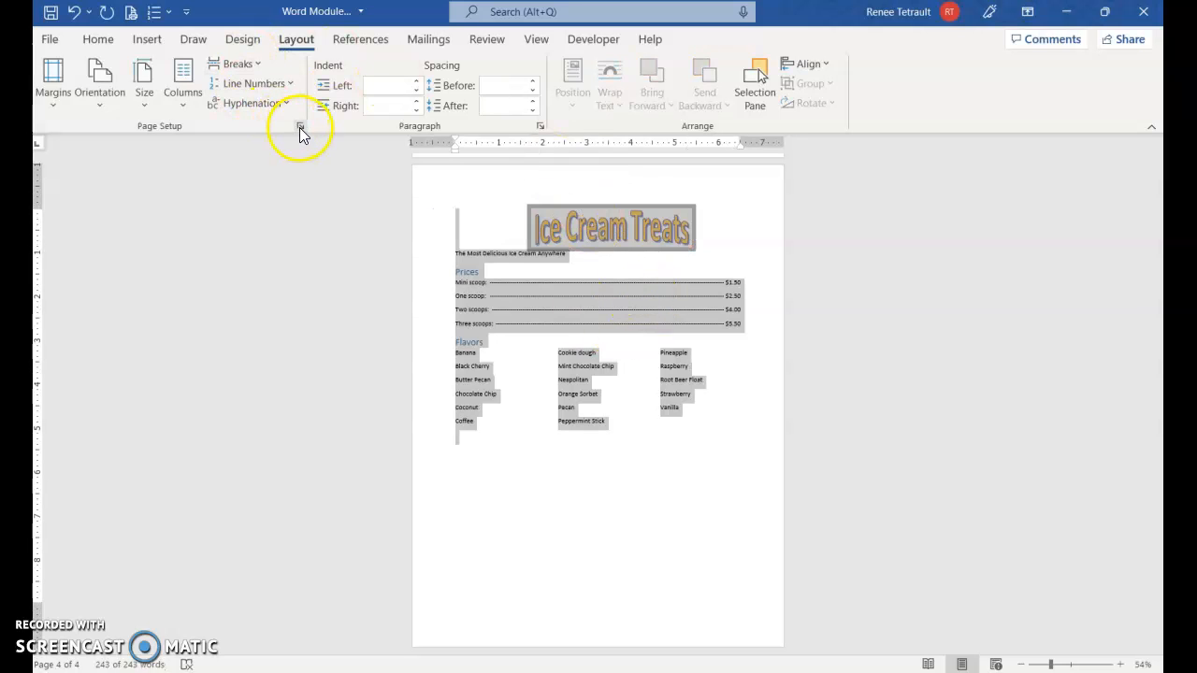
{"action": "left_click", "coordinate": [300, 127]}
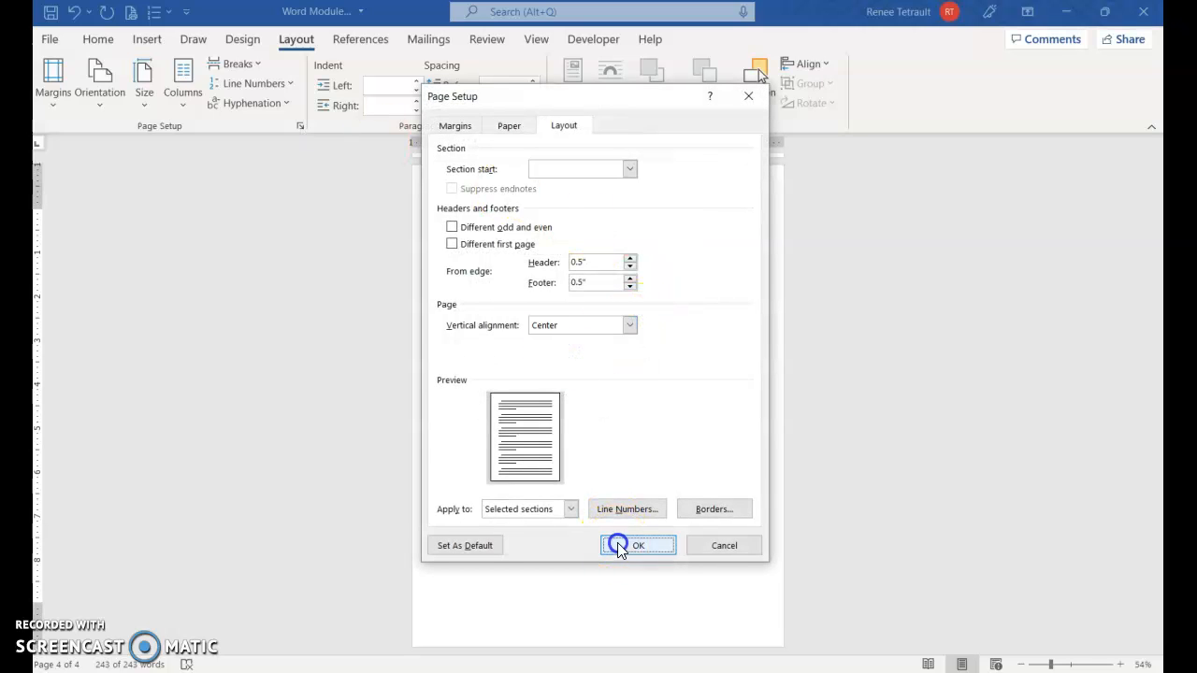
{"action": "left_click", "coordinate": [638, 545]}
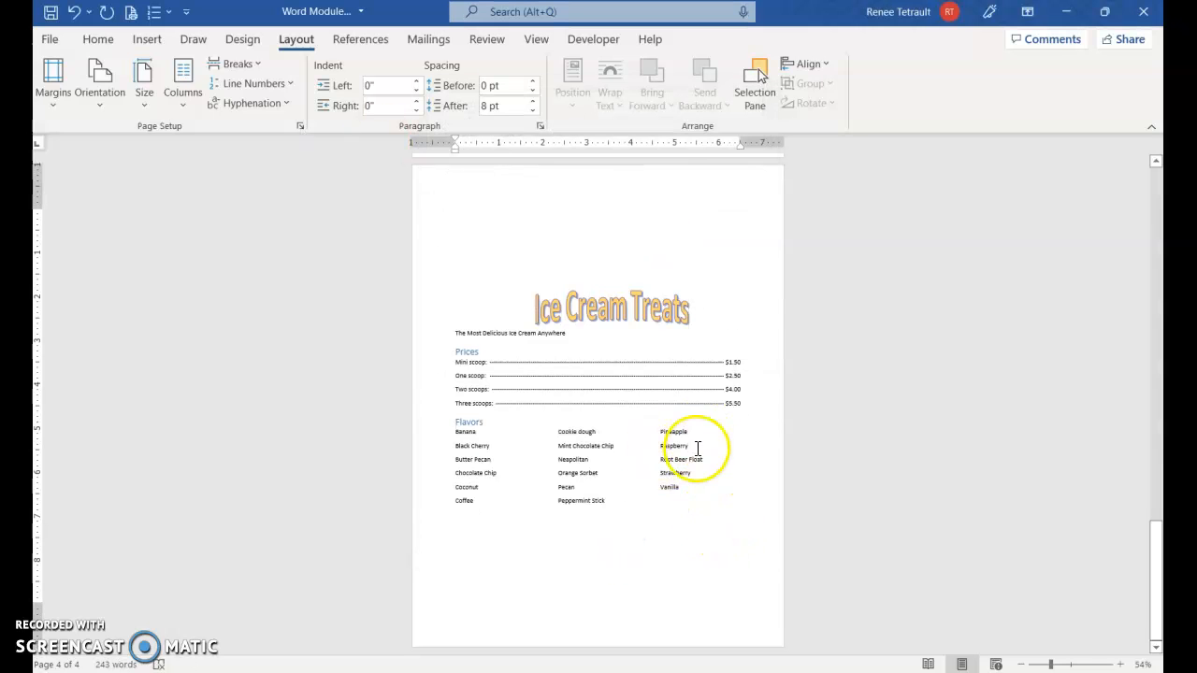
{"action": "scroll", "scroll_direction": "up", "scroll_amount": 3}
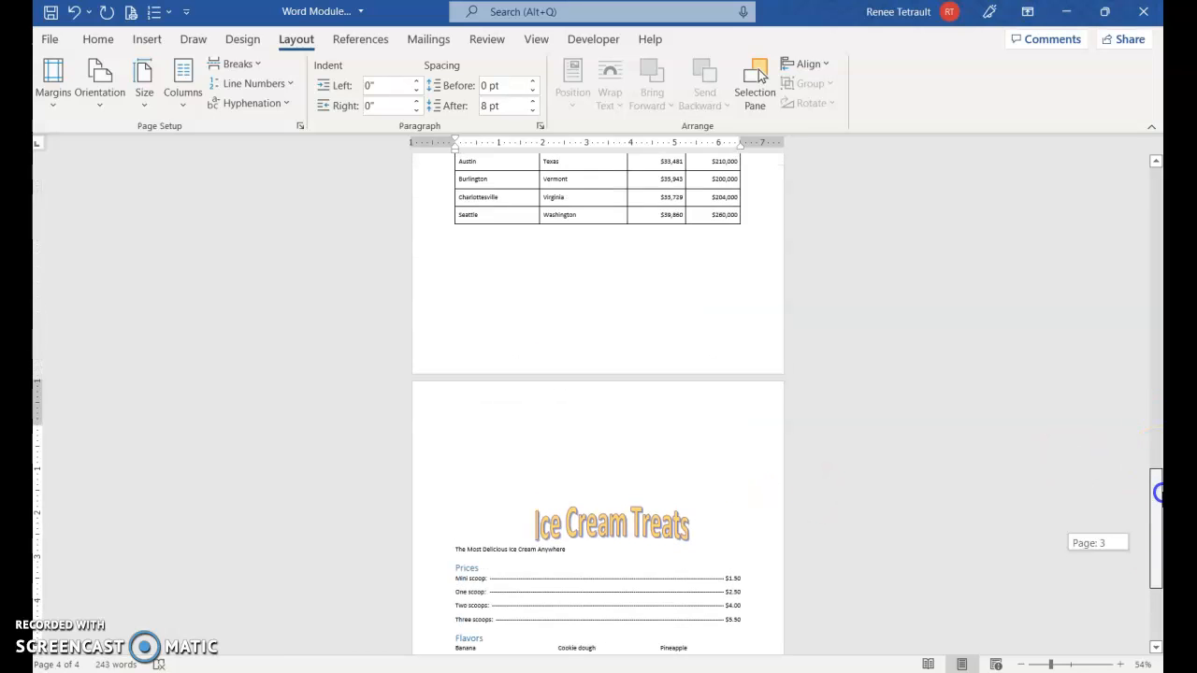